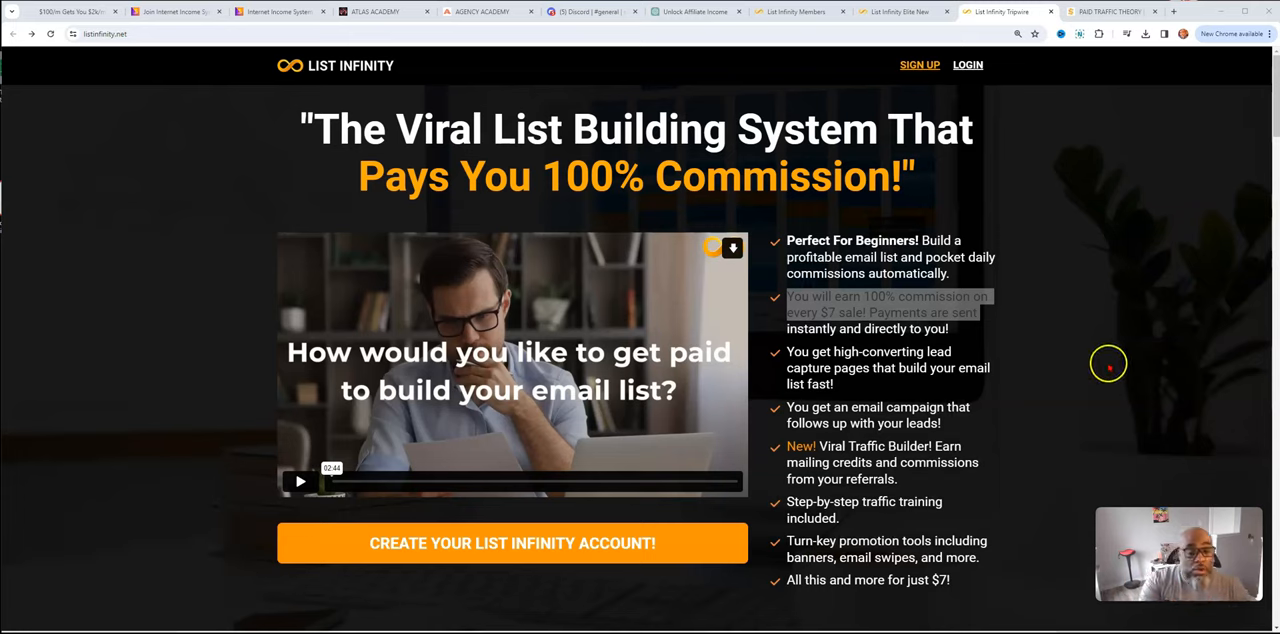
pyautogui.moveTo(1067, 392)
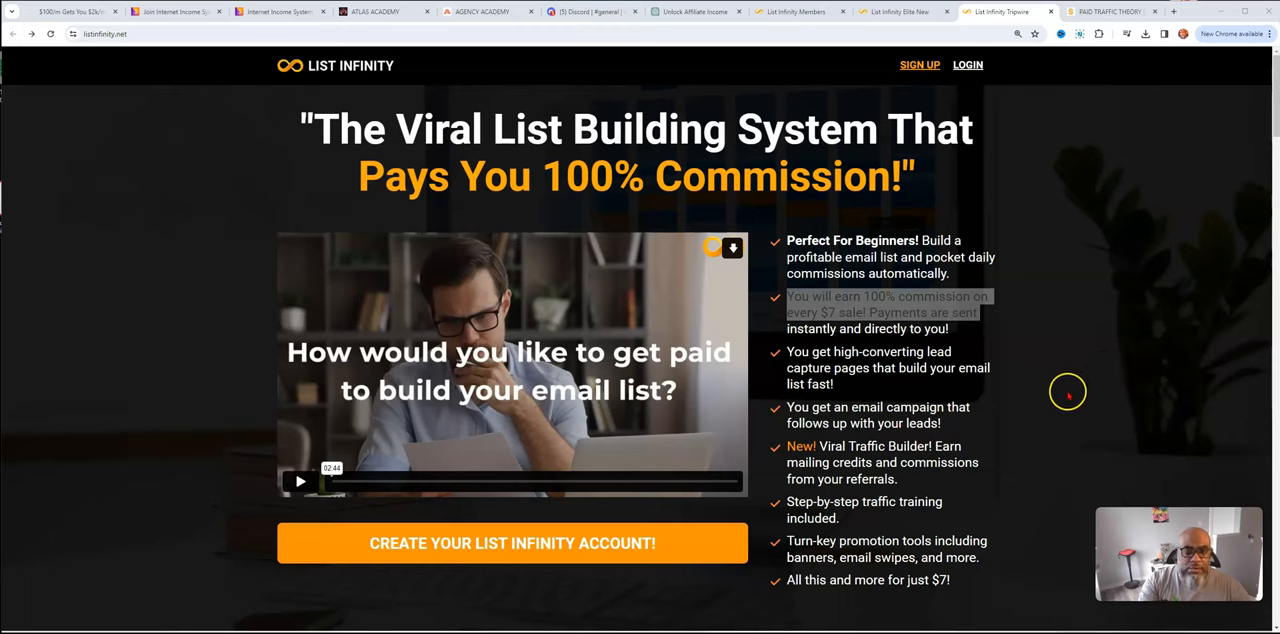
pyautogui.moveTo(710, 343)
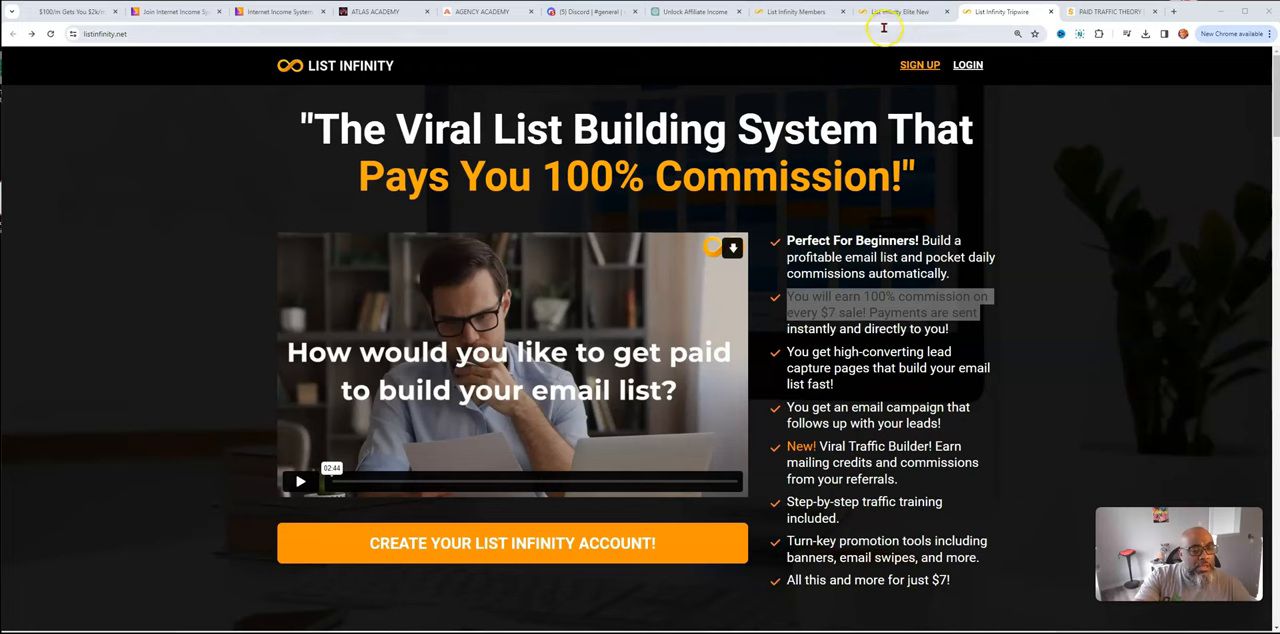
# Scroll the List Infinity sales page past the video and feature bullets to member testimonials
pyautogui.click(890, 11)
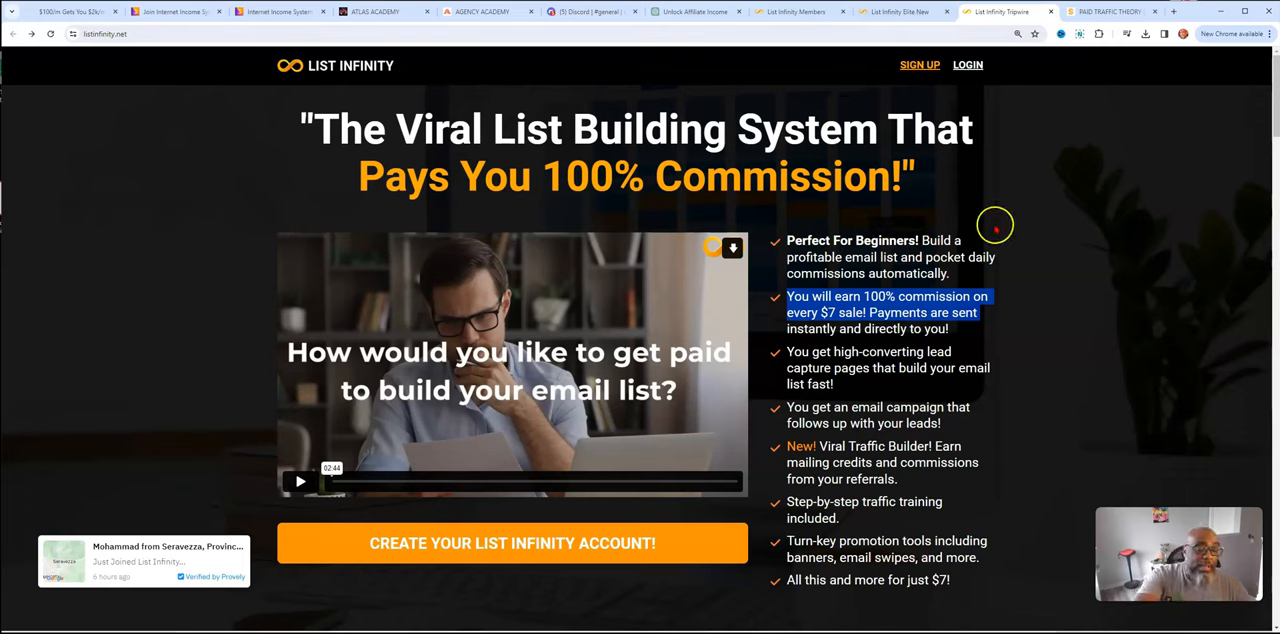
pyautogui.moveTo(415, 393)
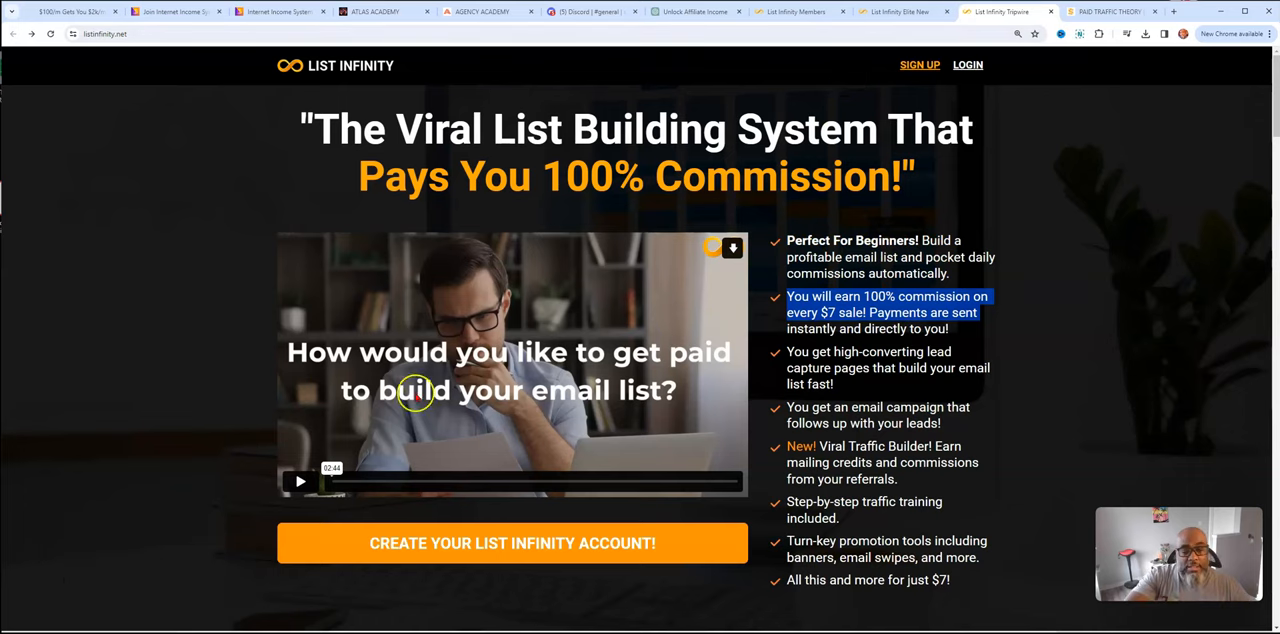
pyautogui.moveTo(623, 324)
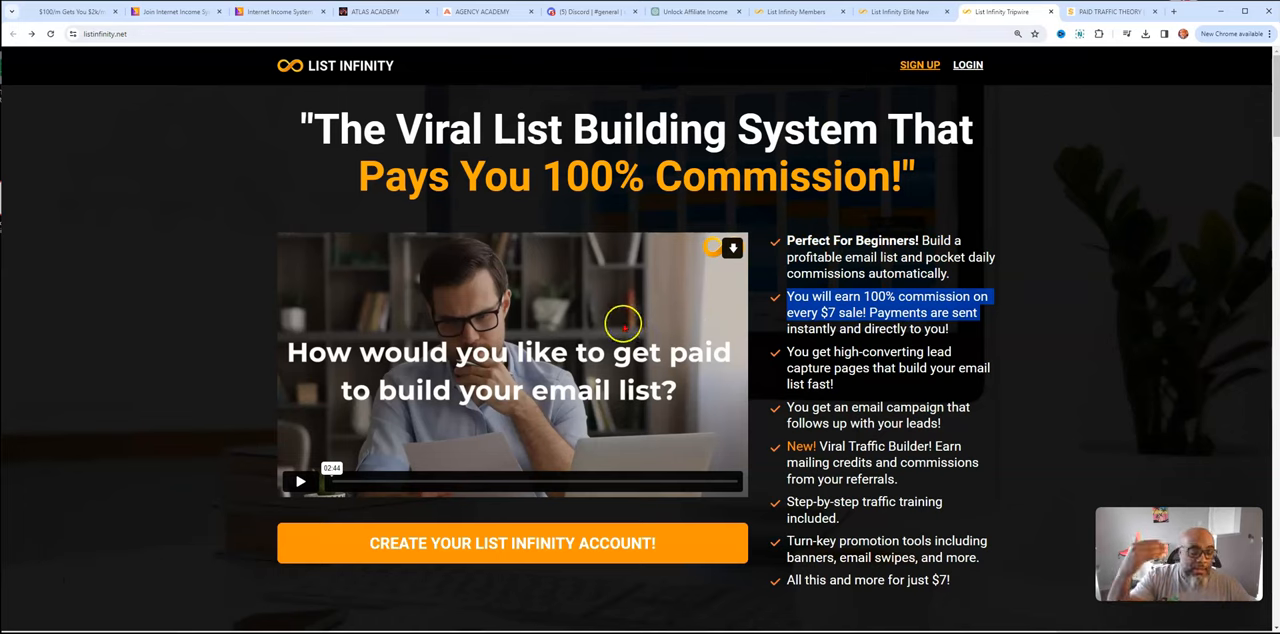
pyautogui.scroll(-3)
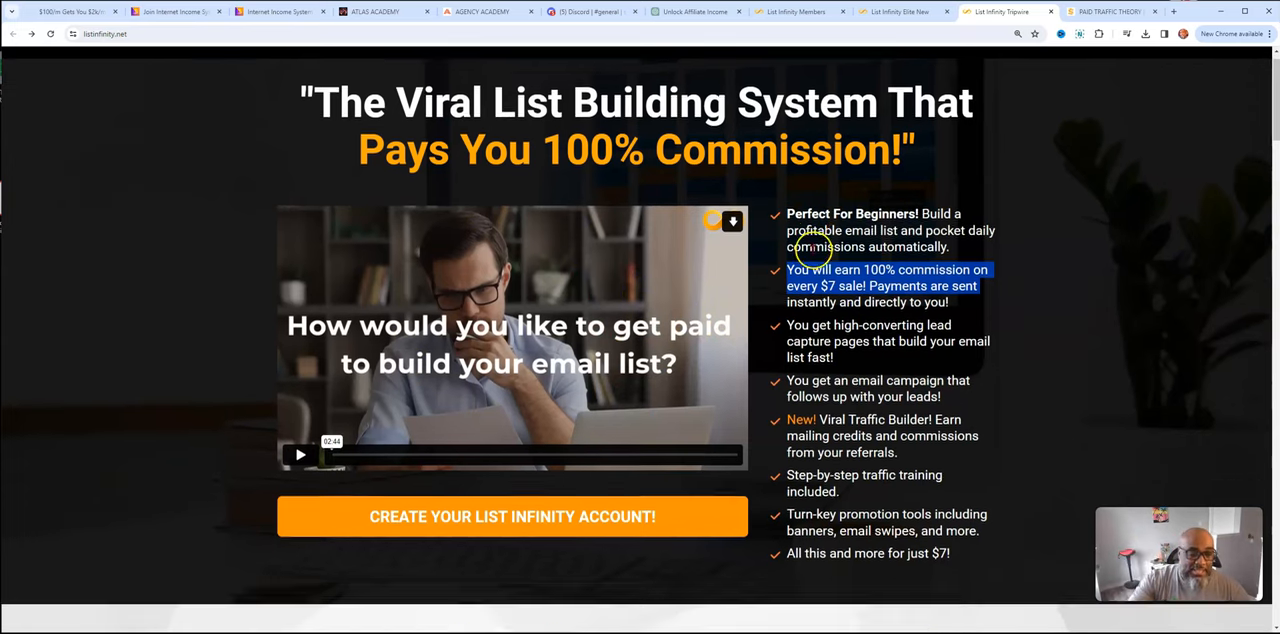
pyautogui.scroll(-3)
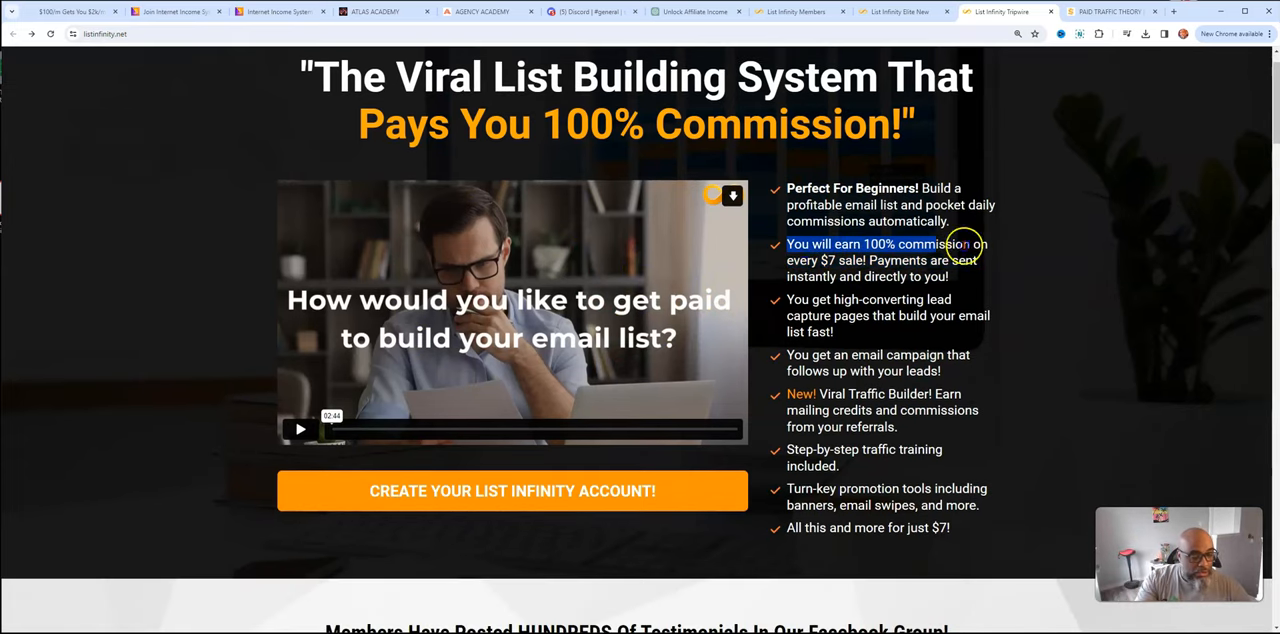
pyautogui.scroll(-3)
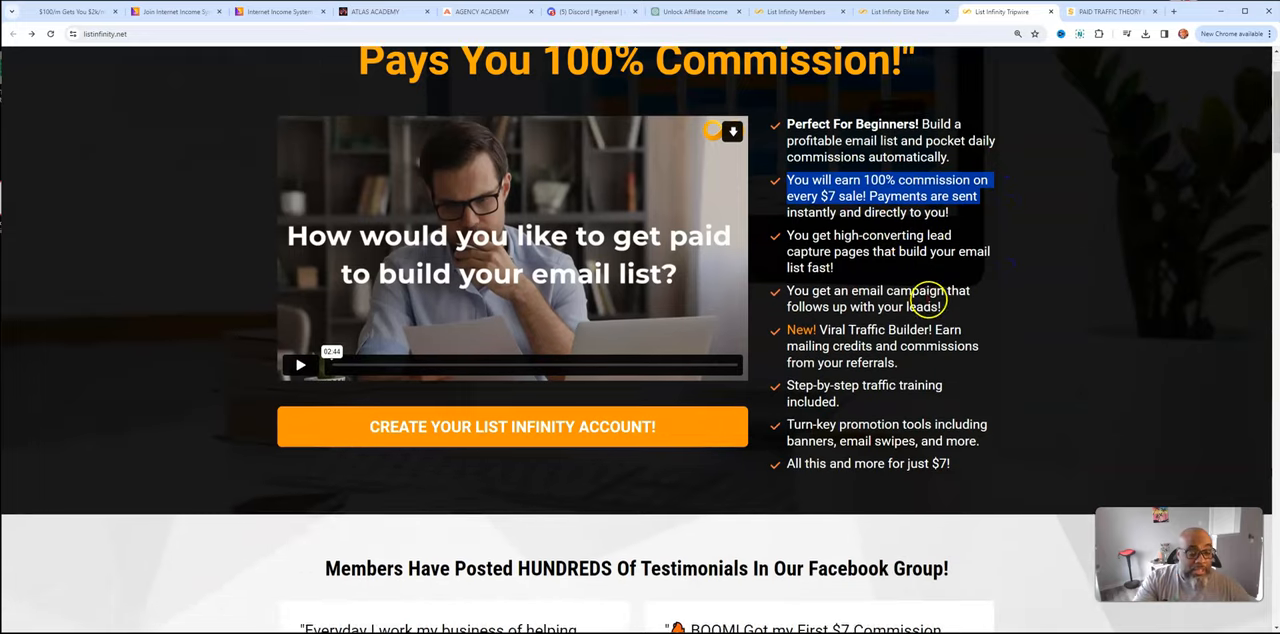
pyautogui.scroll(-3)
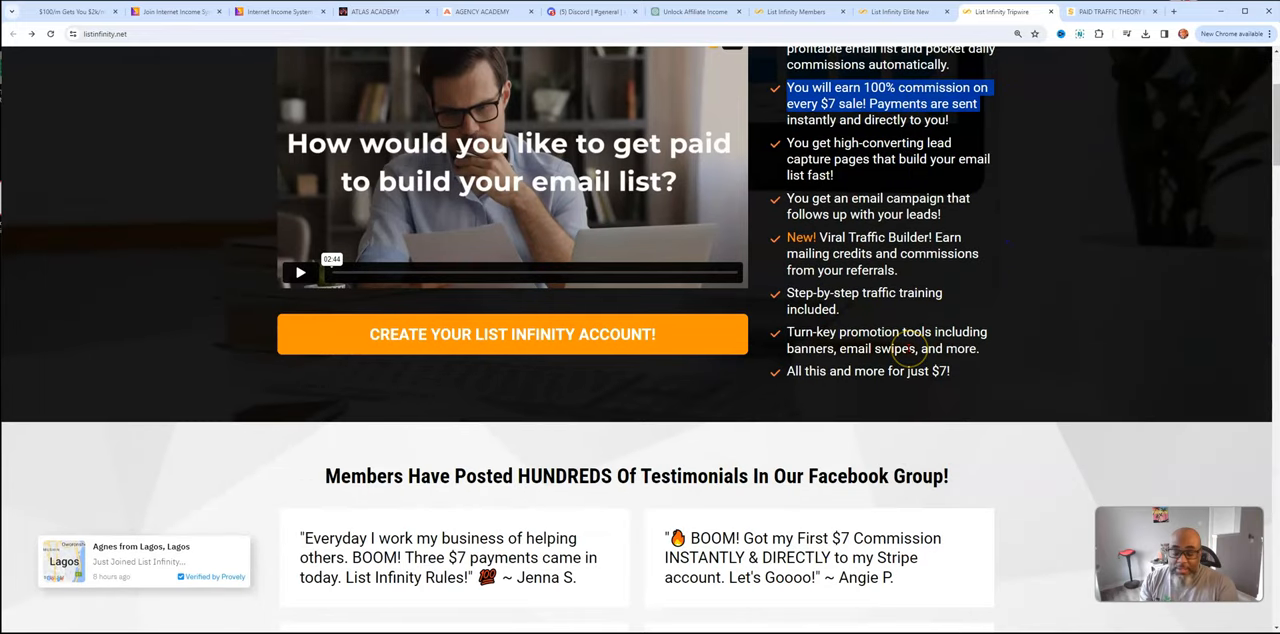
pyautogui.moveTo(933, 325)
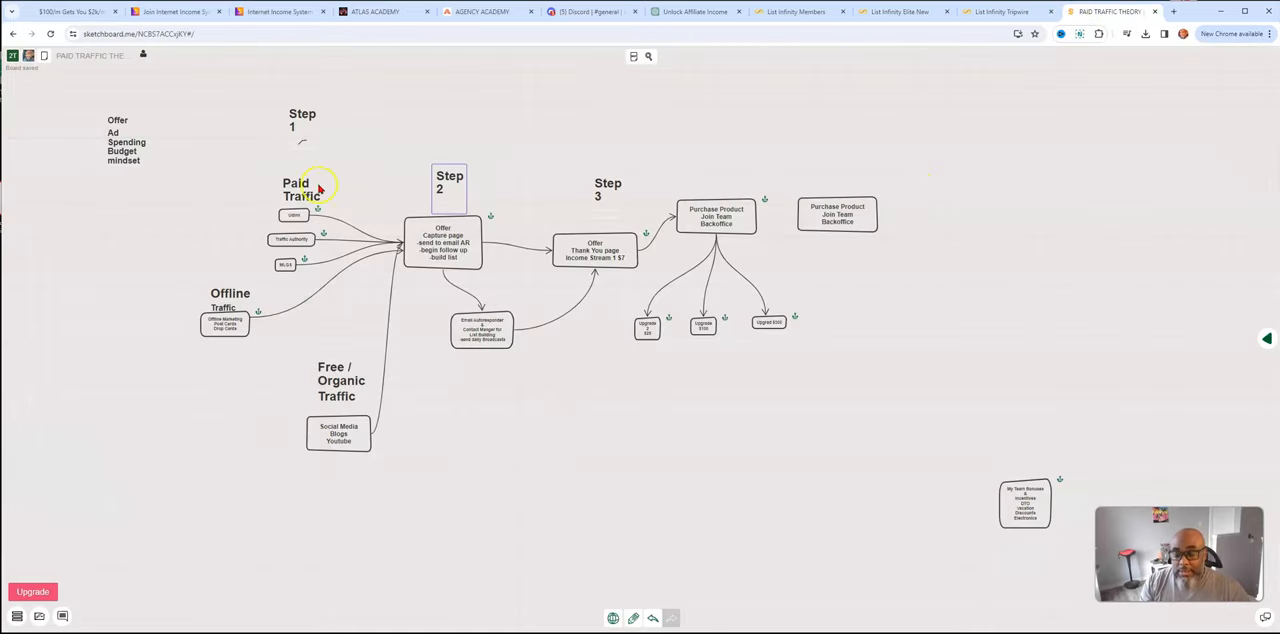
pyautogui.moveTo(258, 307)
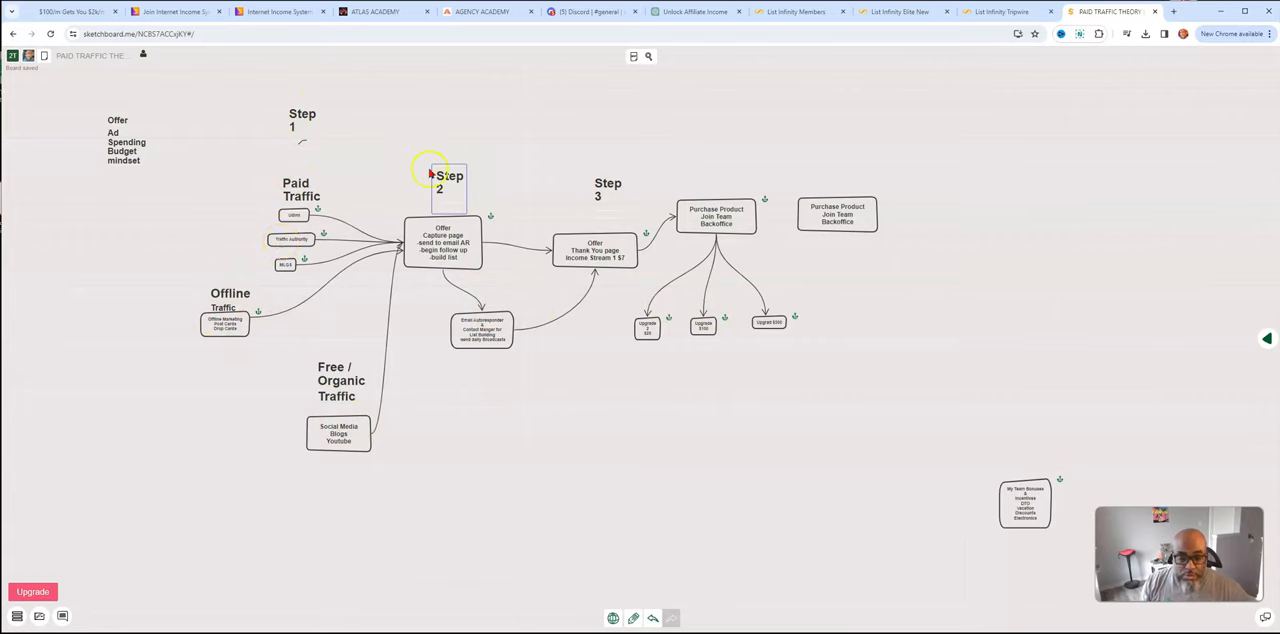
pyautogui.moveTo(445, 262)
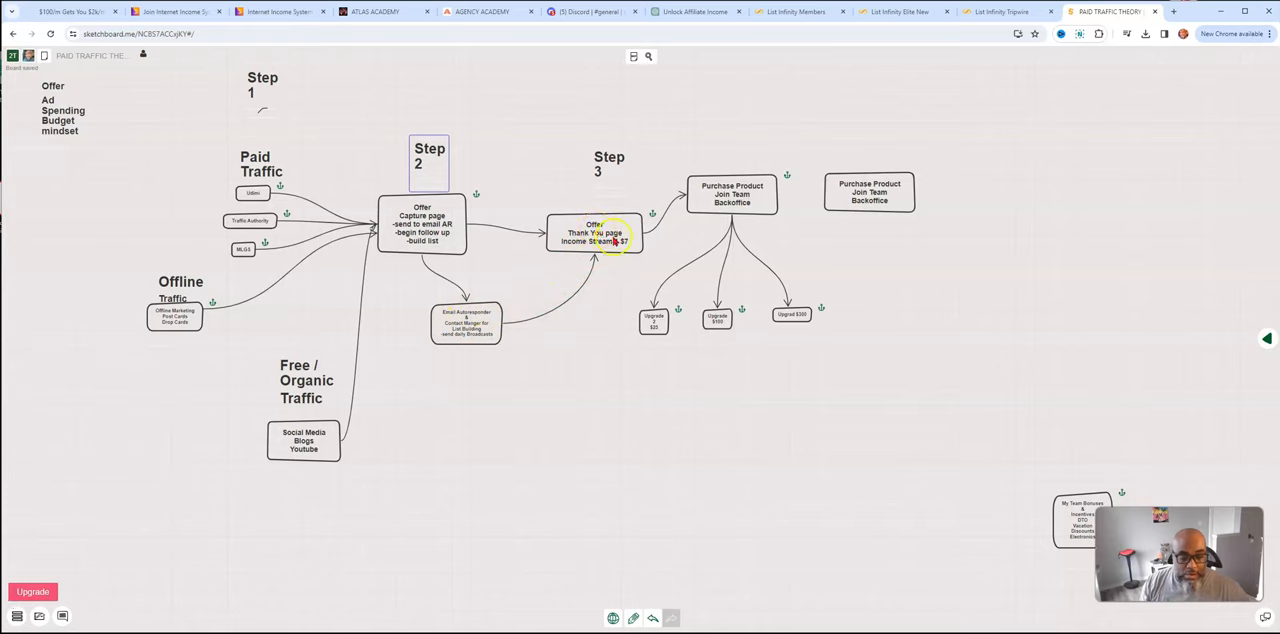
pyautogui.moveTo(772, 232)
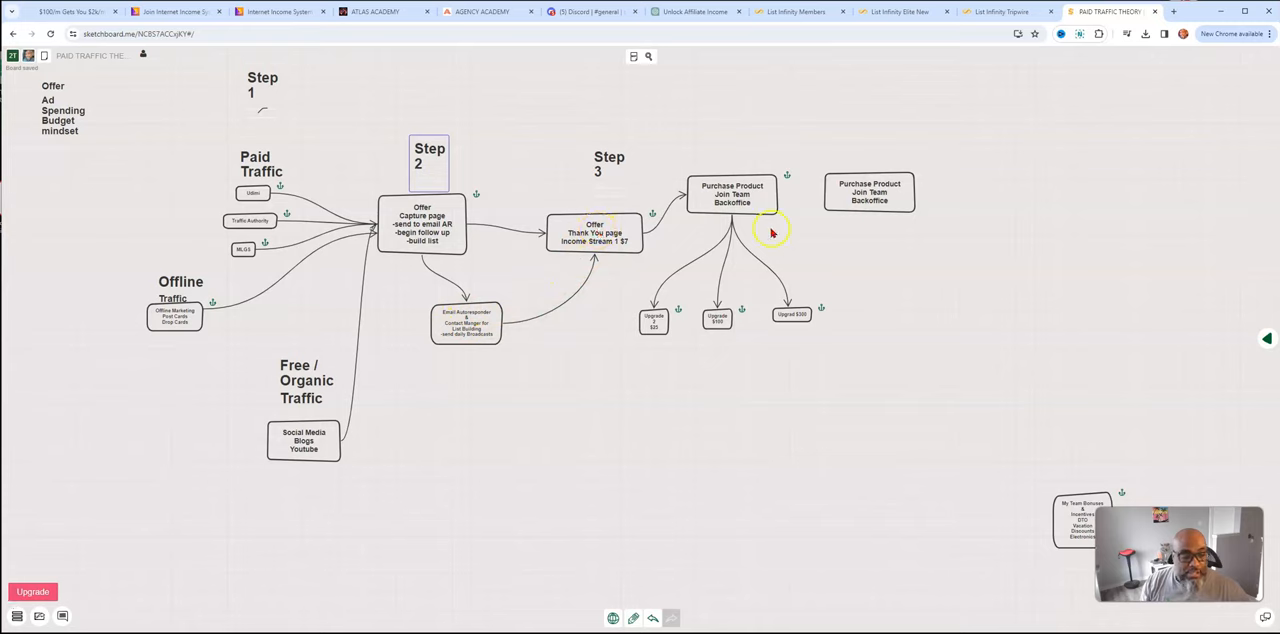
pyautogui.moveTo(735, 223)
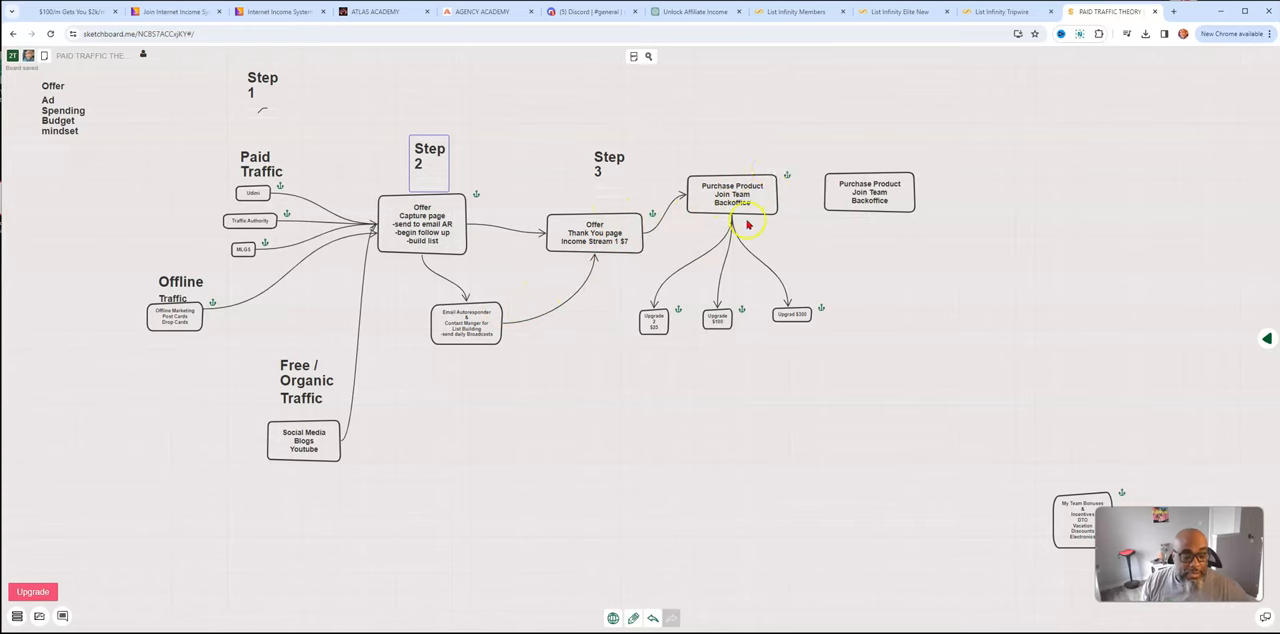
pyautogui.moveTo(757, 320)
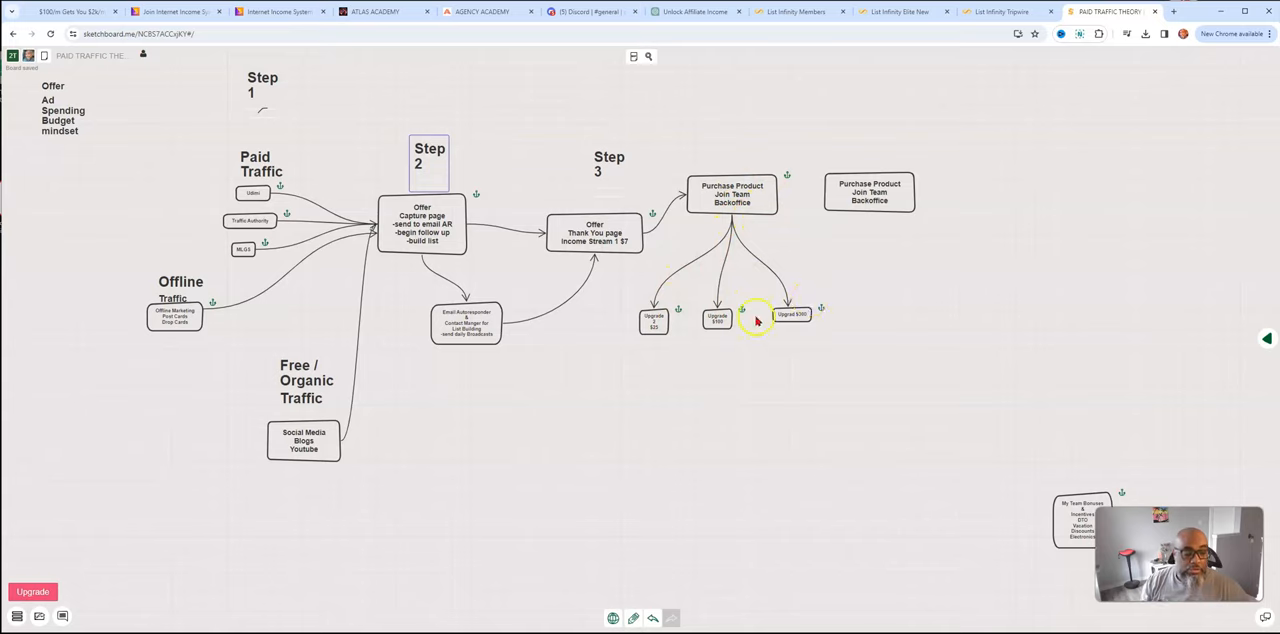
pyautogui.moveTo(778, 175)
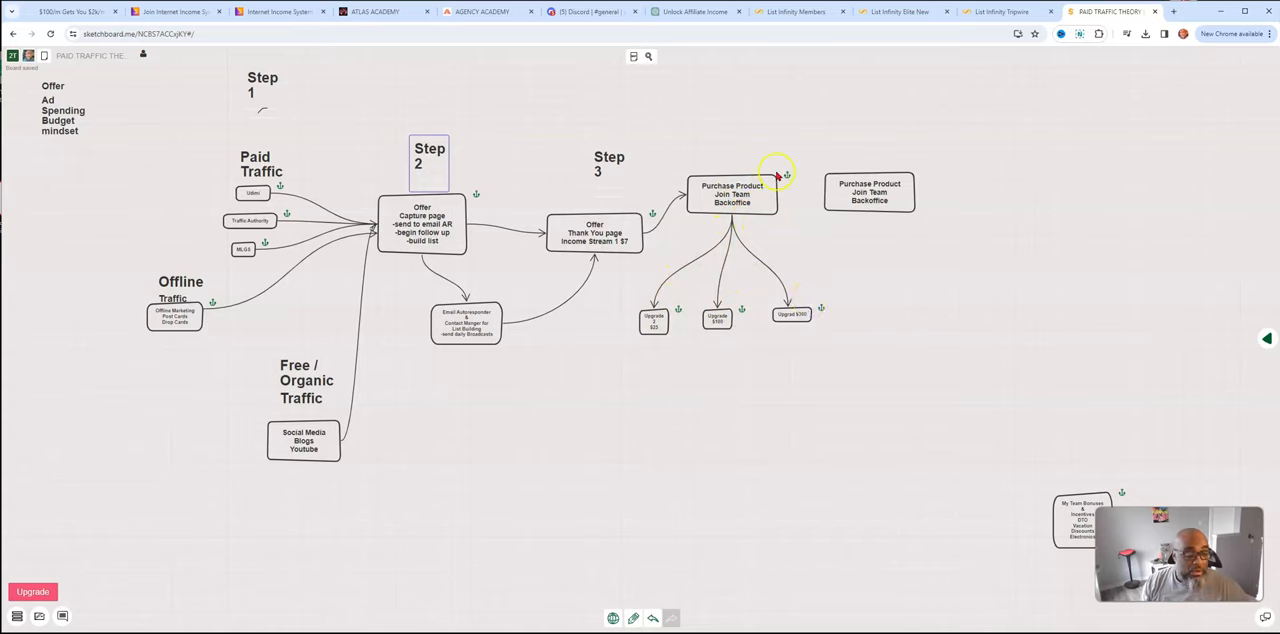
pyautogui.moveTo(480, 265)
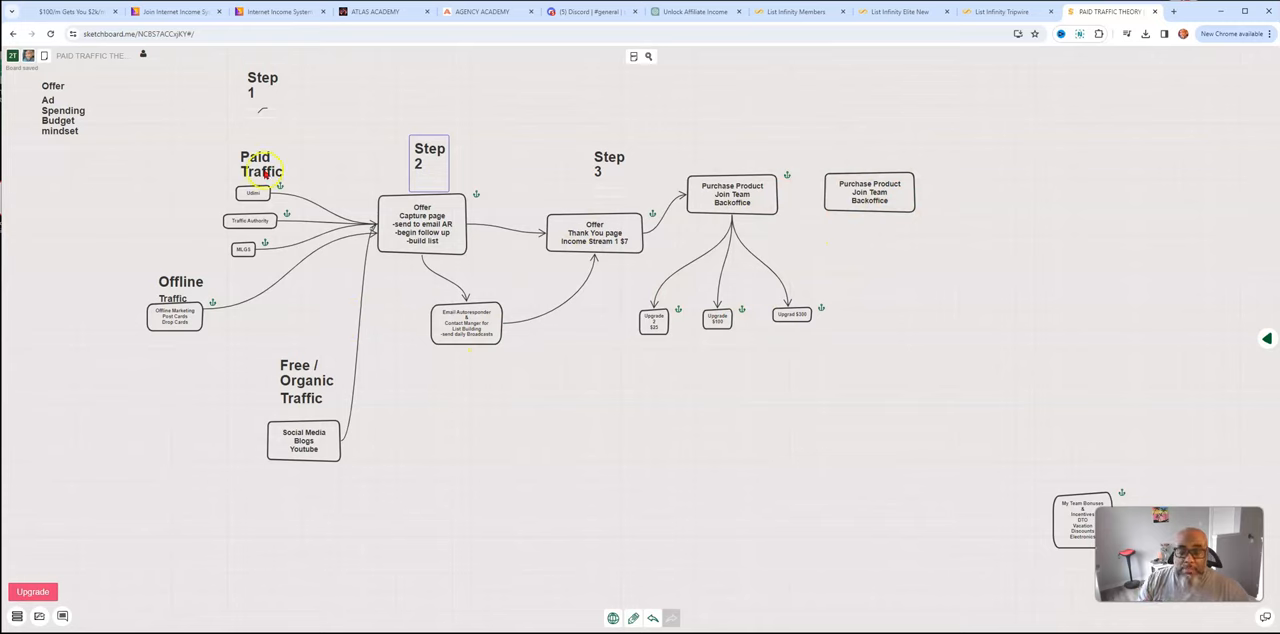
pyautogui.moveTo(461, 120)
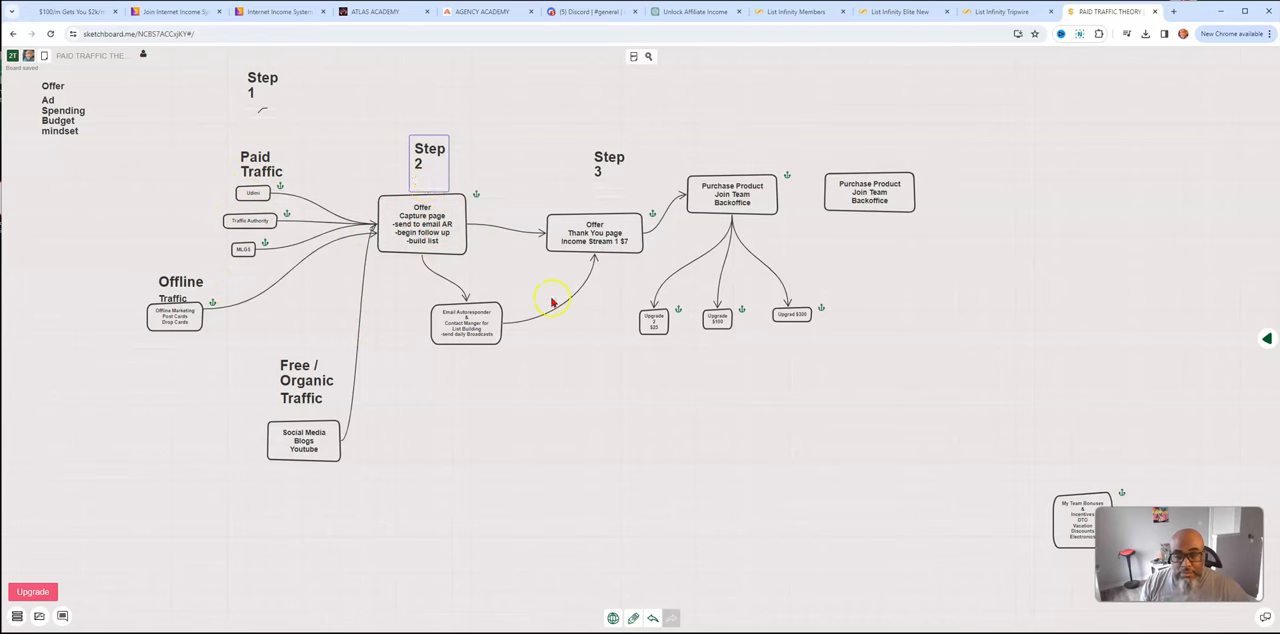
# Pan the paid traffic funnel flowchart closer and deselect the Offer capture page box
pyautogui.moveTo(550, 300); pyautogui.dragTo(480, 250)
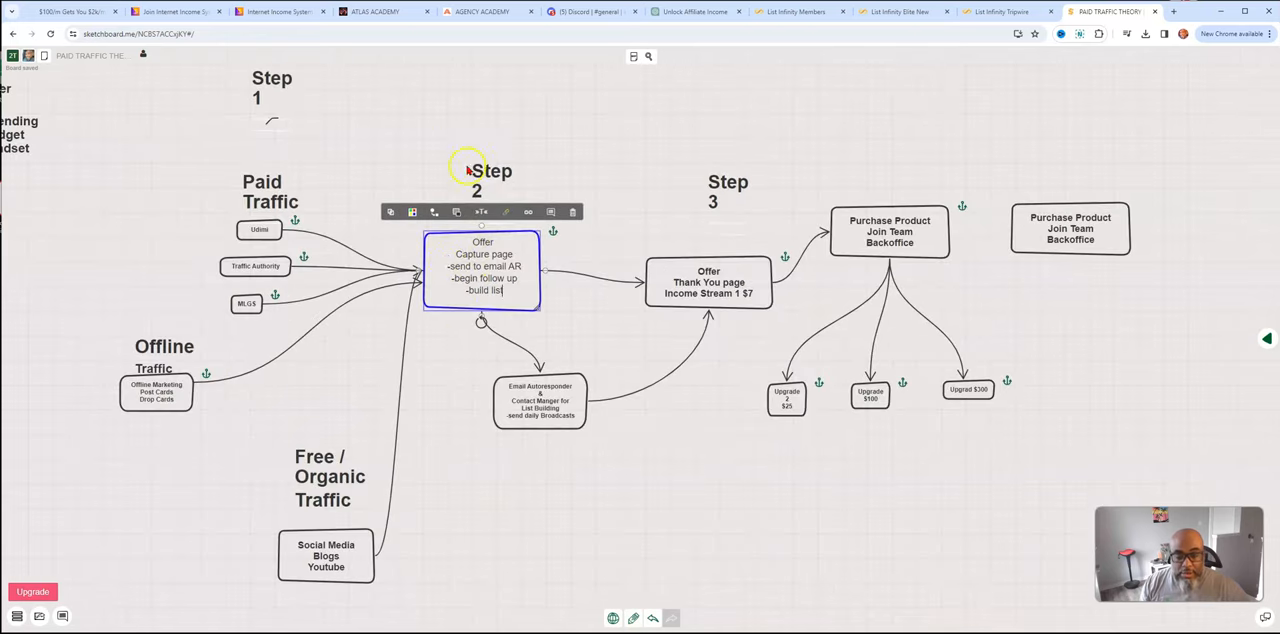
pyautogui.click(285, 195)
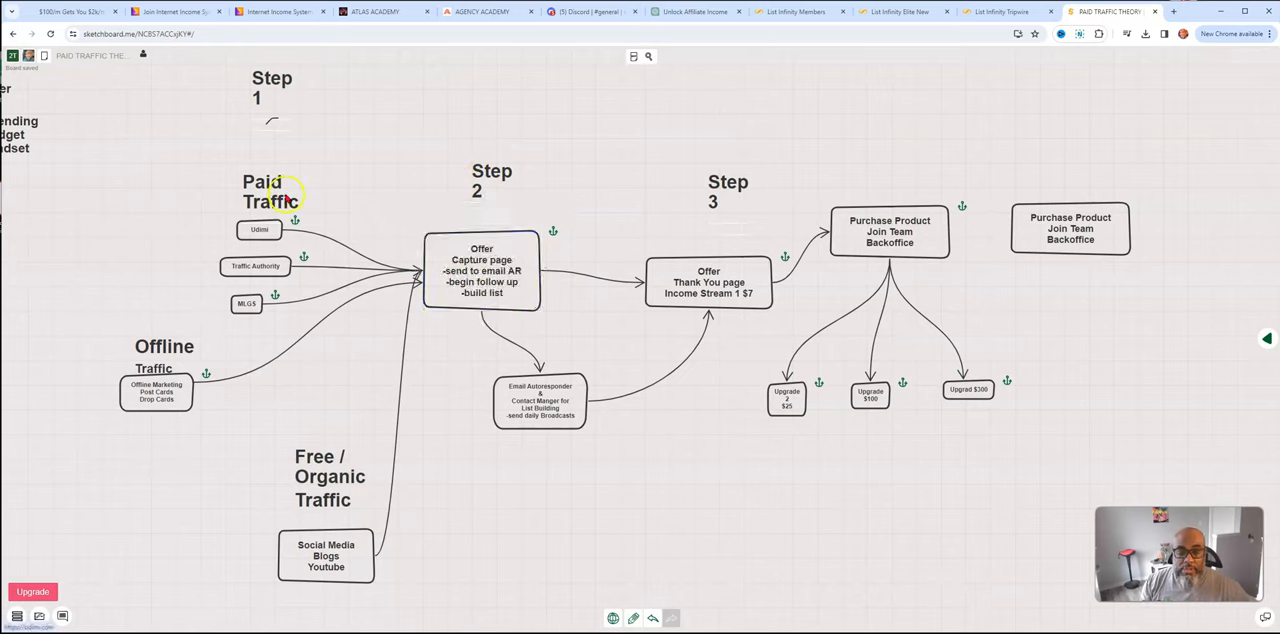
pyautogui.moveTo(140, 415)
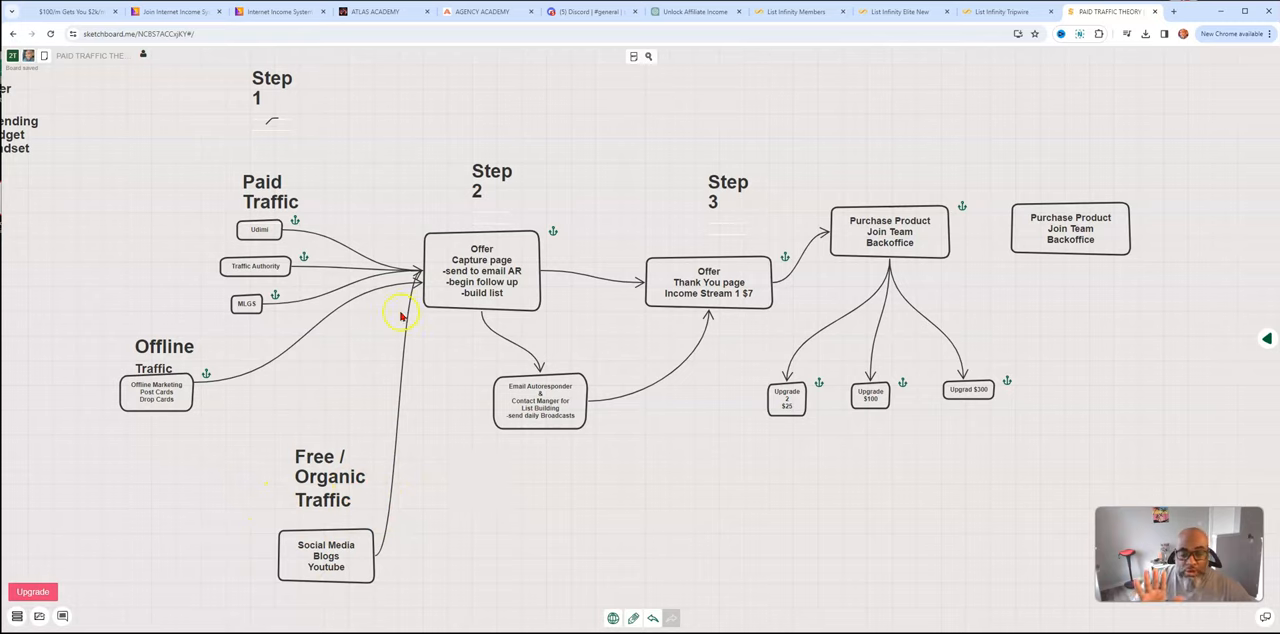
pyautogui.moveTo(505, 263)
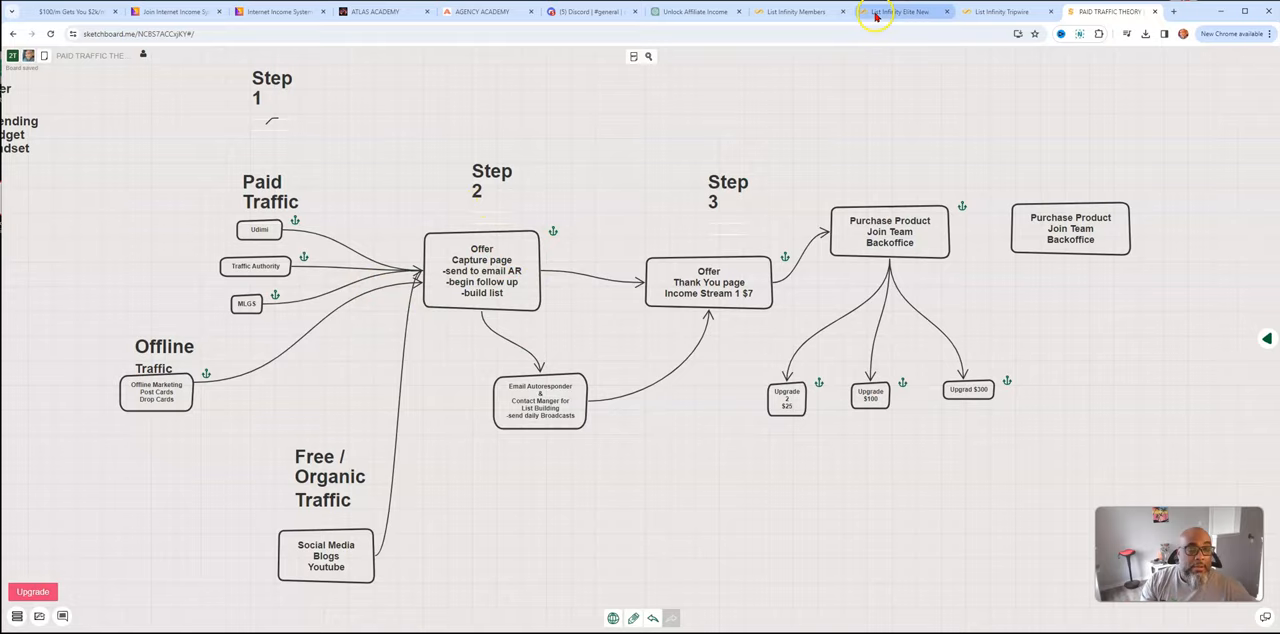
# Return to the List Infinity Tripwire page and scroll past 3 Easy Steps to the Pass Up System
pyautogui.click(900, 11)
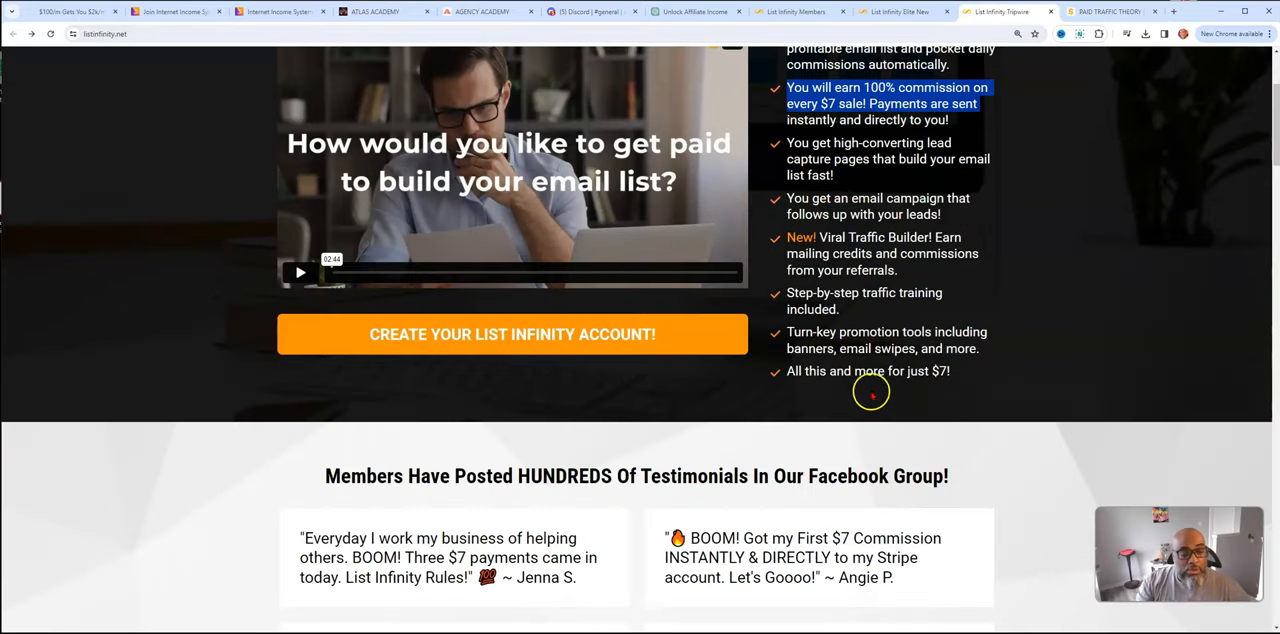
pyautogui.scroll(-3)
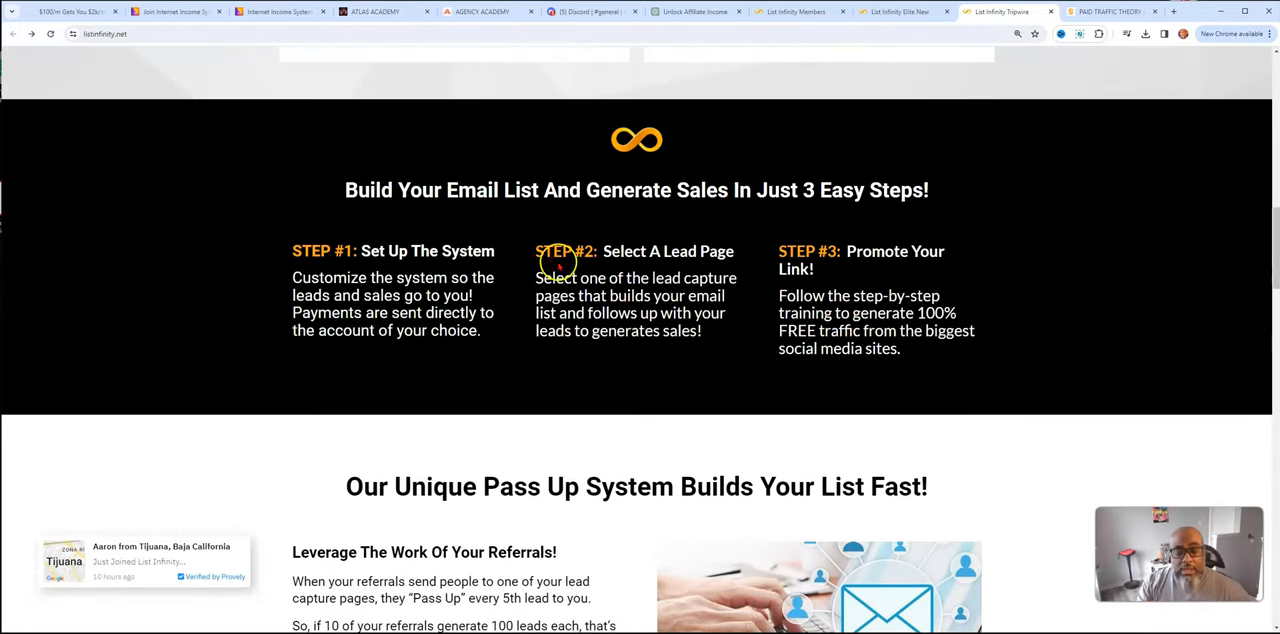
pyautogui.scroll(-3)
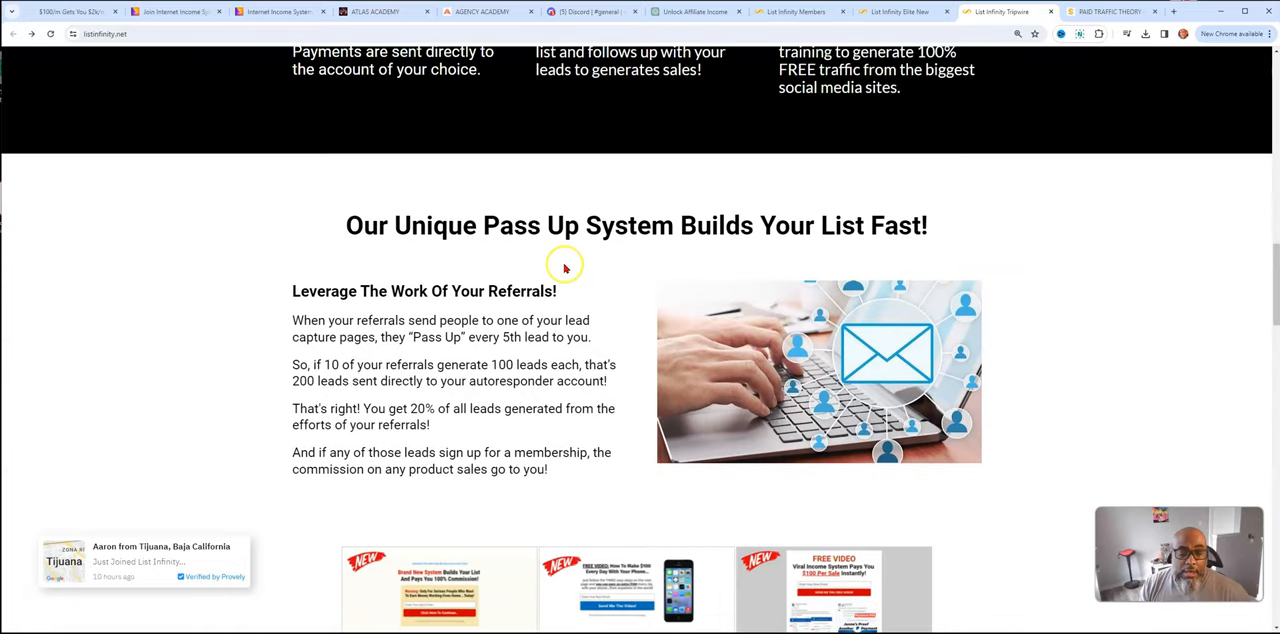
pyautogui.moveTo(564, 264)
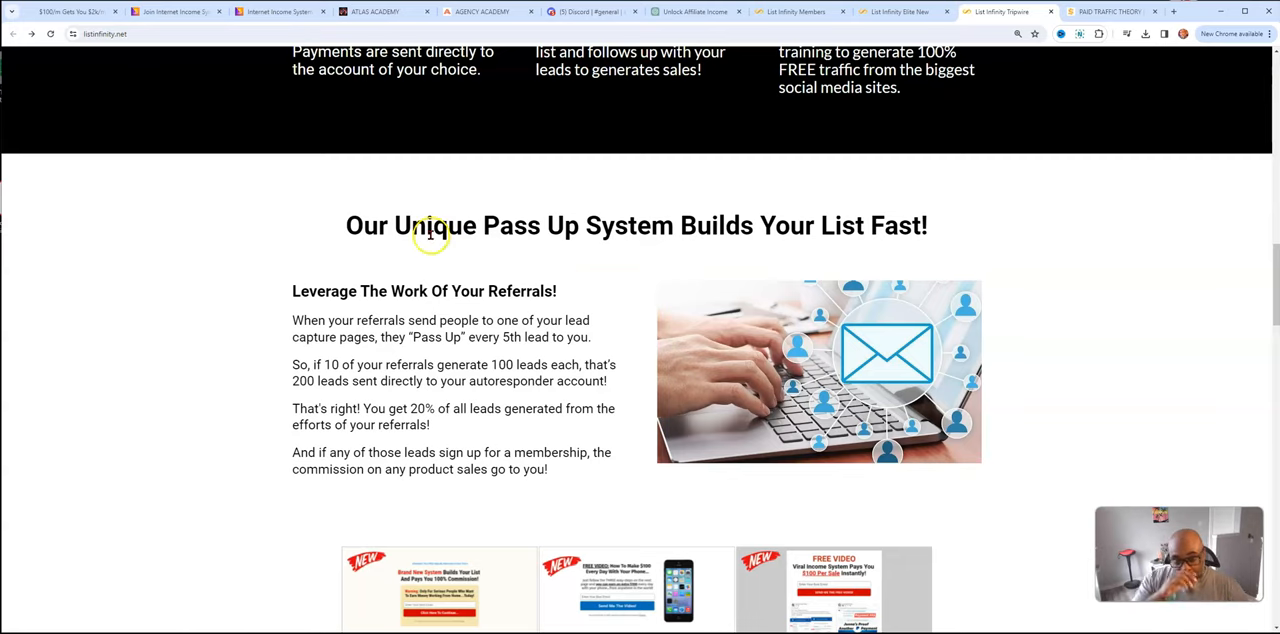
# Scroll past the capture page gallery and payment icons to the List Infinity Membership section
pyautogui.scroll(-3)
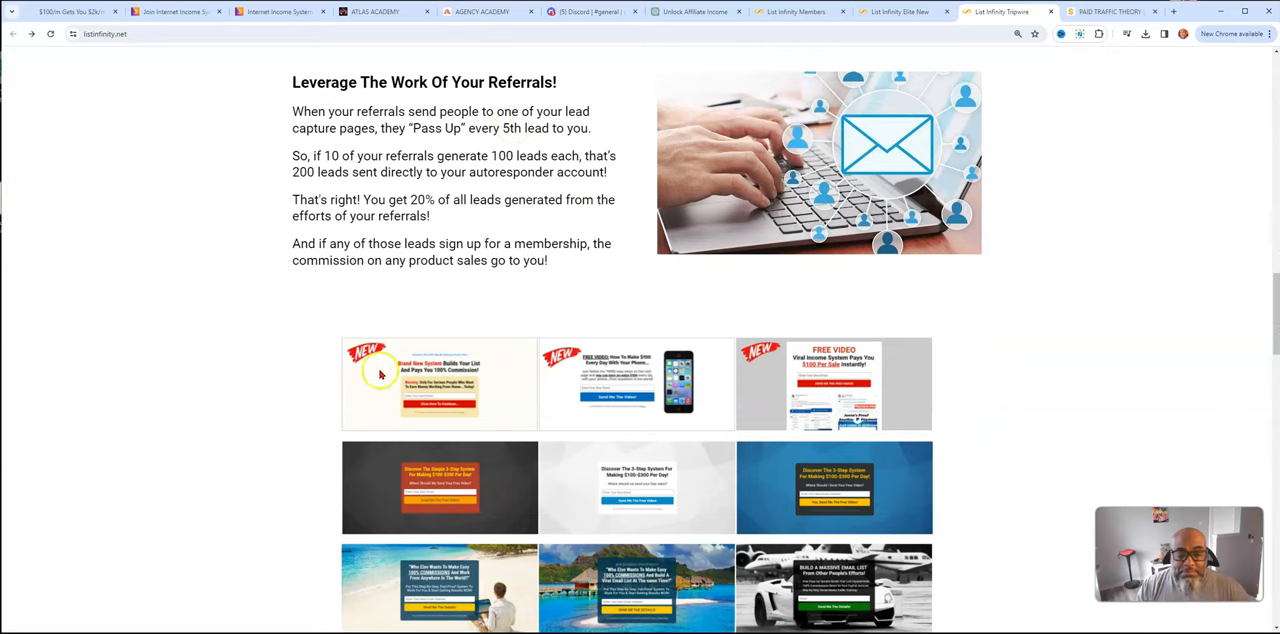
pyautogui.scroll(-3)
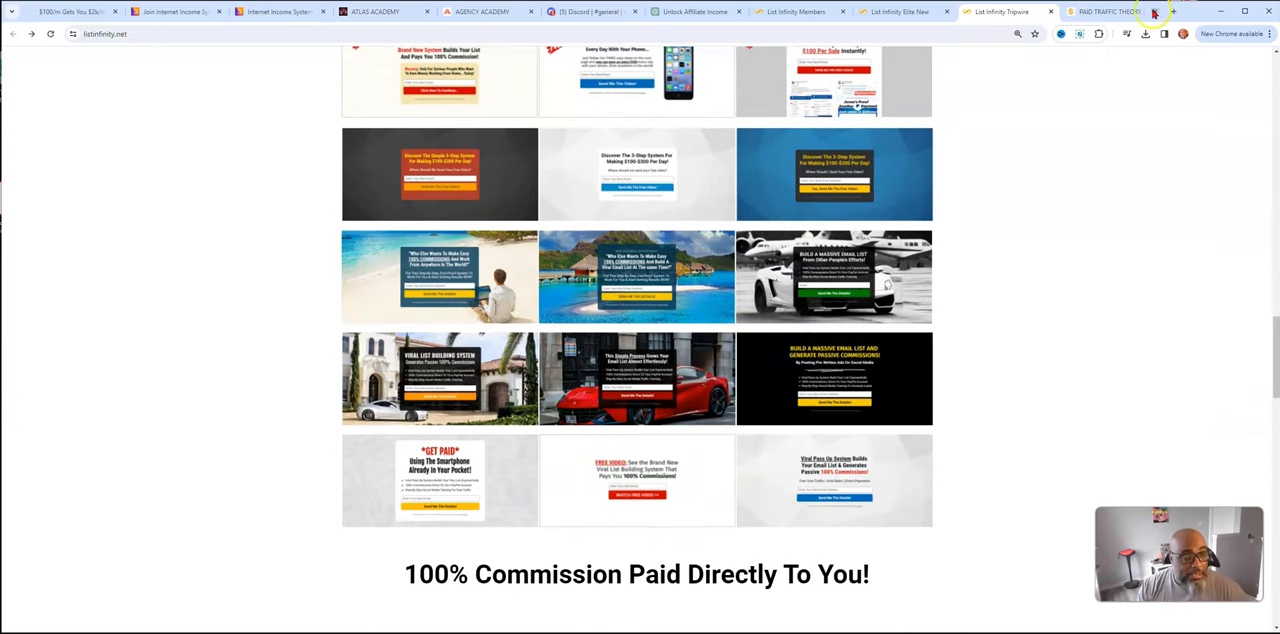
pyautogui.click(1105, 11)
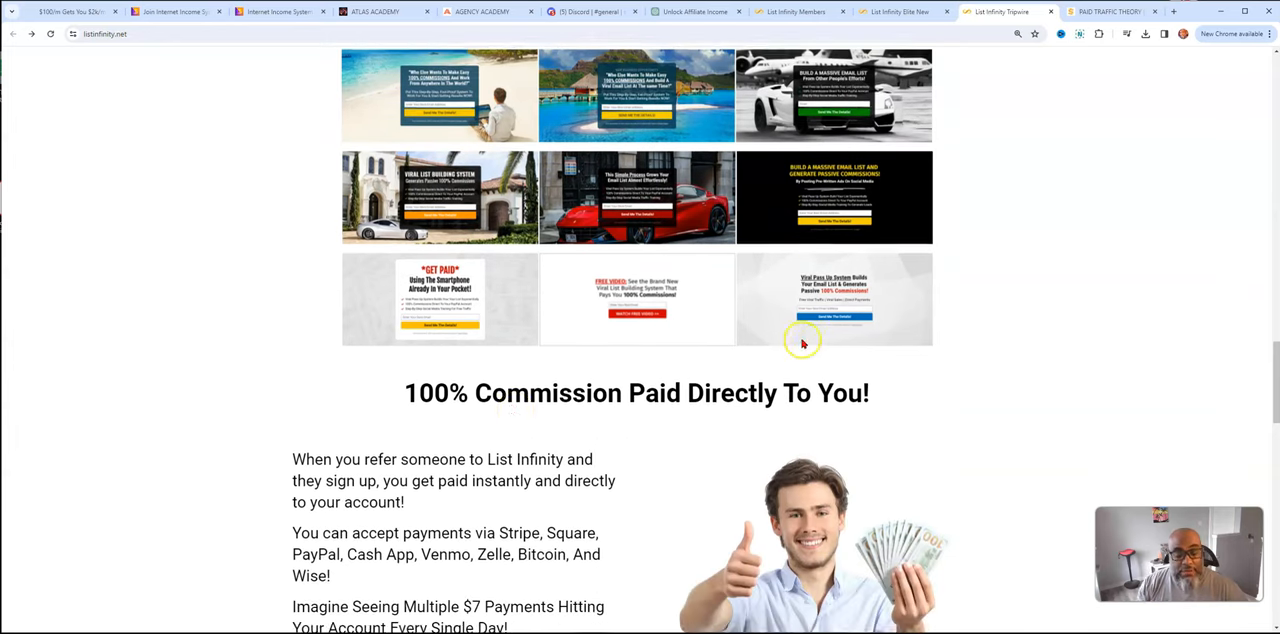
pyautogui.scroll(-3)
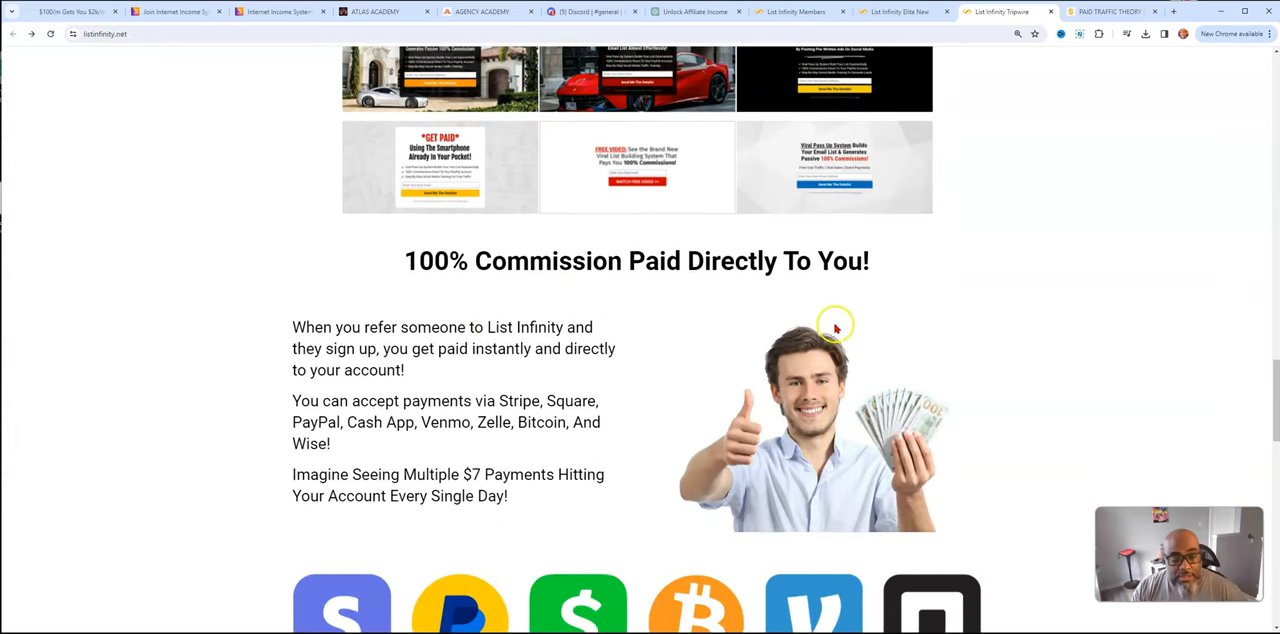
pyautogui.scroll(-3)
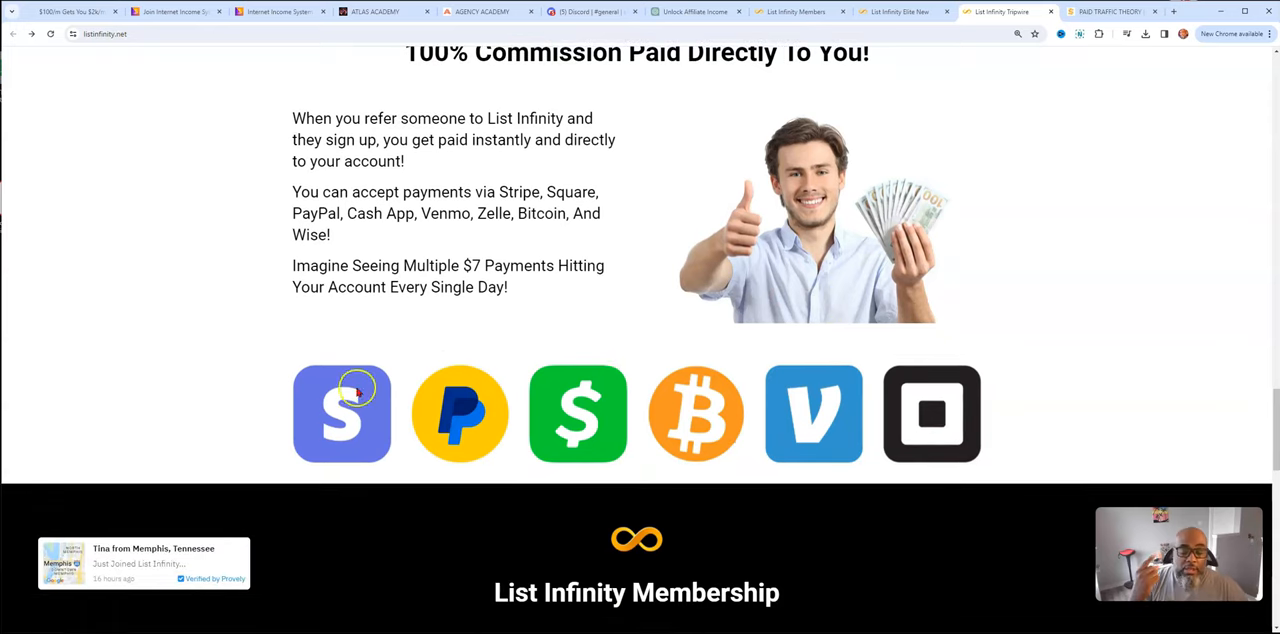
pyautogui.moveTo(630, 426)
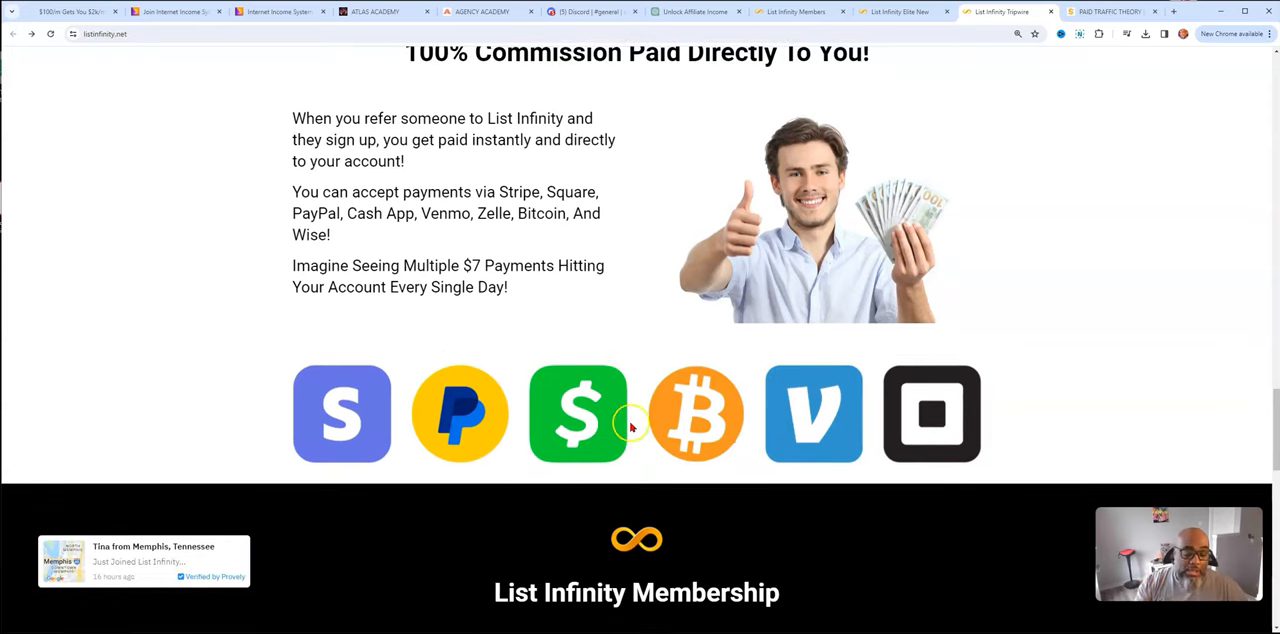
pyautogui.moveTo(930, 425)
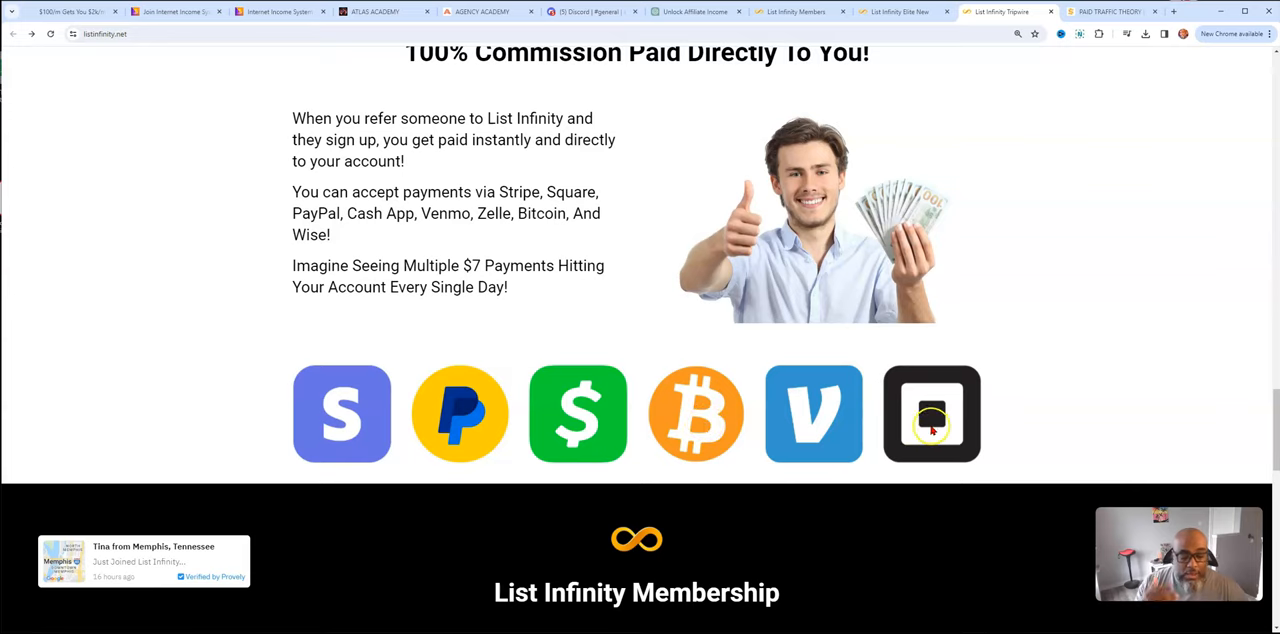
pyautogui.moveTo(1003, 425)
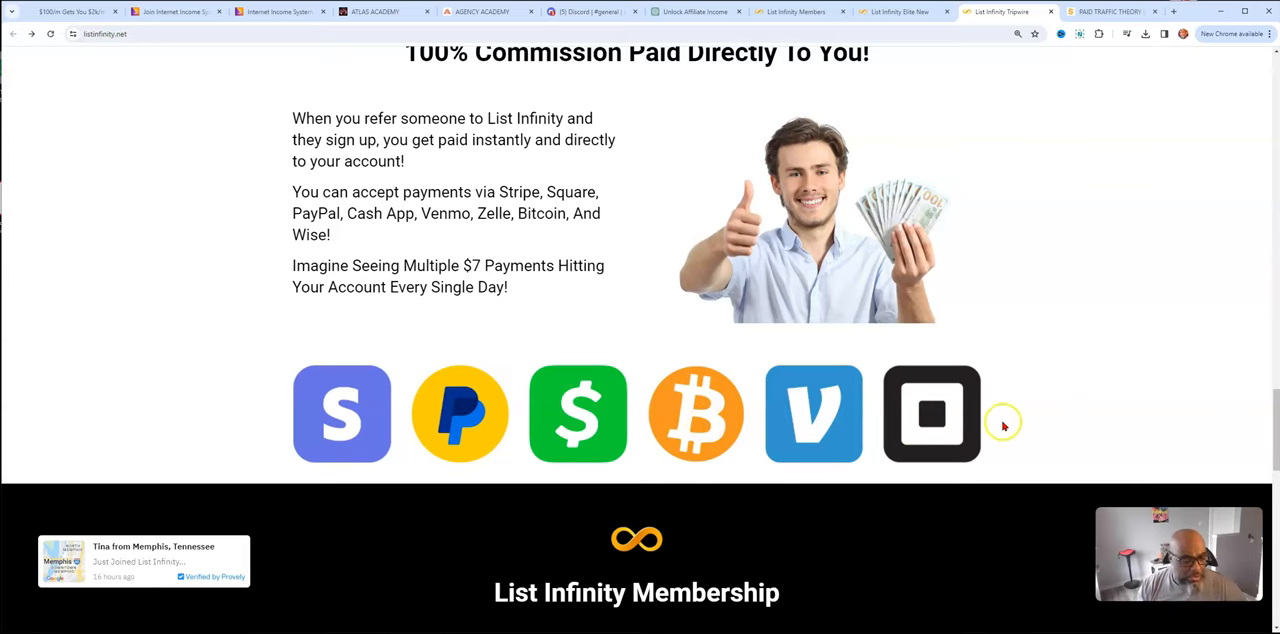
pyautogui.scroll(-3)
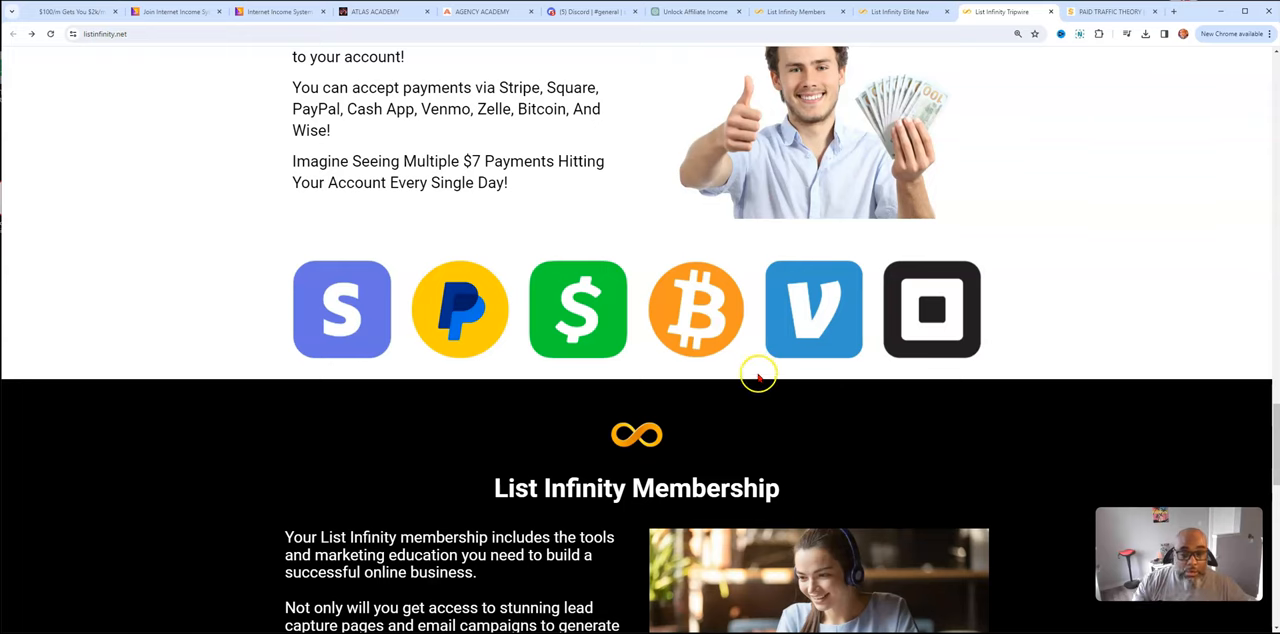
# Scroll to the Buy Now section and highlight the AWeber, GetResponse, Leads Leap integrations bullet
pyautogui.scroll(-3)
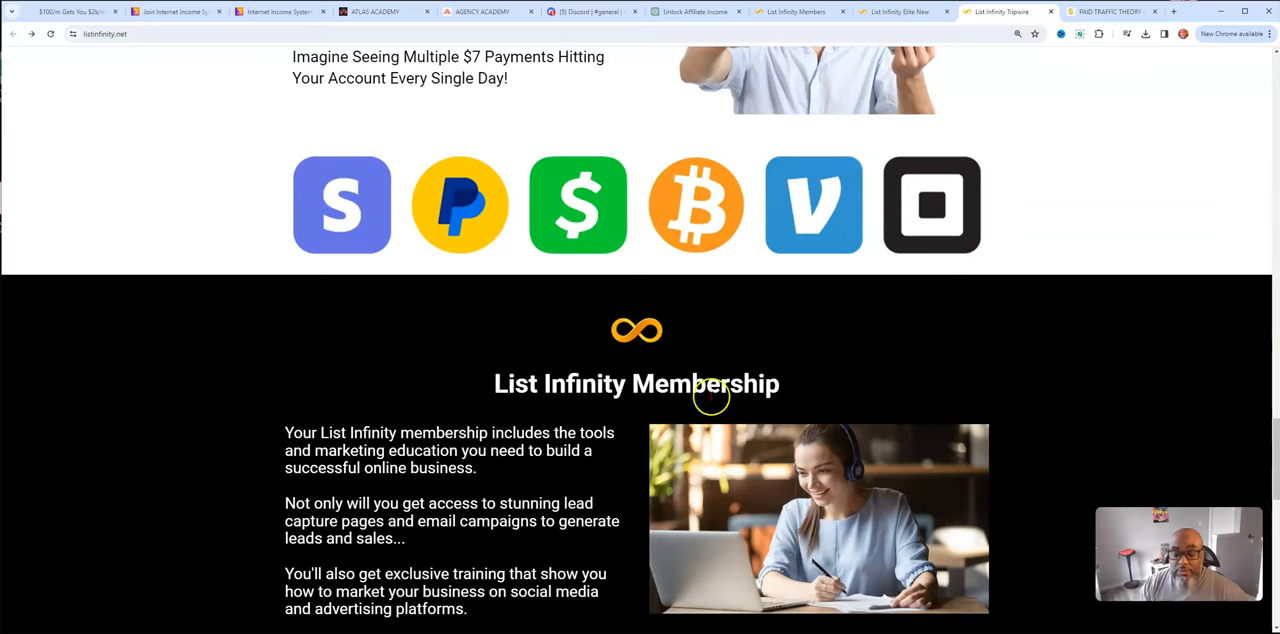
pyautogui.scroll(-3)
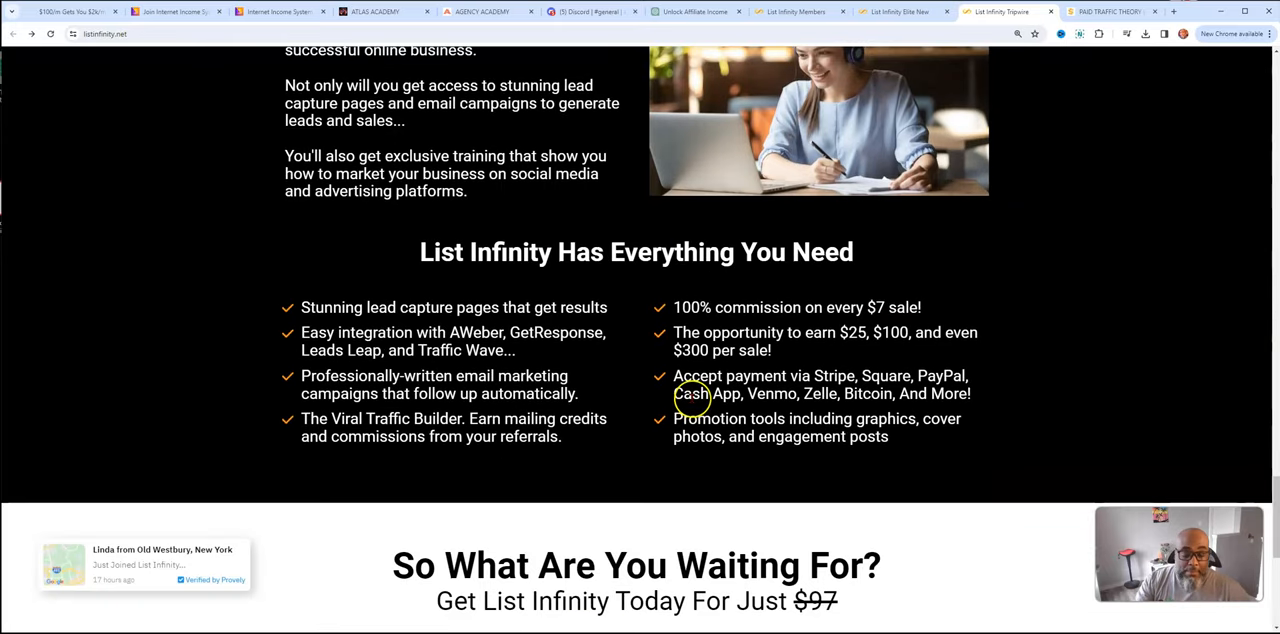
pyautogui.scroll(3)
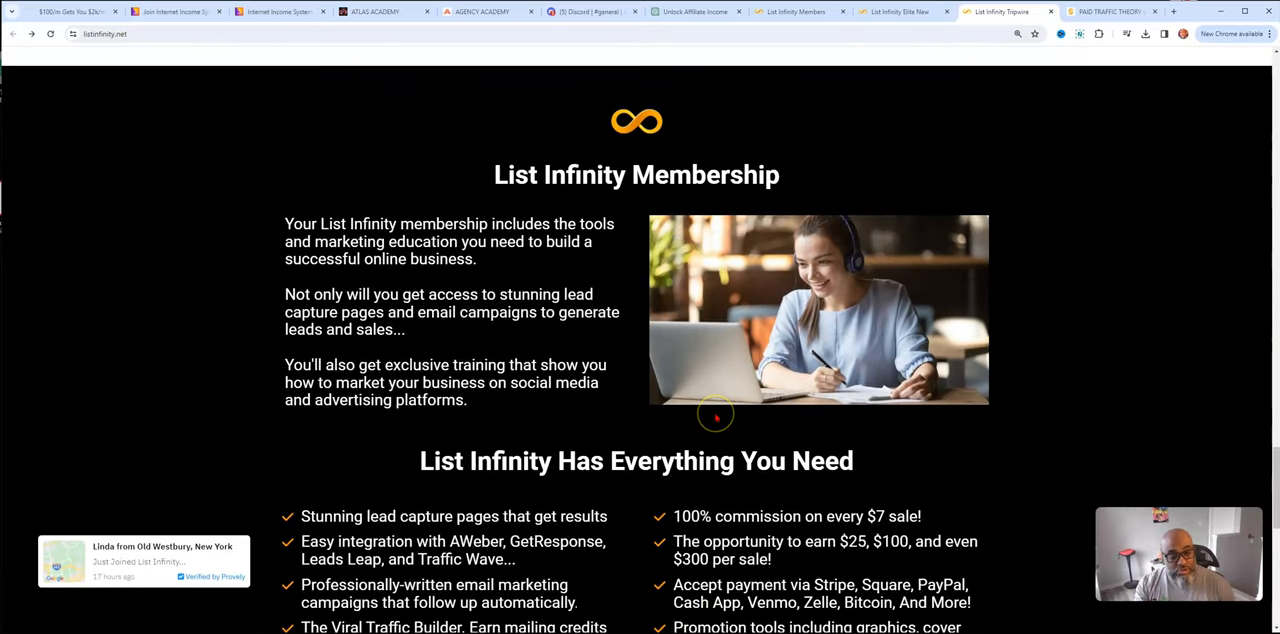
pyautogui.scroll(-3)
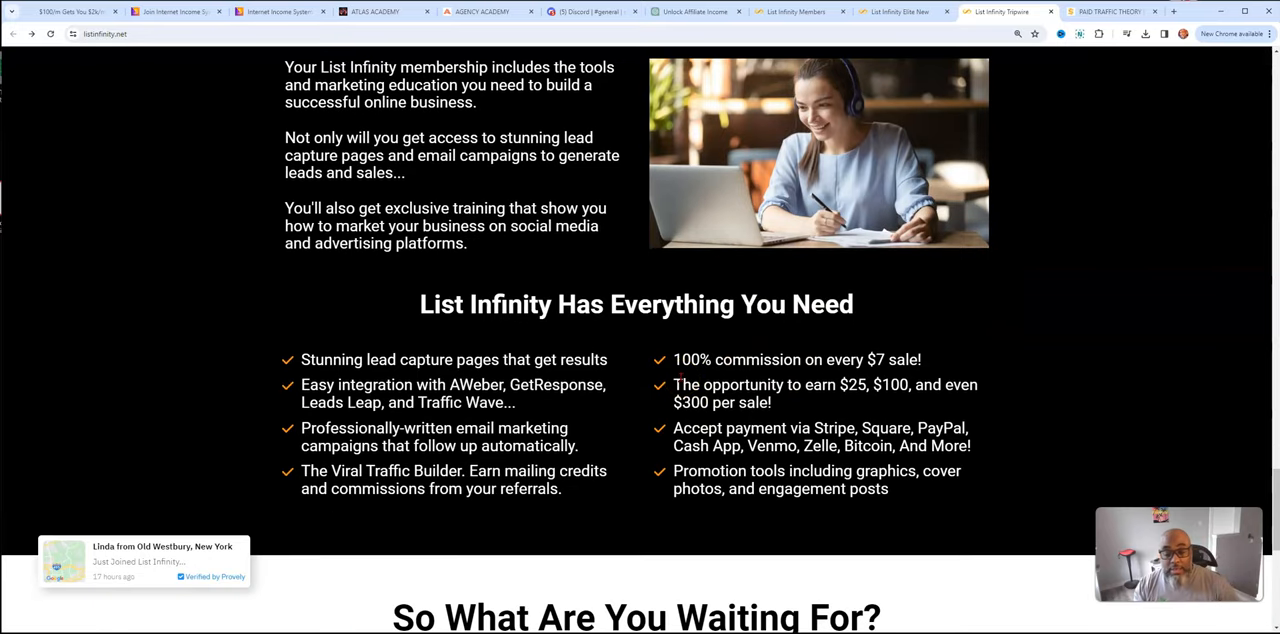
pyautogui.moveTo(301, 384); pyautogui.dragTo(515, 402)
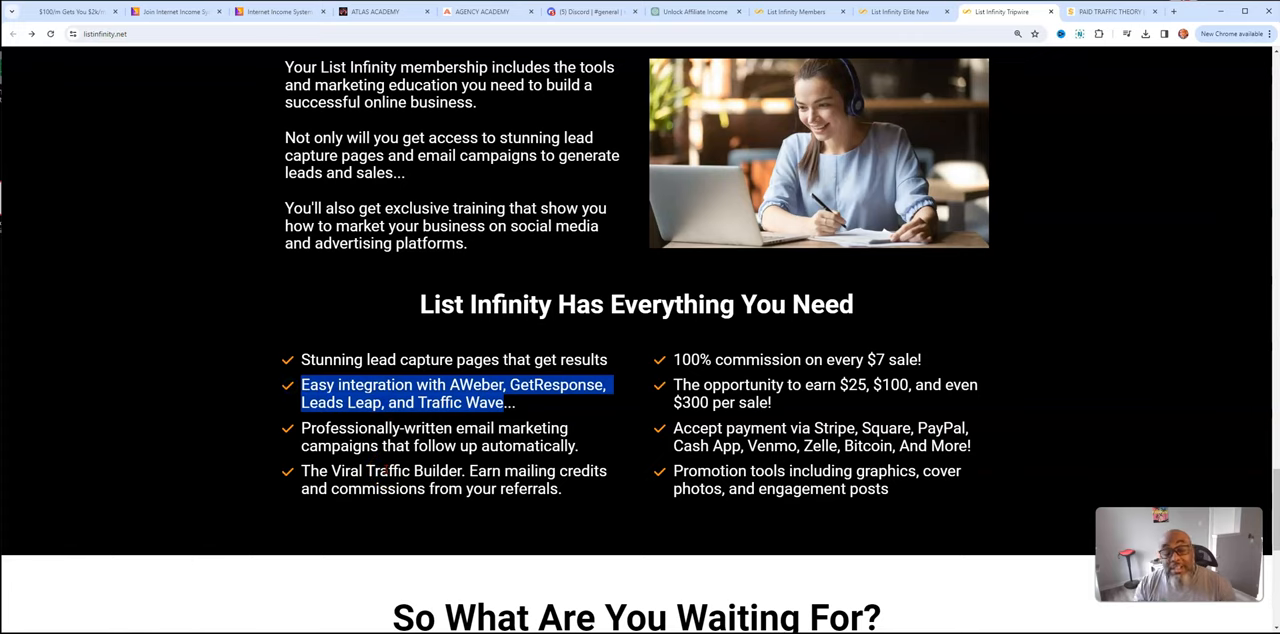
# Scroll through the footer and bring the Elite page's four membership levels into view
pyautogui.scroll(-3)
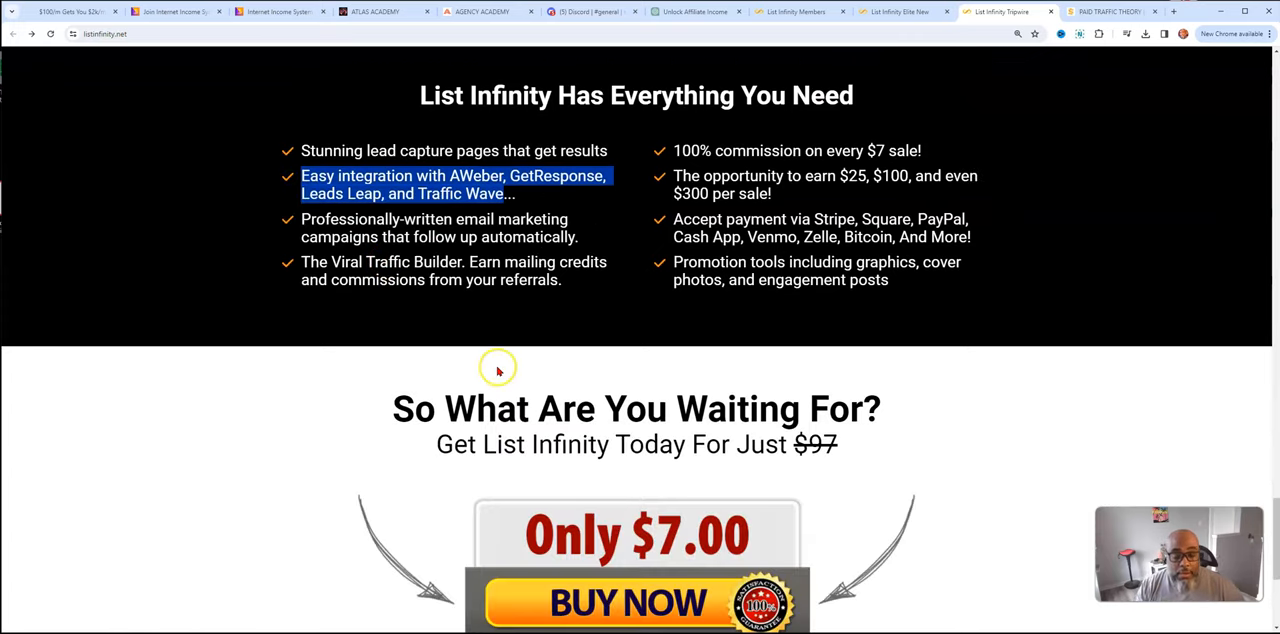
pyautogui.scroll(-3)
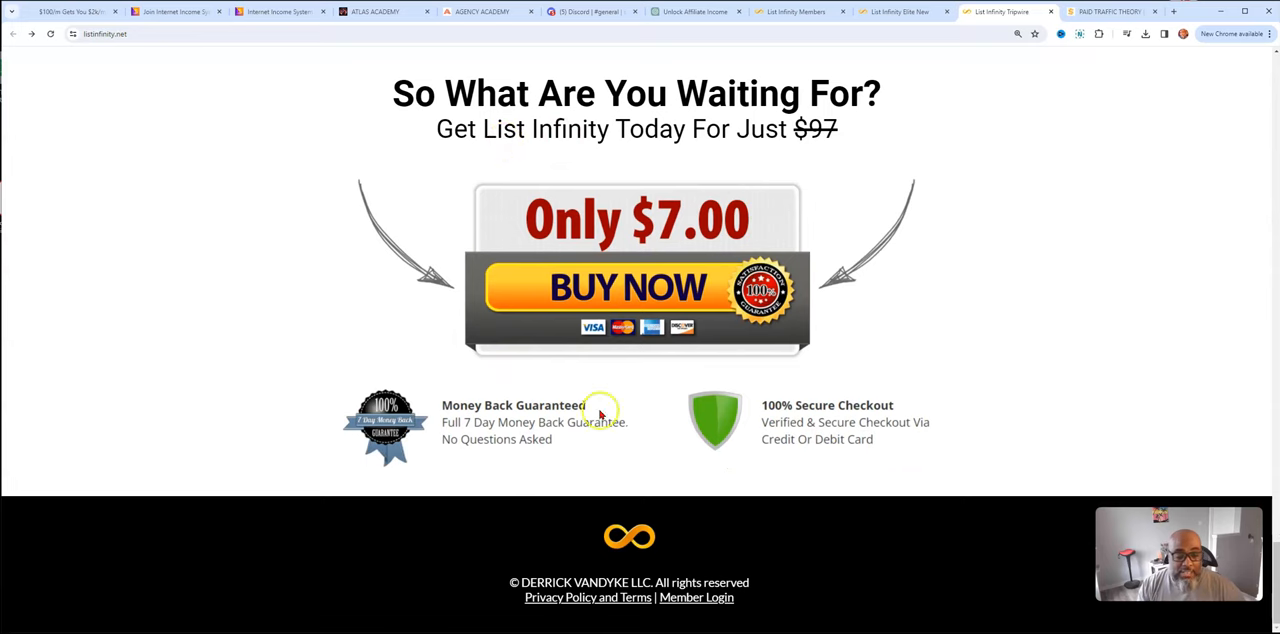
pyautogui.scroll(3)
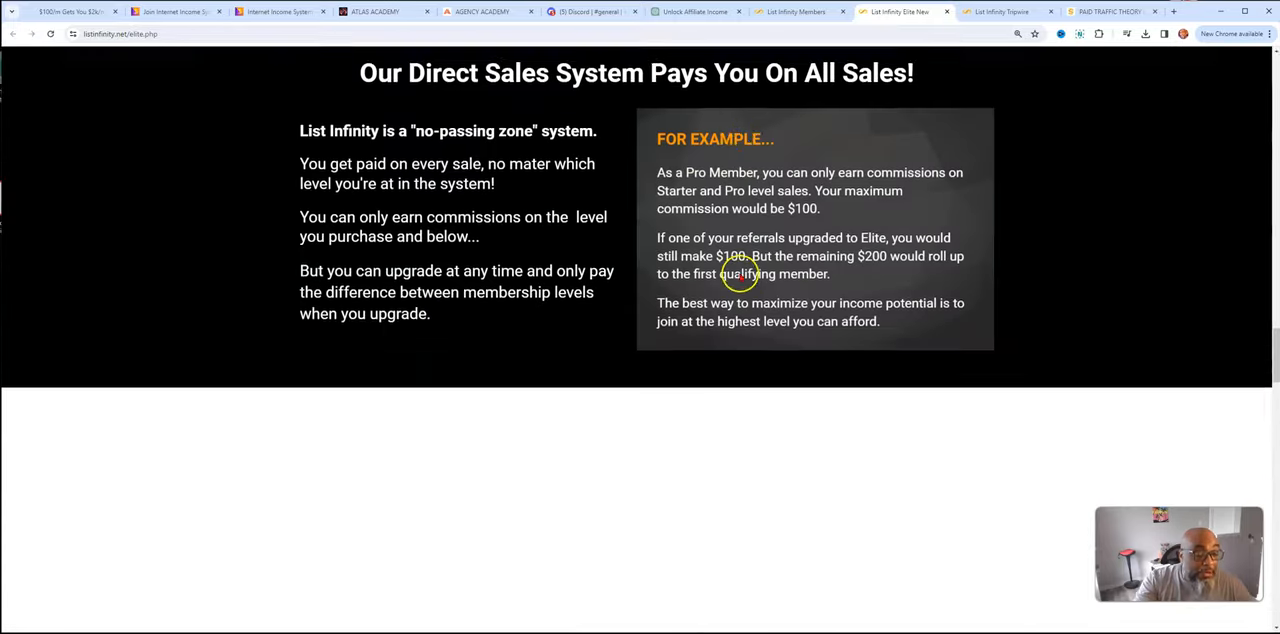
pyautogui.scroll(-3)
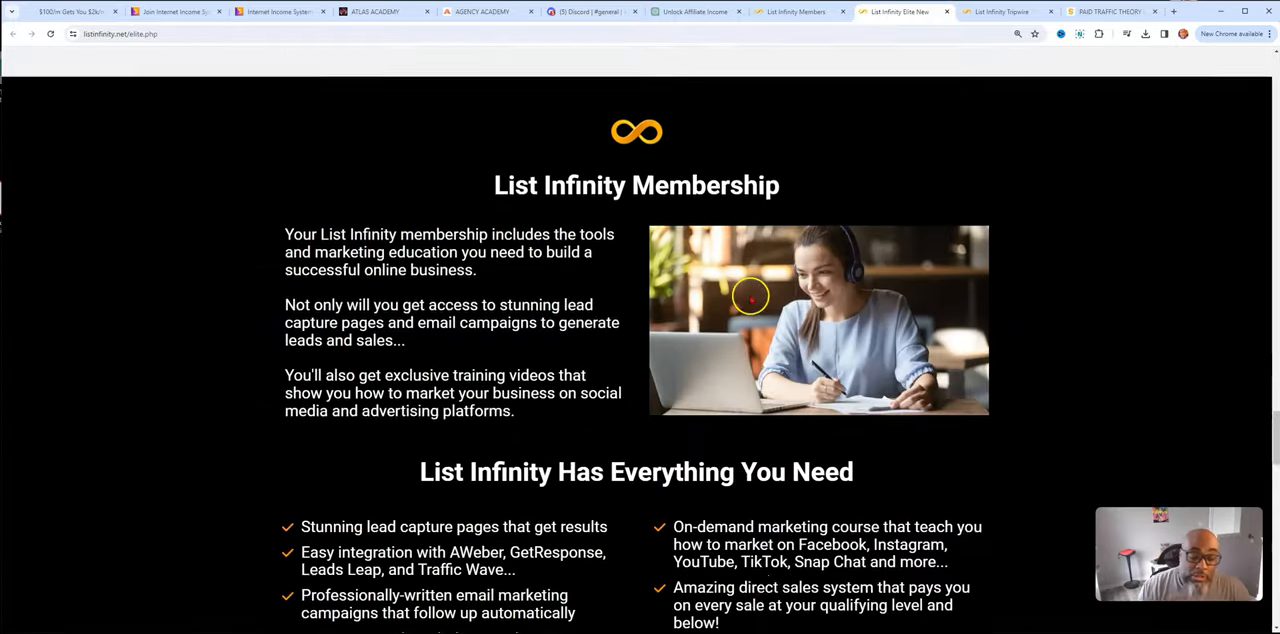
pyautogui.scroll(-3)
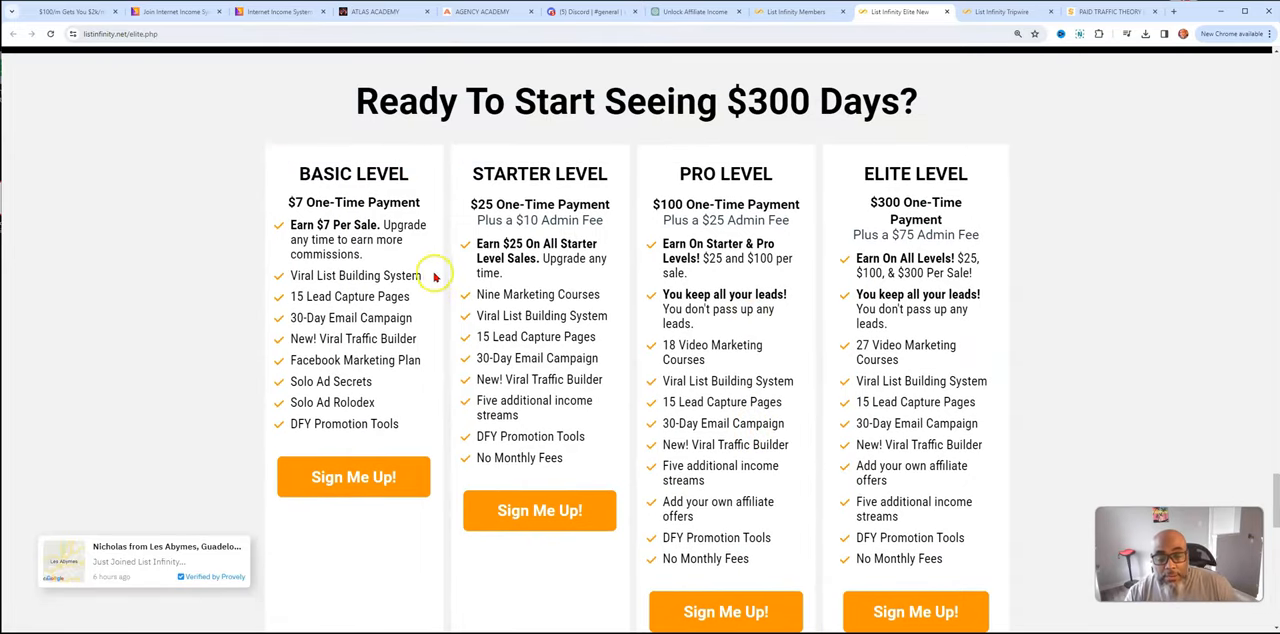
pyautogui.moveTo(424, 287)
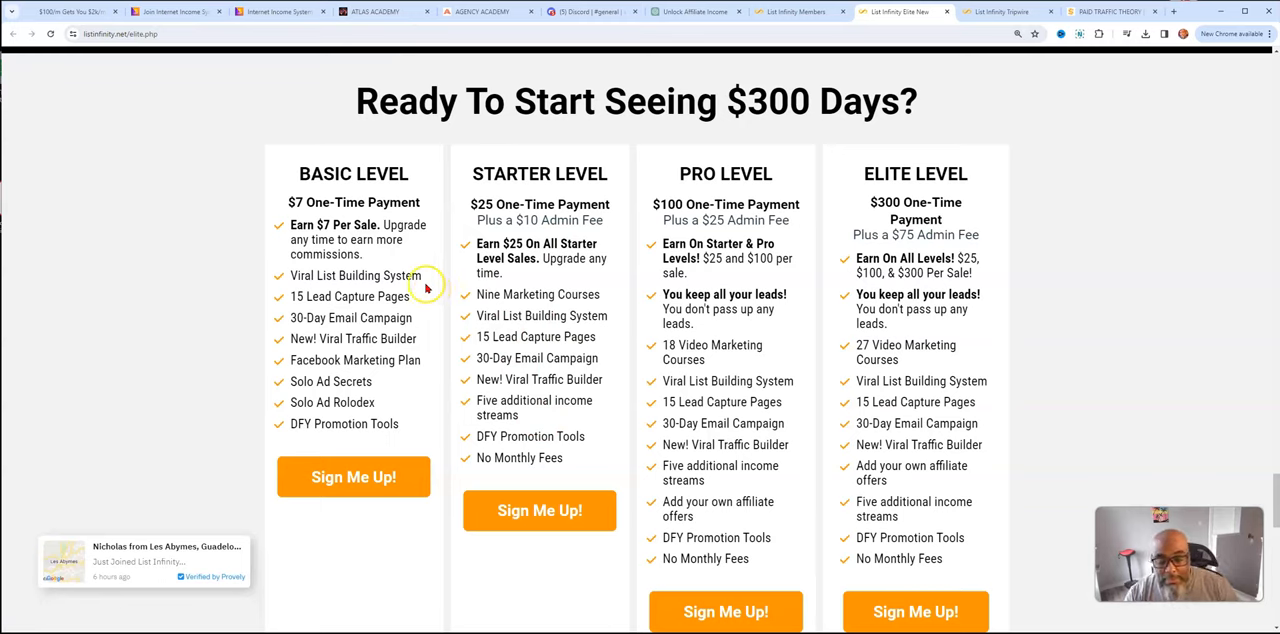
# Highlight Viral List Building in the $7 Basic level and the Starter level's five additional income streams
pyautogui.doubleClick(335, 275)
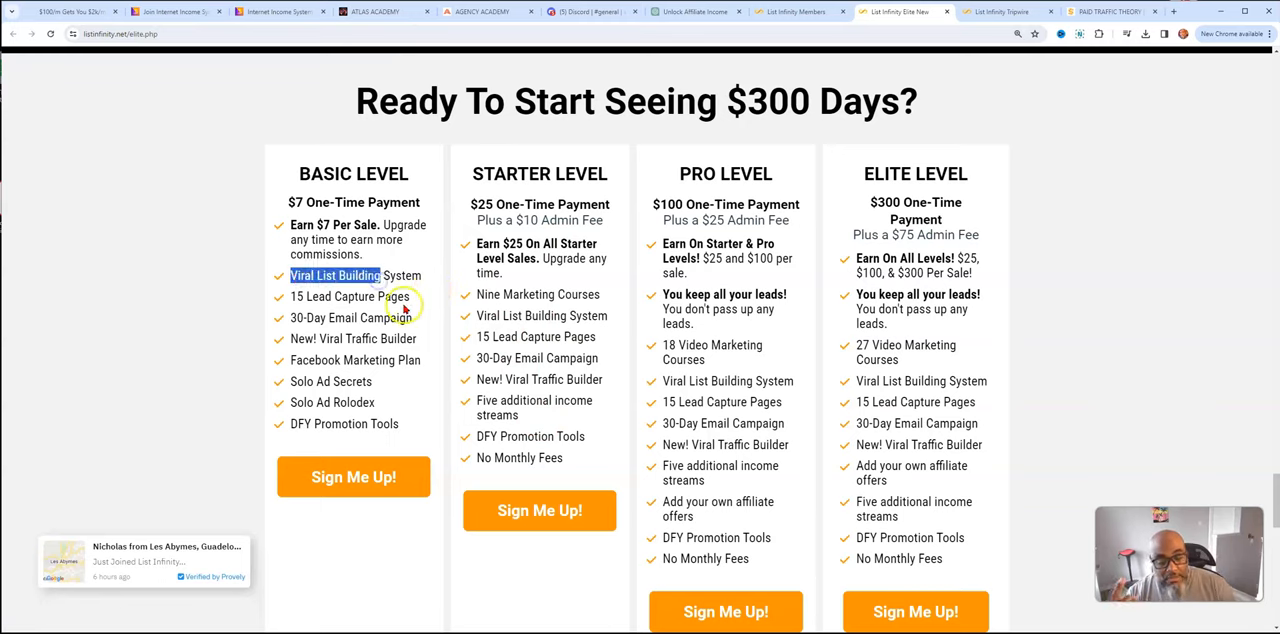
pyautogui.moveTo(365, 345)
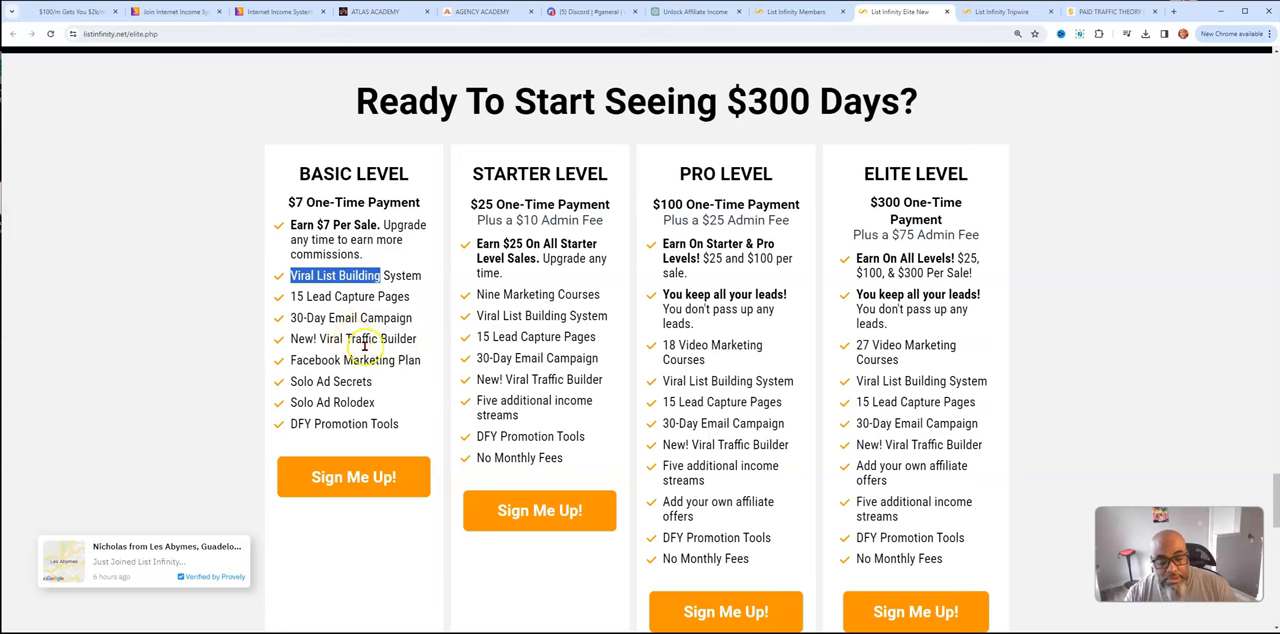
pyautogui.moveTo(420, 362)
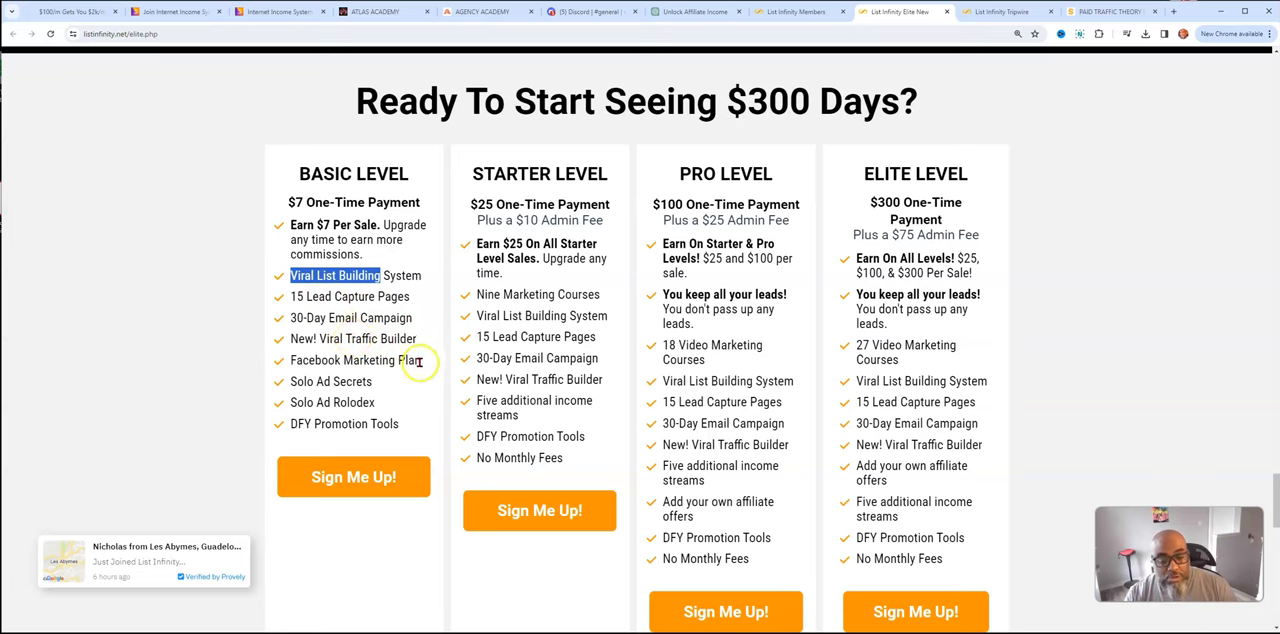
pyautogui.moveTo(353, 423)
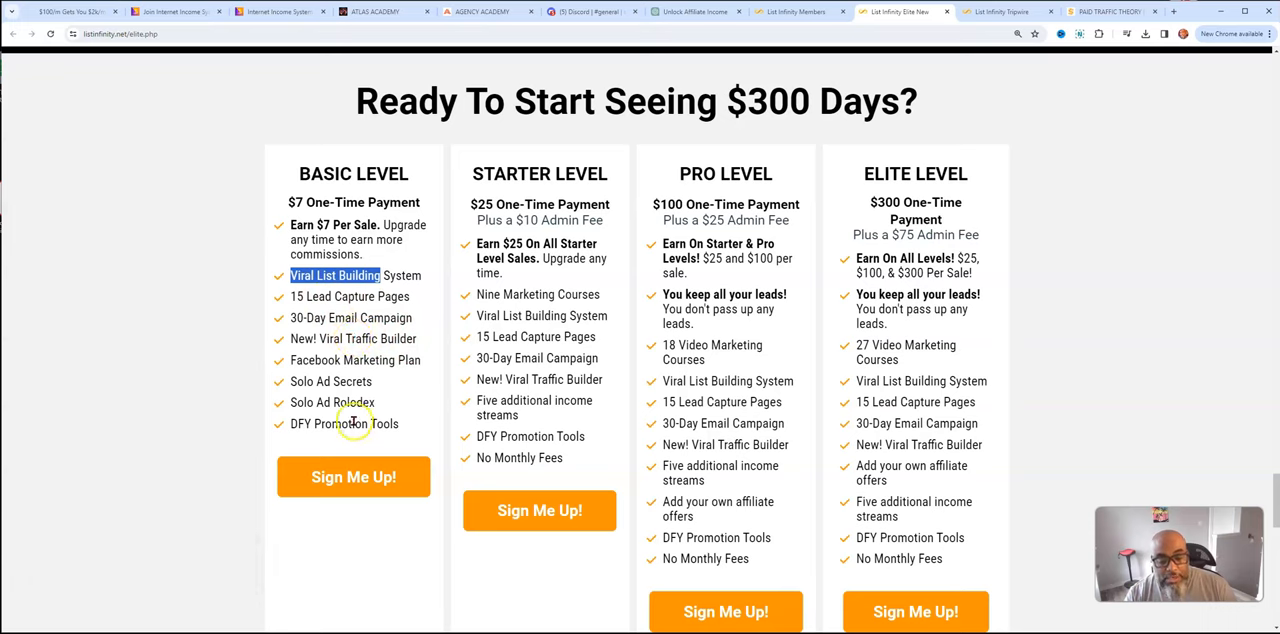
pyautogui.moveTo(385, 443)
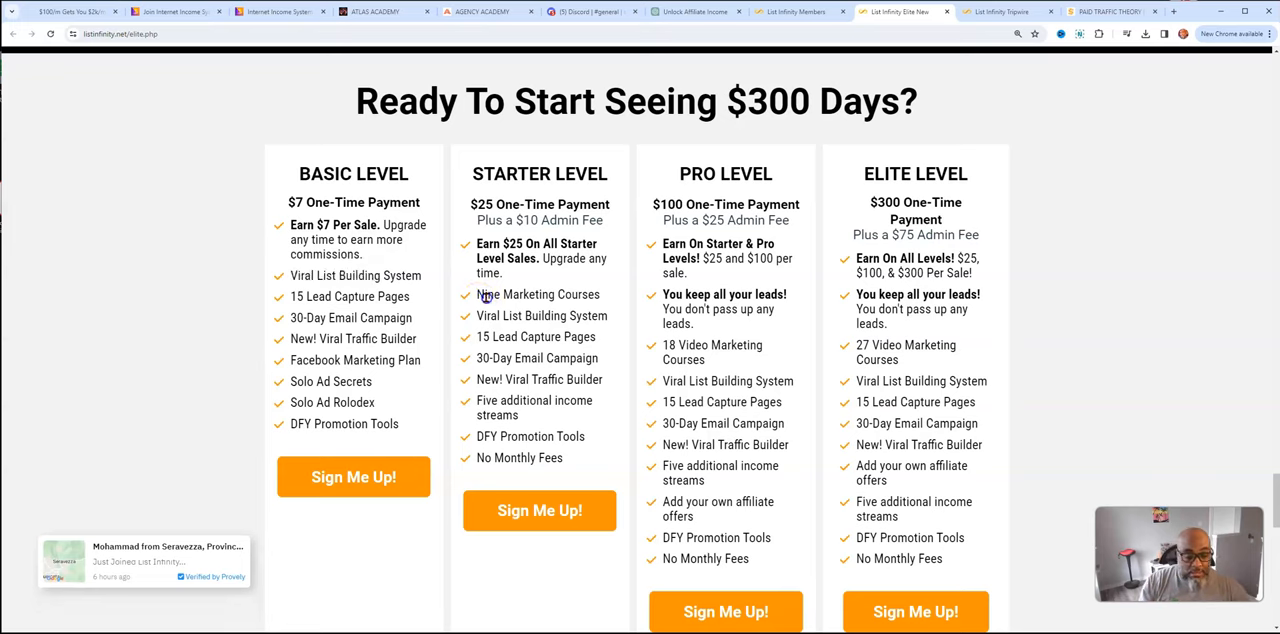
pyautogui.doubleClick(538, 294)
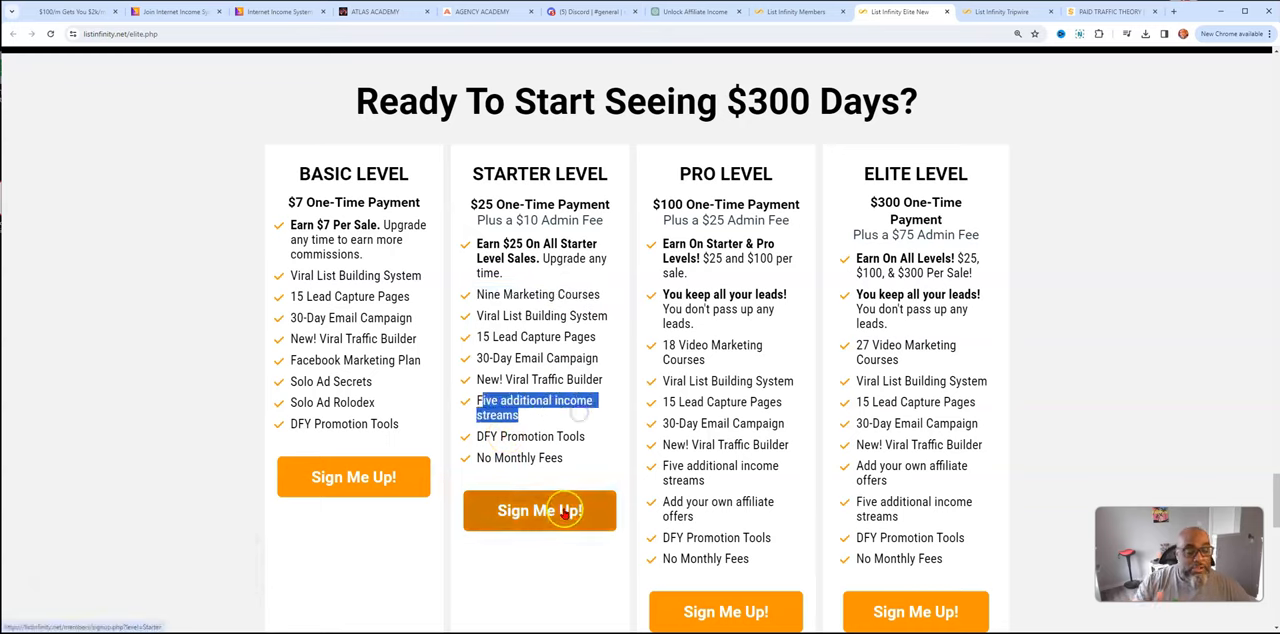
pyautogui.moveTo(819, 459)
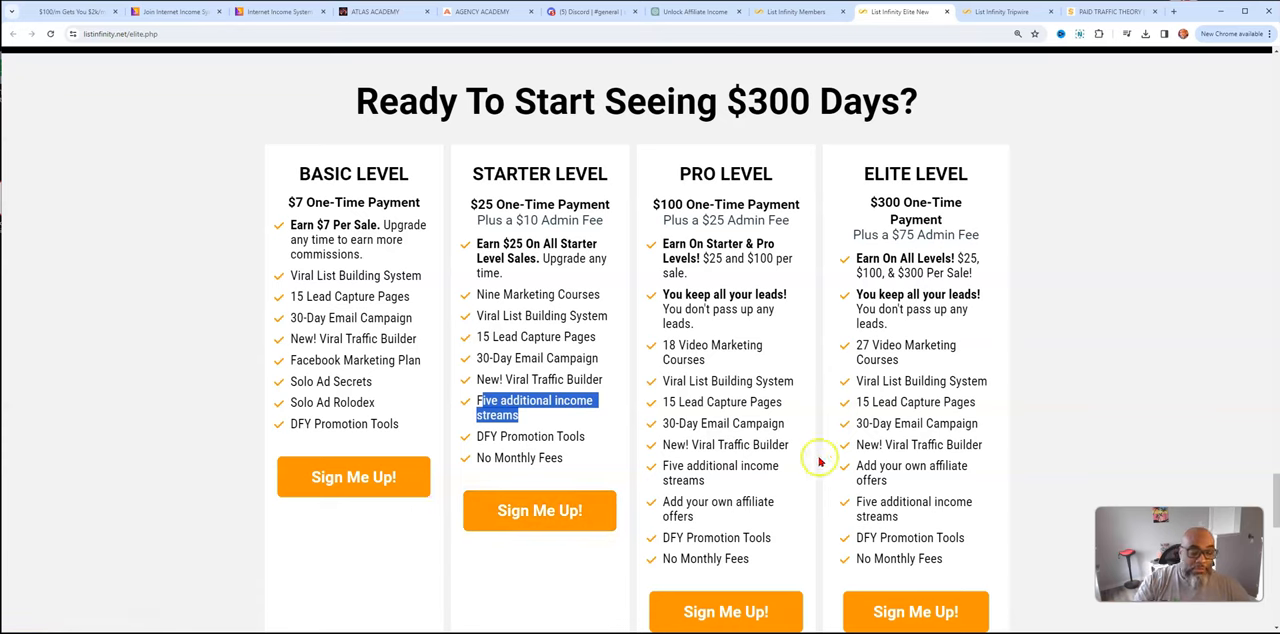
pyautogui.moveTo(722, 272)
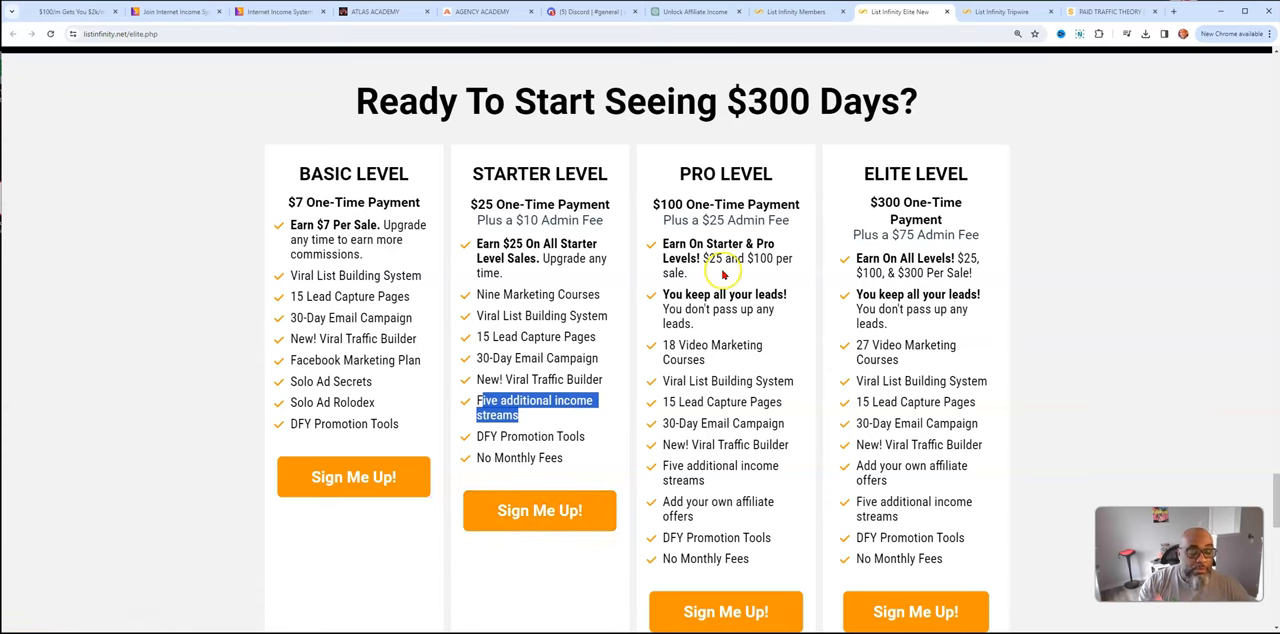
pyautogui.moveTo(748, 288)
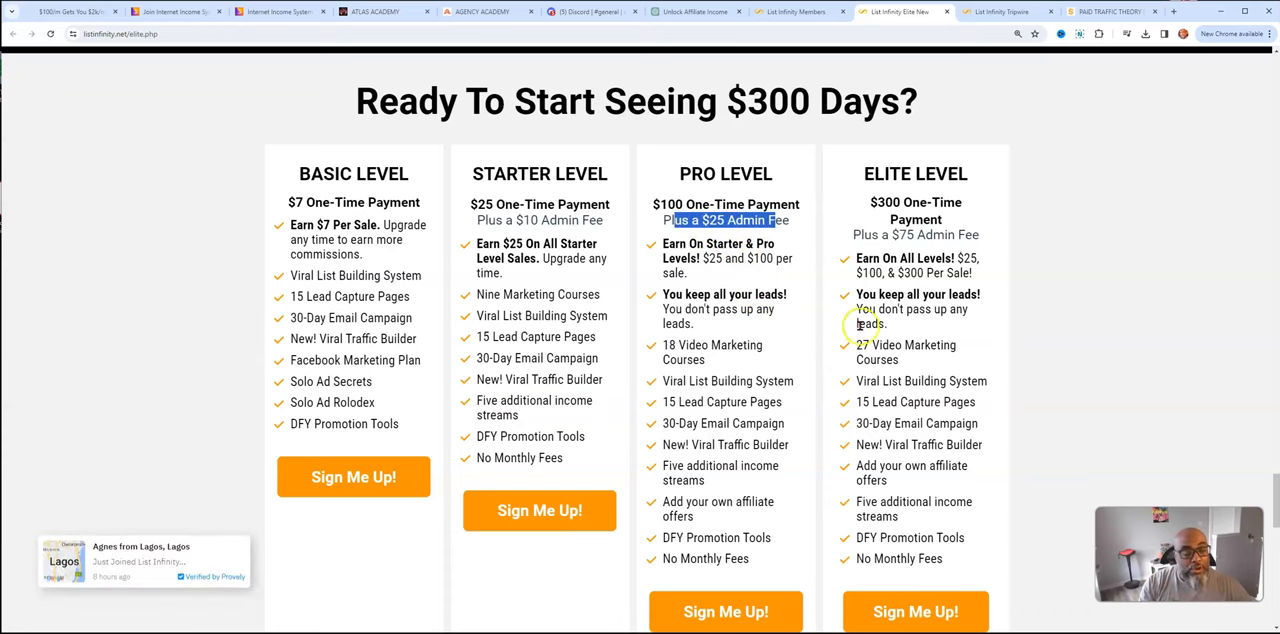
pyautogui.moveTo(565, 310)
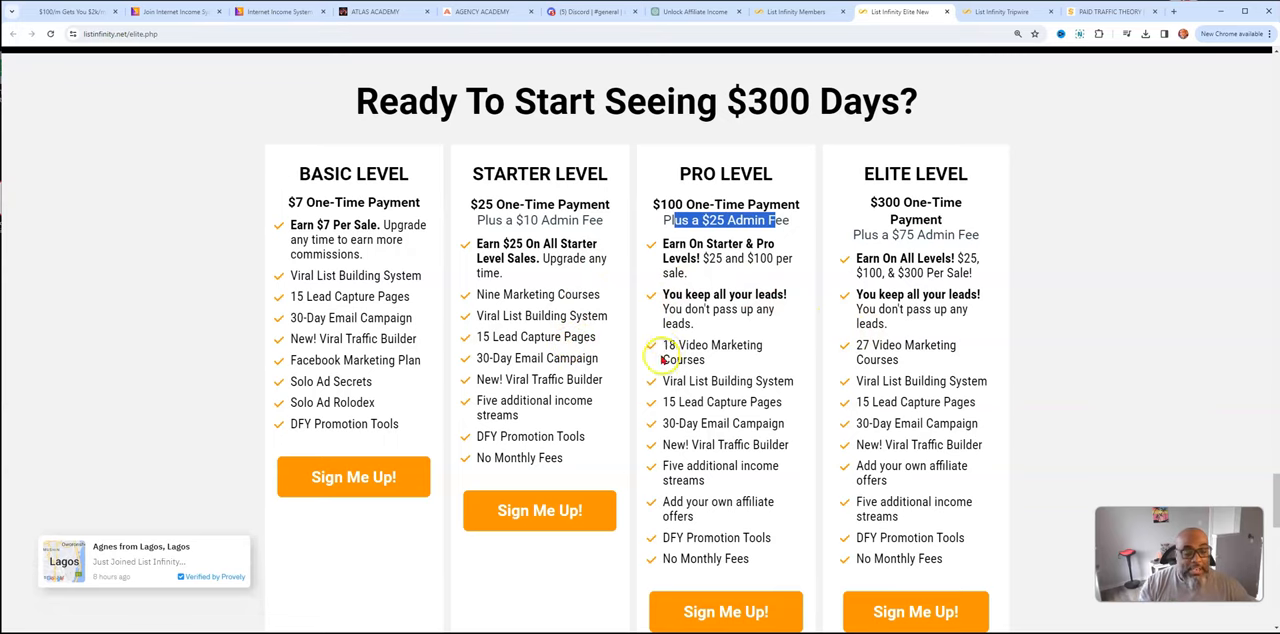
# Compare Pro and Elite levels, highlighting 'You keep all your leads', then scroll to payment testimonials
pyautogui.scroll(-3)
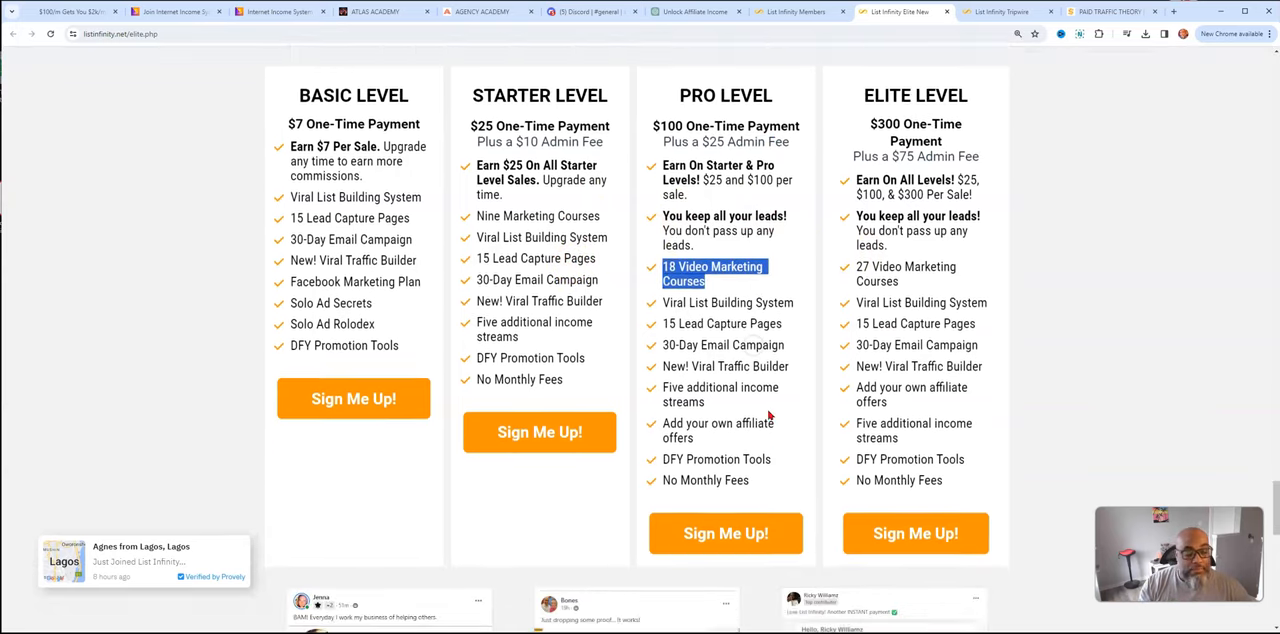
pyautogui.scroll(-3)
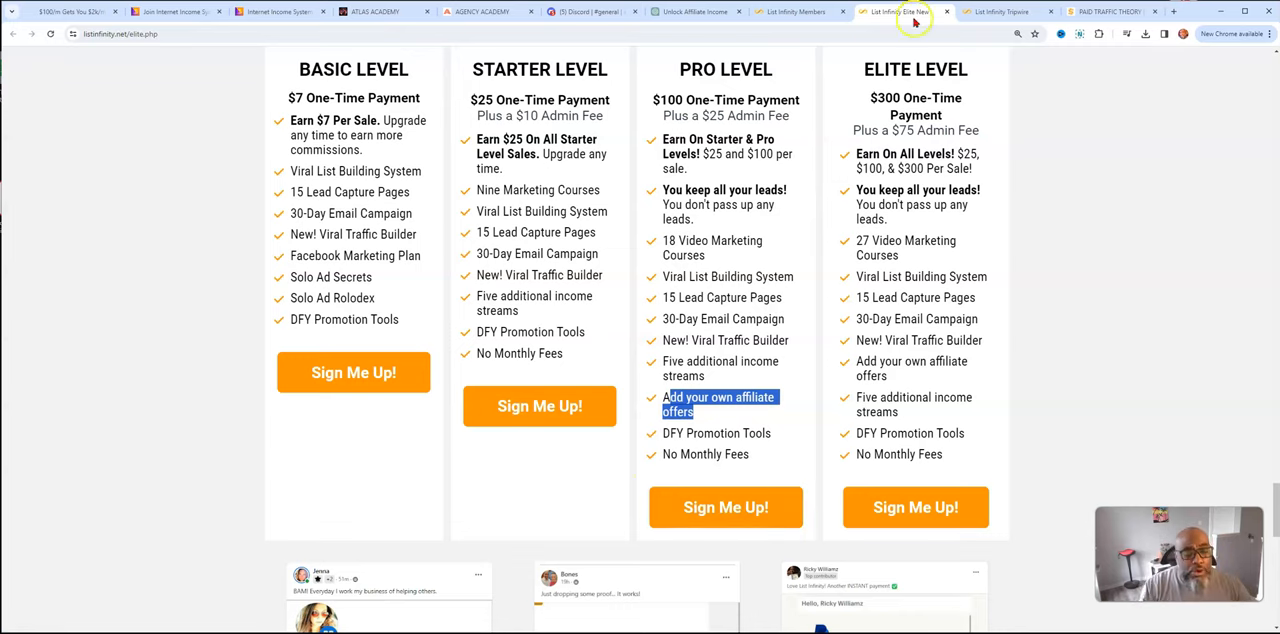
pyautogui.moveTo(722, 483)
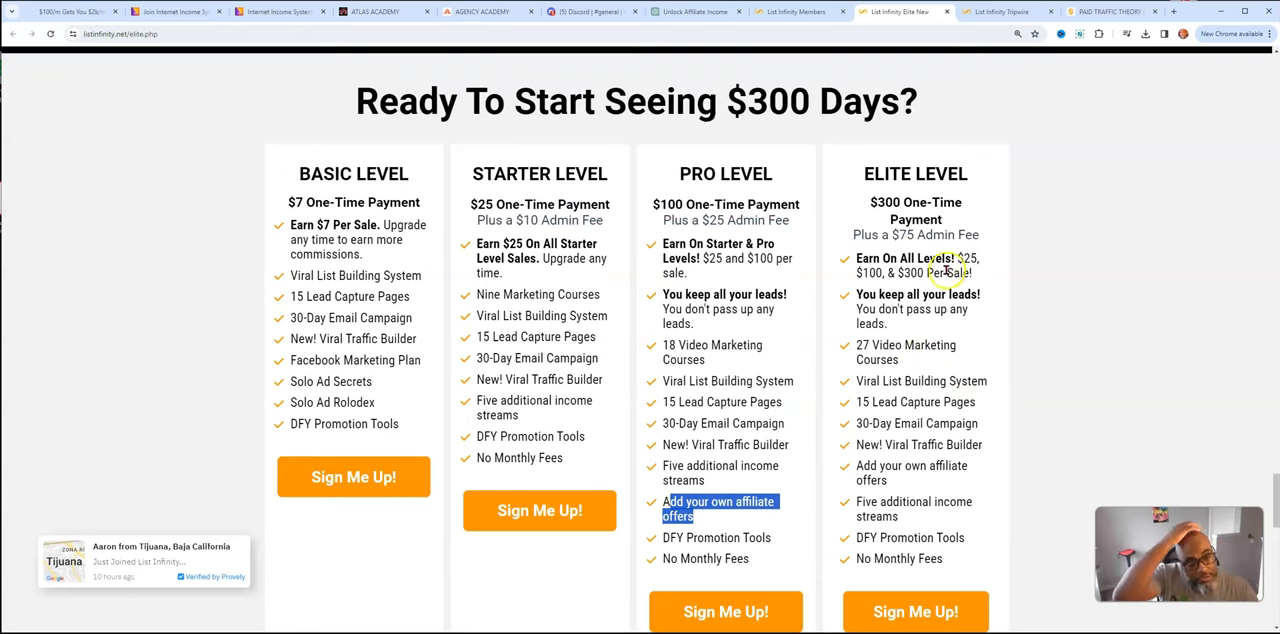
pyautogui.moveTo(955, 322)
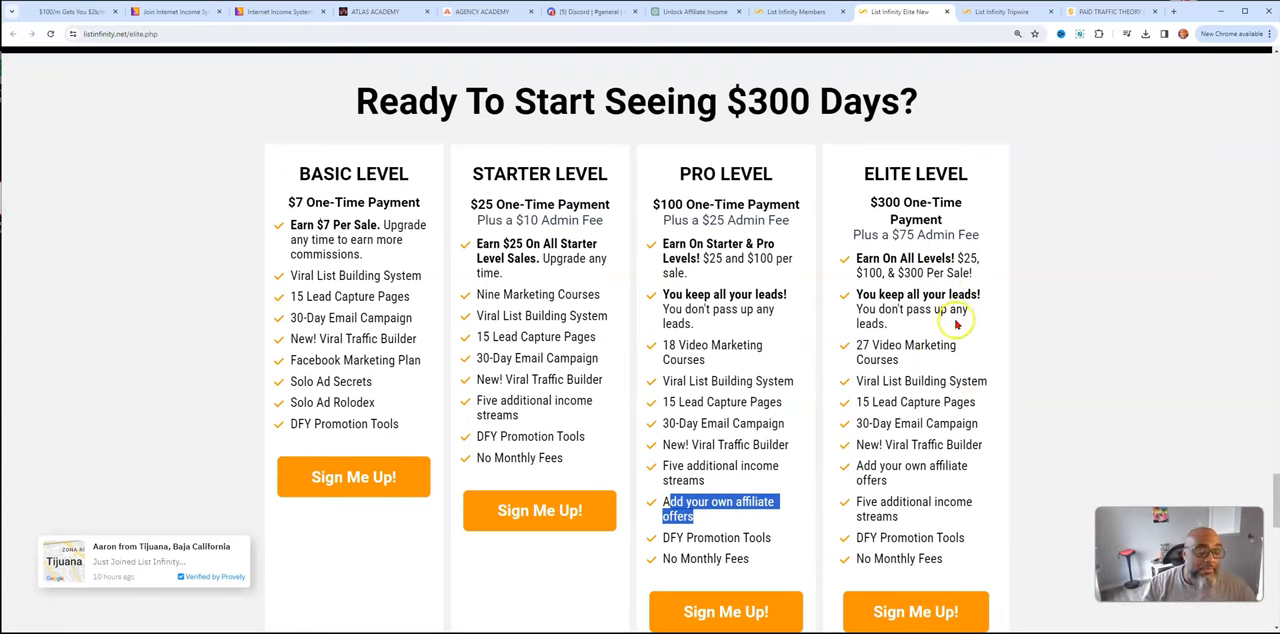
pyautogui.moveTo(925, 340)
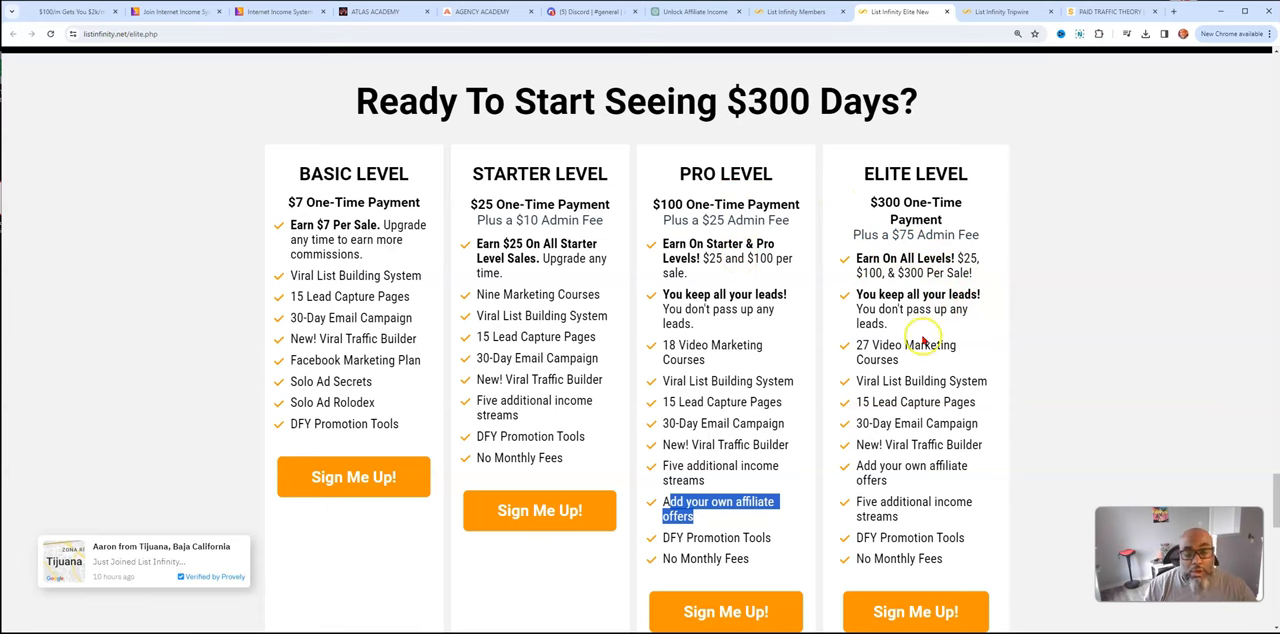
pyautogui.scroll(-3)
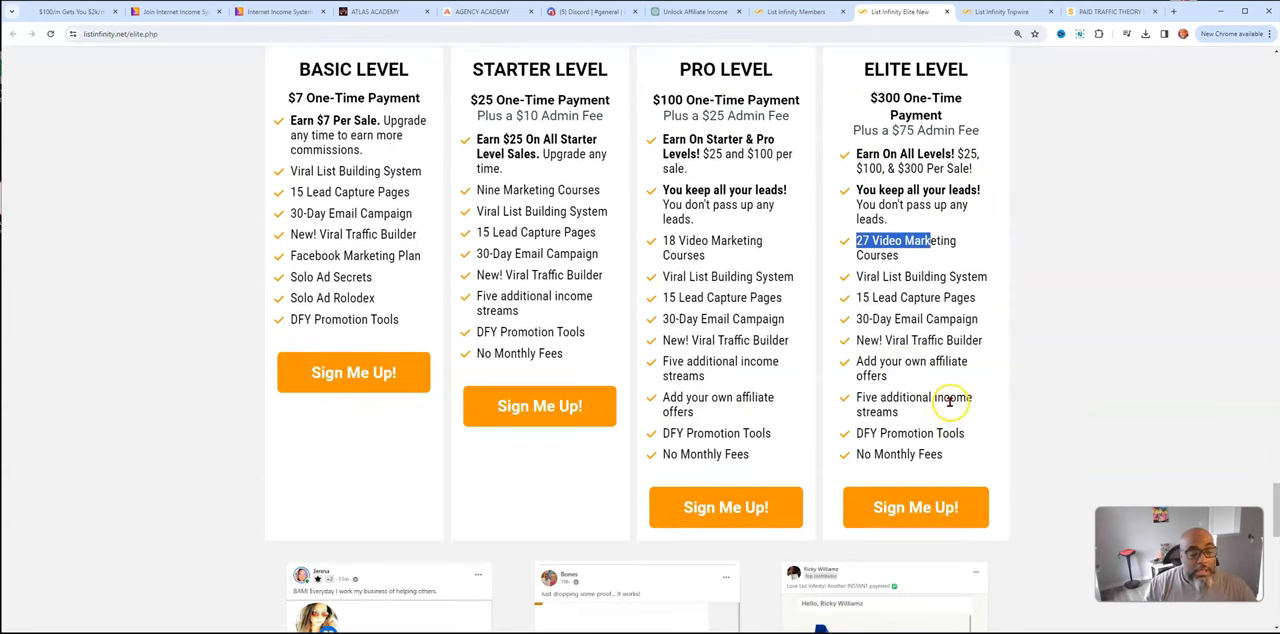
pyautogui.moveTo(888, 404)
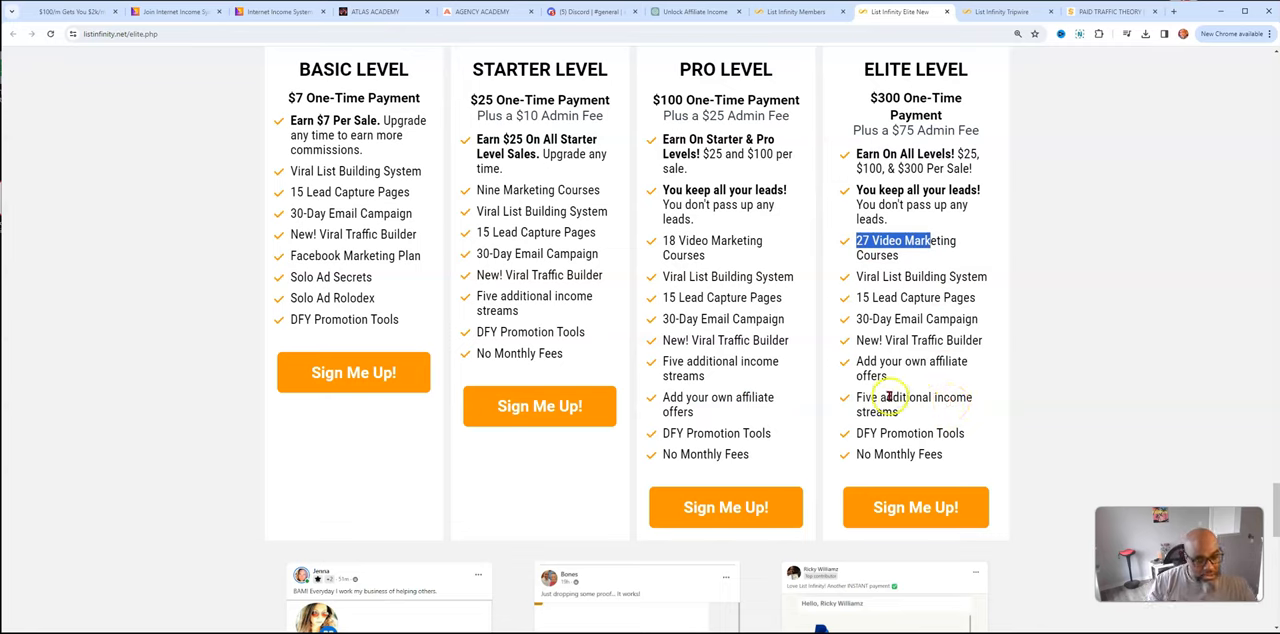
pyautogui.moveTo(958, 380)
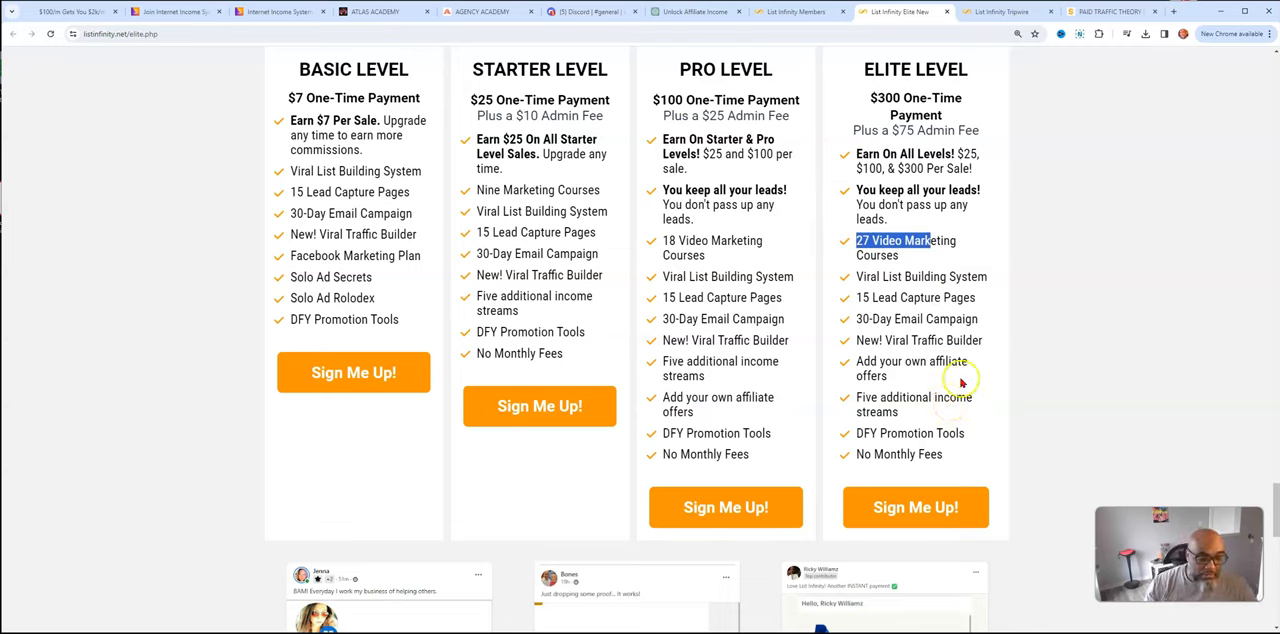
pyautogui.moveTo(712, 260)
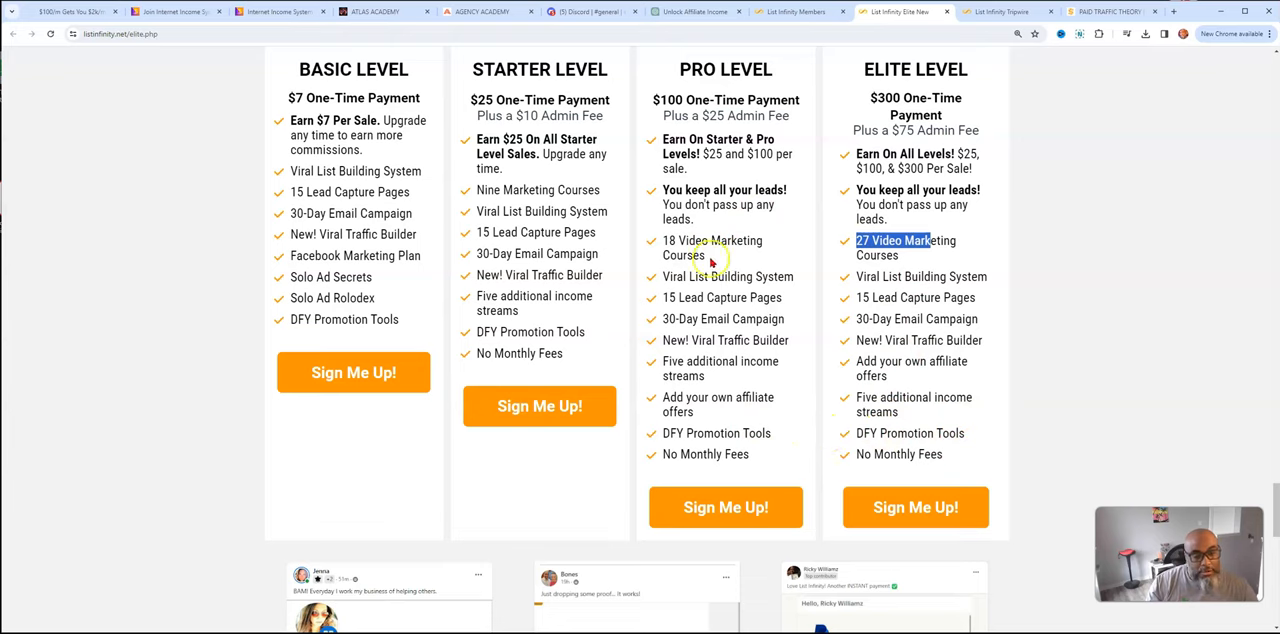
pyautogui.moveTo(932, 222)
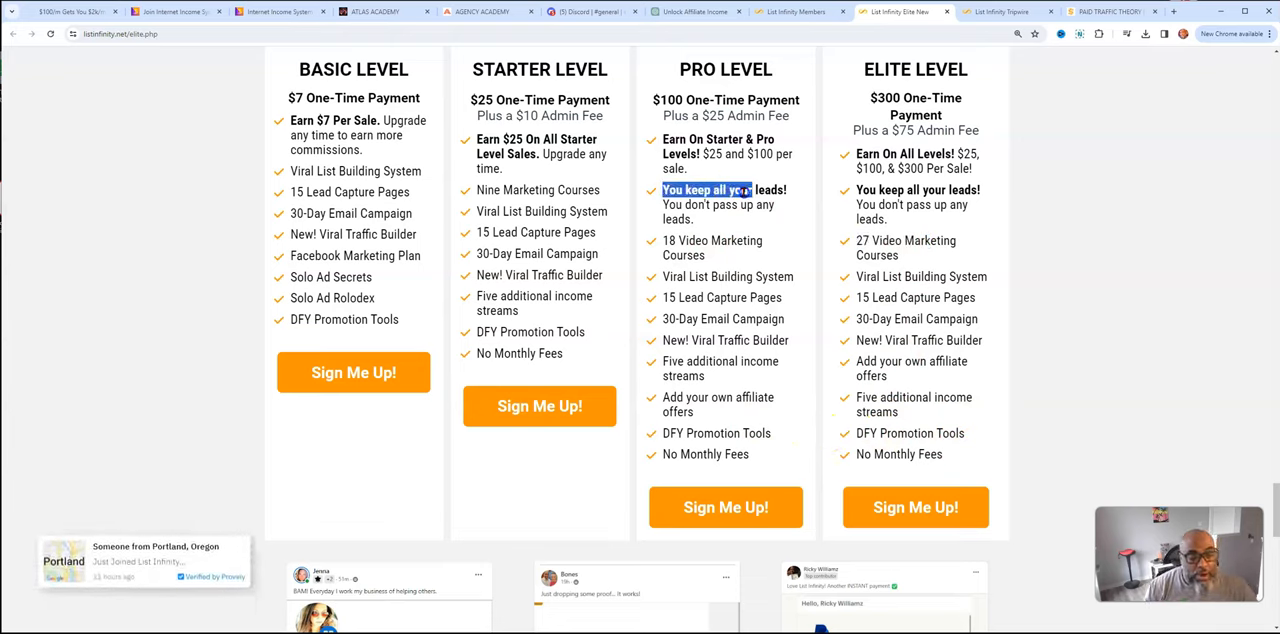
pyautogui.doubleClick(870, 189)
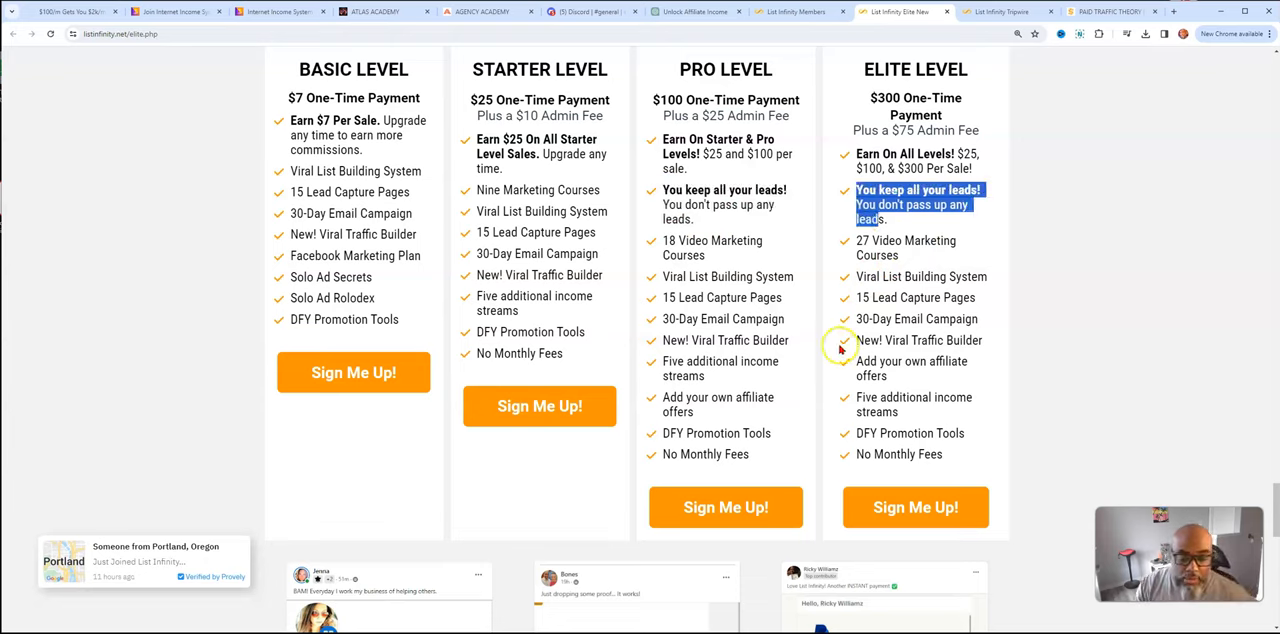
pyautogui.moveTo(755, 252)
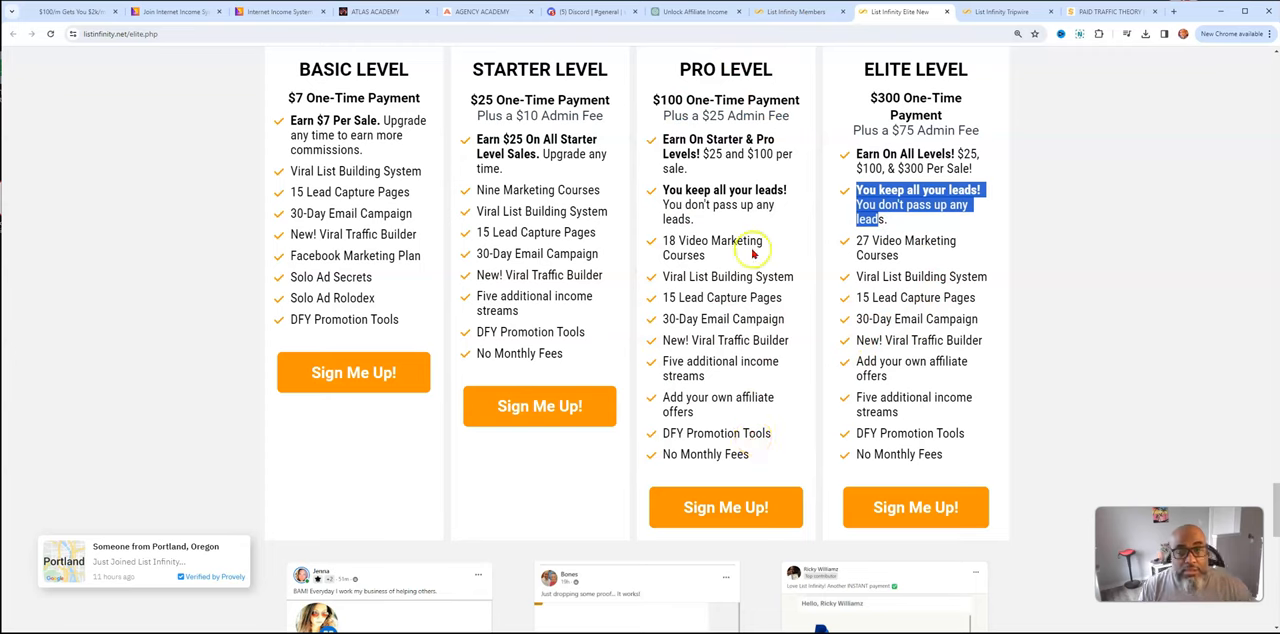
pyautogui.moveTo(758, 290)
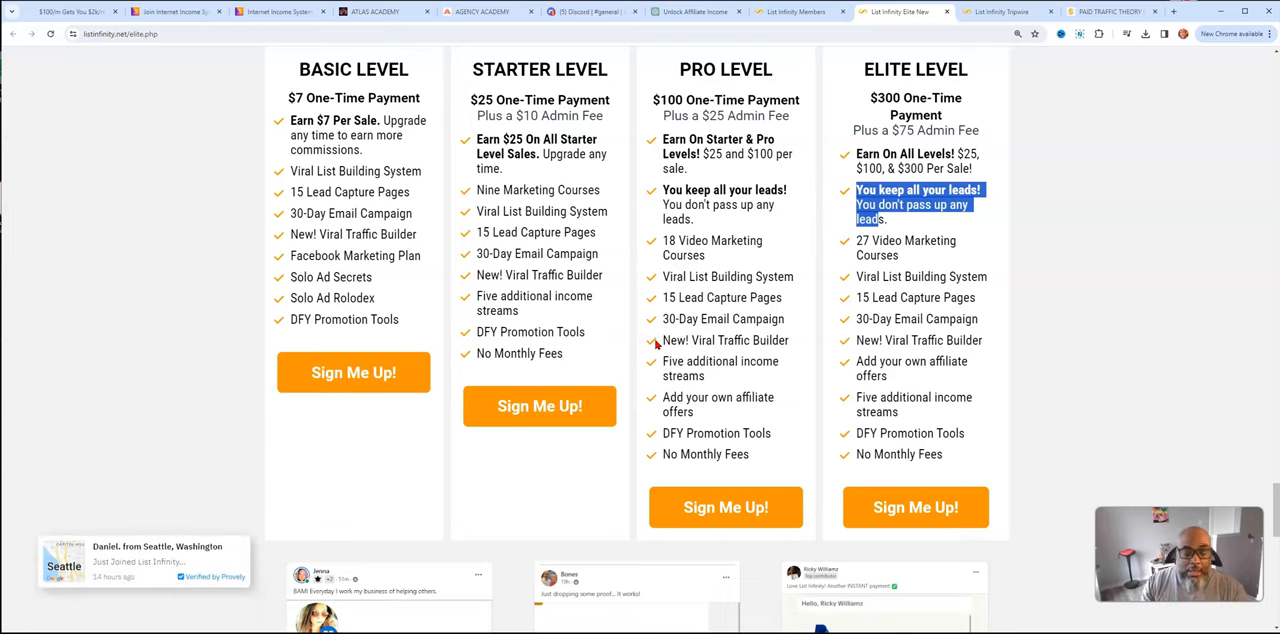
pyautogui.scroll(-3)
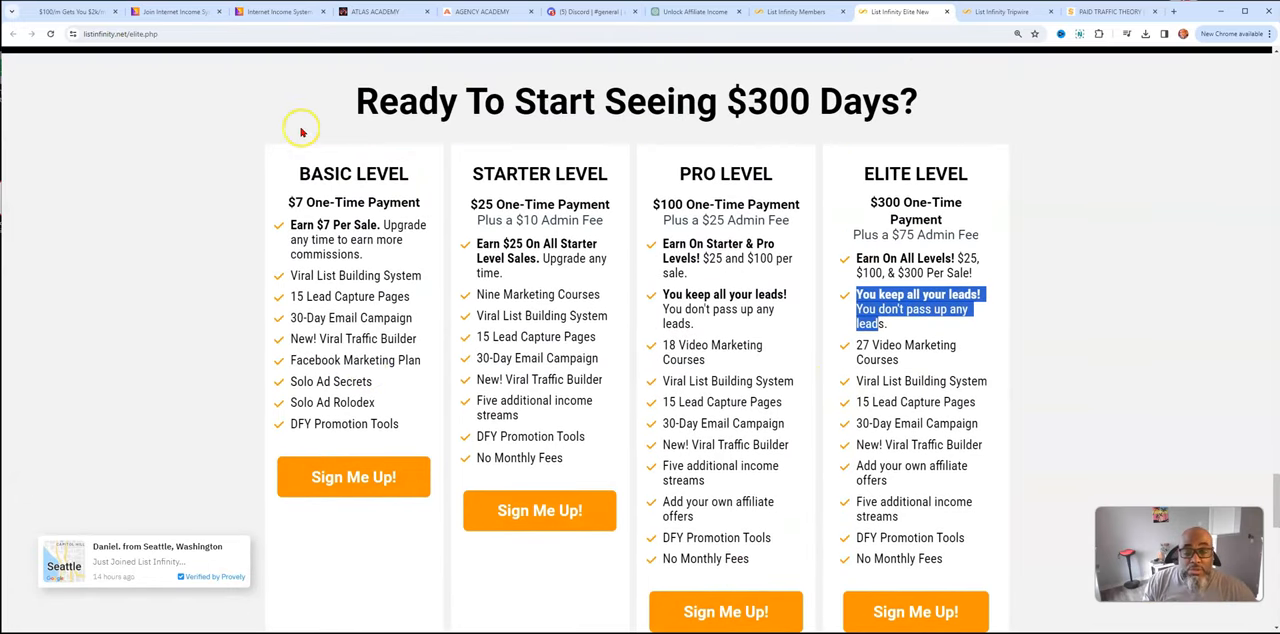
pyautogui.moveTo(445, 407)
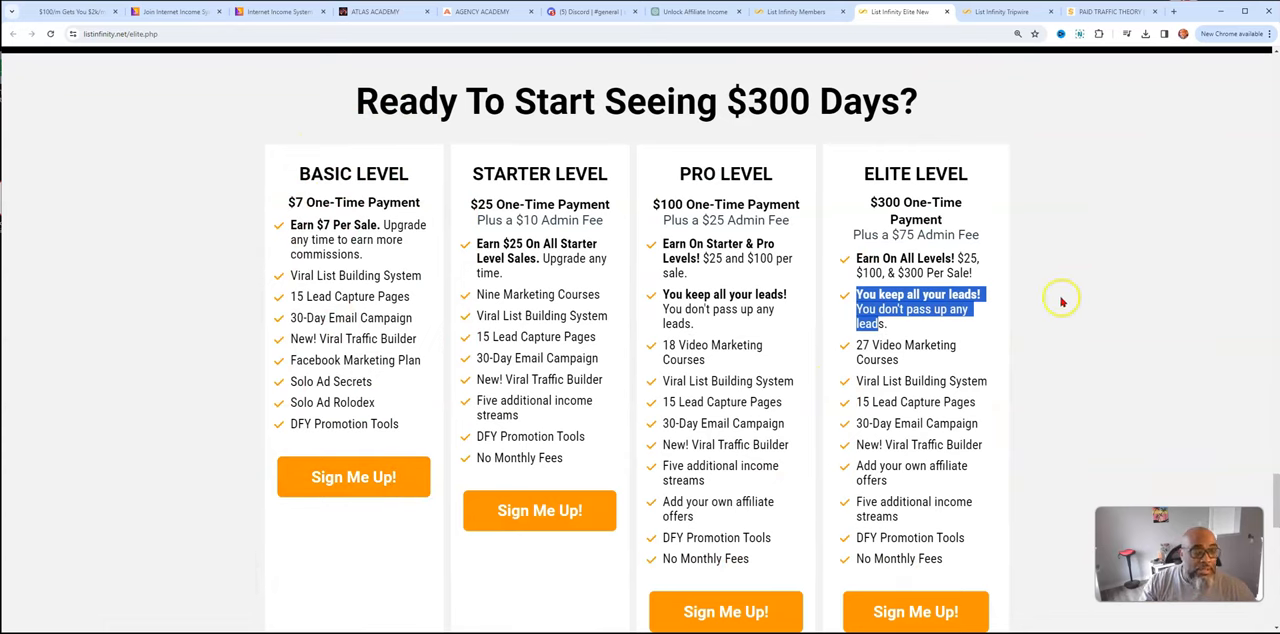
pyautogui.moveTo(345, 245)
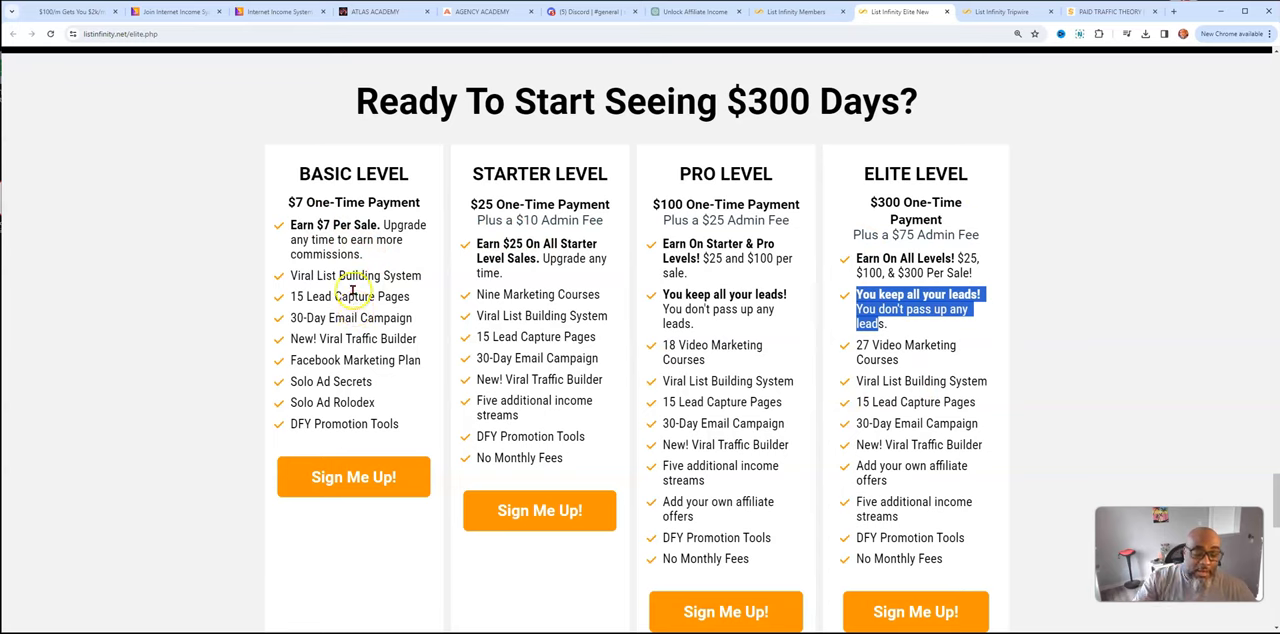
pyautogui.moveTo(1026, 101)
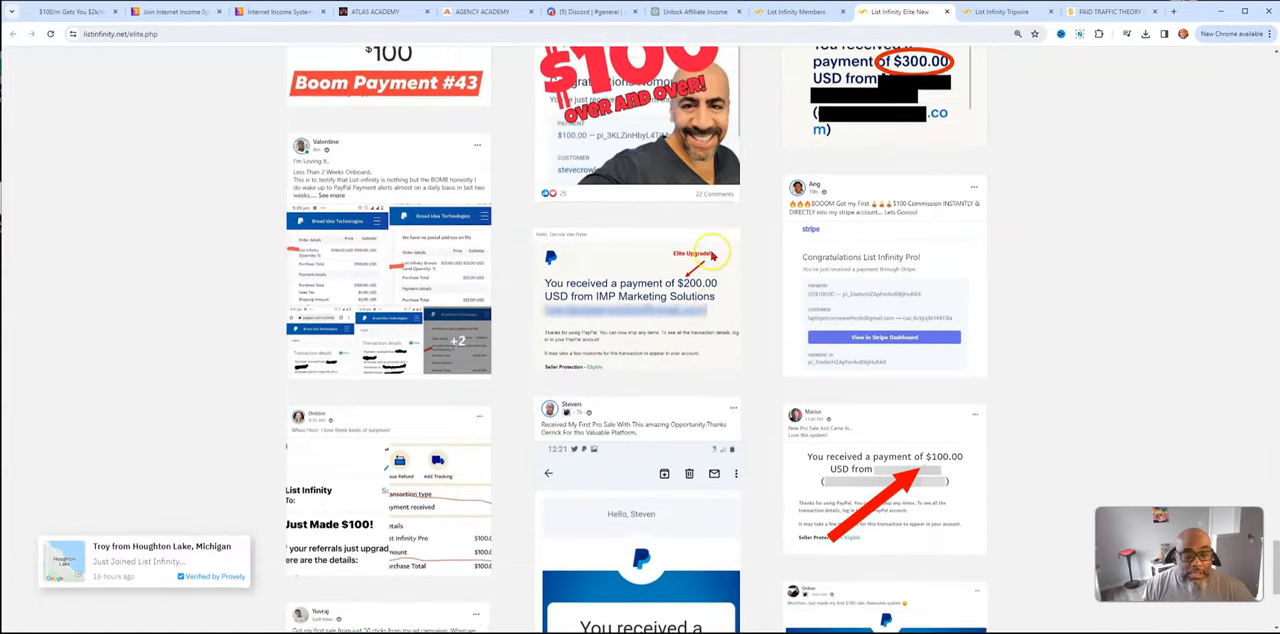
# Switch to the members dashboard showing 75 referrals, 56 sales and $5,325 revenue
pyautogui.scroll(-3)
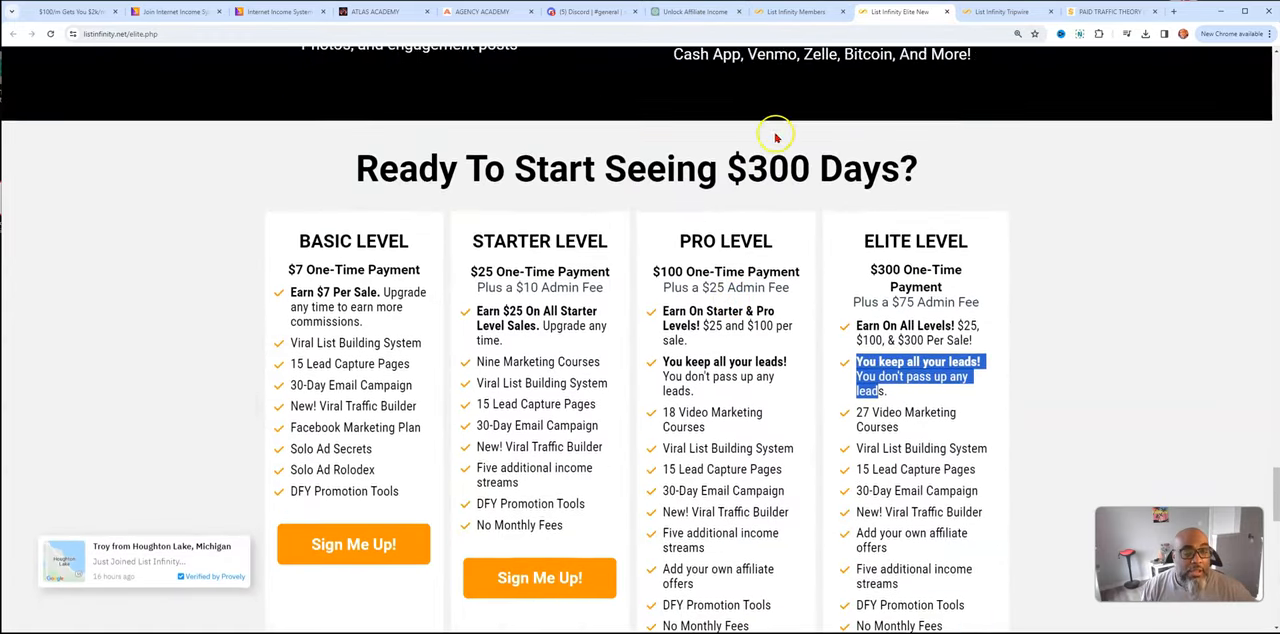
pyautogui.click(800, 11)
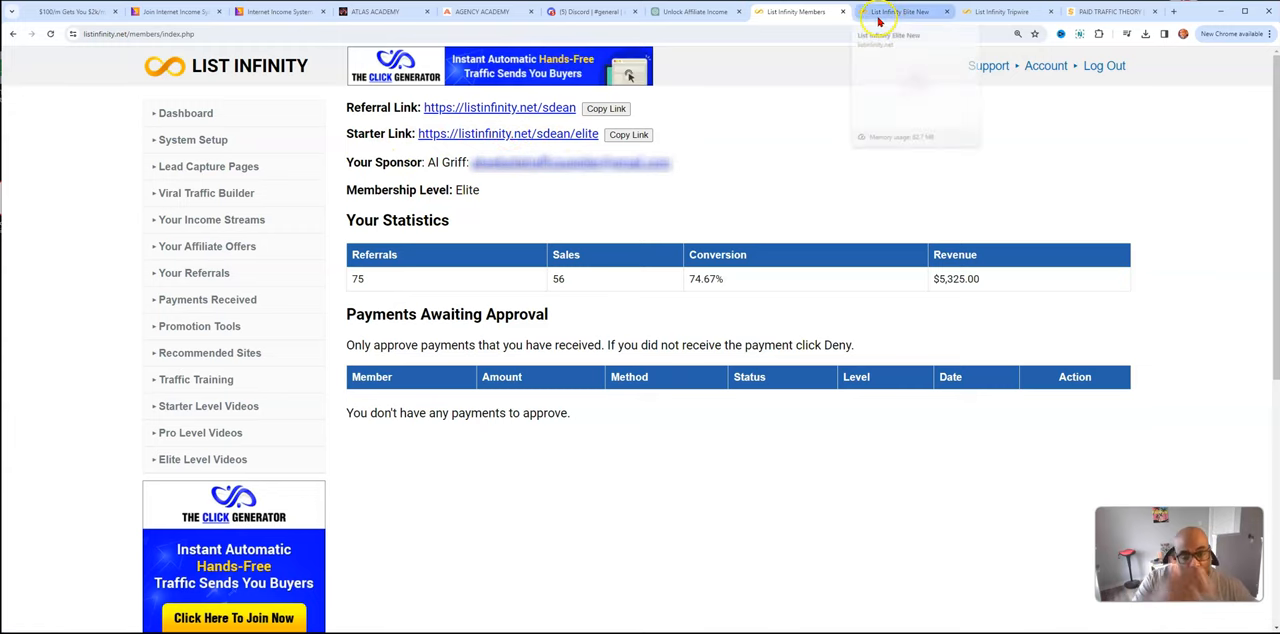
pyautogui.scroll(-3)
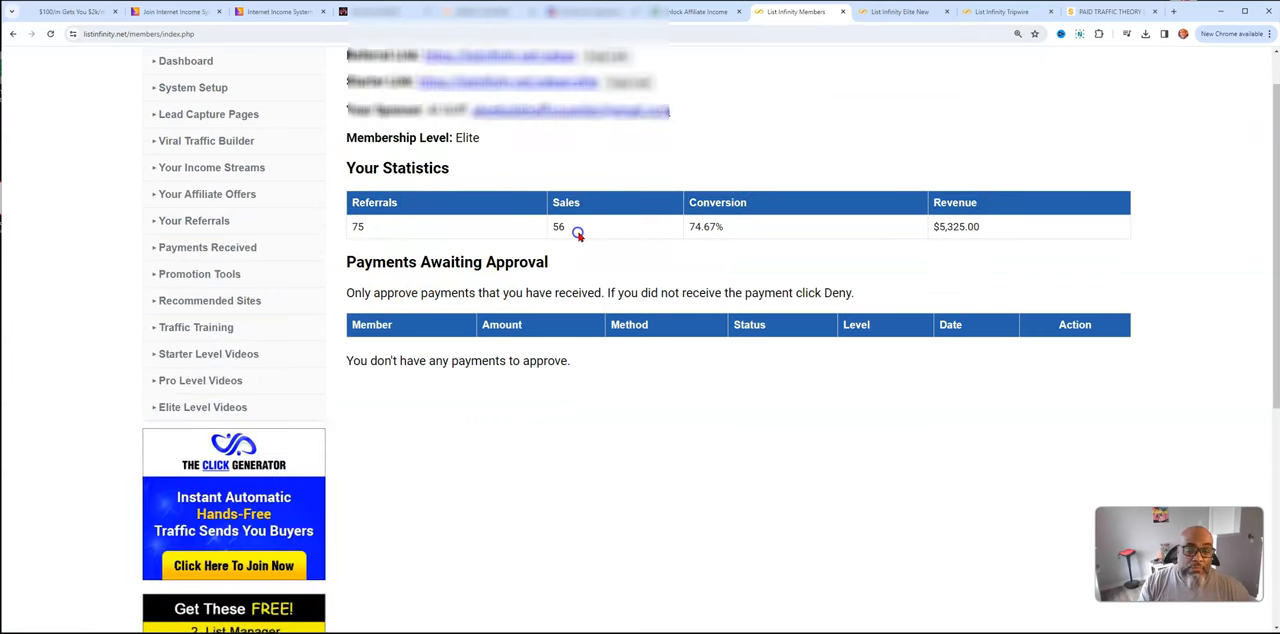
pyautogui.doubleClick(705, 226)
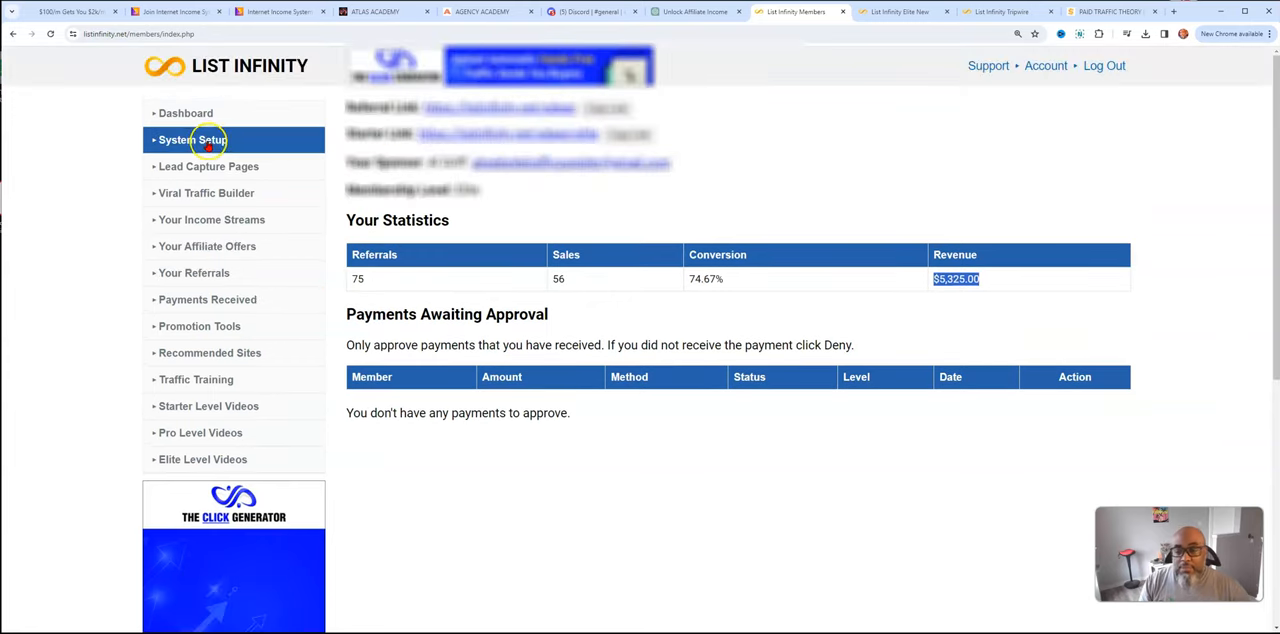
pyautogui.click(192, 139)
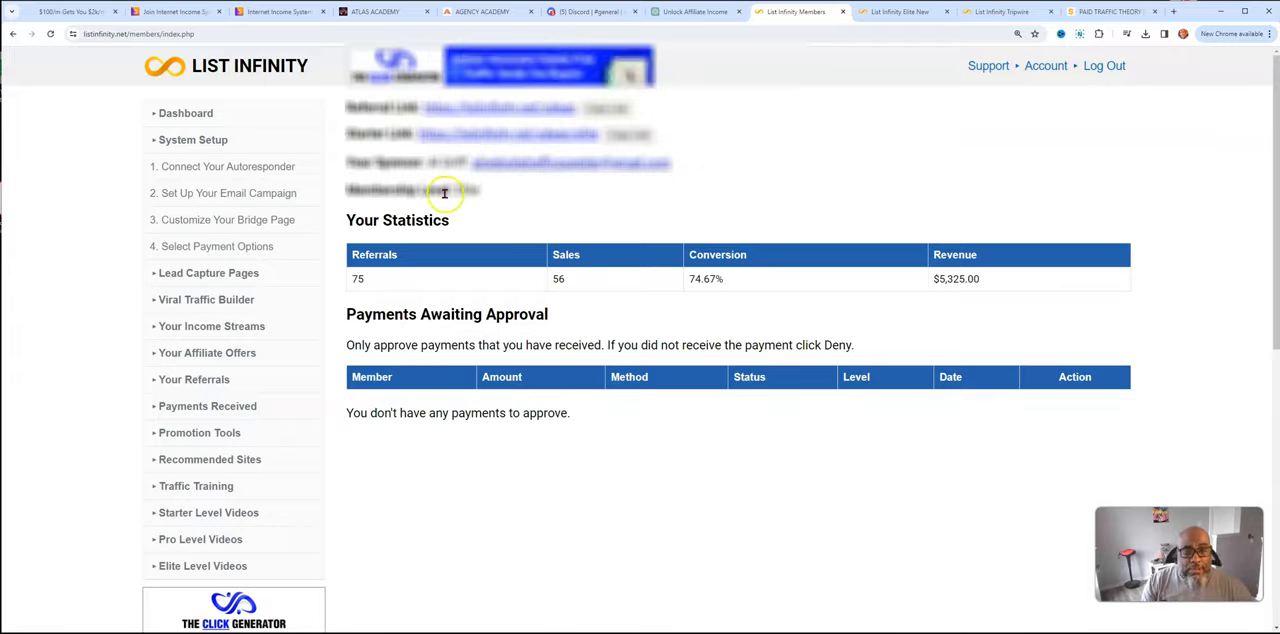
pyautogui.scroll(-3)
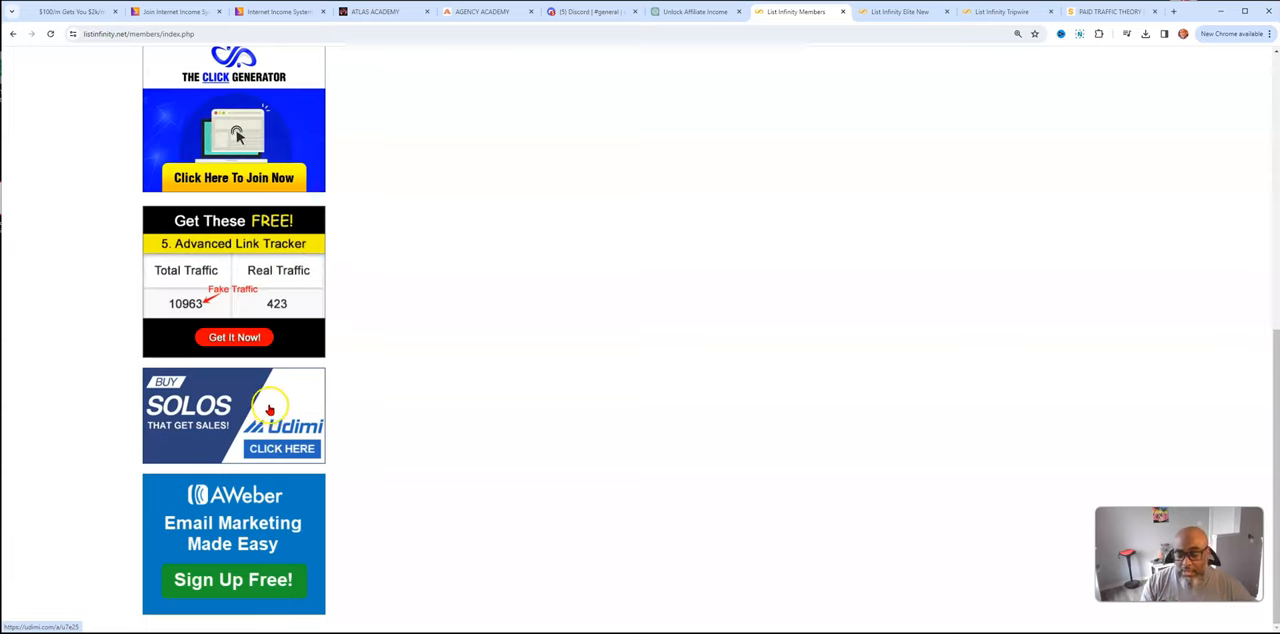
pyautogui.scroll(-3)
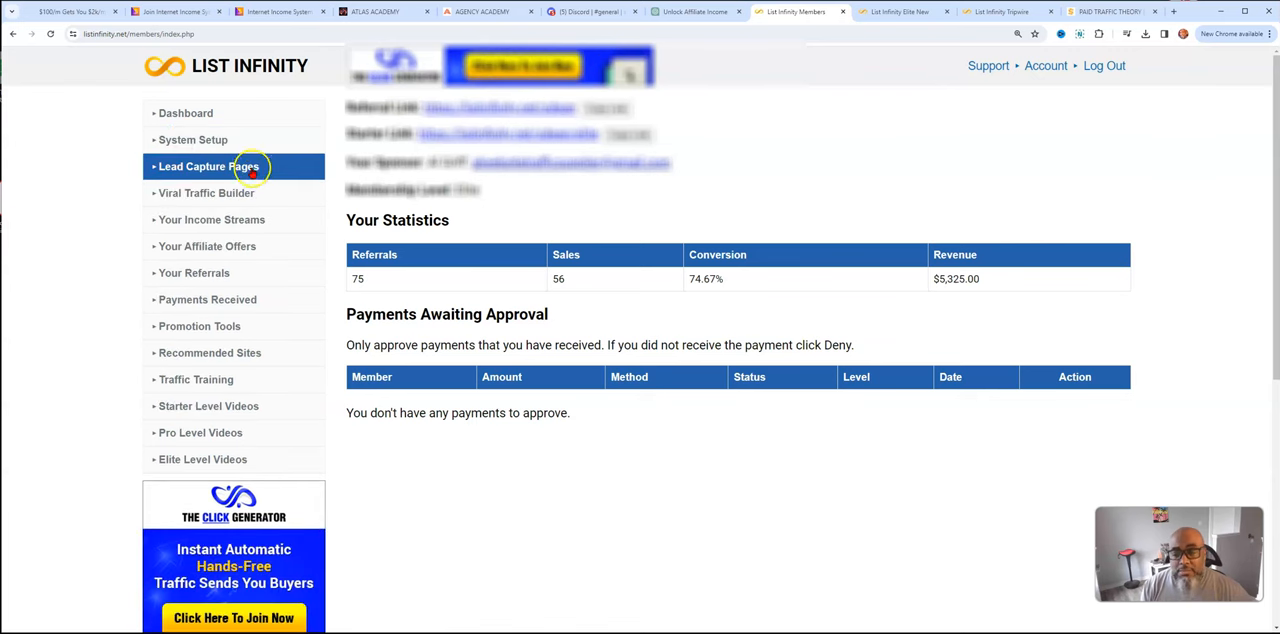
# Open the Lead Capture Pages gallery and preview page /sdean/14, the free $100-a-day phone video
pyautogui.click(208, 166)
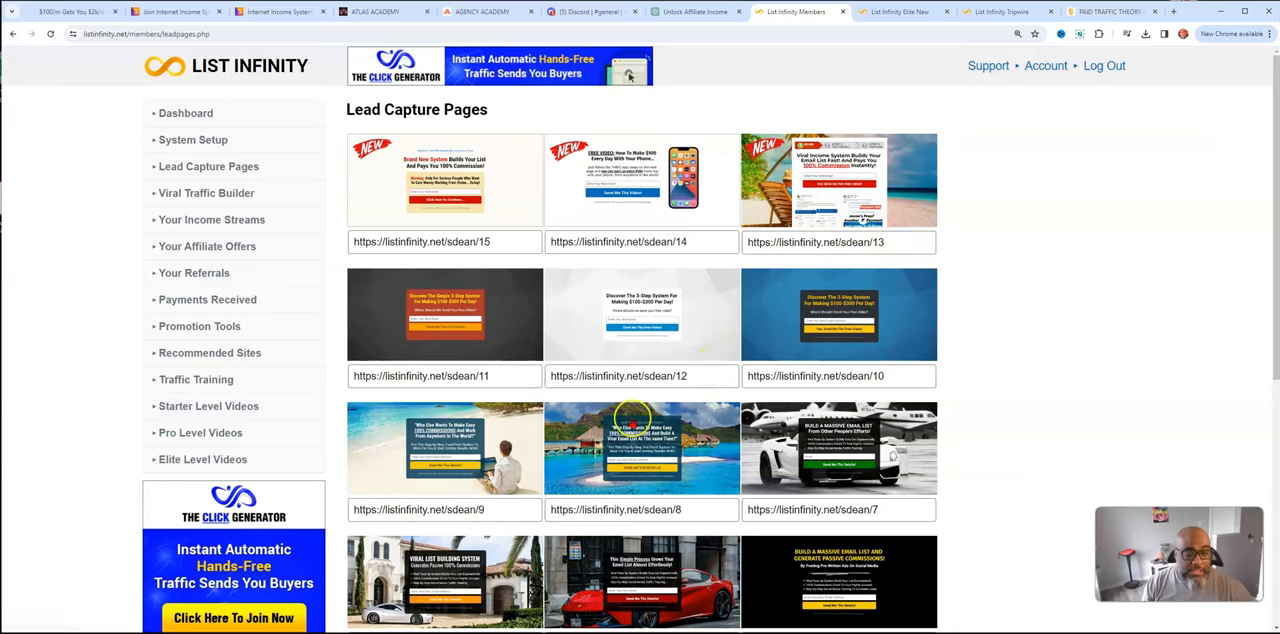
pyautogui.scroll(-3)
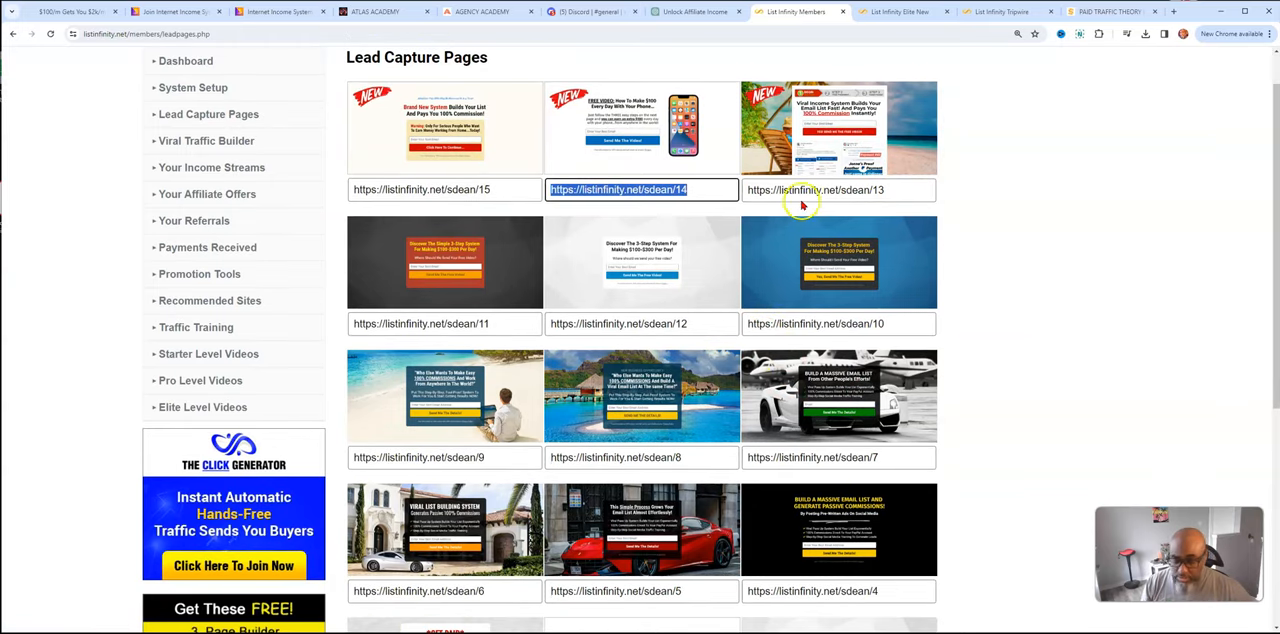
pyautogui.click(1173, 11)
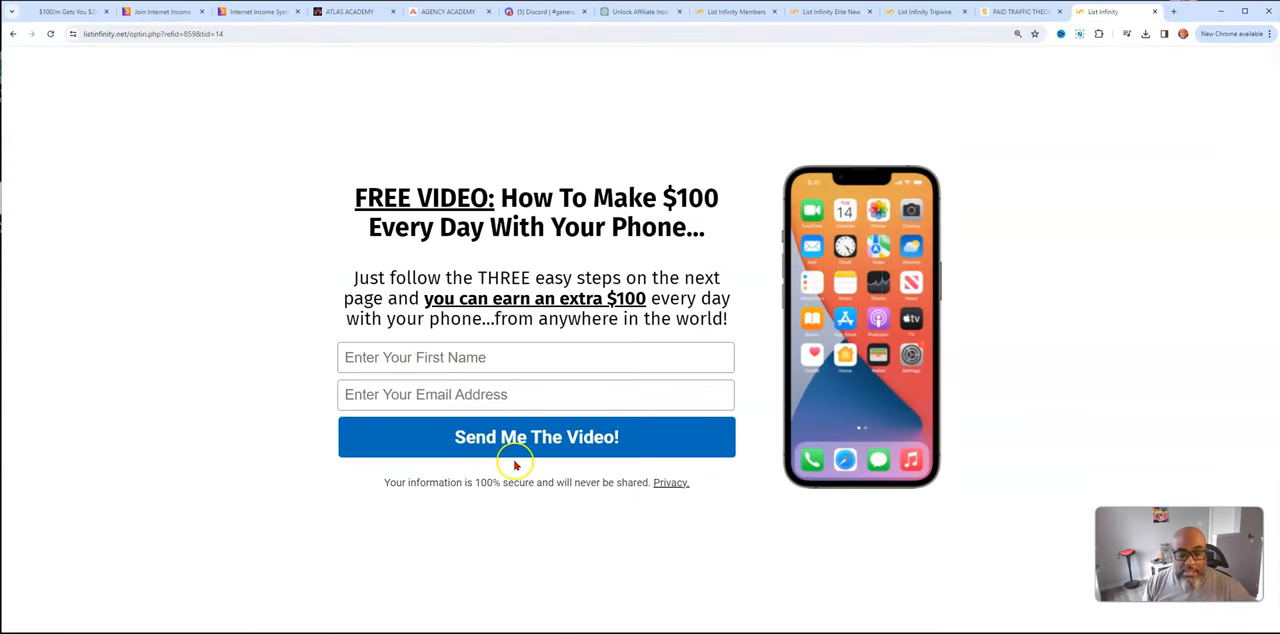
pyautogui.moveTo(243, 523)
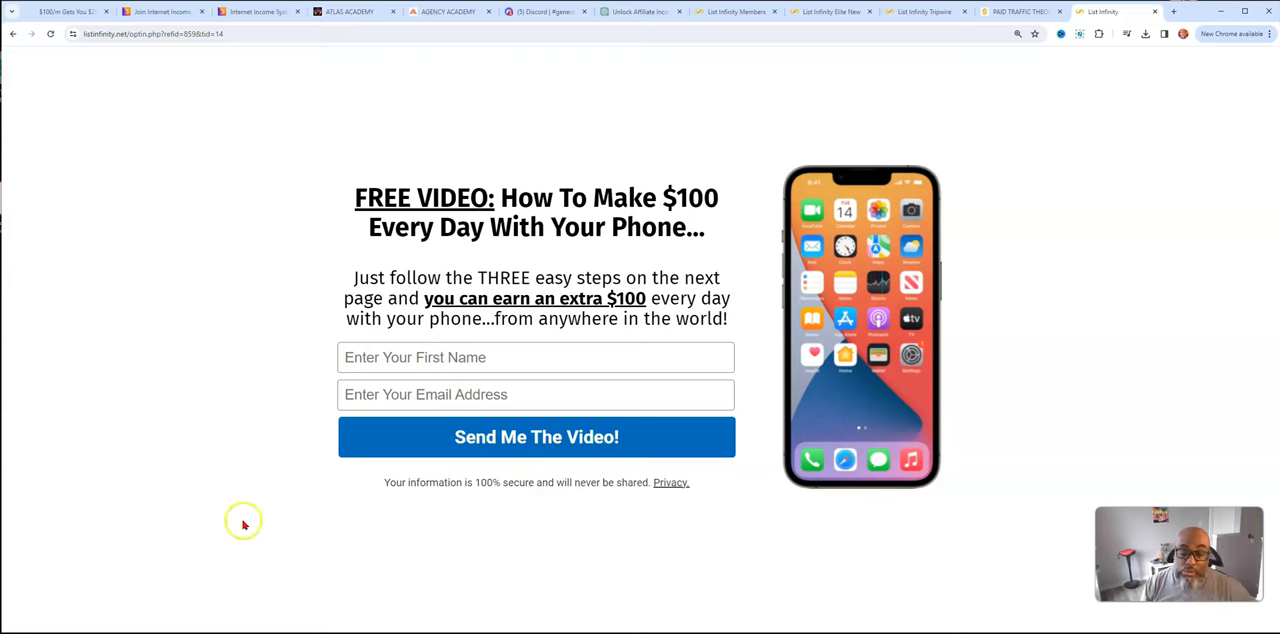
pyautogui.click(536, 437)
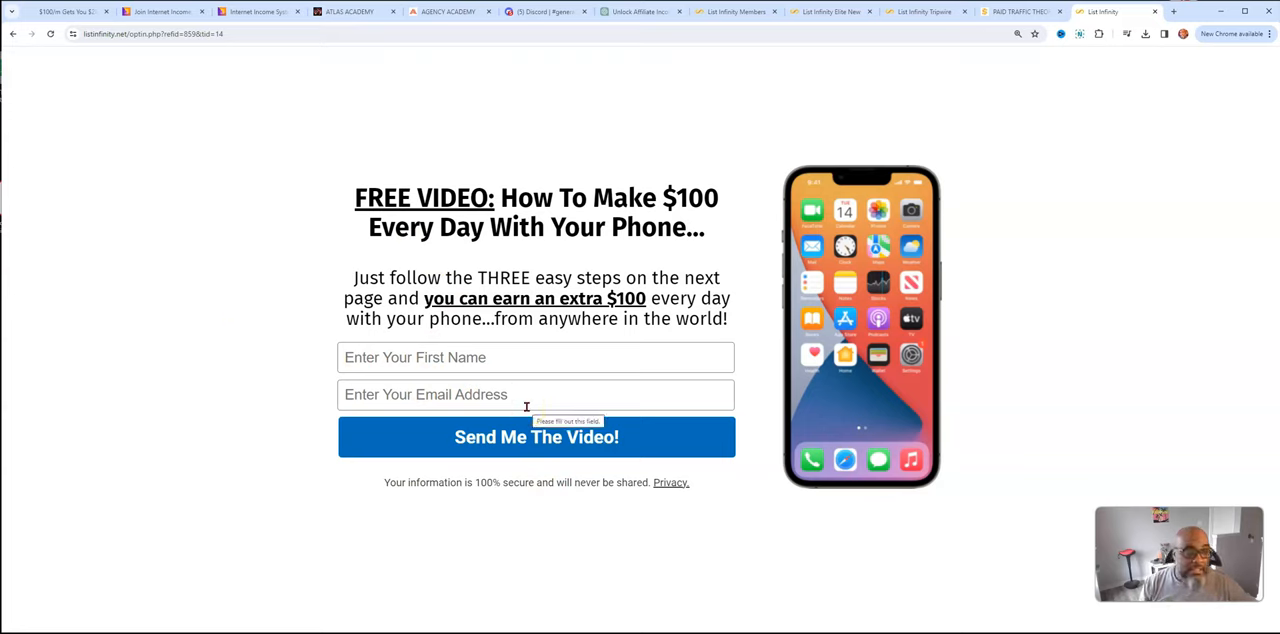
# Go back to the Members back office and open System Setup for the LeadsLeap List Manager
pyautogui.click(737, 11)
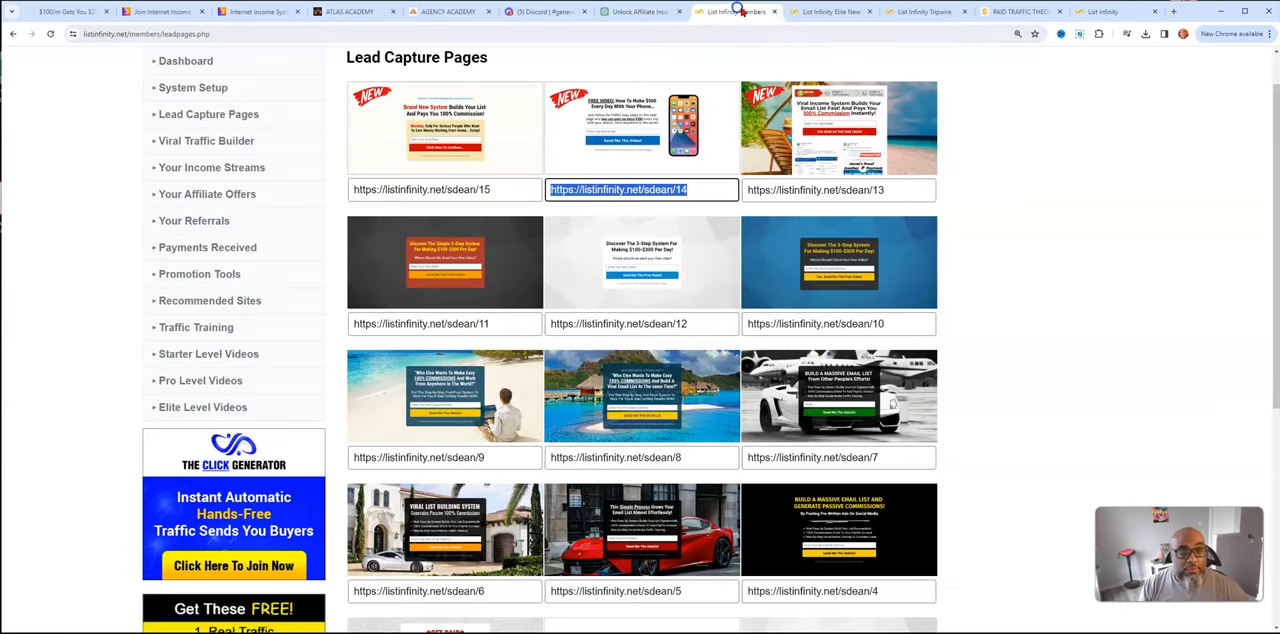
pyautogui.scroll(-3)
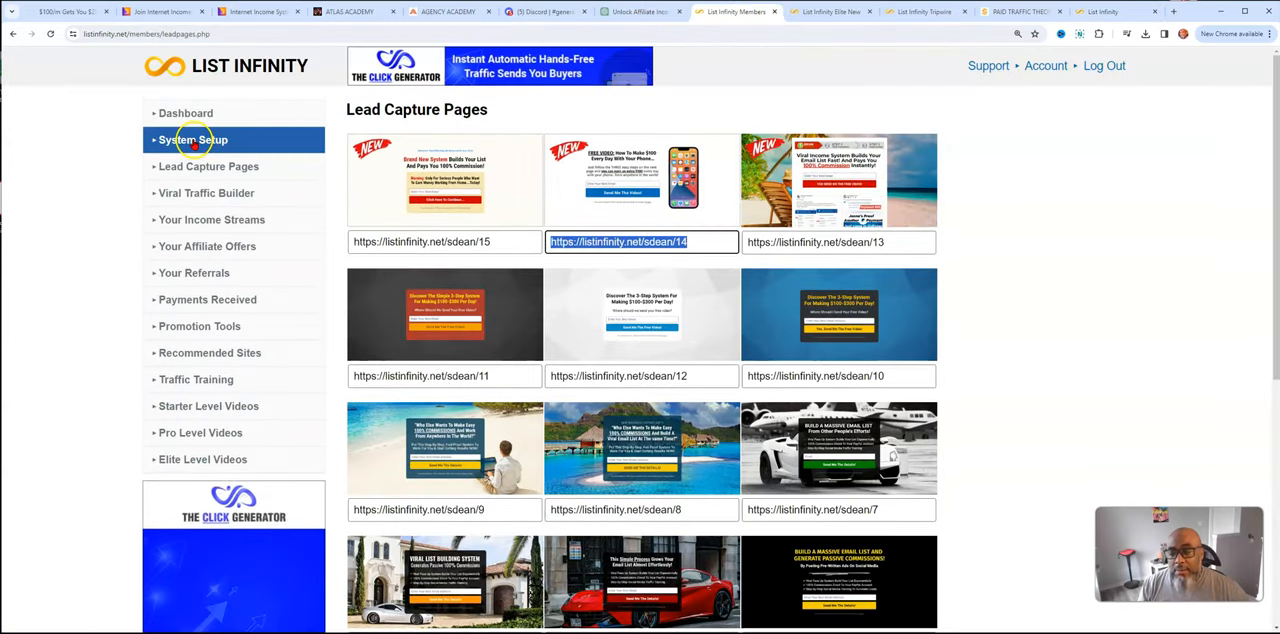
pyautogui.click(192, 139)
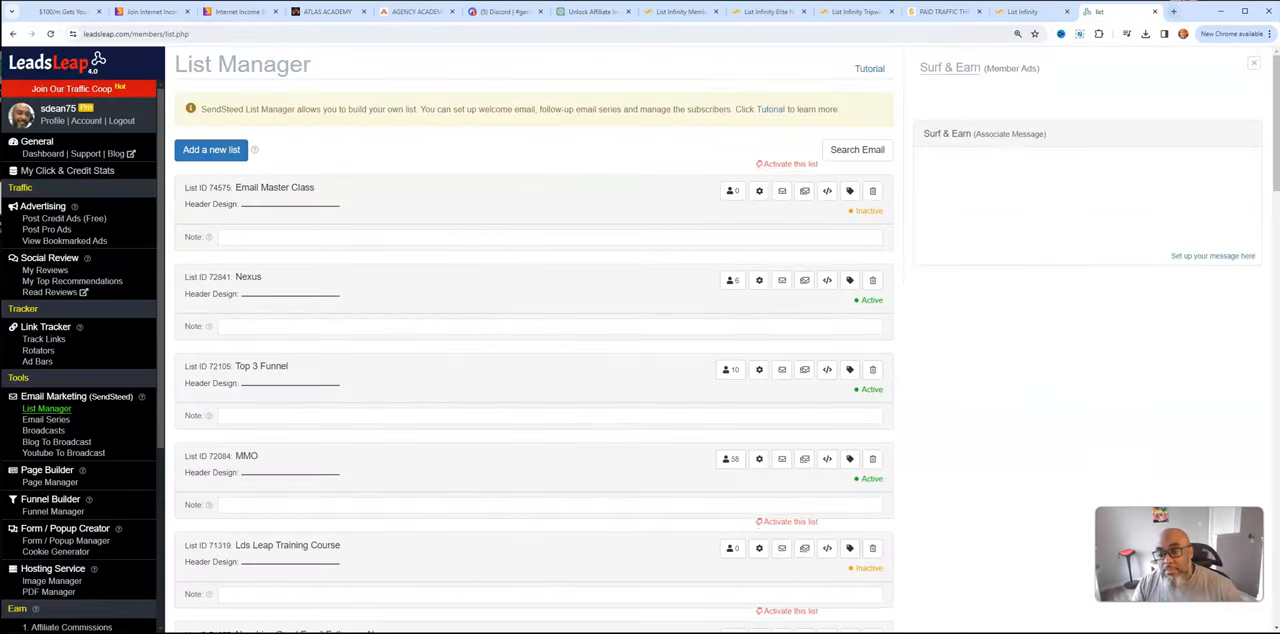
# Scroll to the List Infinity list and view its email series with sent, open and click counts
pyautogui.scroll(-3)
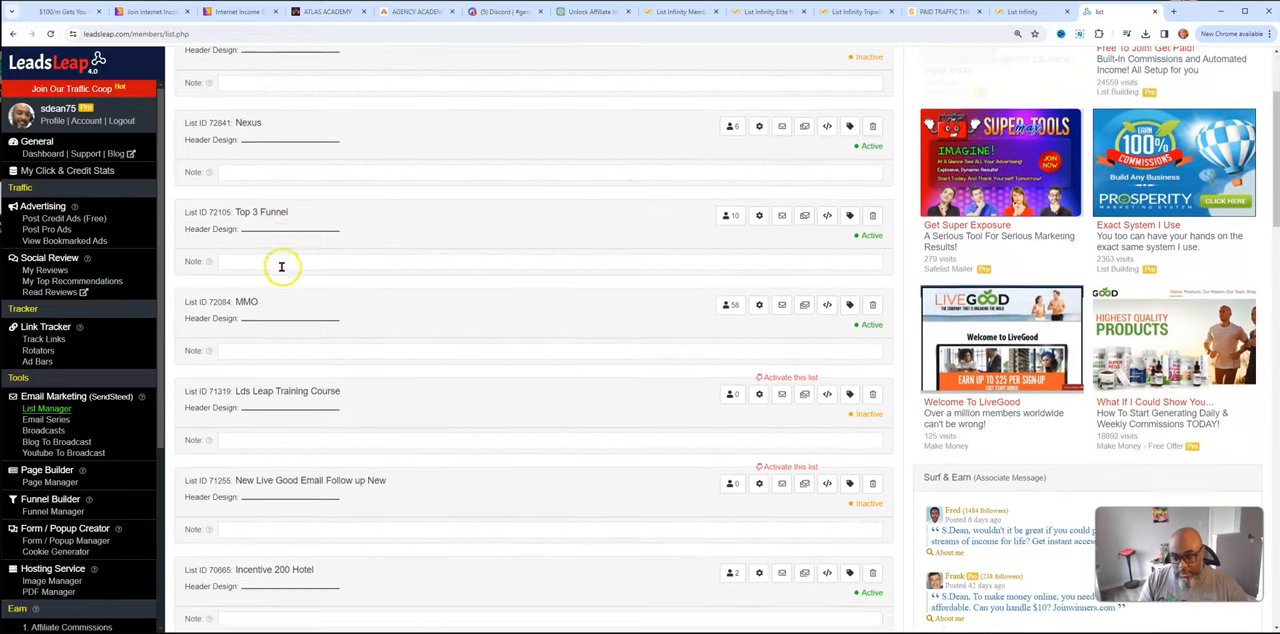
pyautogui.scroll(-3)
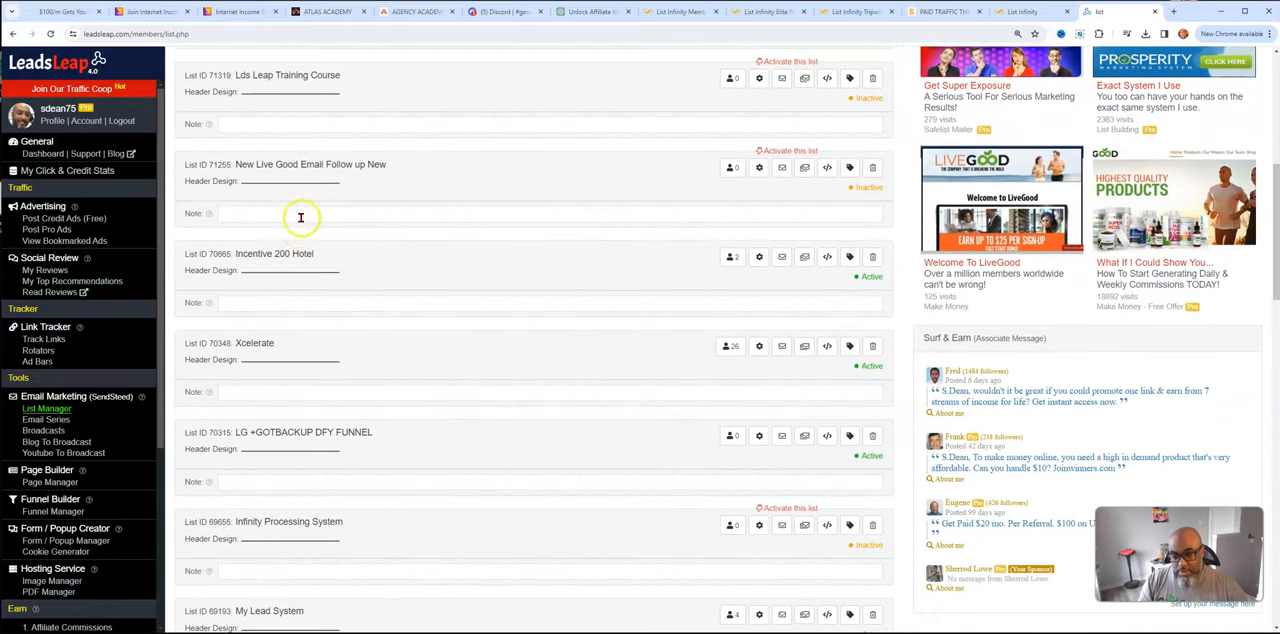
pyautogui.scroll(-3)
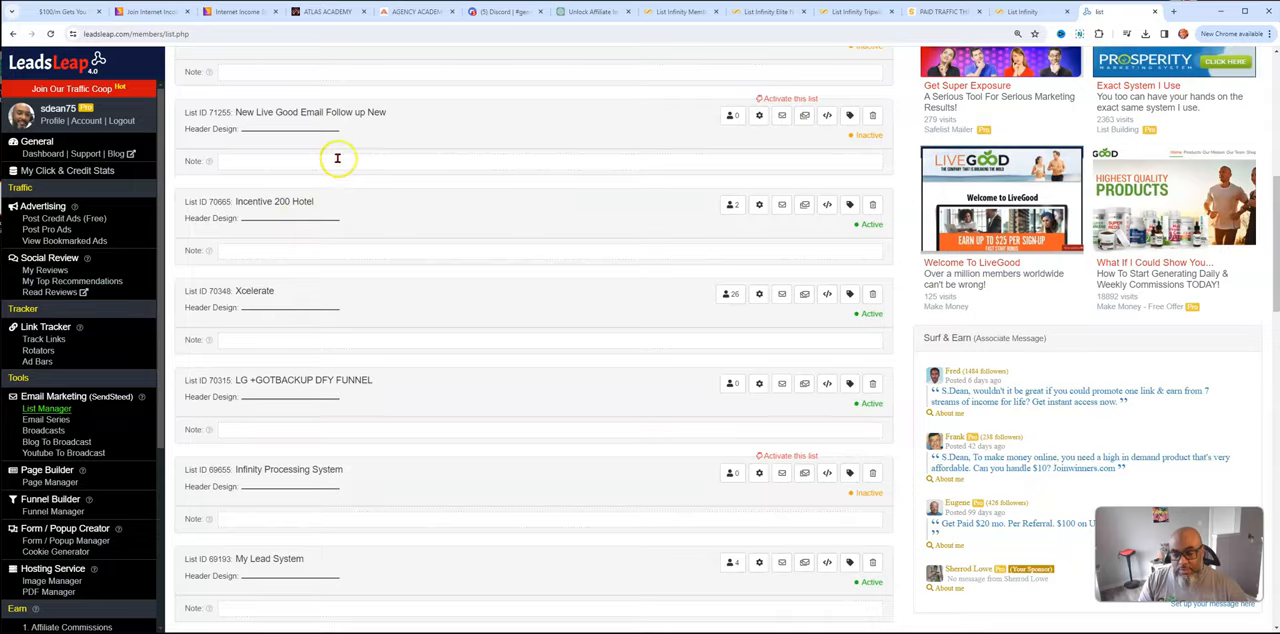
pyautogui.scroll(-3)
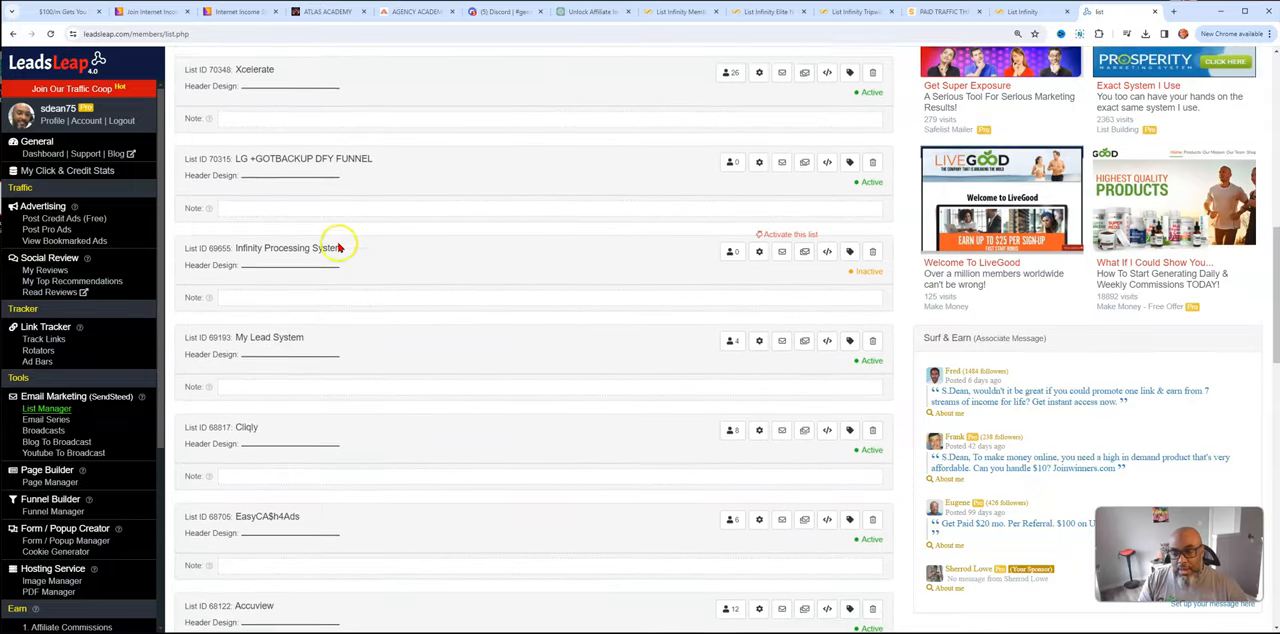
pyautogui.scroll(-3)
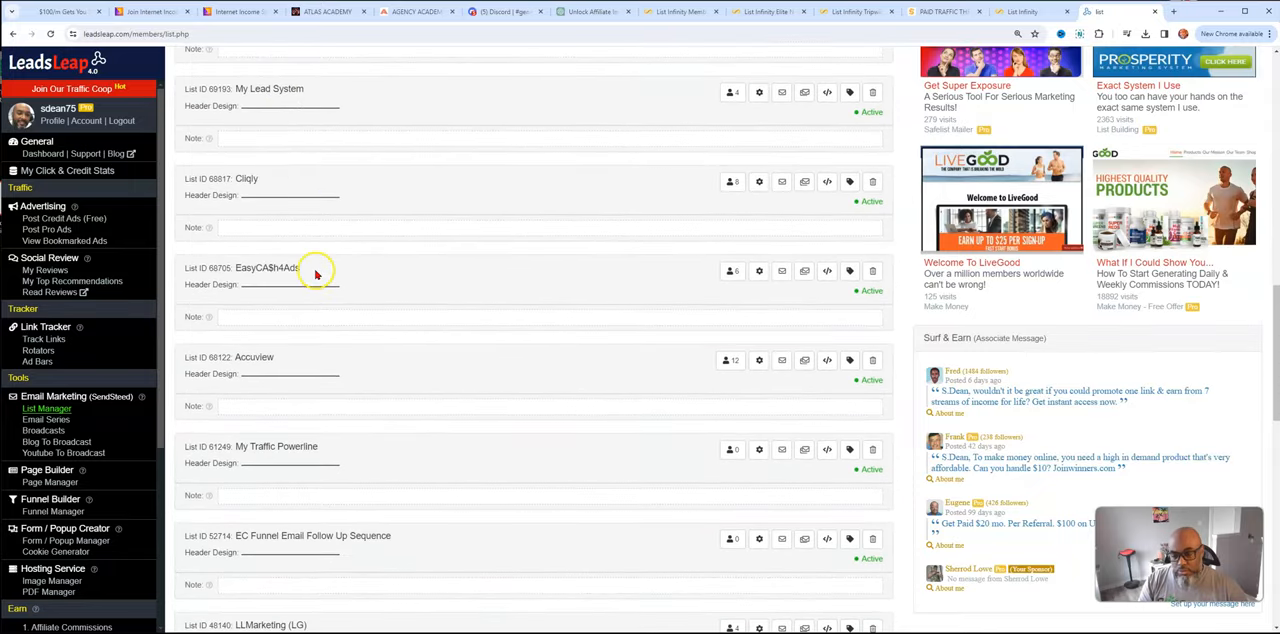
pyautogui.scroll(-3)
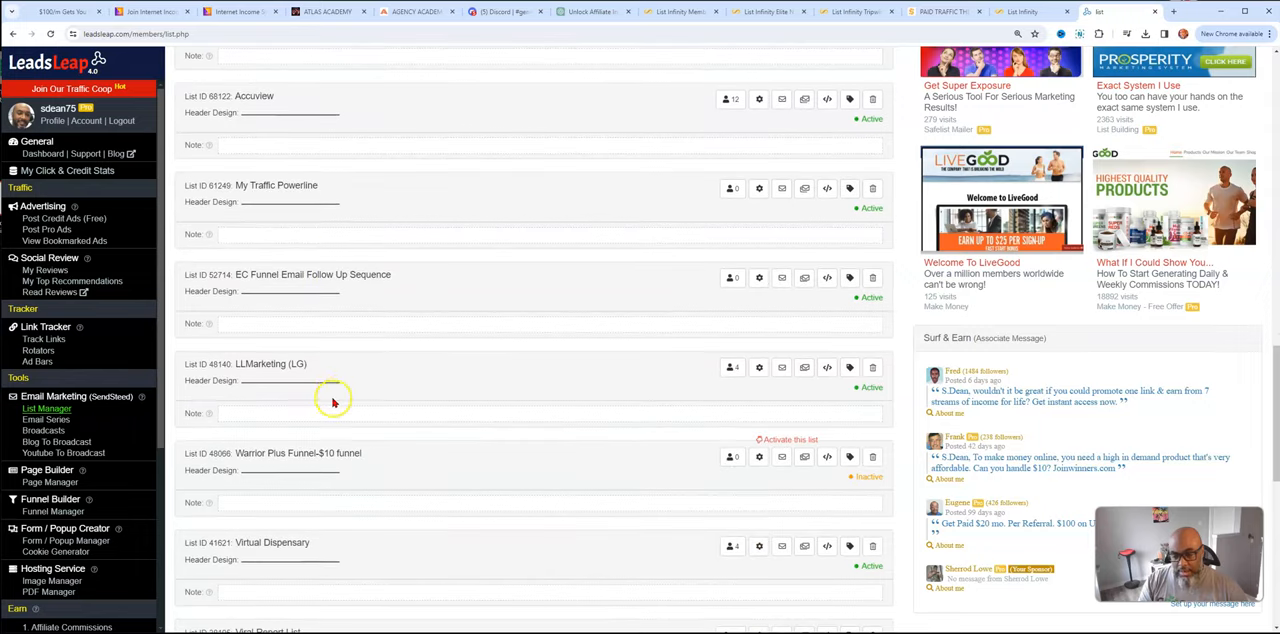
pyautogui.scroll(-3)
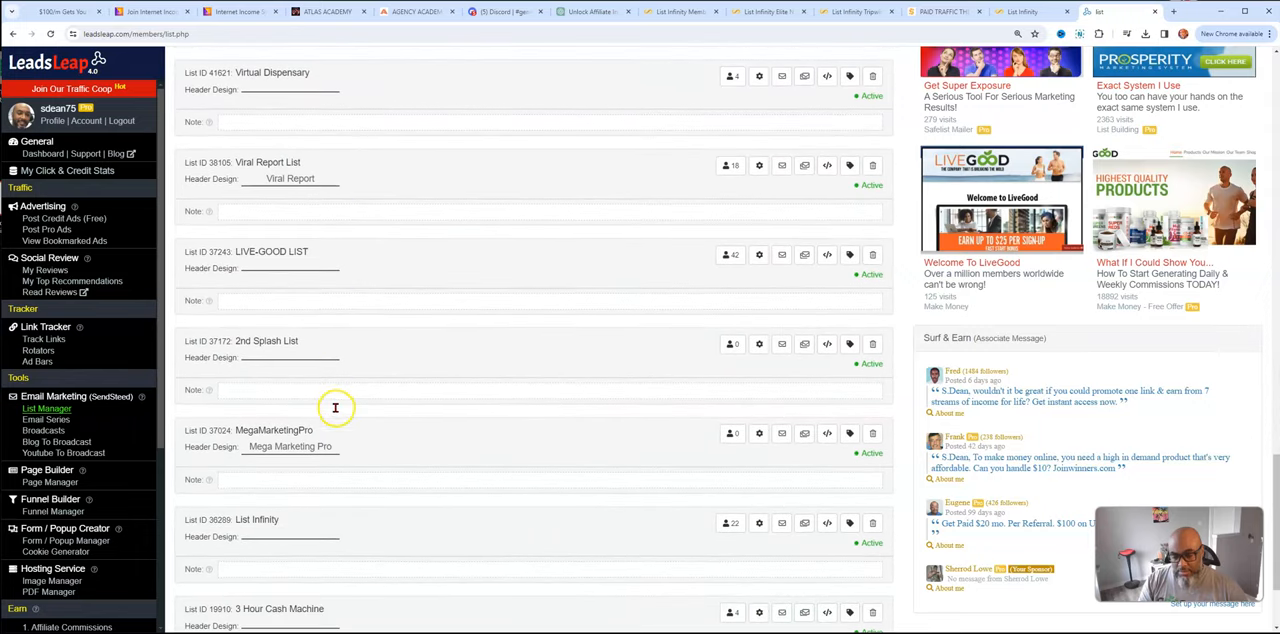
pyautogui.scroll(-3)
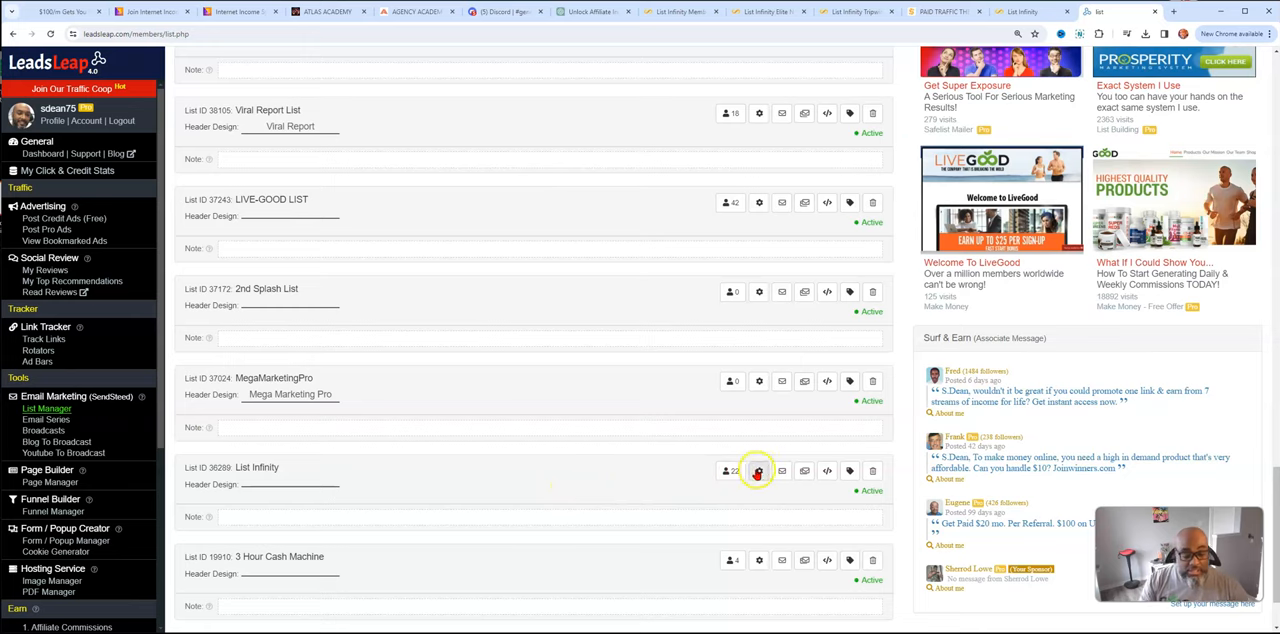
pyautogui.click(781, 470)
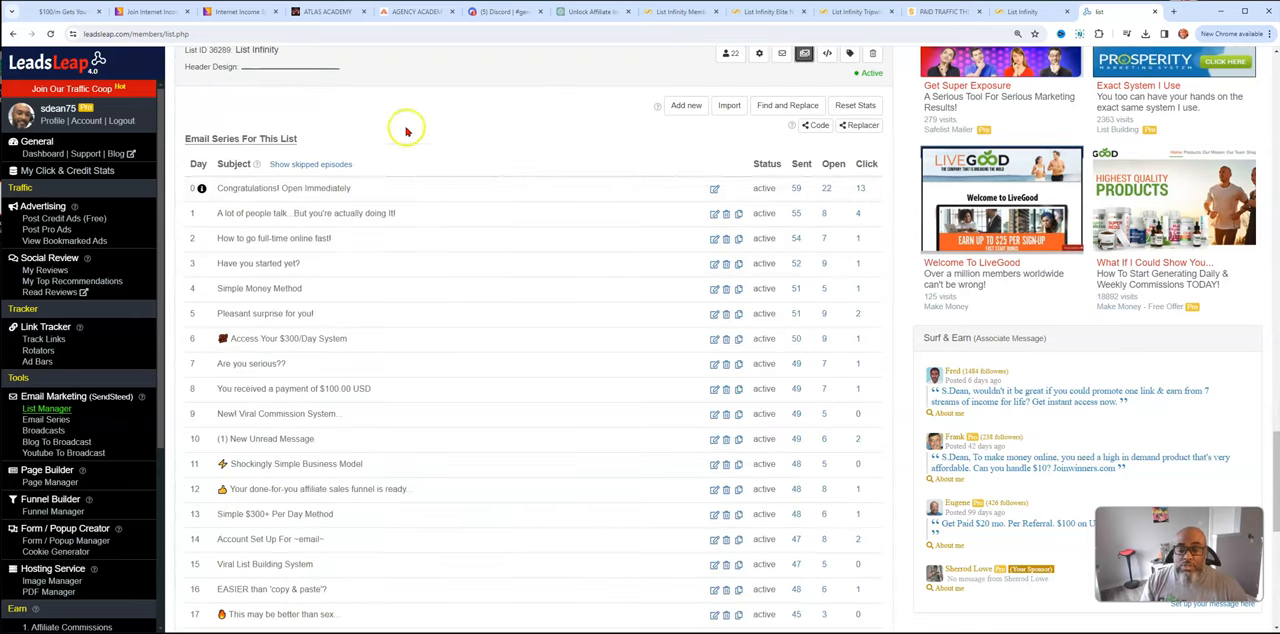
pyautogui.scroll(-3)
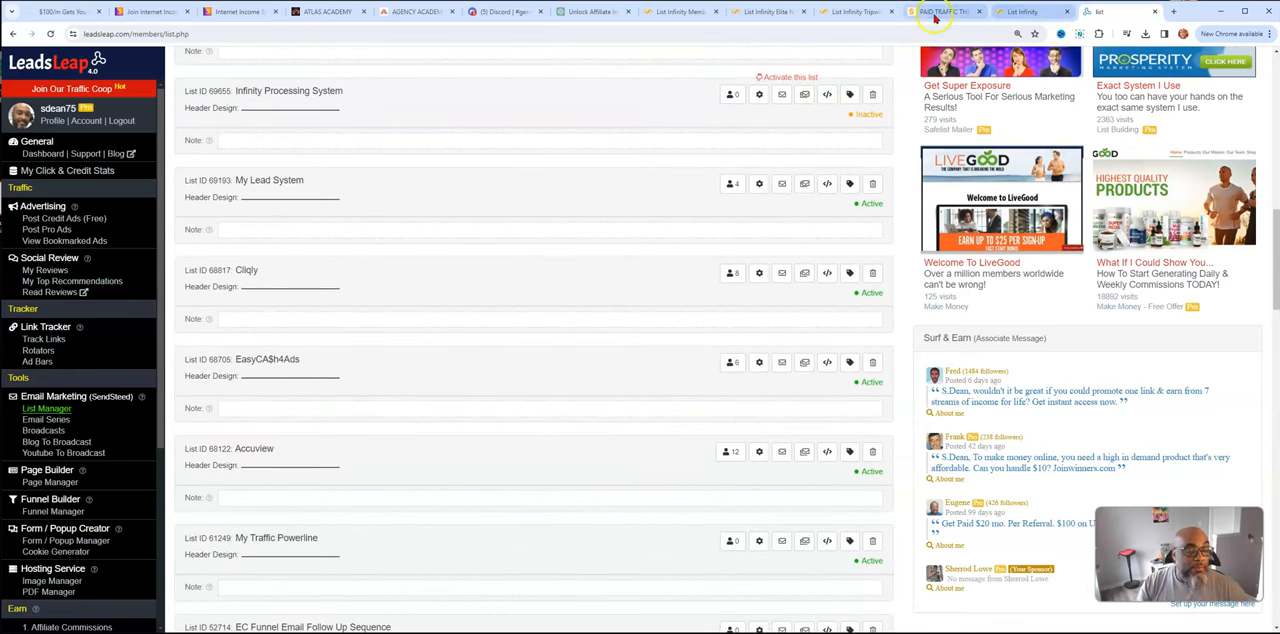
# Check the LeadsLeap autoresponder connection (list ID 36289) and browse the available autoresponder services
pyautogui.click(850, 11)
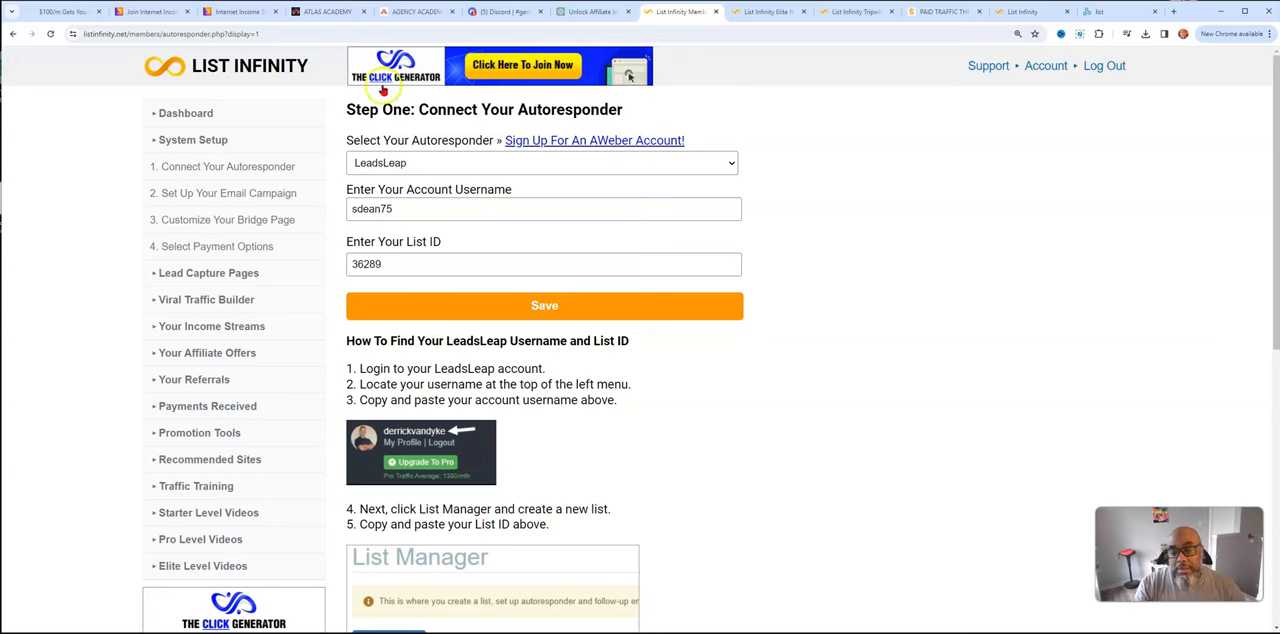
pyautogui.click(540, 162)
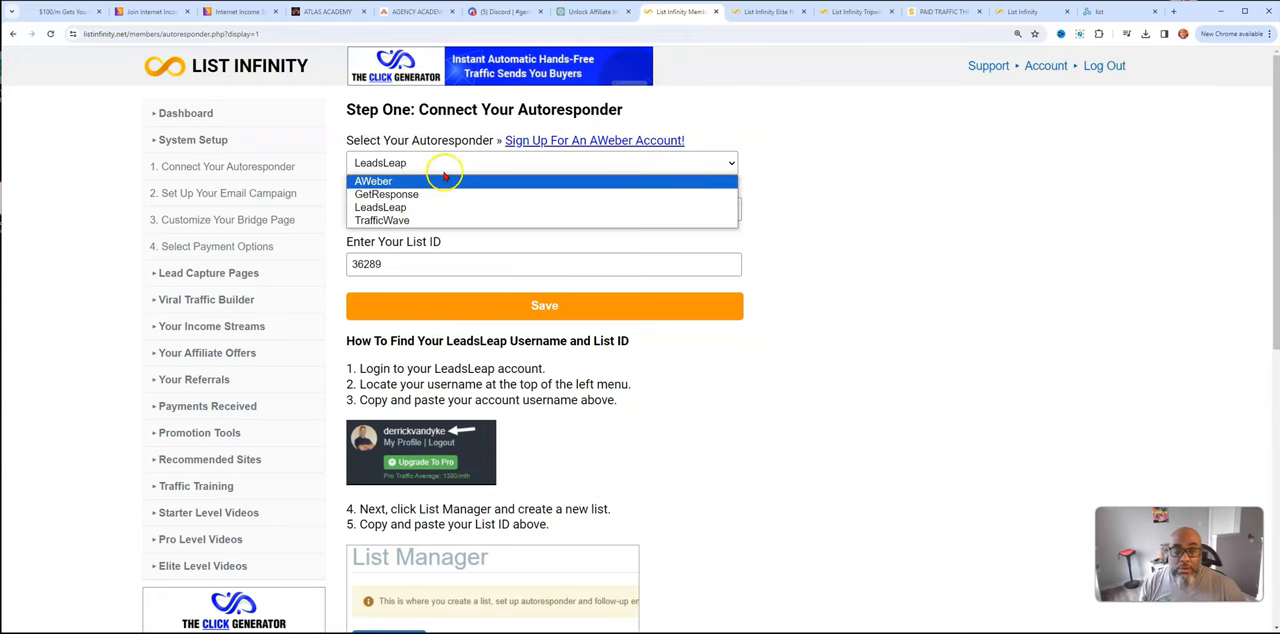
pyautogui.moveTo(465, 194)
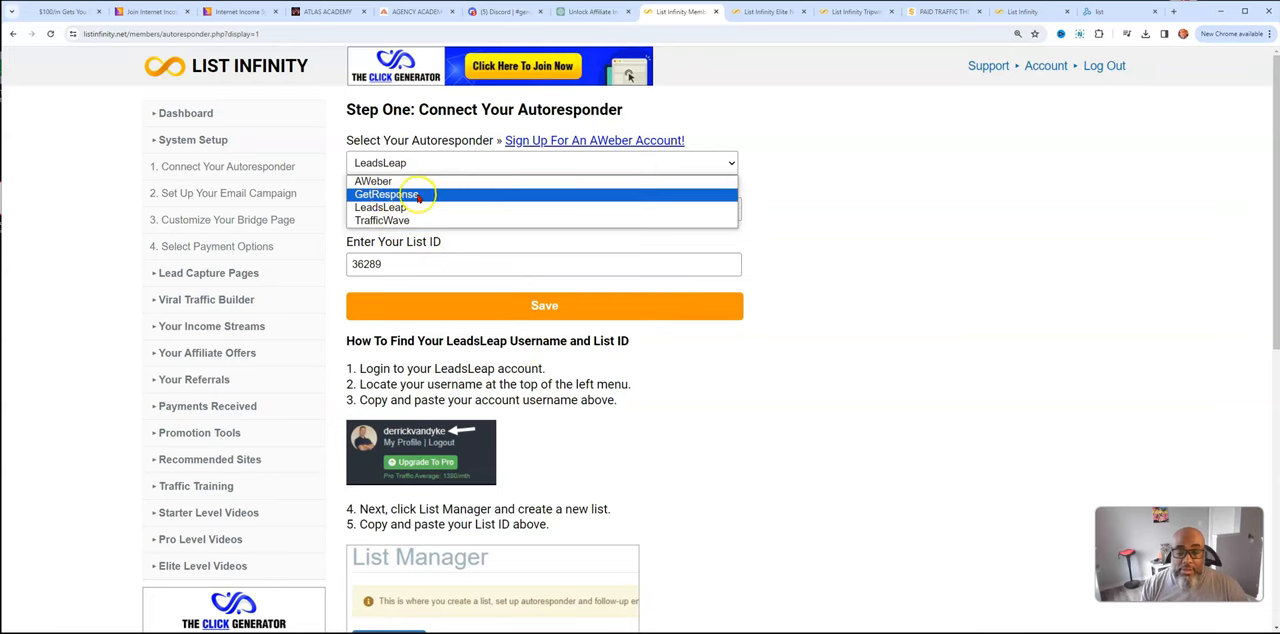
pyautogui.click(229, 193)
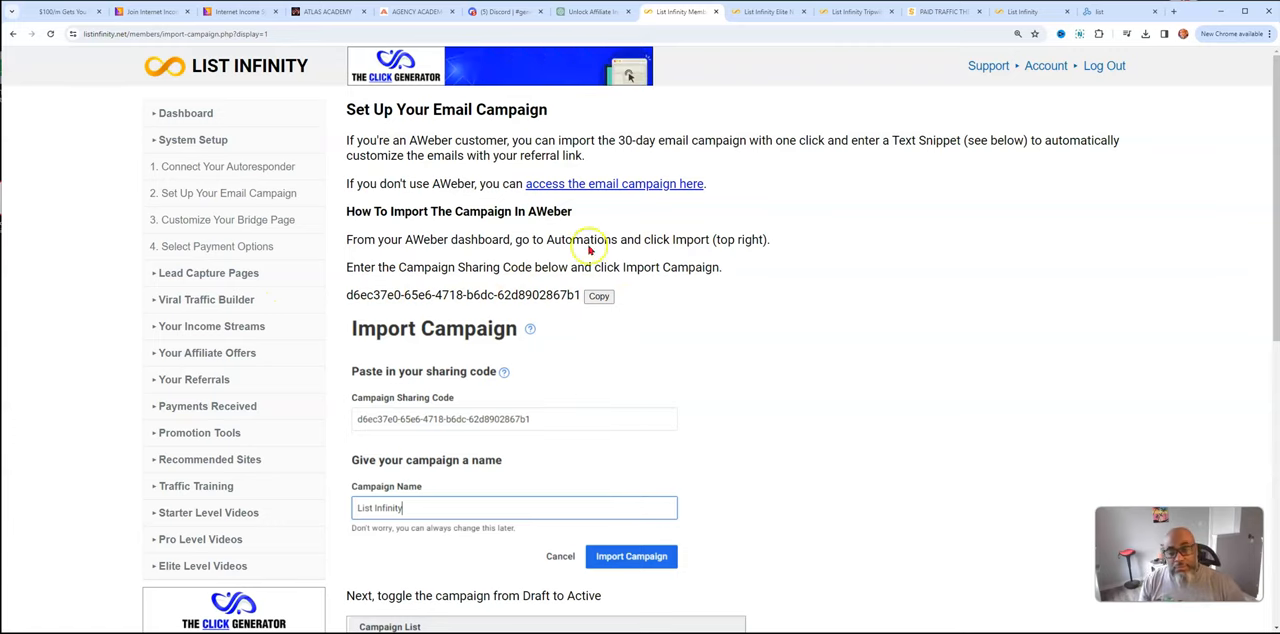
pyautogui.scroll(-3)
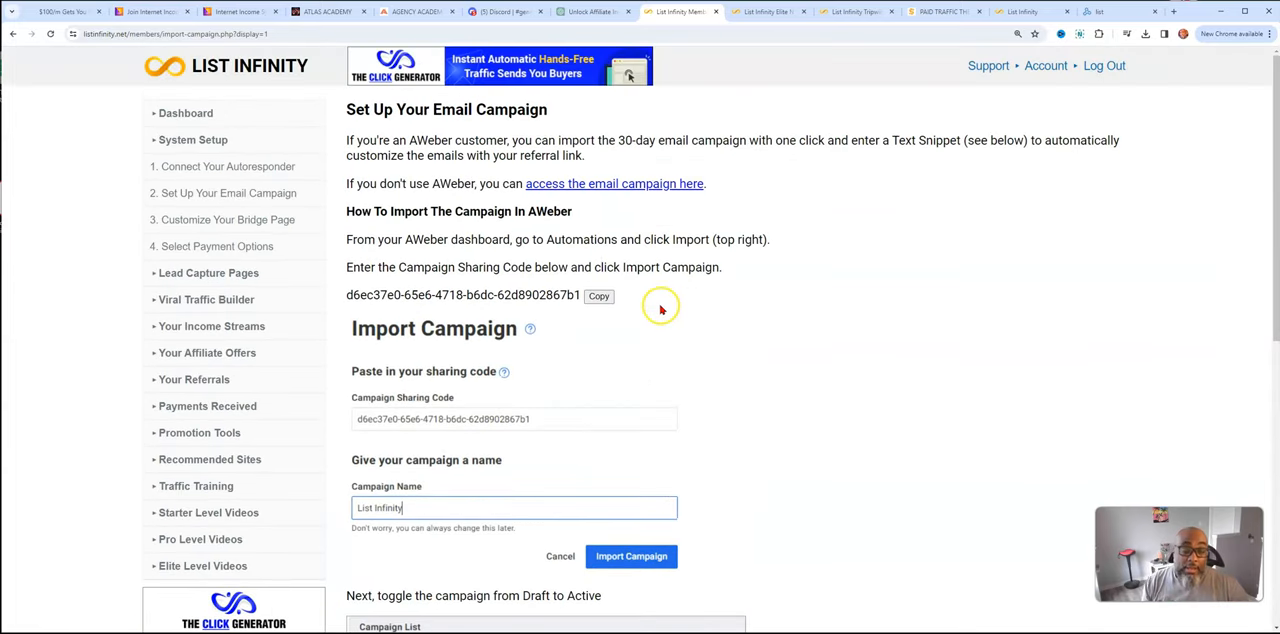
pyautogui.moveTo(633, 361)
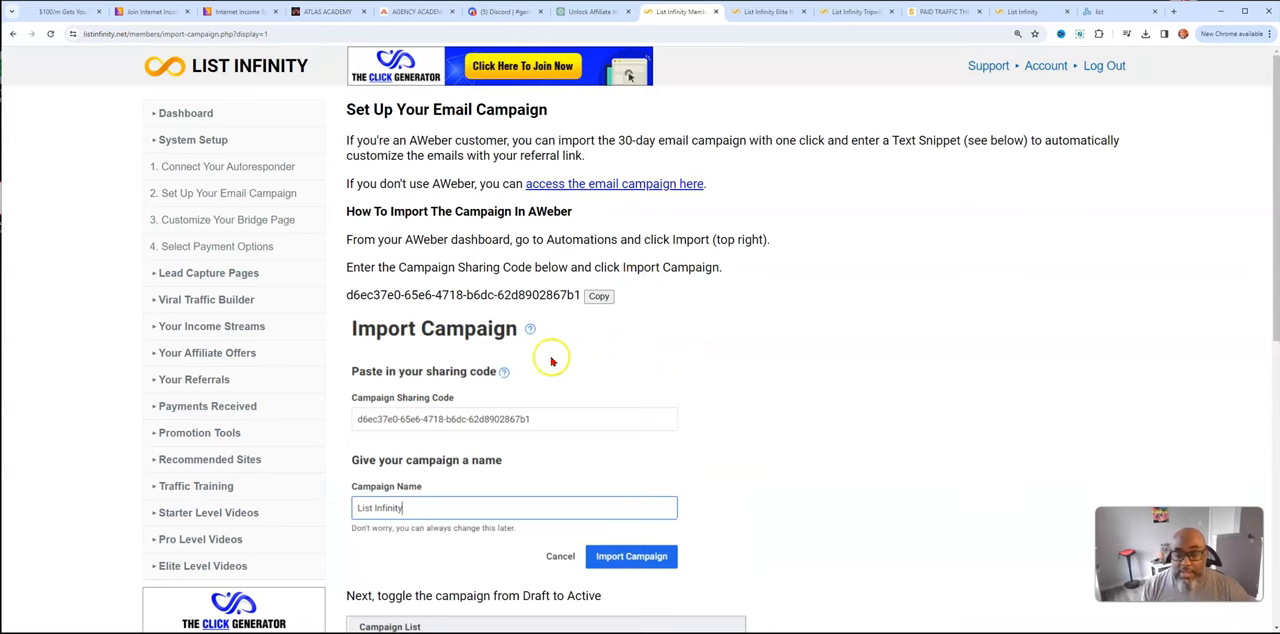
pyautogui.click(228, 219)
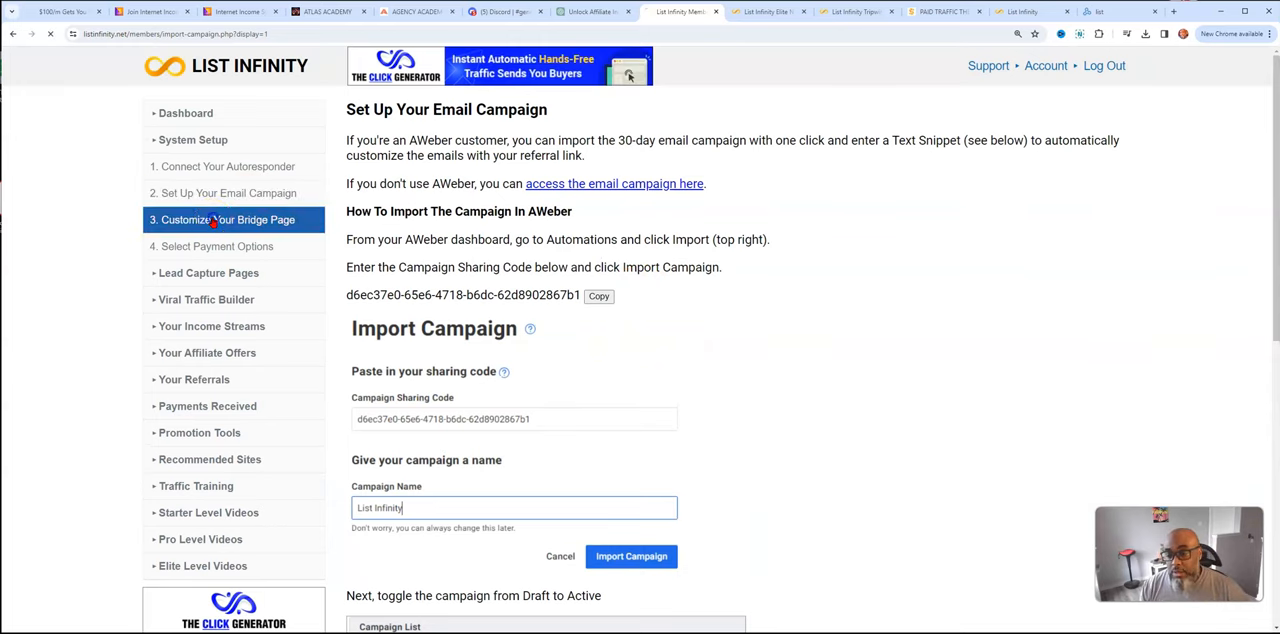
# Review the bridge page's Facebook link, introduction text and profile photo down to Save Changes
pyautogui.click(227, 219)
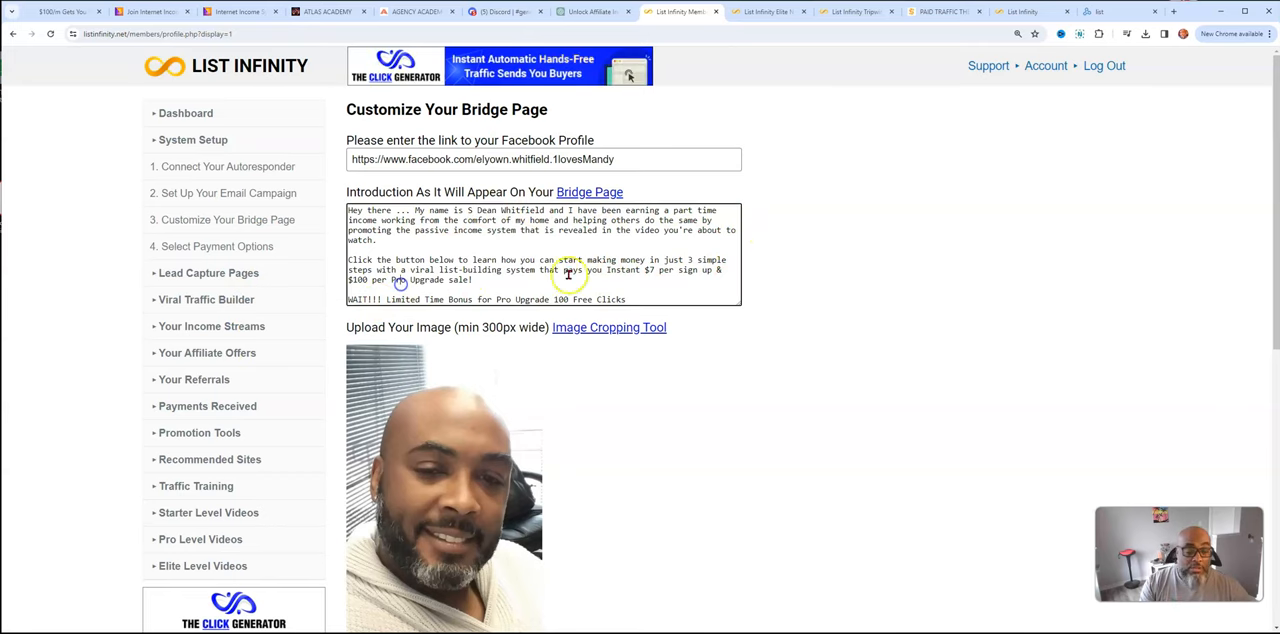
pyautogui.scroll(-3)
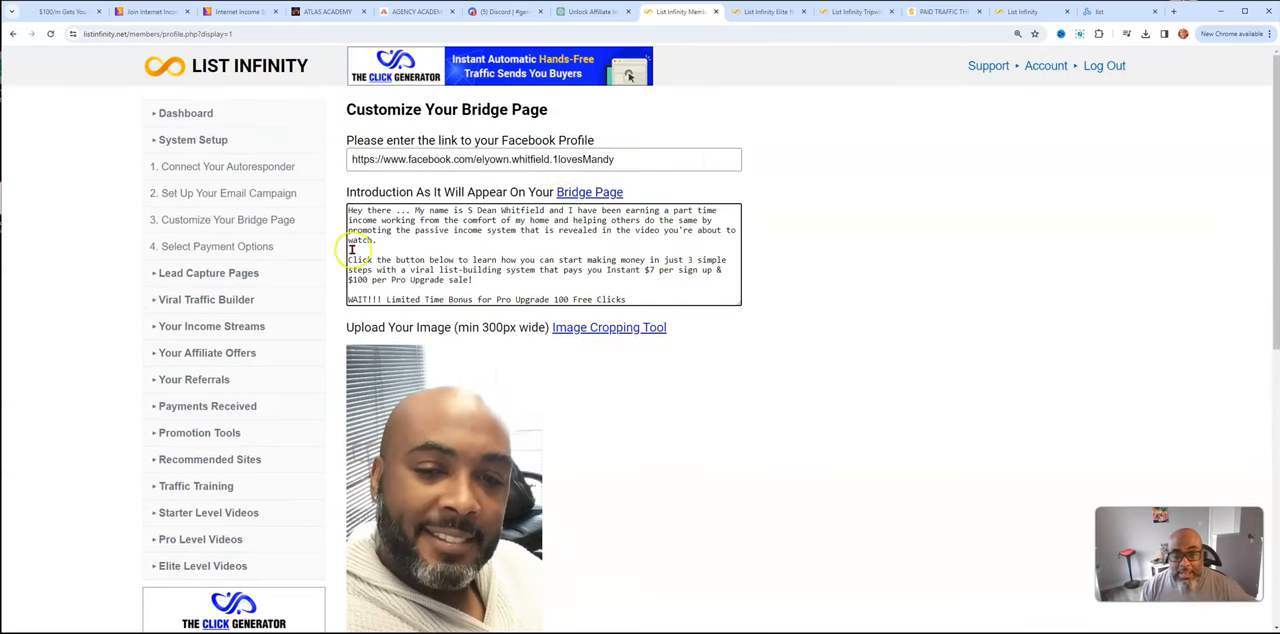
pyautogui.scroll(-3)
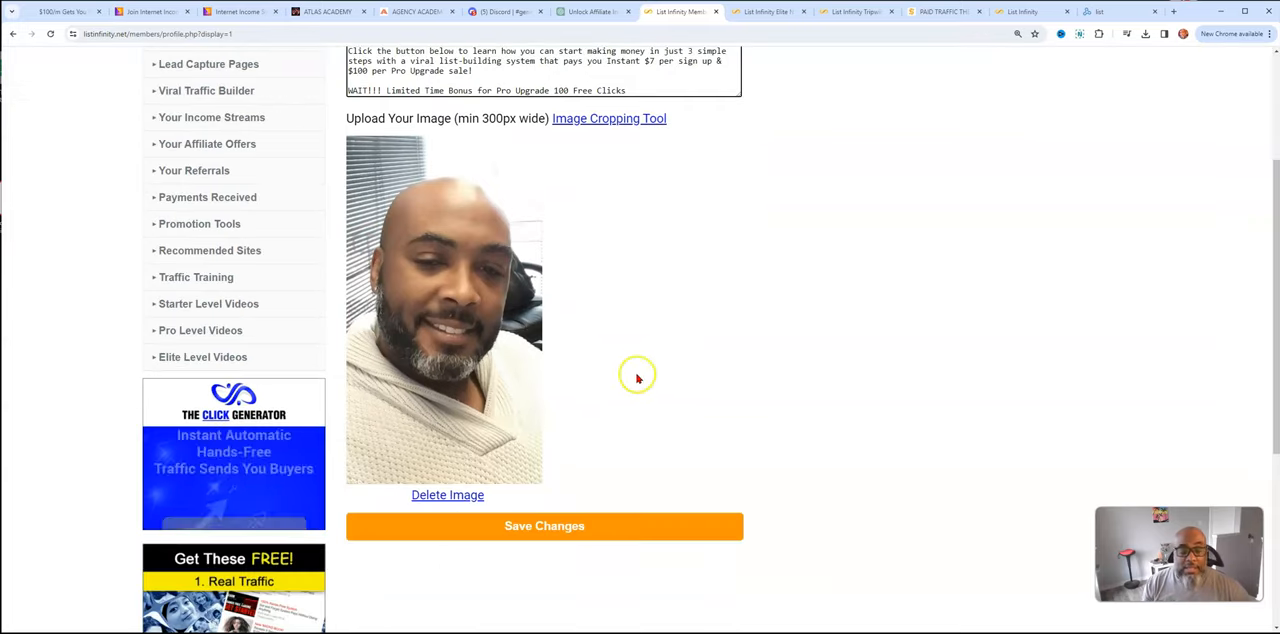
pyautogui.scroll(-3)
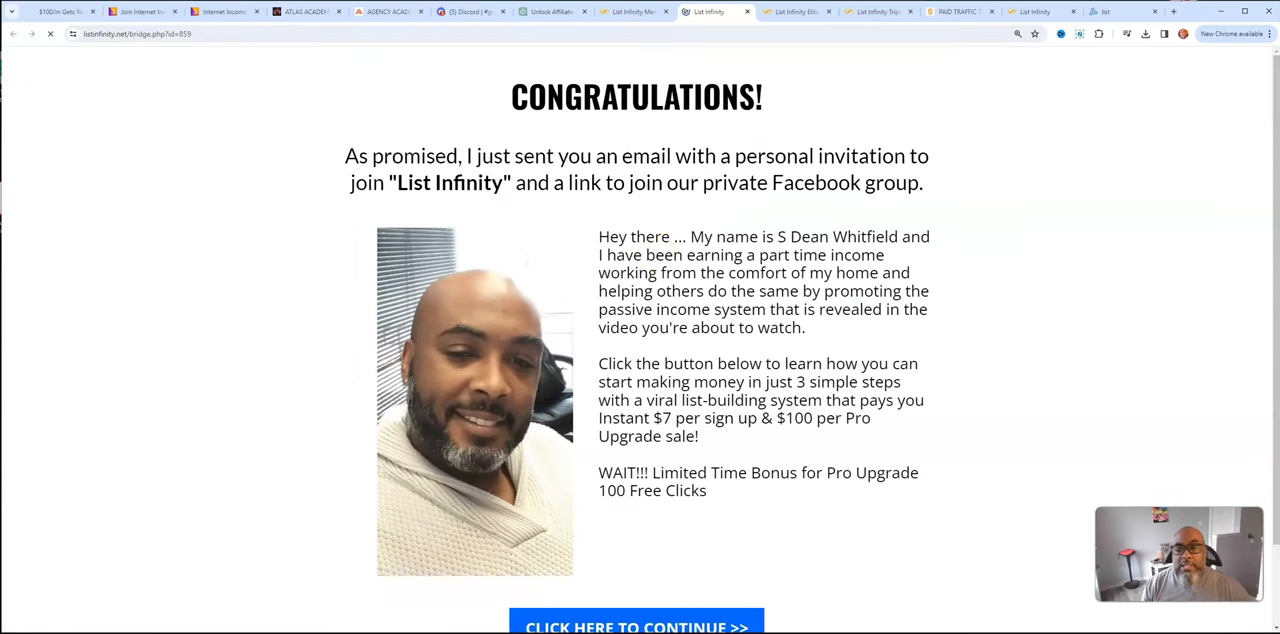
# Scroll the live bridge page to its continue button, then return to the member area
pyautogui.scroll(-3)
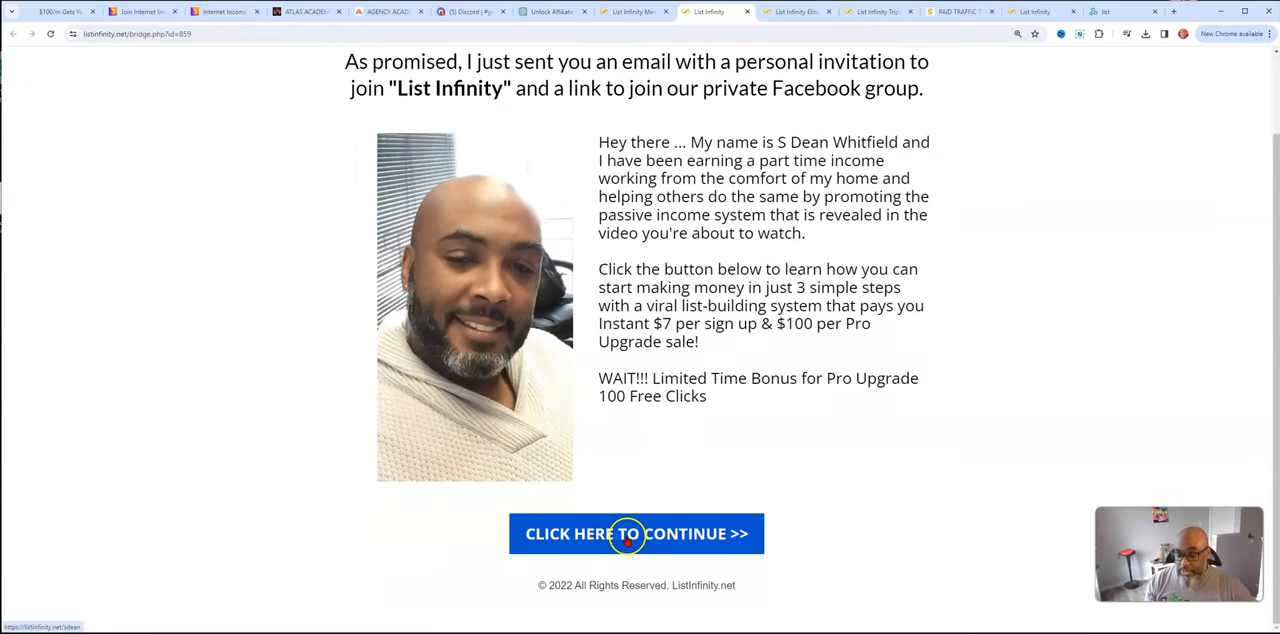
pyautogui.moveTo(756, 520)
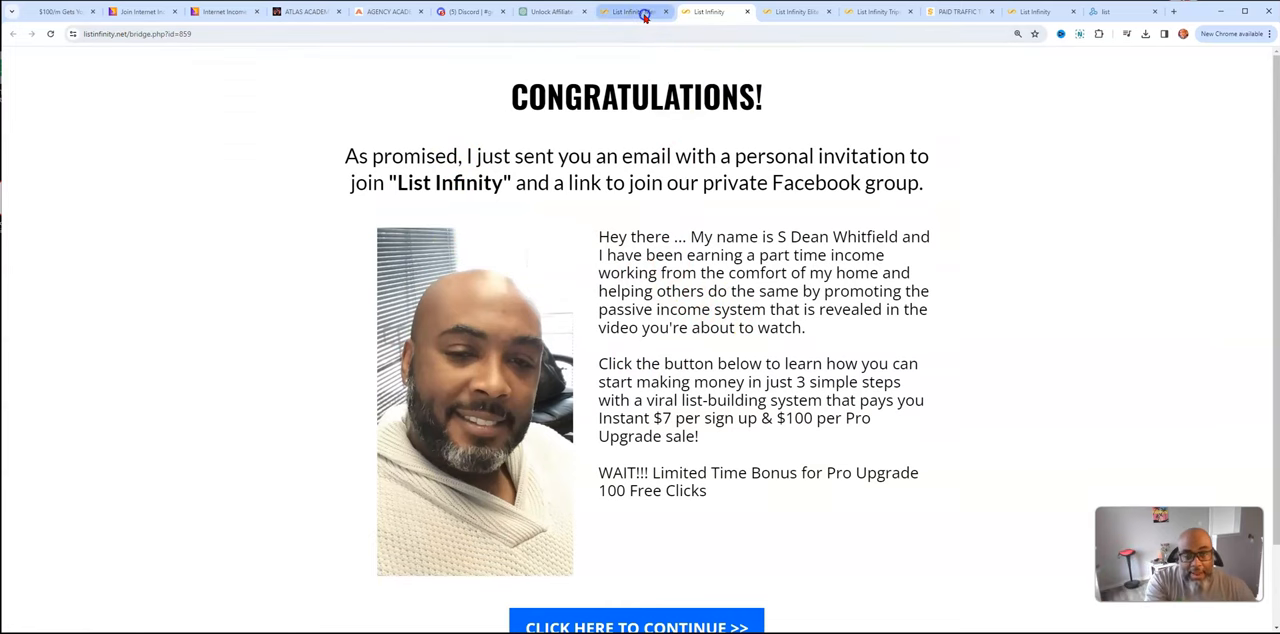
pyautogui.click(630, 11)
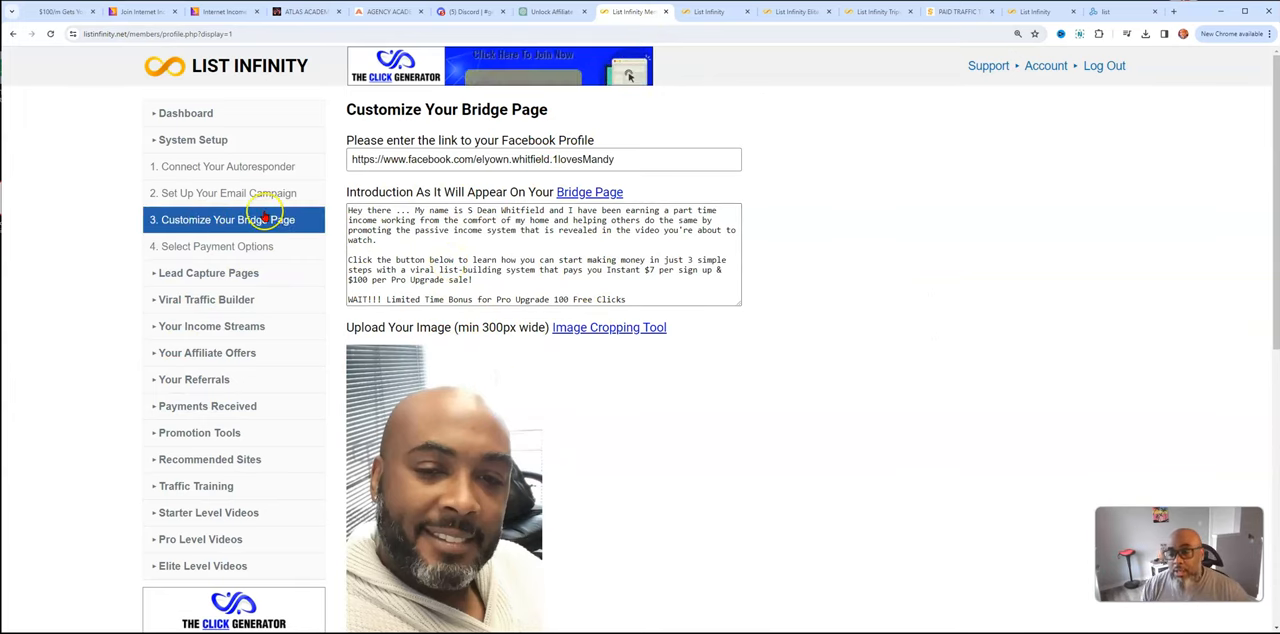
# Step through the System Setup sidebar to Select Payment Options, showing PayPal with its email
pyautogui.click(227, 166)
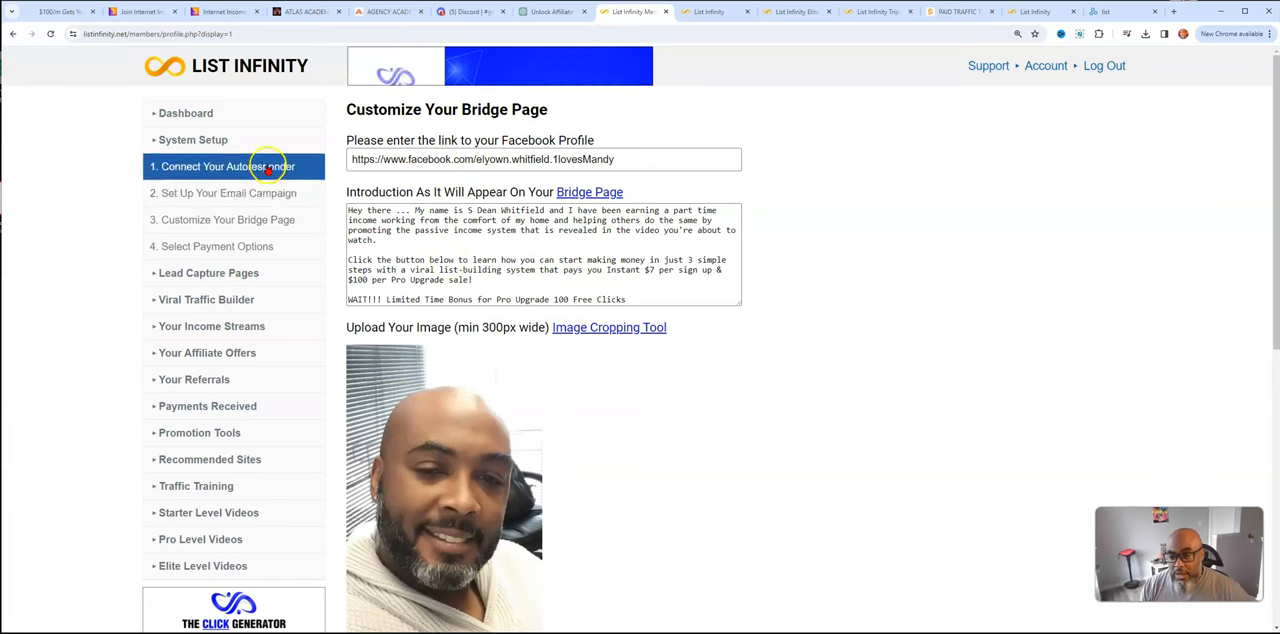
pyautogui.click(227, 219)
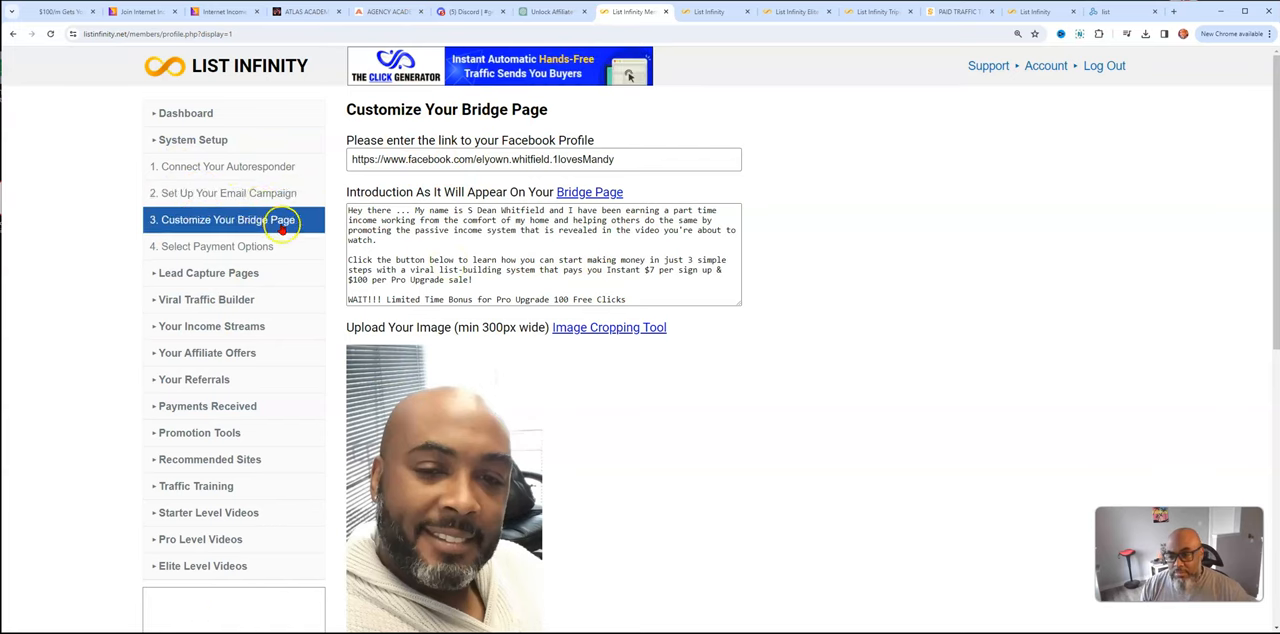
pyautogui.click(230, 193)
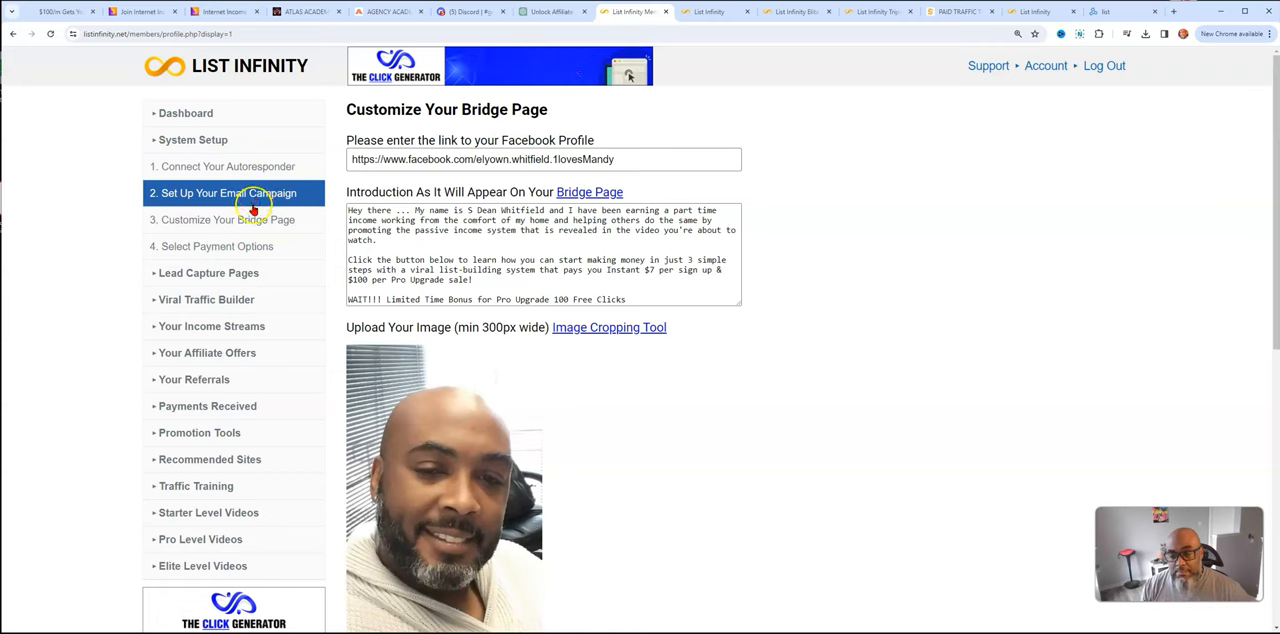
pyautogui.click(216, 246)
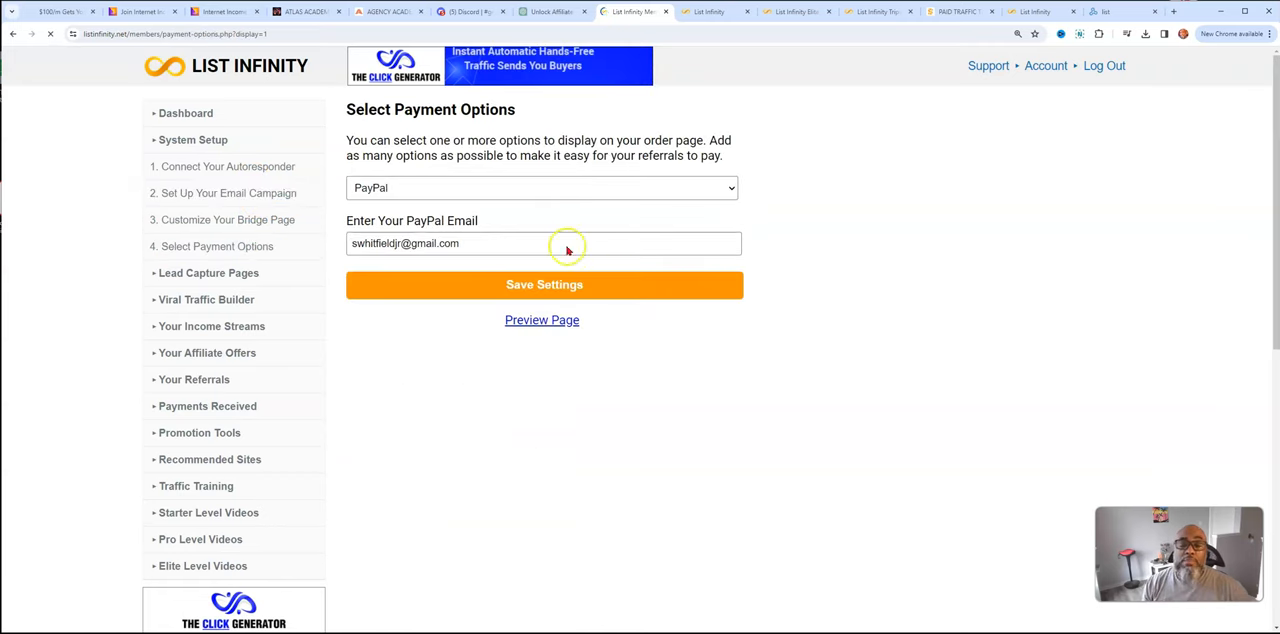
# Review the payment method choices, from Credit Card to Wise
pyautogui.click(541, 187)
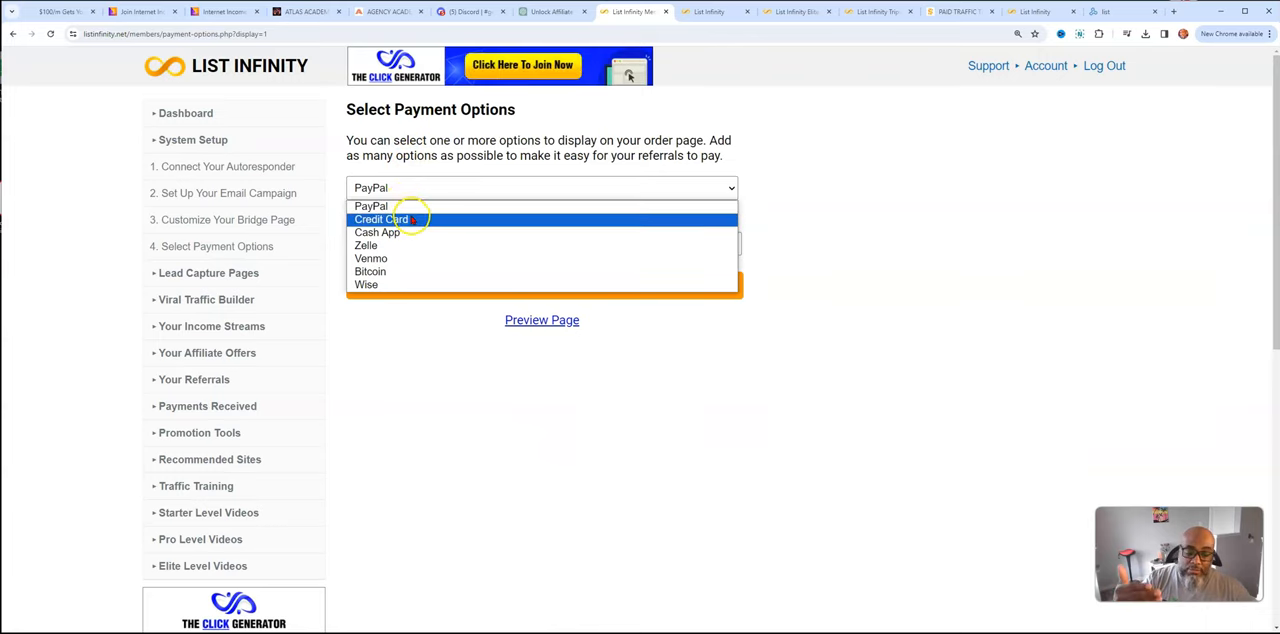
pyautogui.moveTo(377, 232)
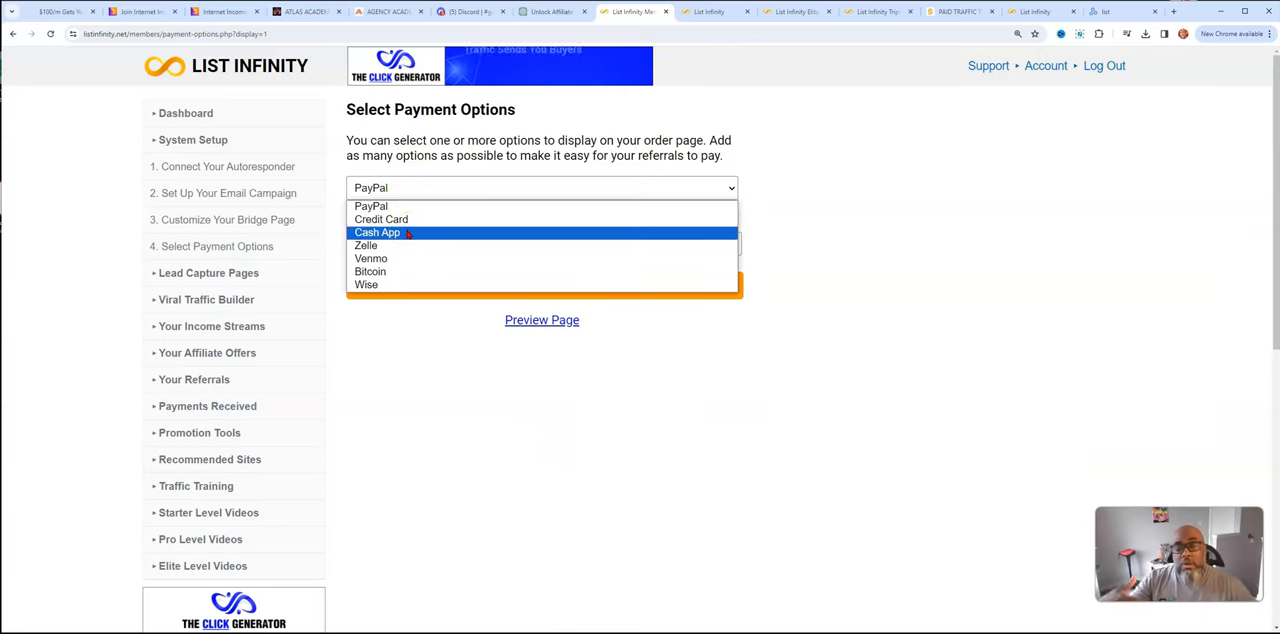
pyautogui.moveTo(371, 258)
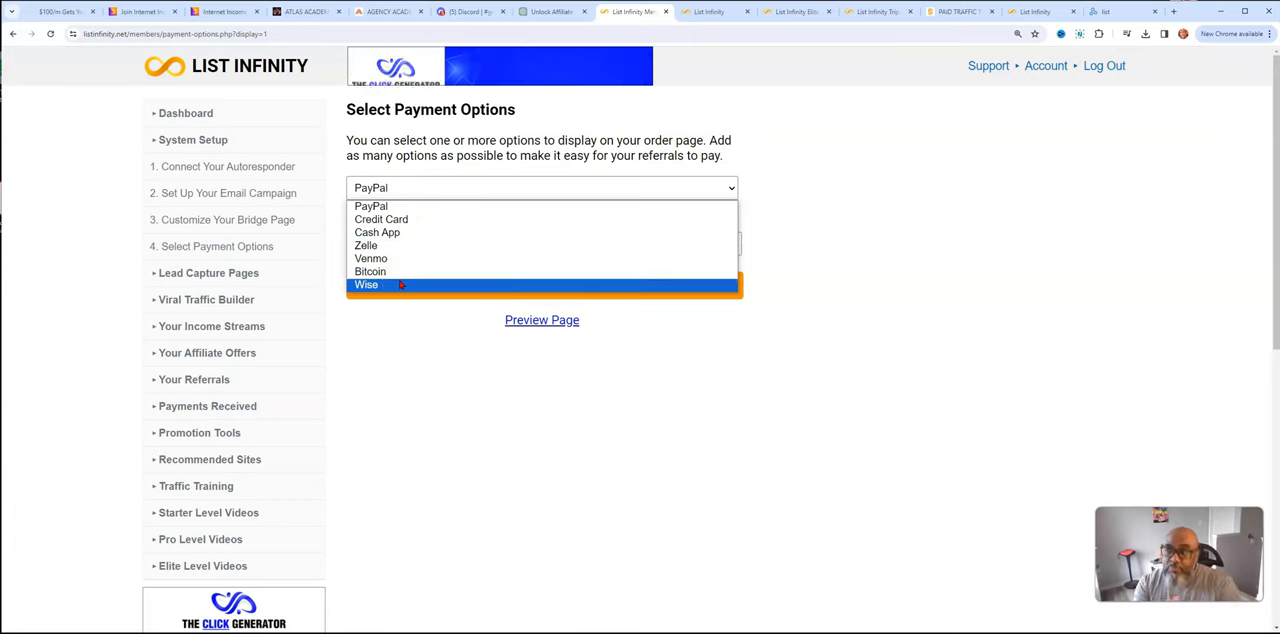
pyautogui.click(541, 319)
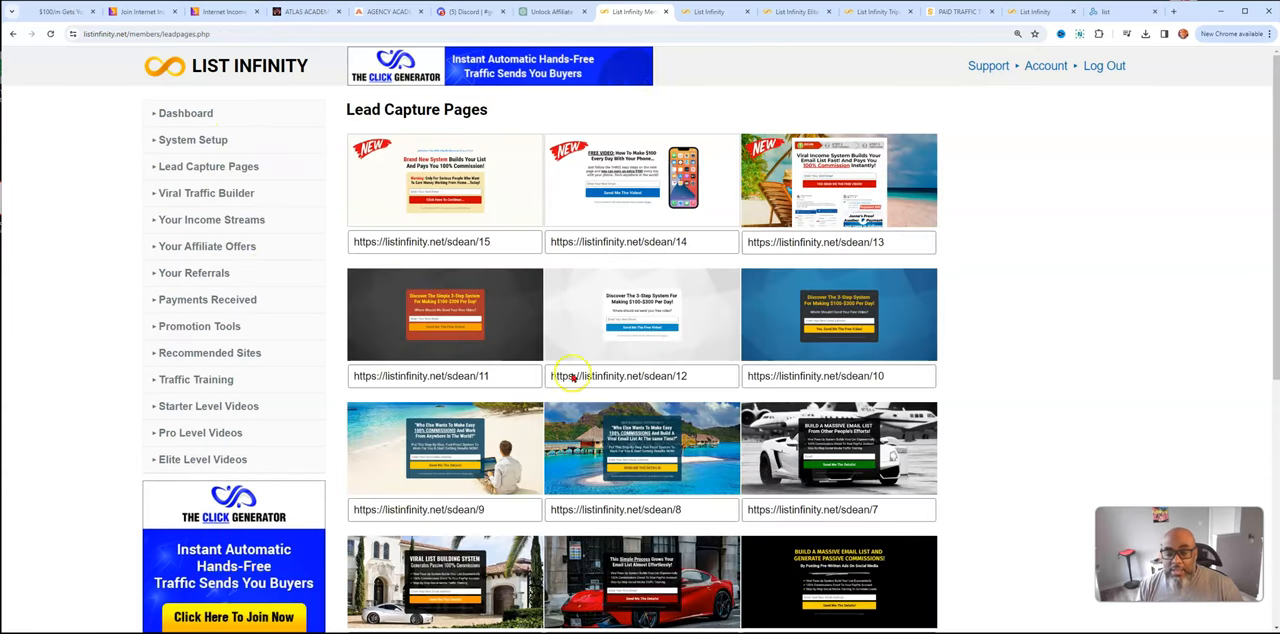
pyautogui.click(211, 219)
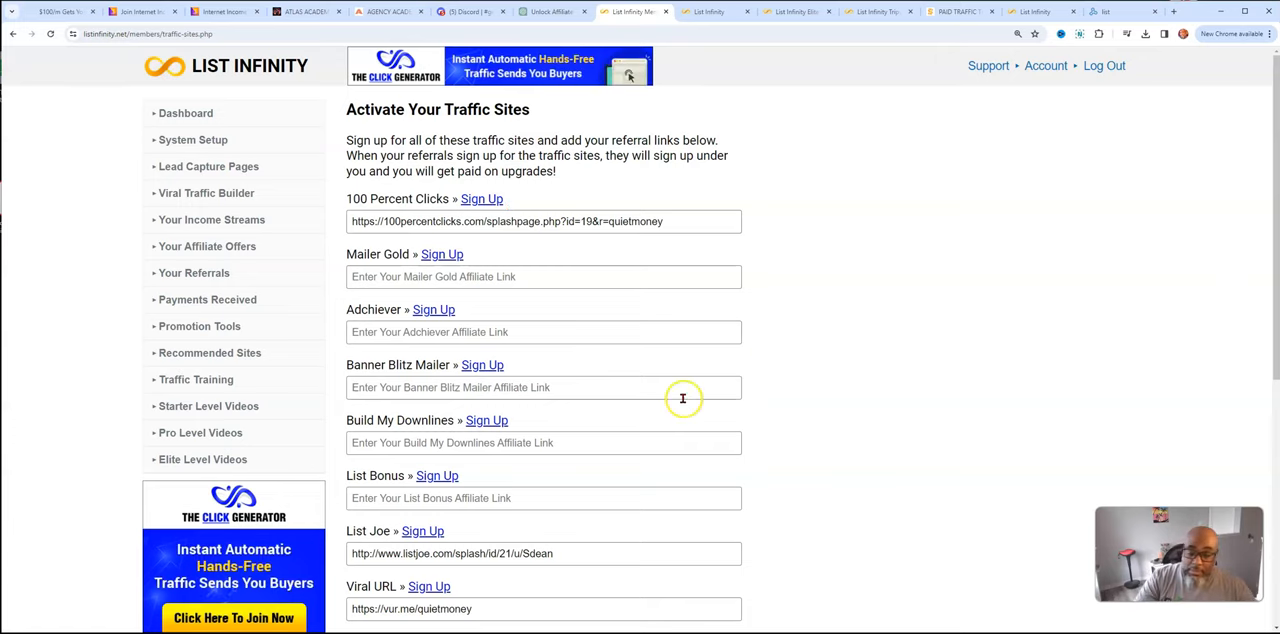
# Scroll through traffic site referral fields down to Email List Pros and Mister Safelist, then reload
pyautogui.scroll(-3)
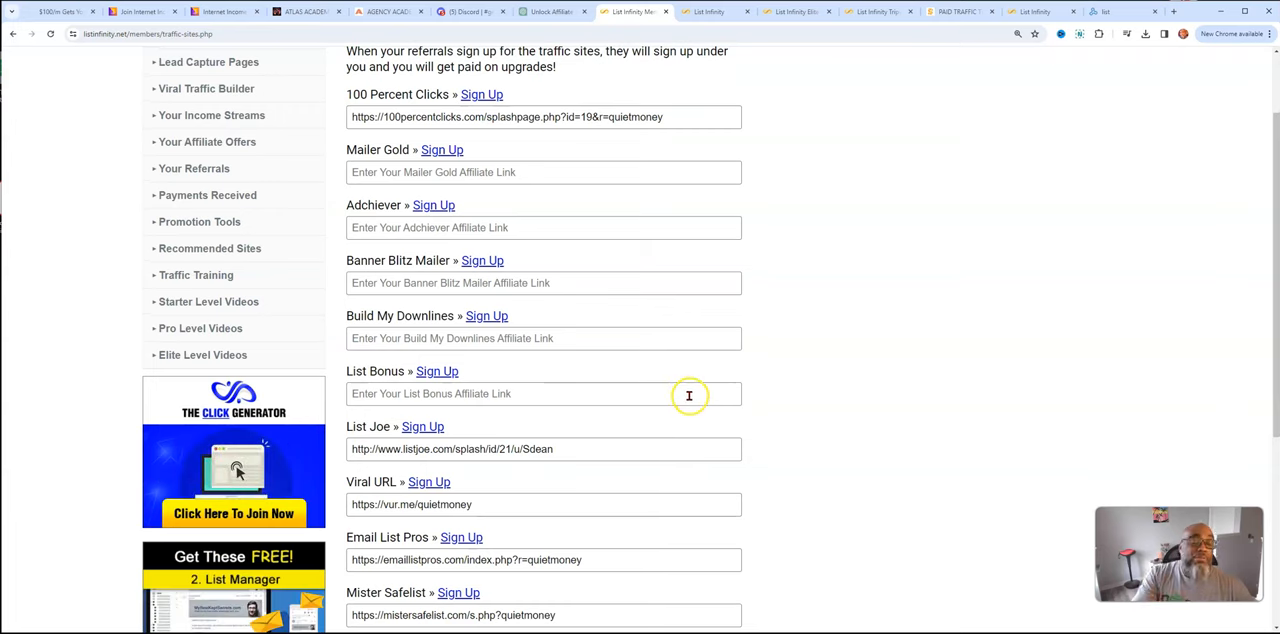
pyautogui.scroll(3)
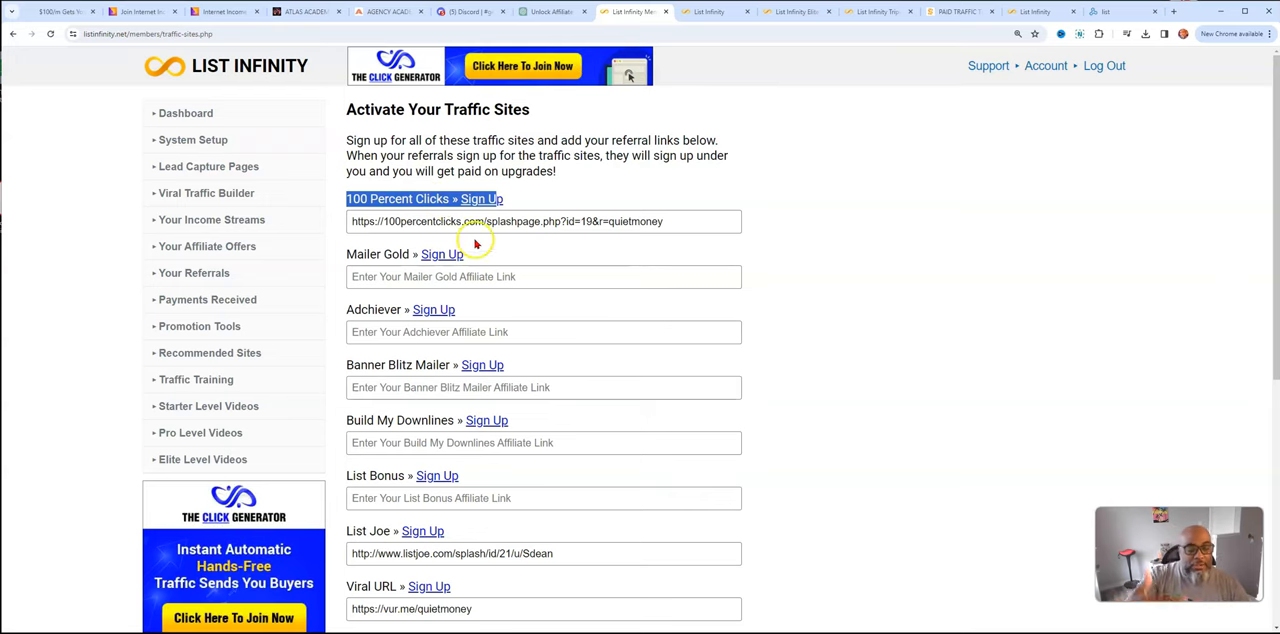
pyautogui.scroll(-3)
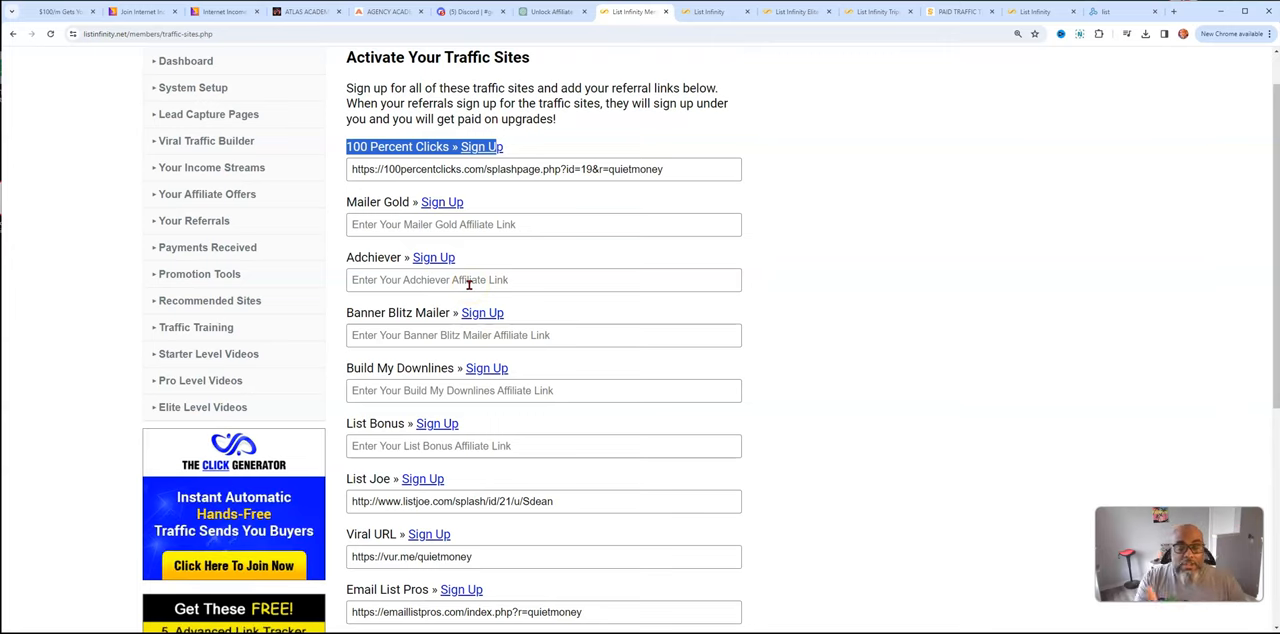
pyautogui.moveTo(733, 287)
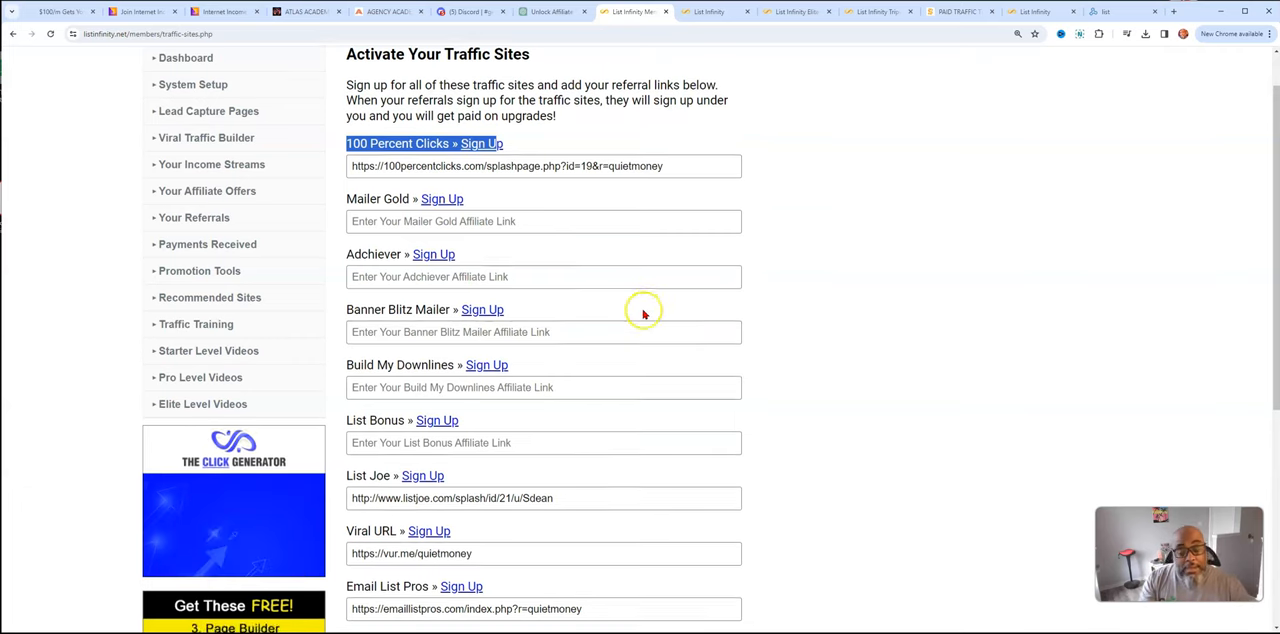
pyautogui.scroll(-3)
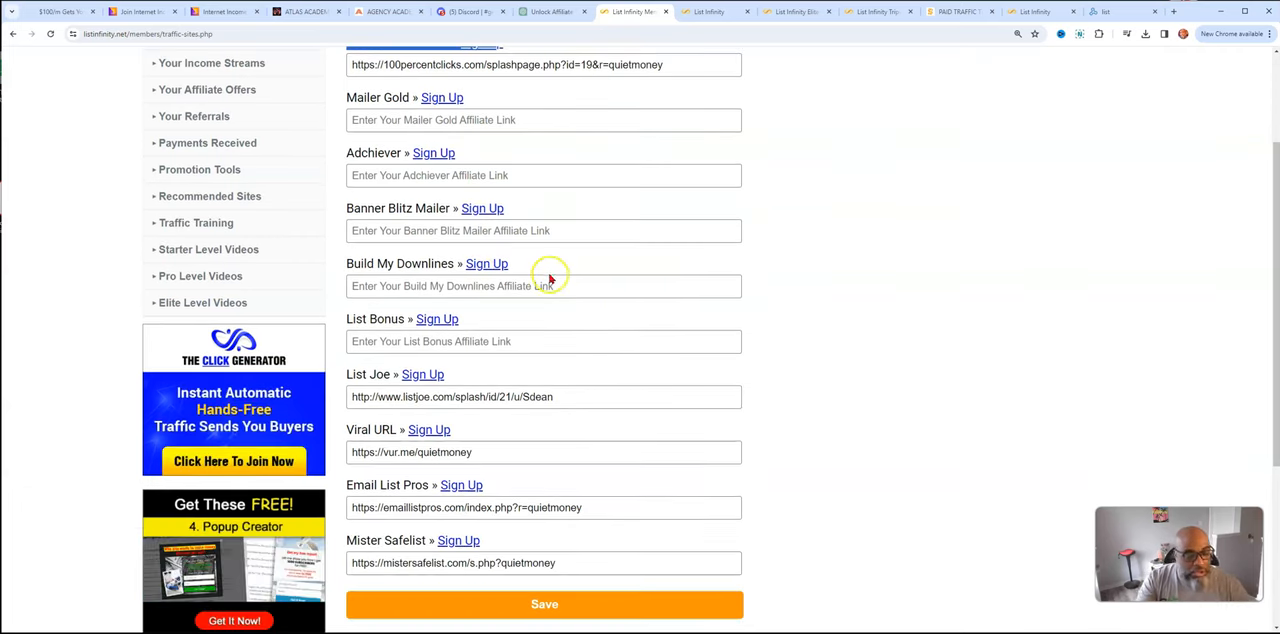
pyautogui.scroll(-3)
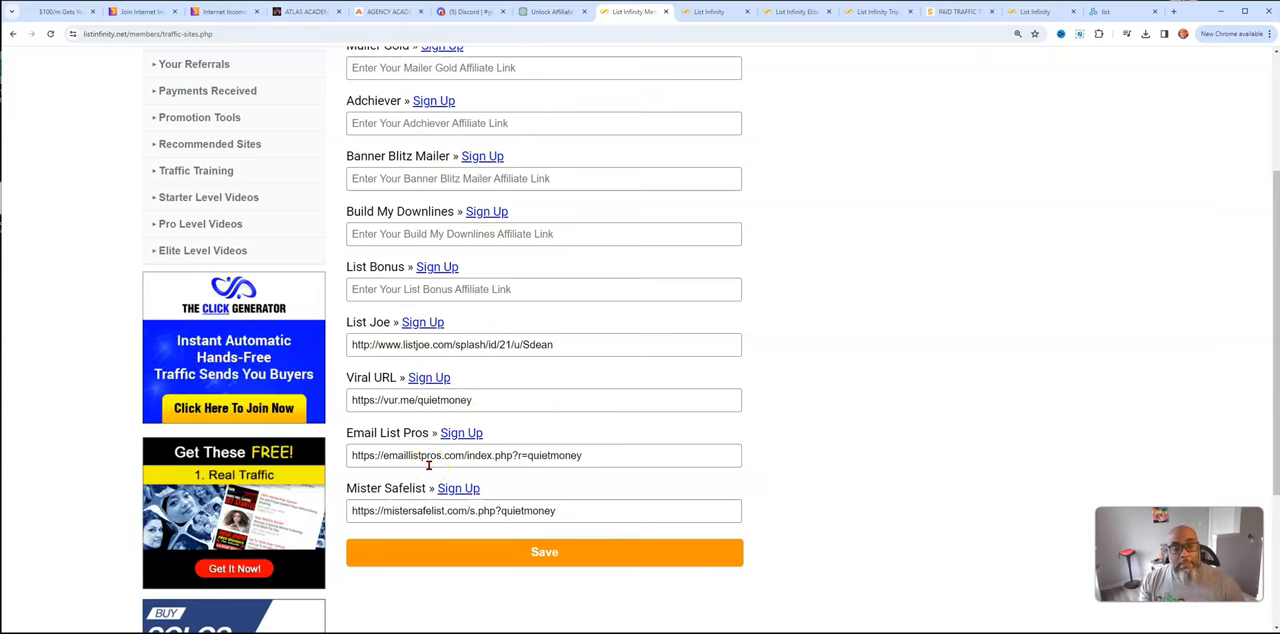
pyautogui.scroll(3)
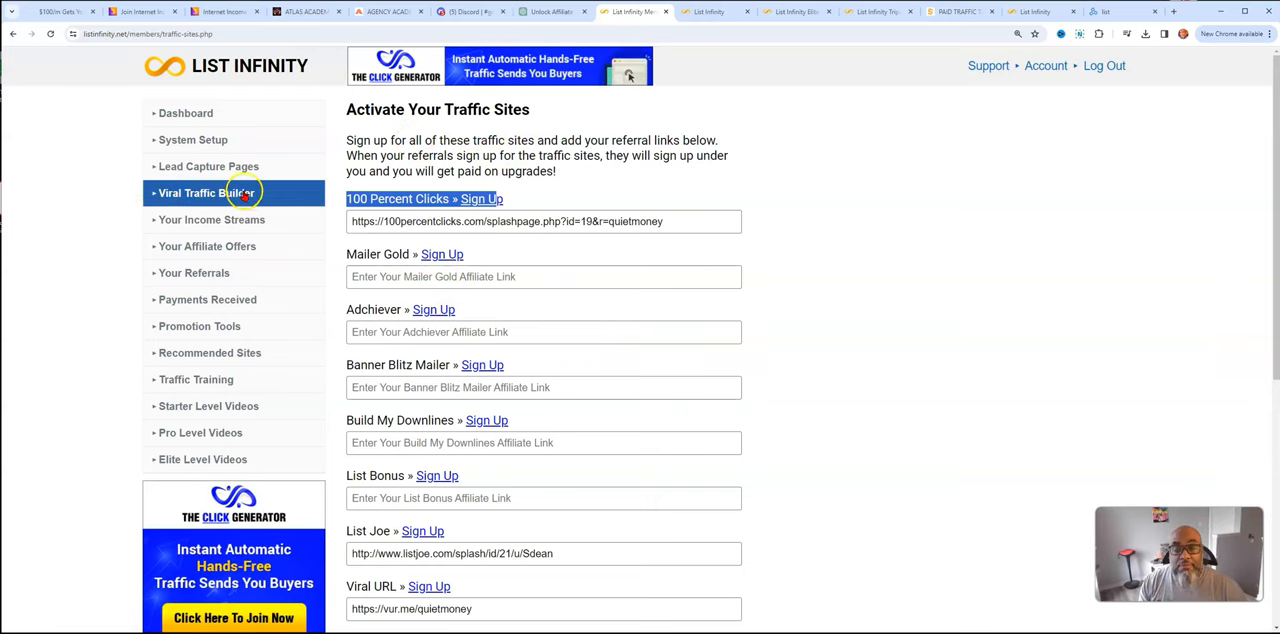
pyautogui.click(211, 219)
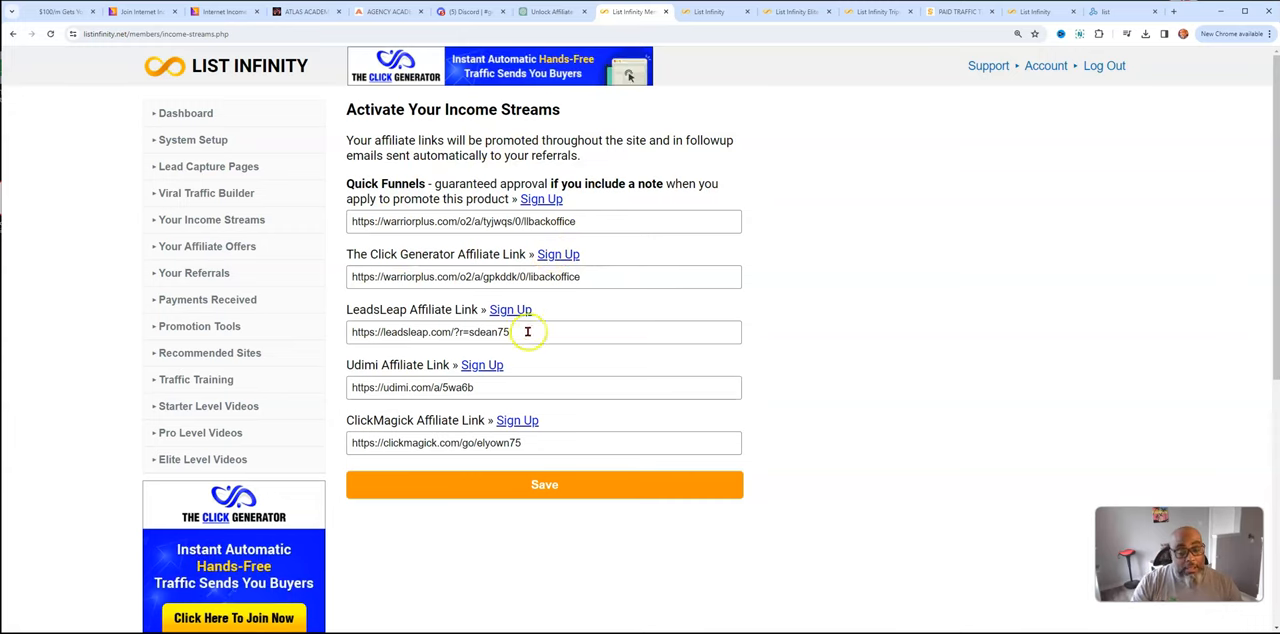
# Scroll through the Quick Funnels, Click Generator, LeadsLeap, Udimi and ClickMagick affiliate link fields
pyautogui.scroll(-3)
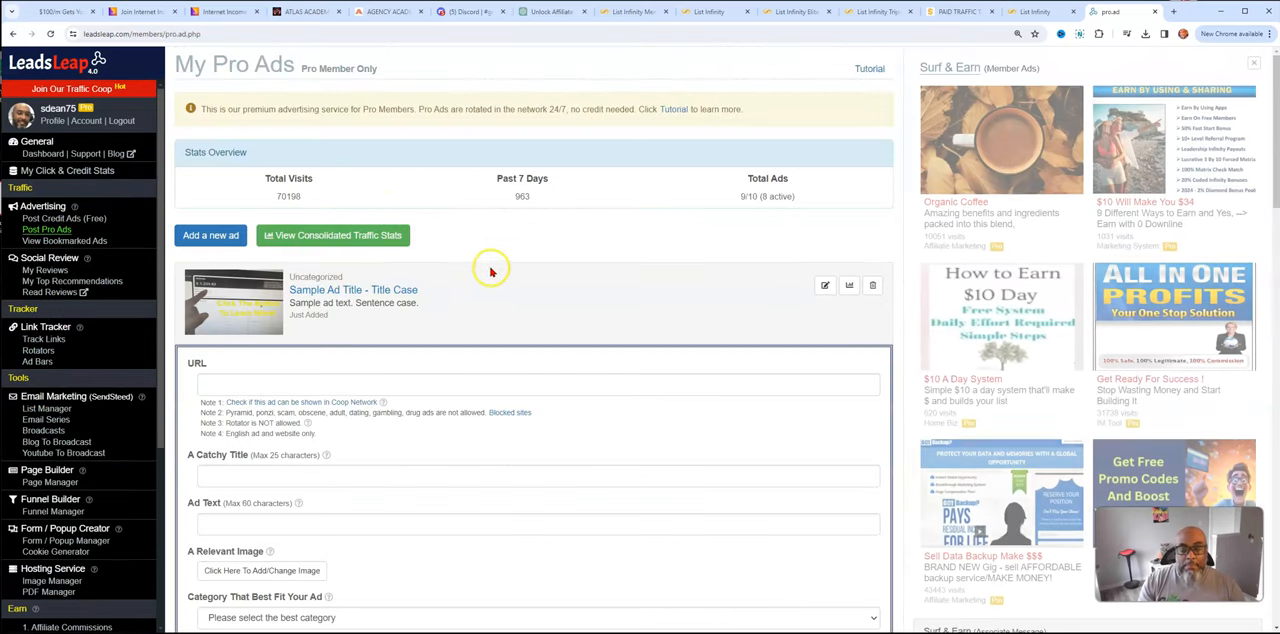
# Review Pro Ads stats: 70,198 total visits, 963 in the past week, 9/10 ads
pyautogui.scroll(-3)
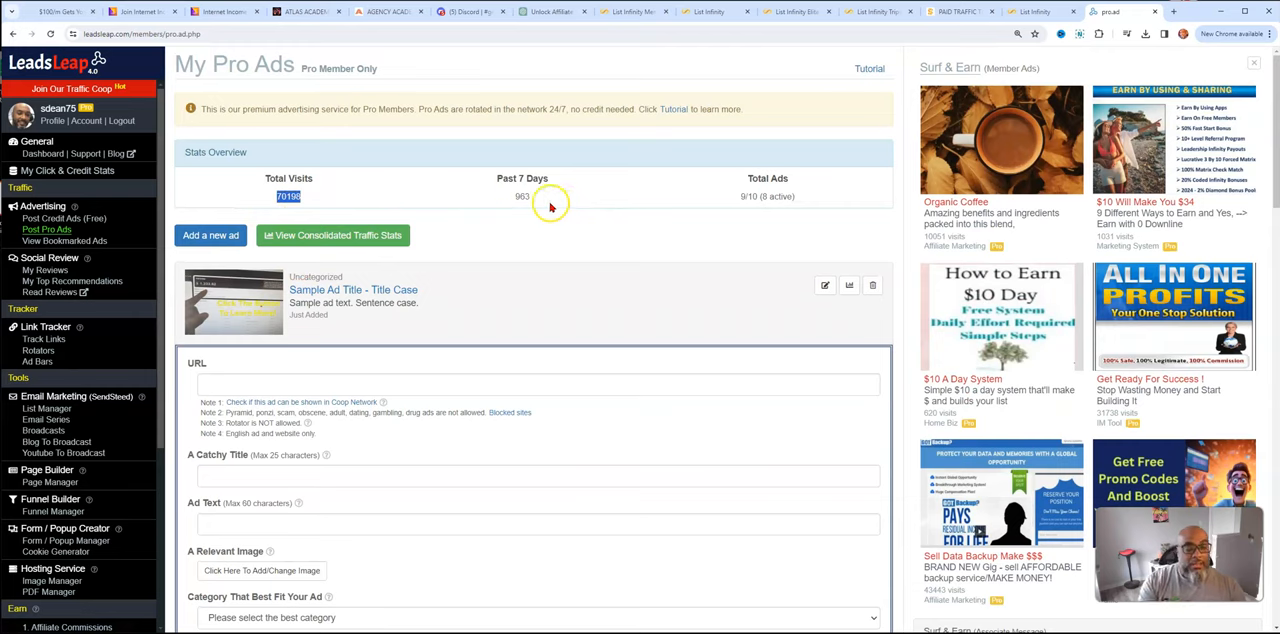
pyautogui.moveTo(337, 220)
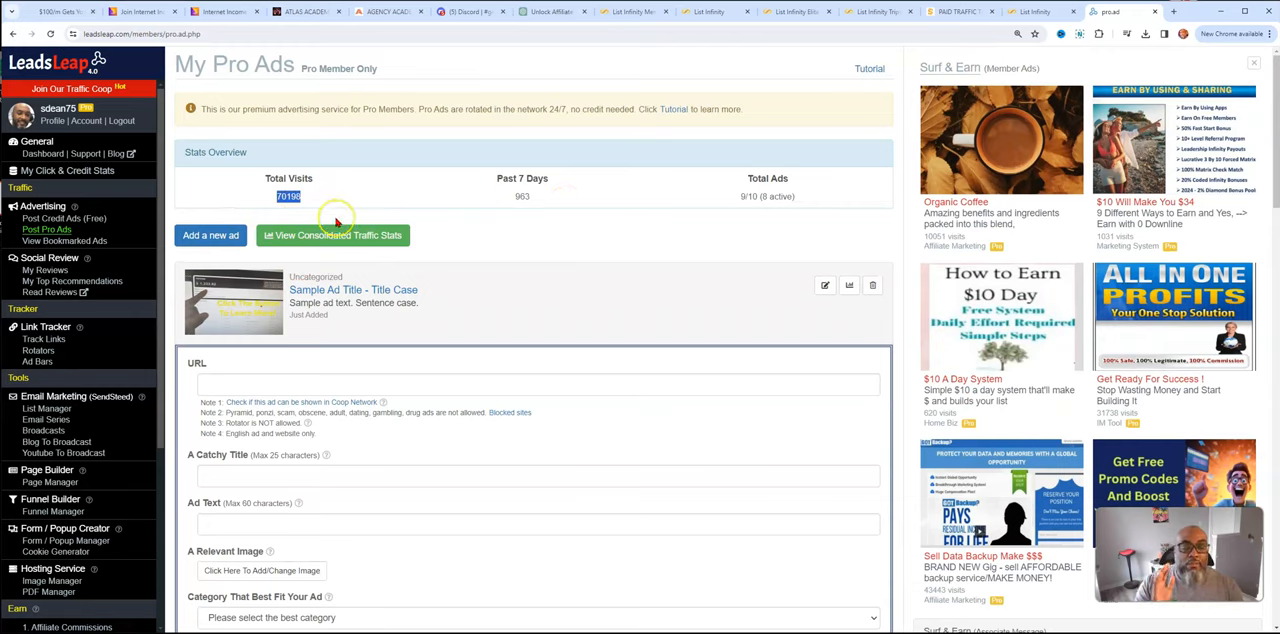
pyautogui.moveTo(547, 324)
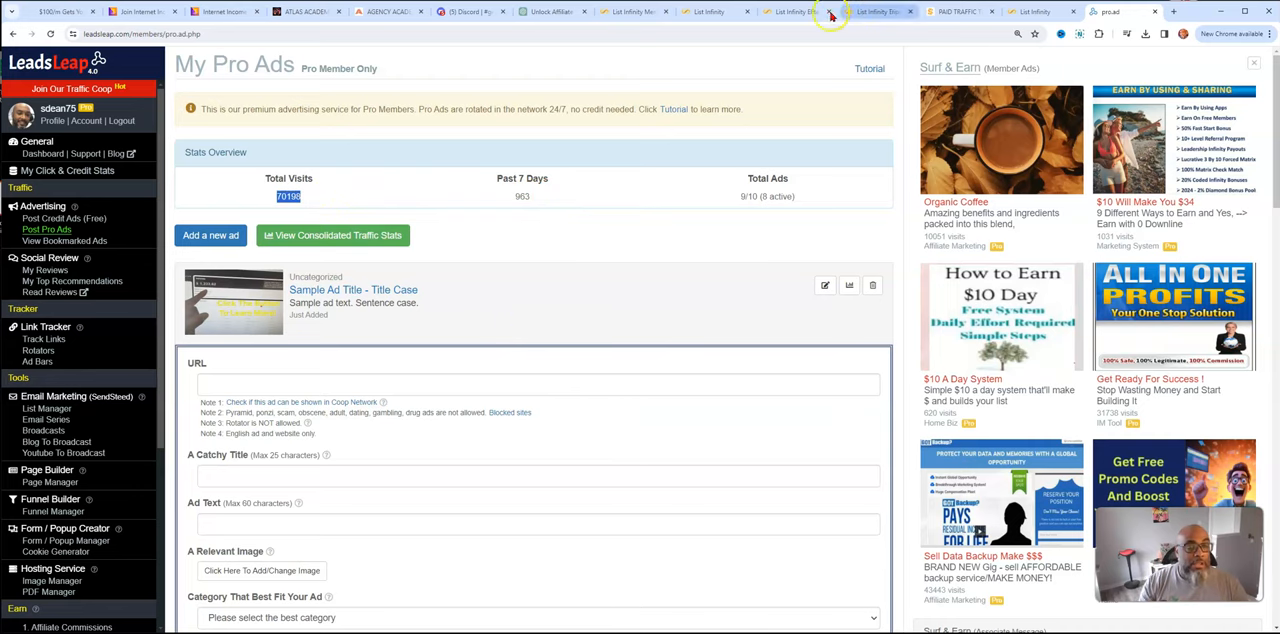
# Switch back to the List Infinity back office and reopen Your Income Streams
pyautogui.click(628, 11)
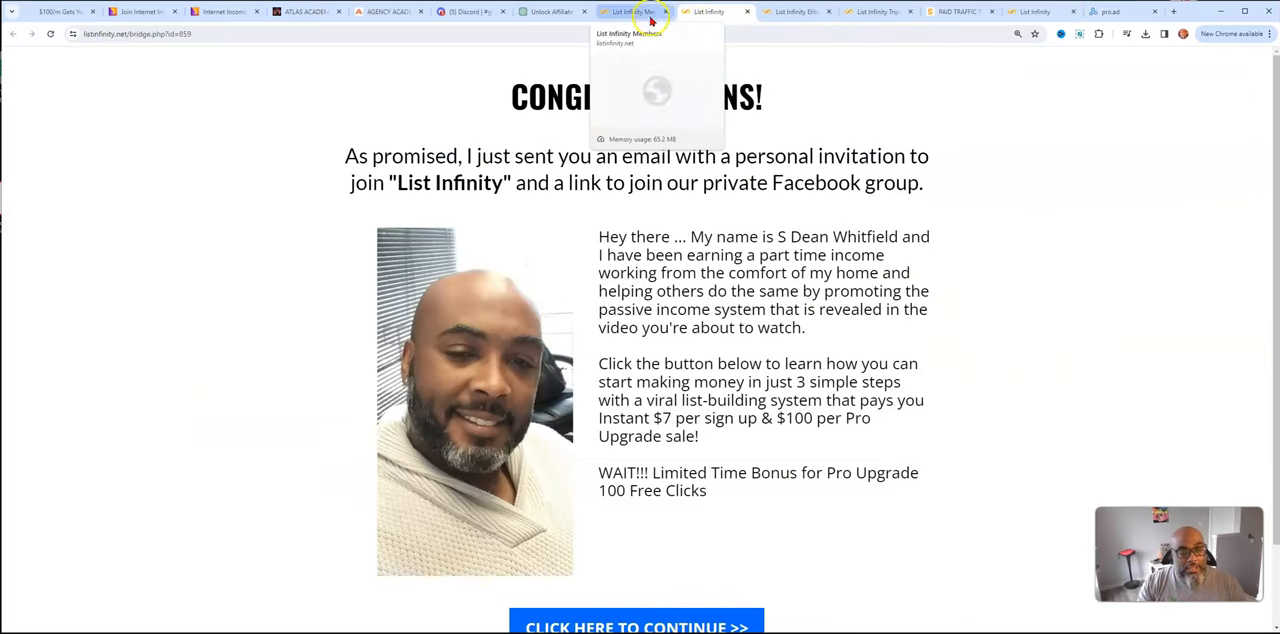
pyautogui.click(635, 11)
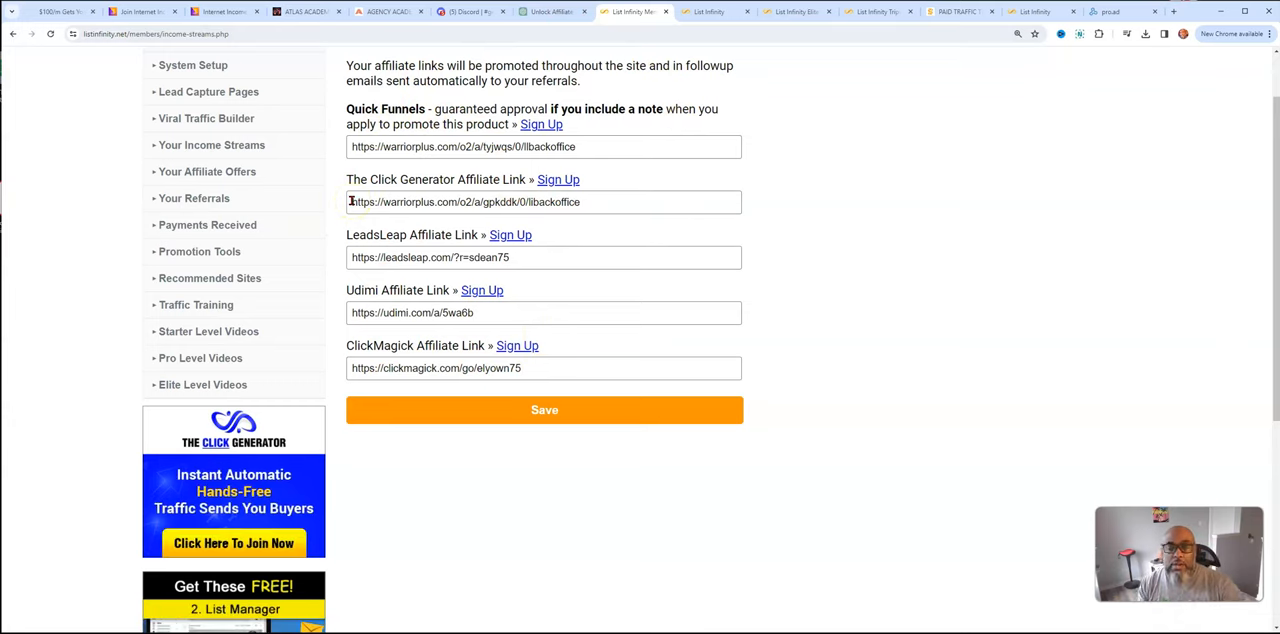
pyautogui.click(208, 171)
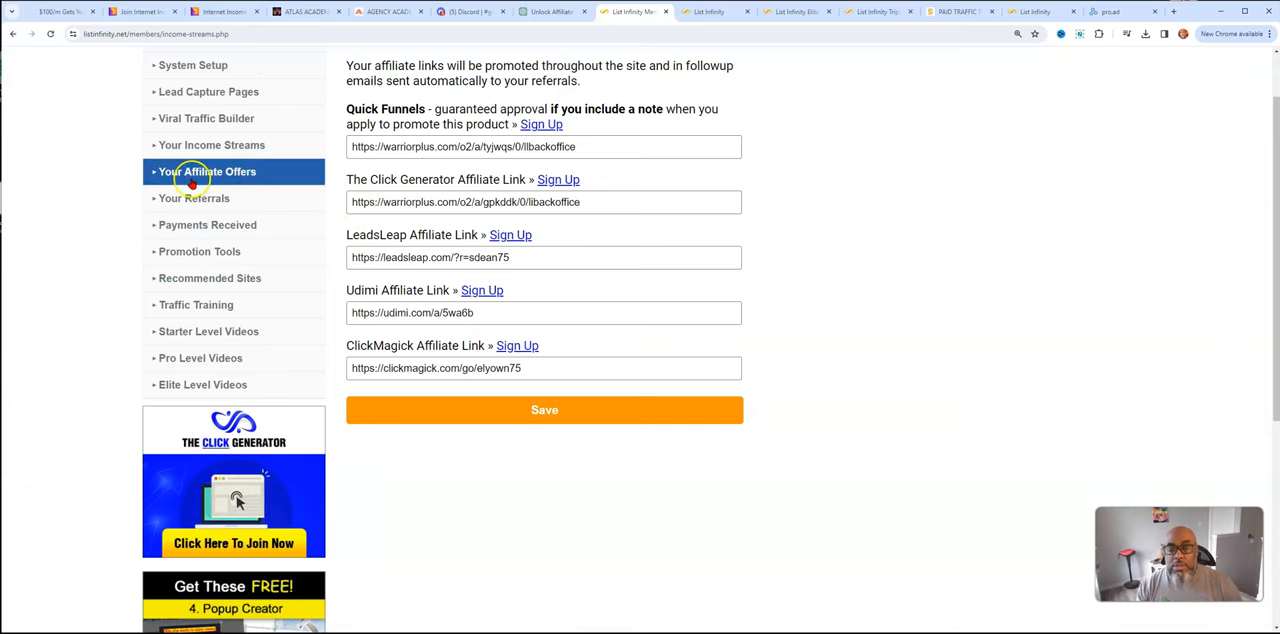
# Open Your Referrals and scroll through referred members' membership levels and join dates
pyautogui.click(194, 198)
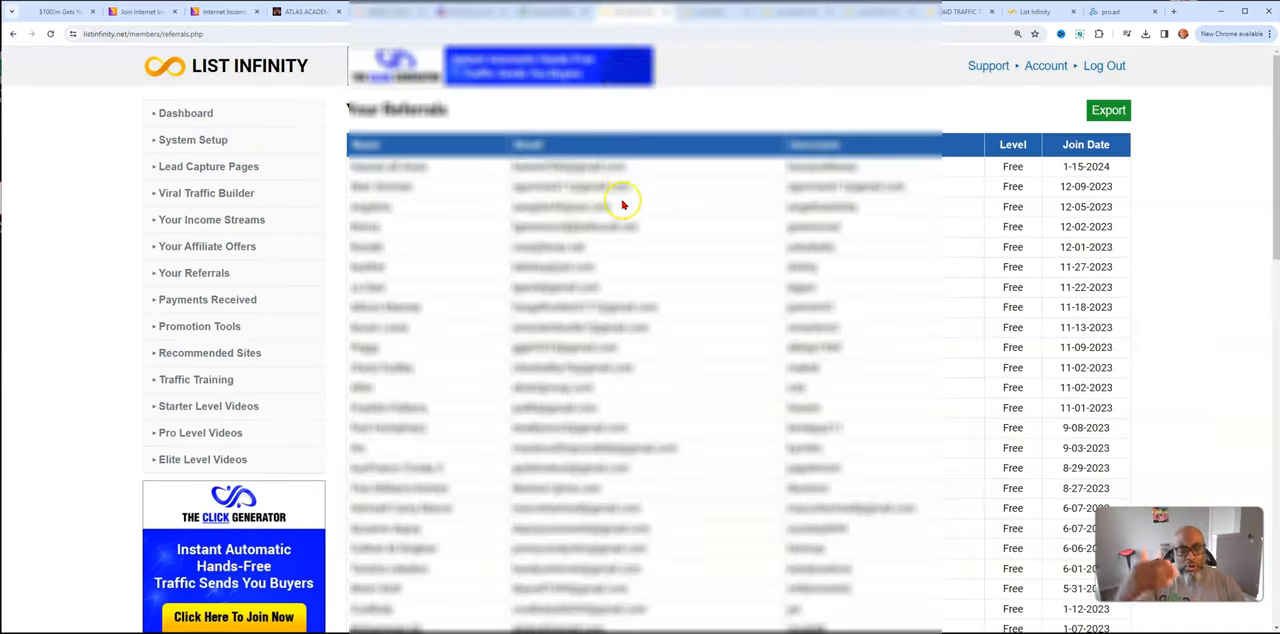
pyautogui.scroll(-3)
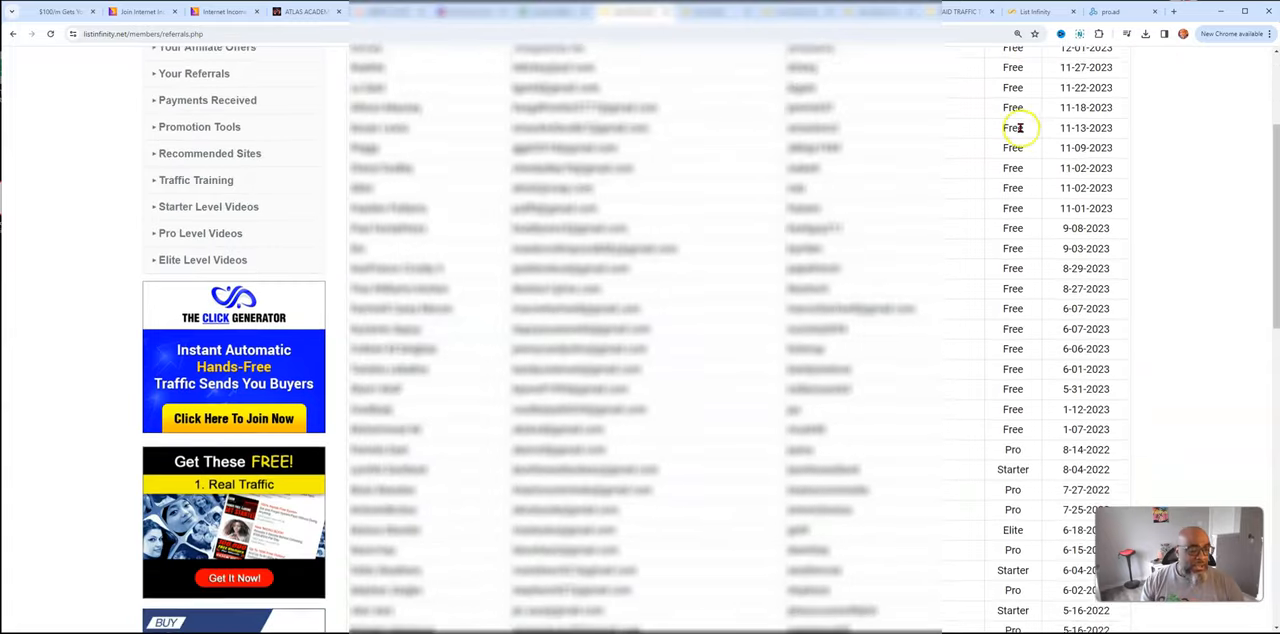
pyautogui.scroll(-3)
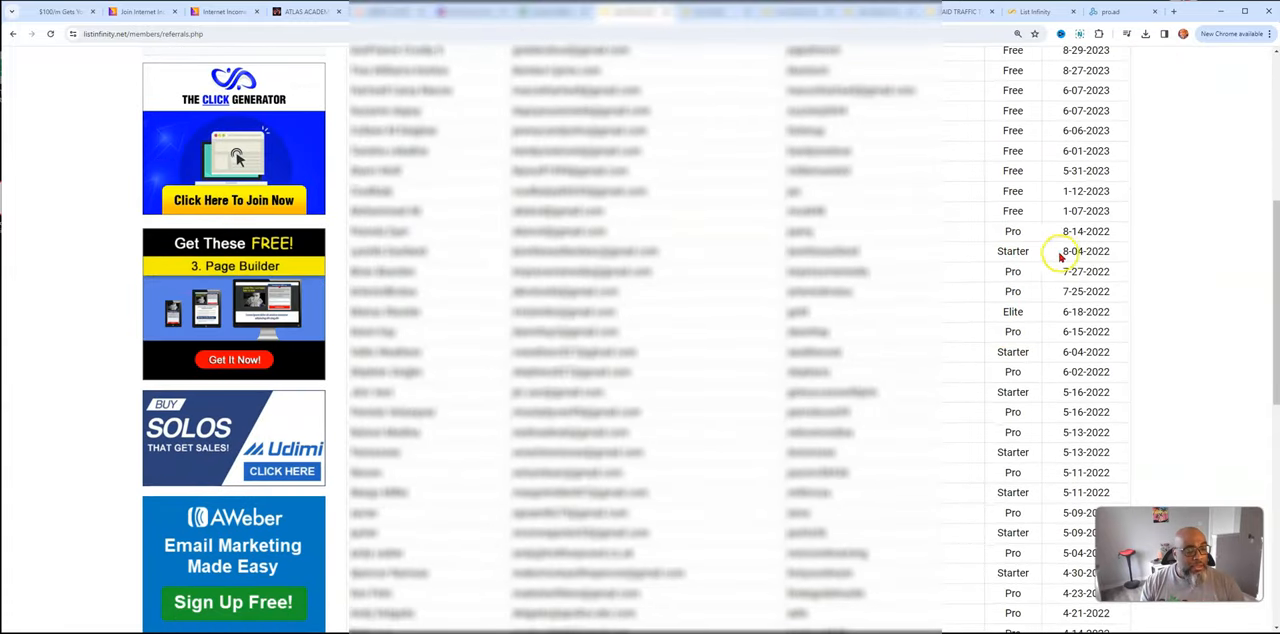
pyautogui.scroll(-3)
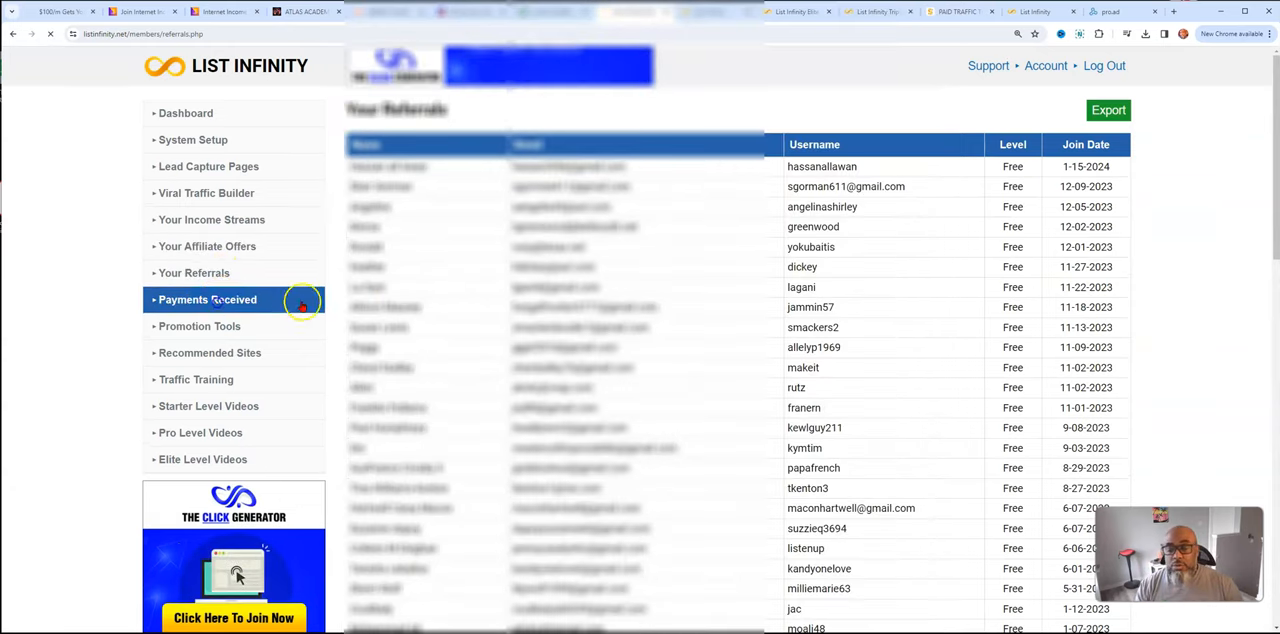
# Review the mostly approved received payments, then open the promotion tools banners page
pyautogui.click(207, 299)
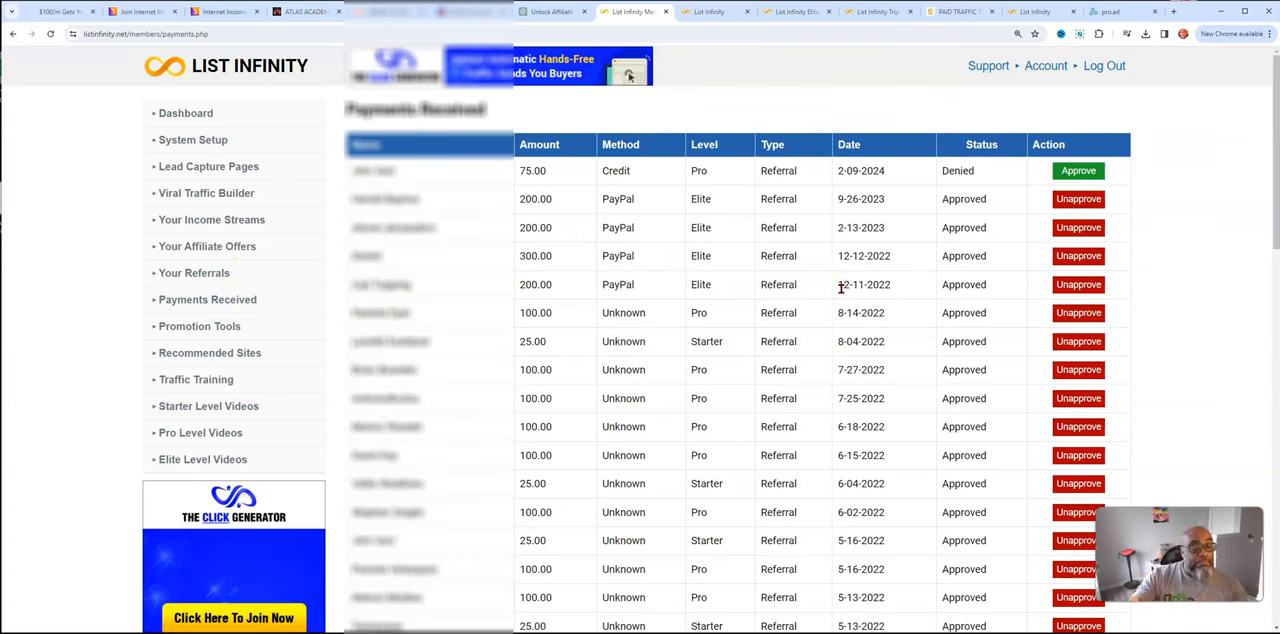
pyautogui.moveTo(490, 193)
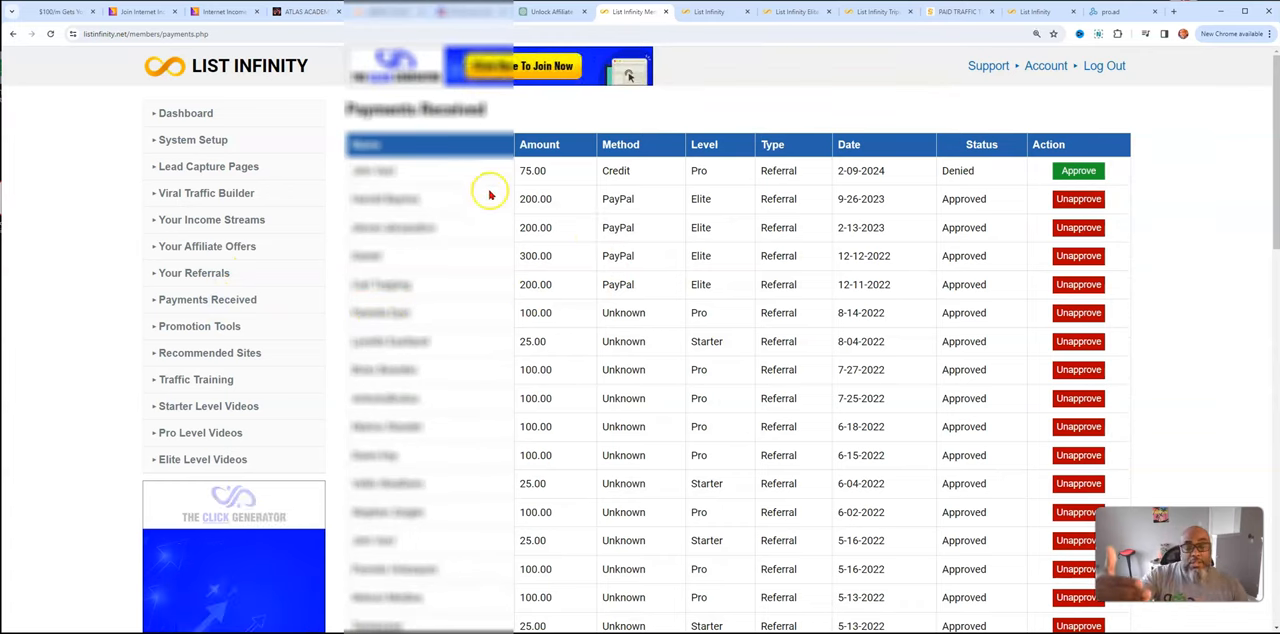
pyautogui.scroll(-3)
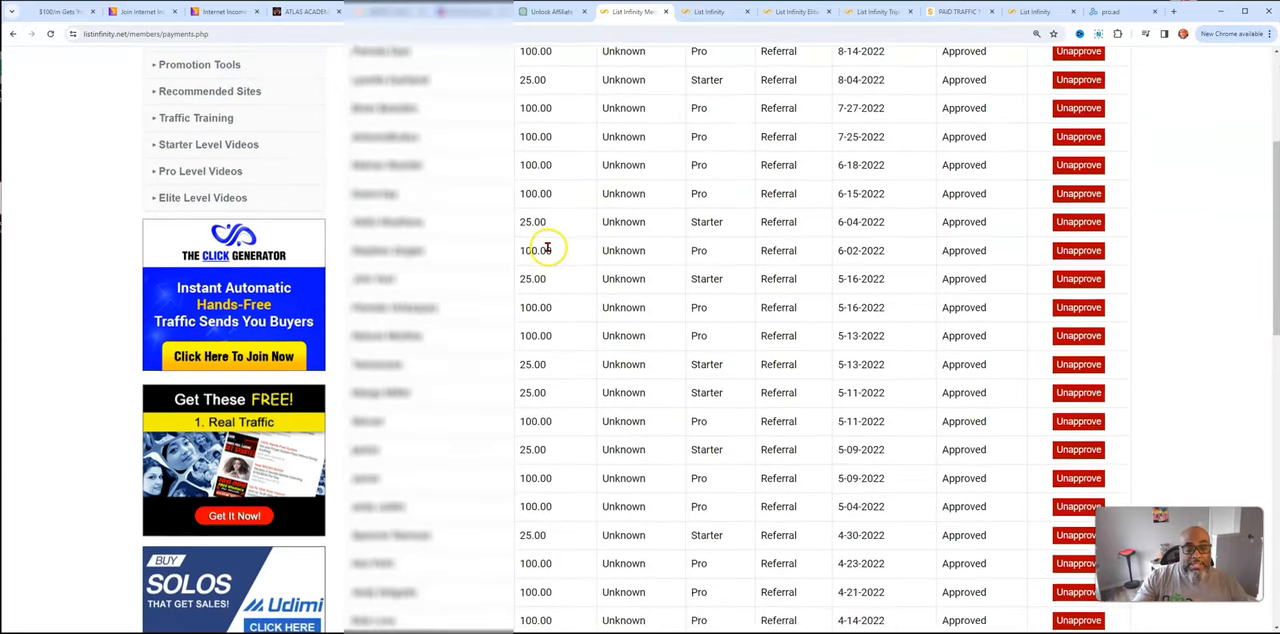
pyautogui.scroll(-3)
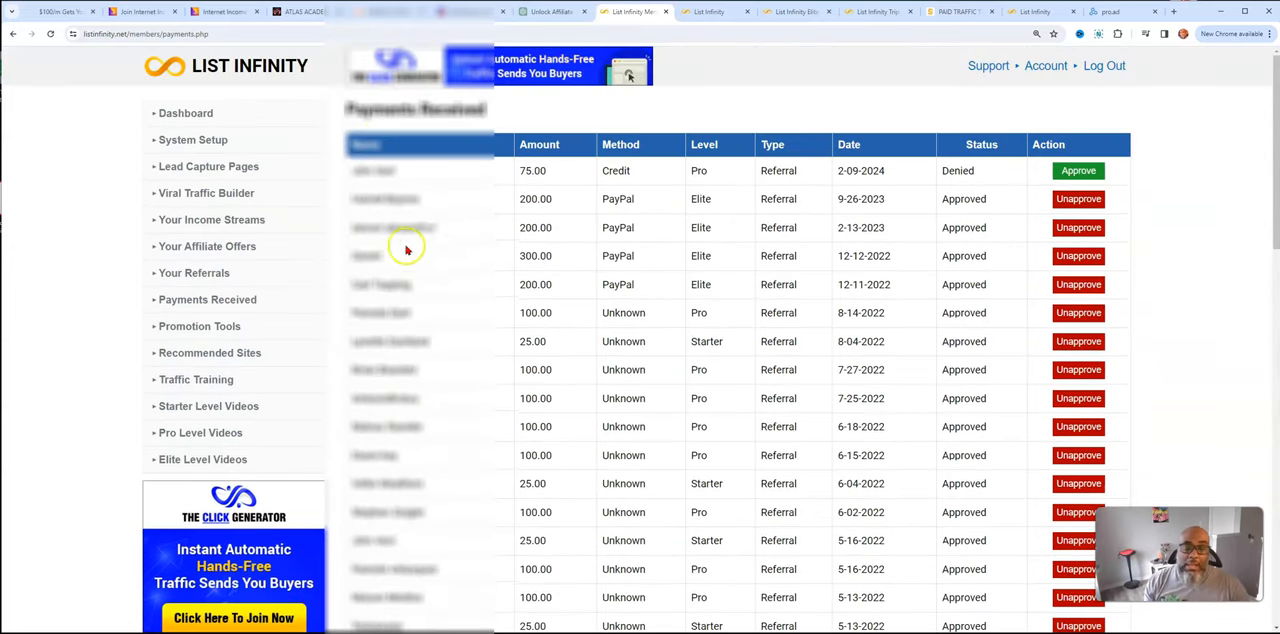
pyautogui.click(194, 273)
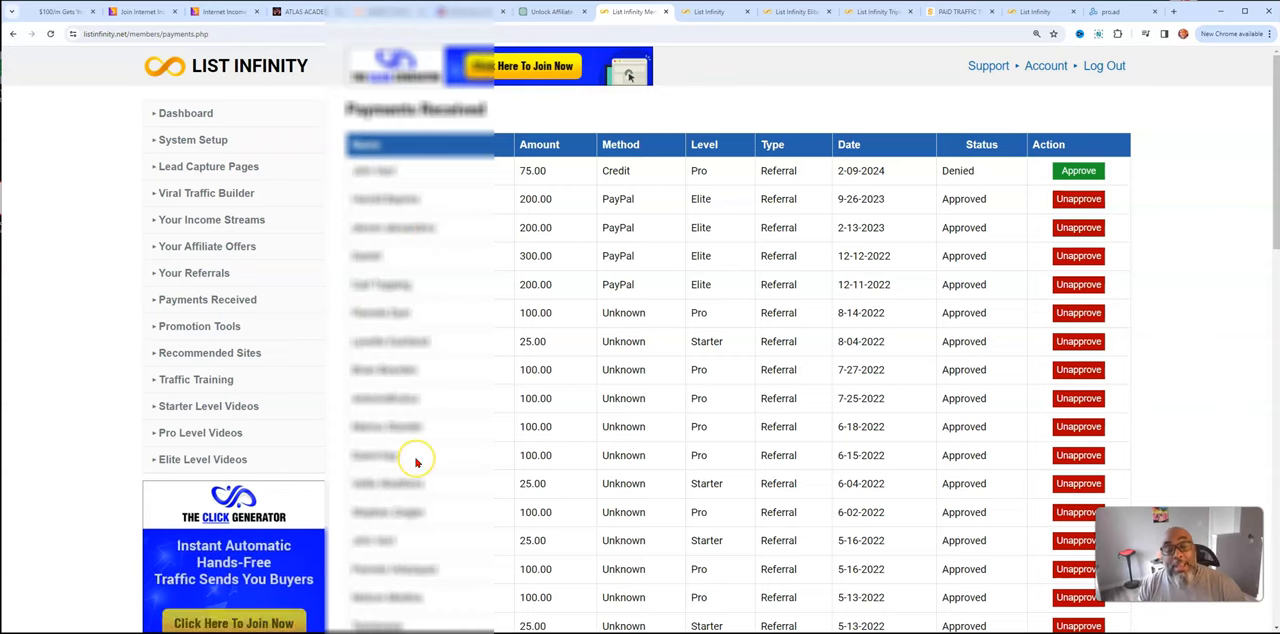
pyautogui.click(207, 299)
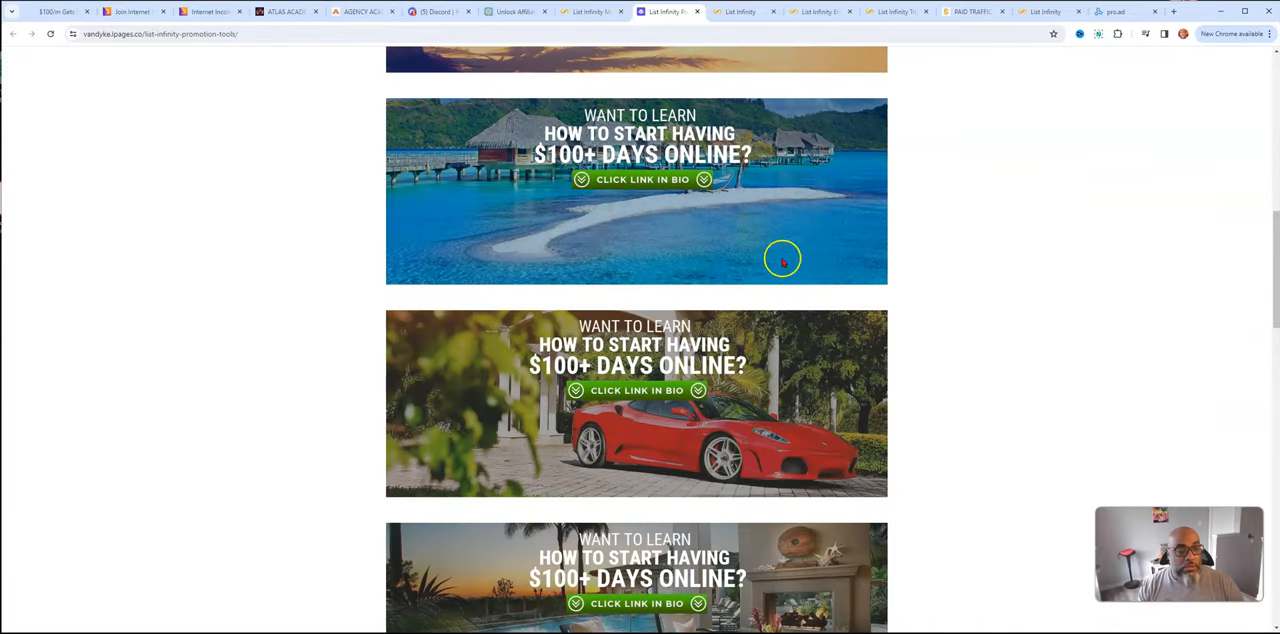
pyautogui.moveTo(773, 248)
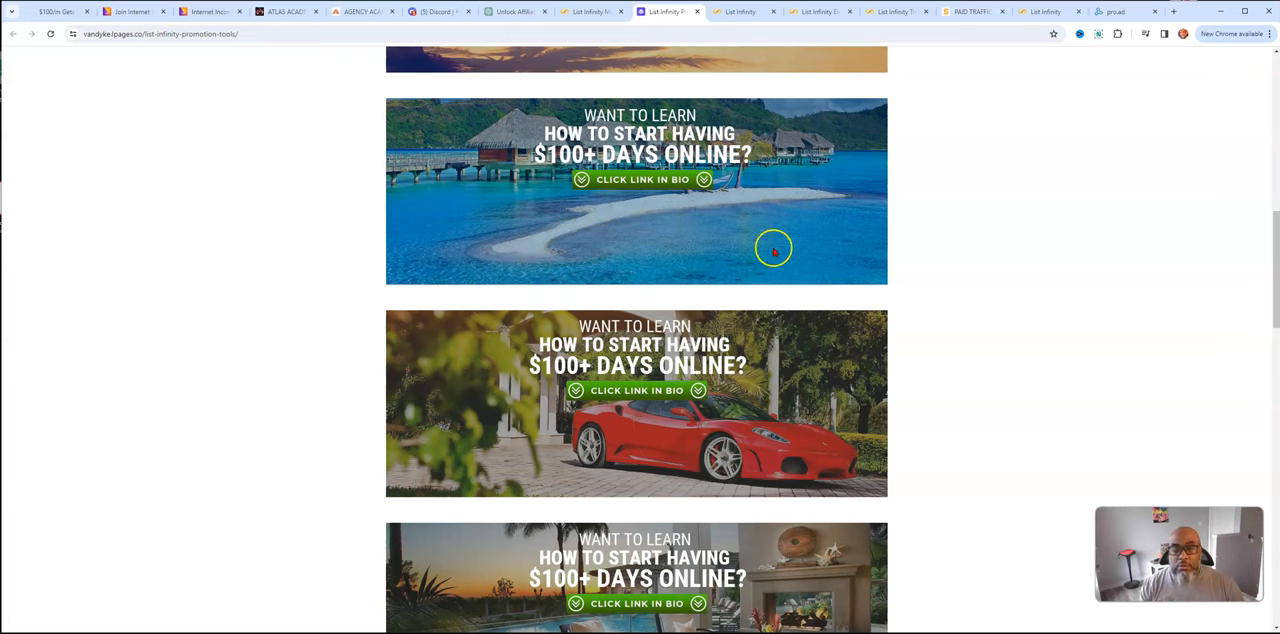
# Scroll the '$100+ days online' banners, open sponsor recommended resources, and expand Traffic Training
pyautogui.scroll(-3)
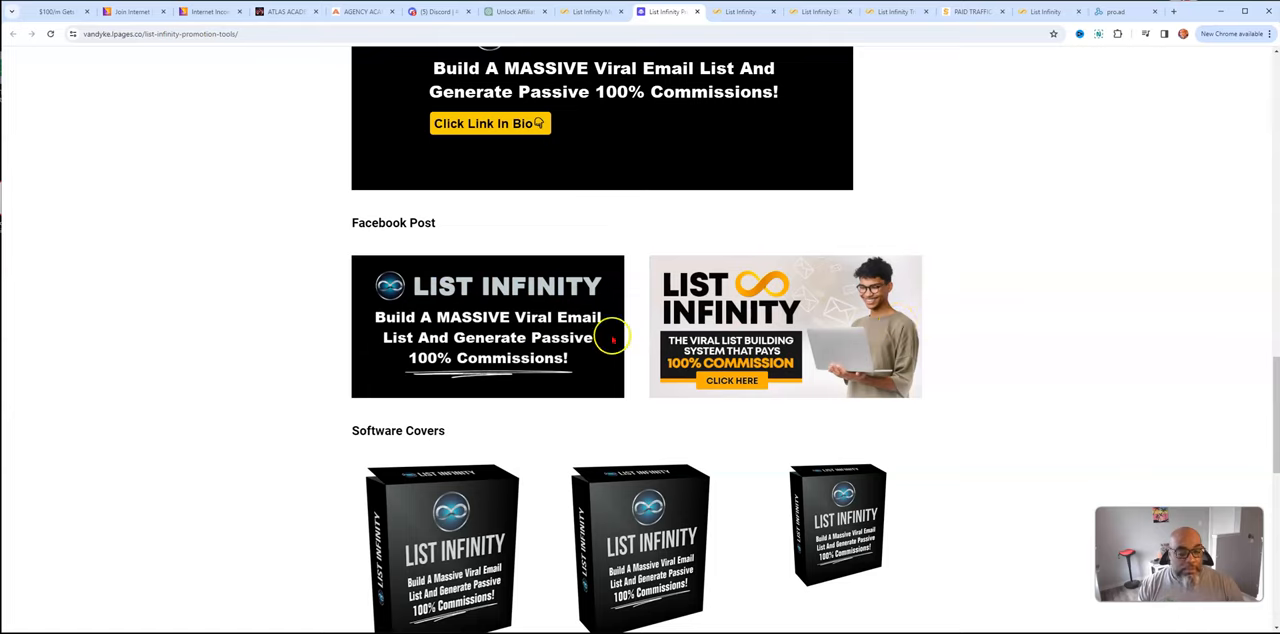
pyautogui.scroll(-3)
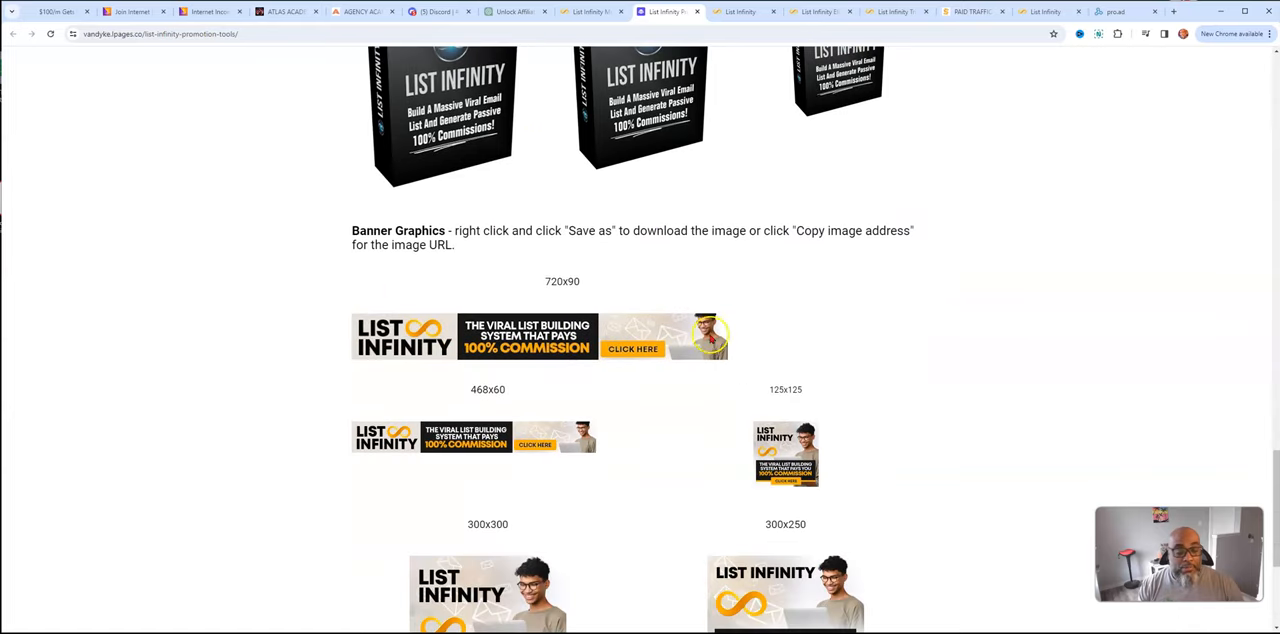
pyautogui.scroll(-3)
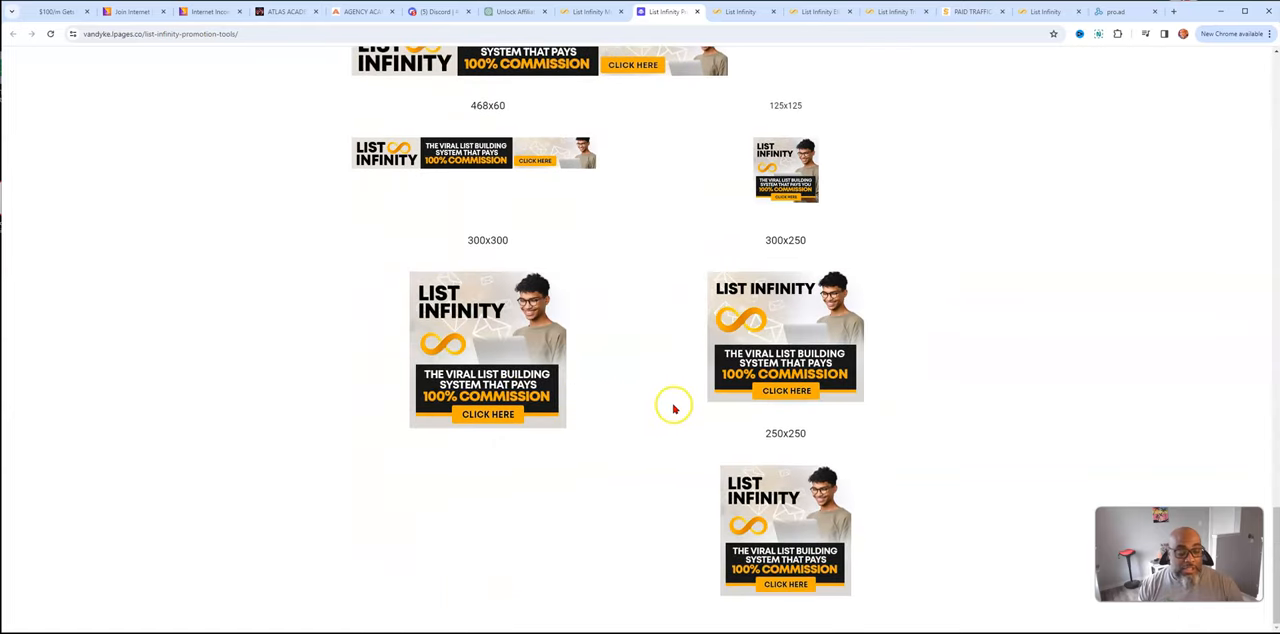
pyautogui.scroll(-3)
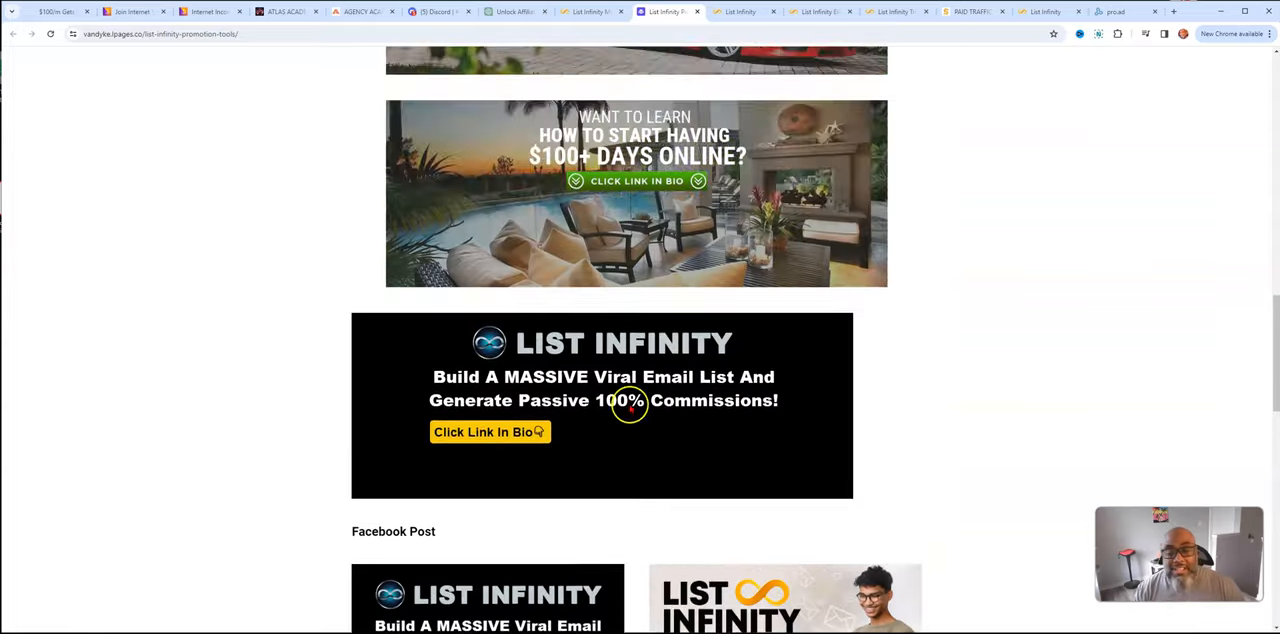
pyautogui.scroll(3)
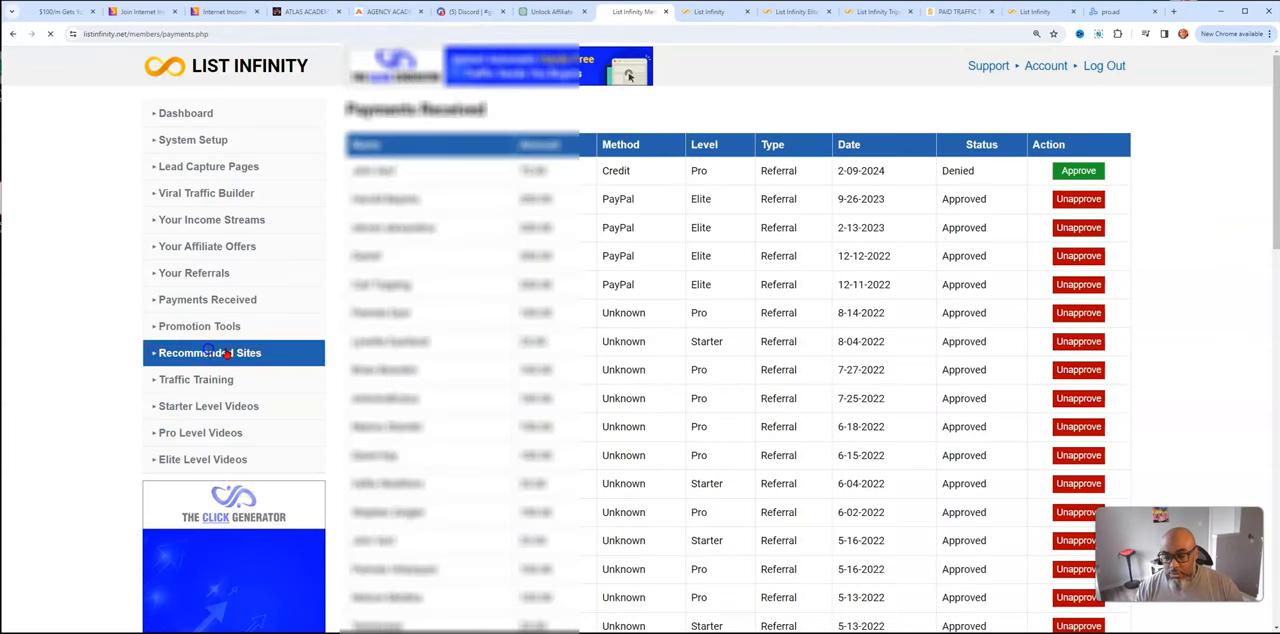
pyautogui.click(209, 352)
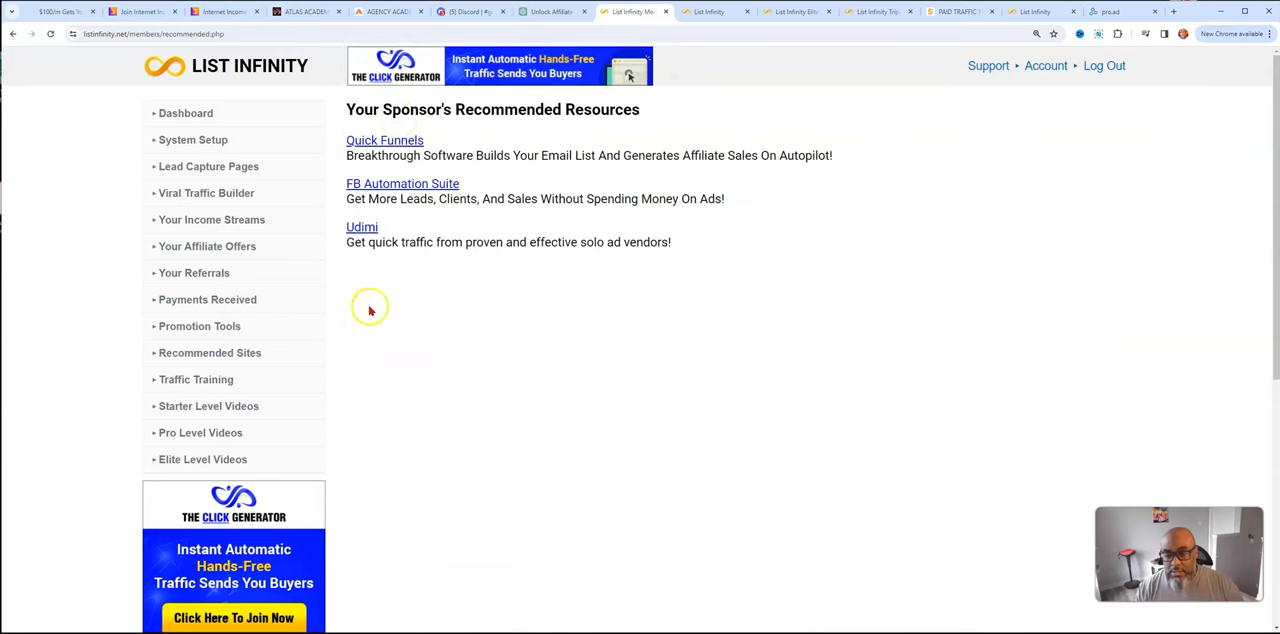
pyautogui.moveTo(337, 359)
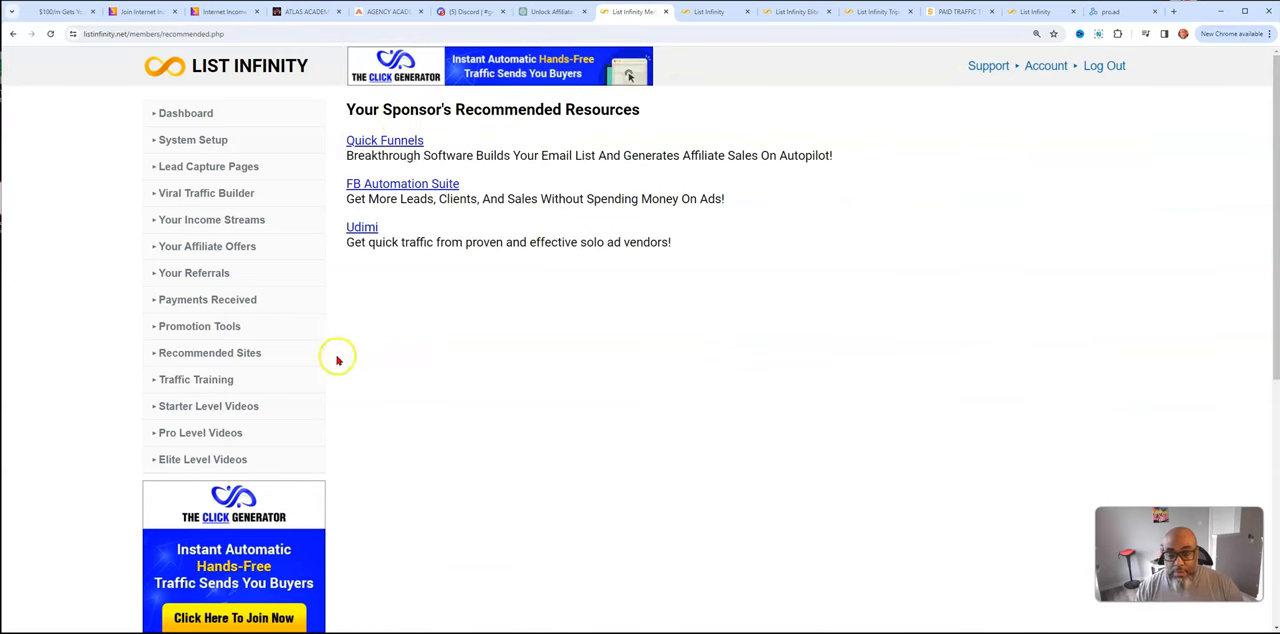
pyautogui.click(196, 379)
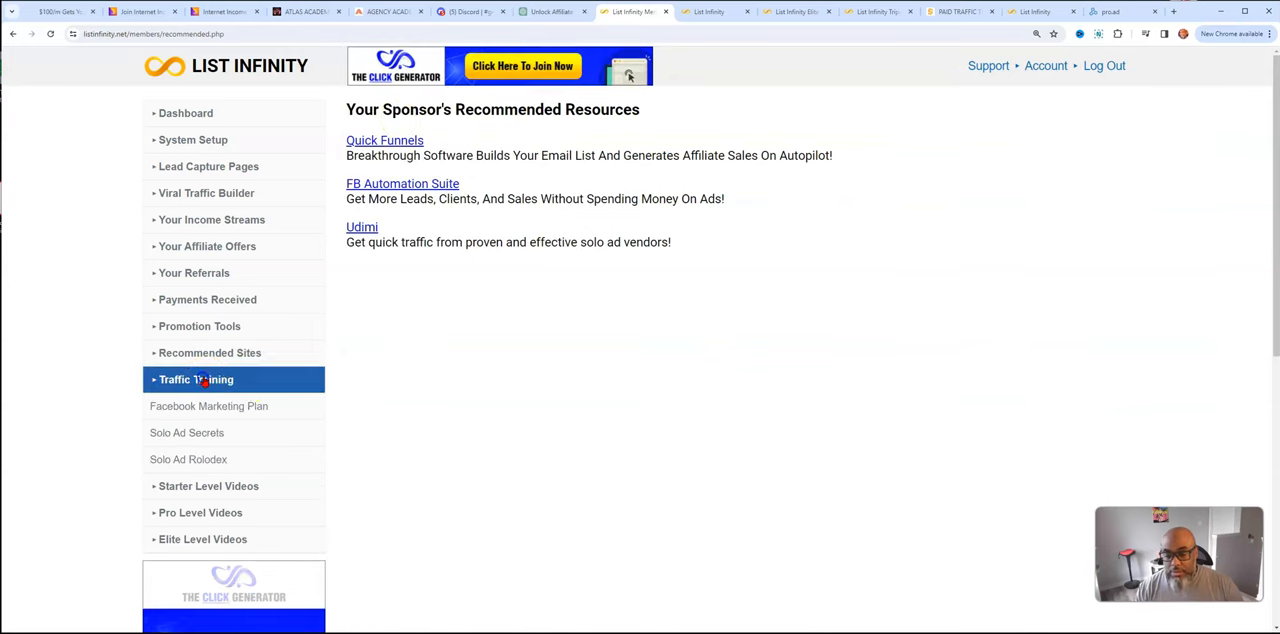
# Open the Facebook Marketing Plan guide and review its profile, photo and bio optimization steps
pyautogui.click(209, 406)
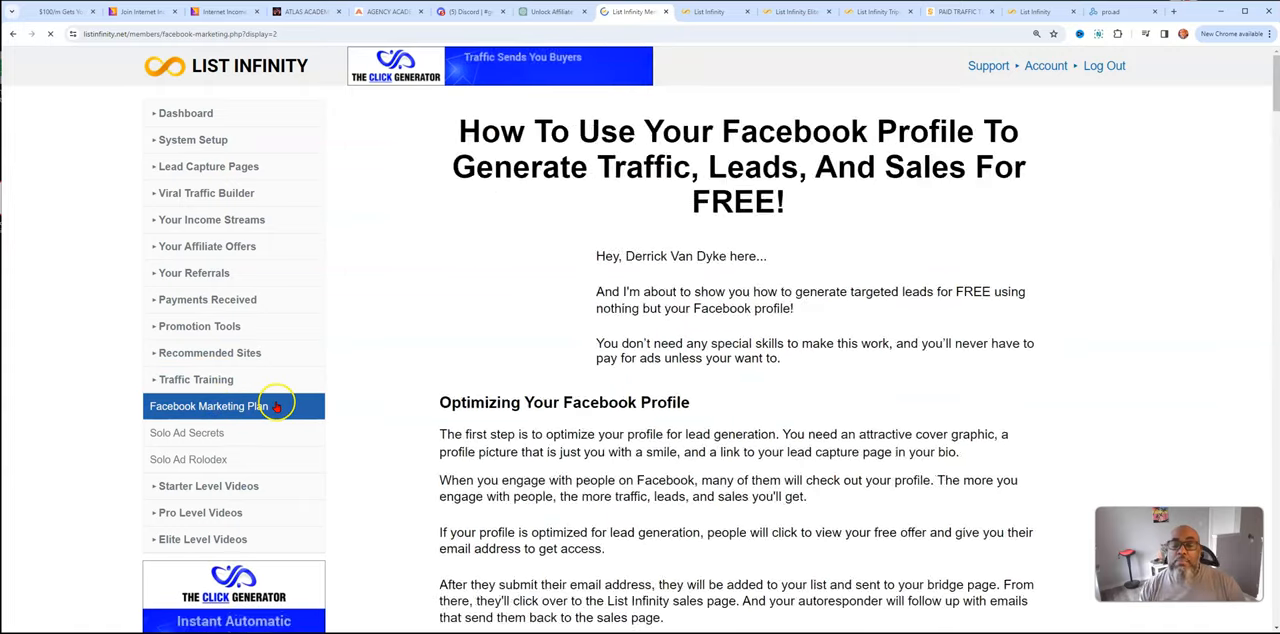
pyautogui.scroll(-3)
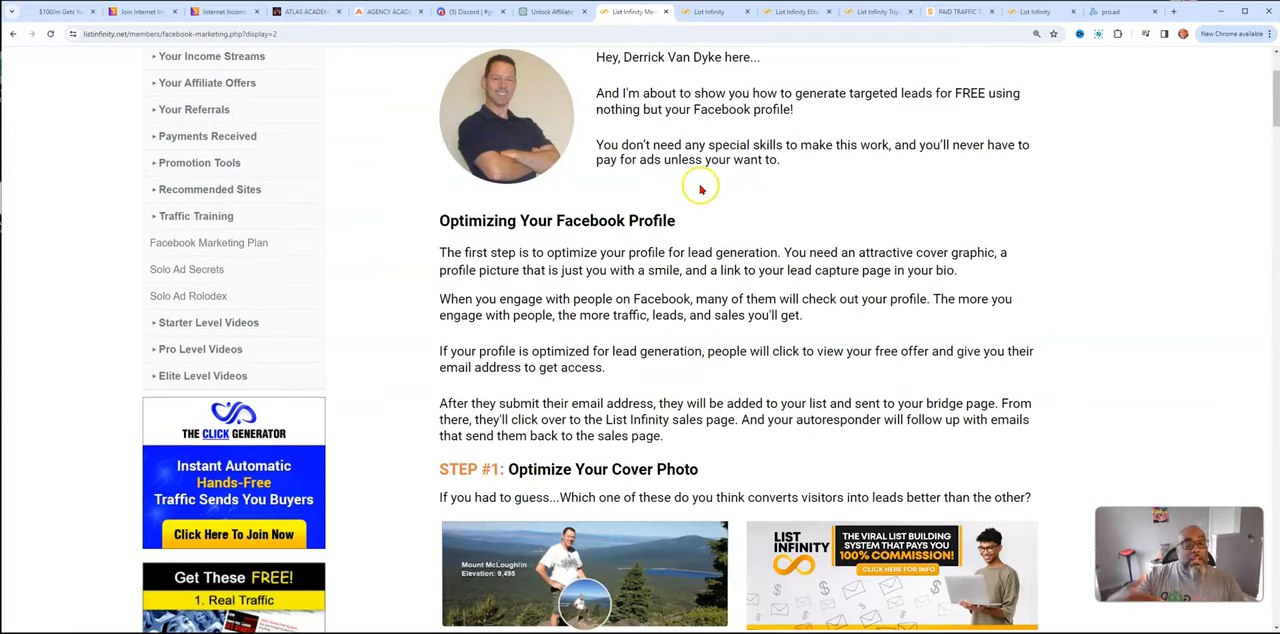
pyautogui.scroll(-3)
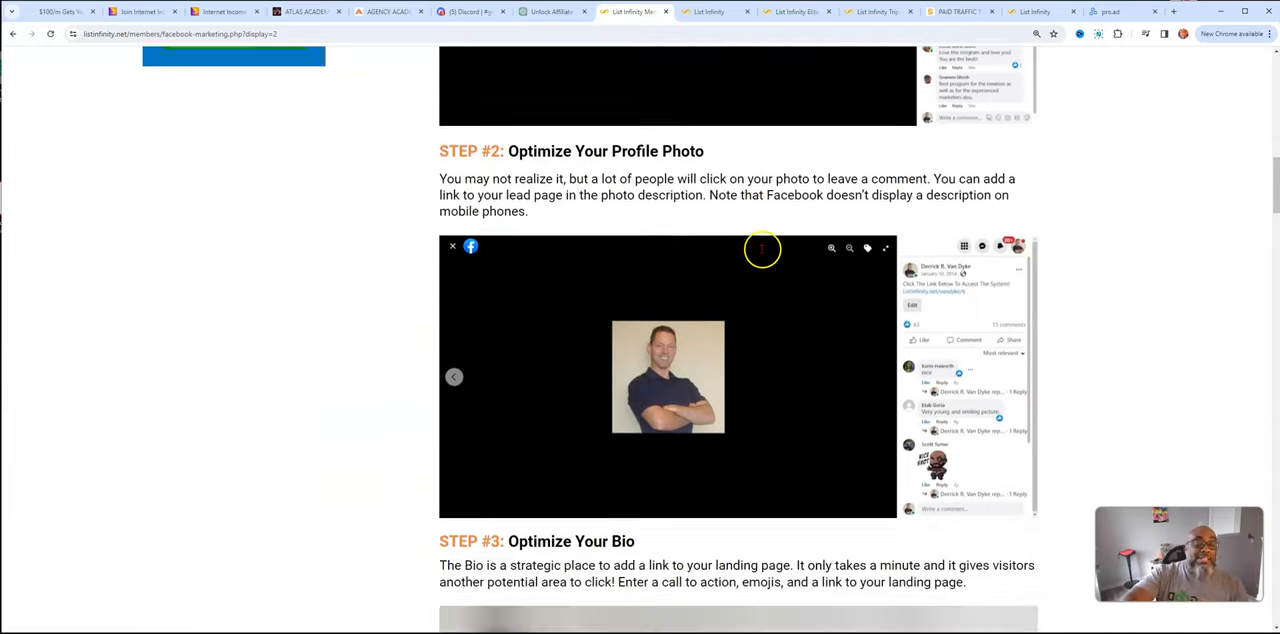
pyautogui.scroll(3)
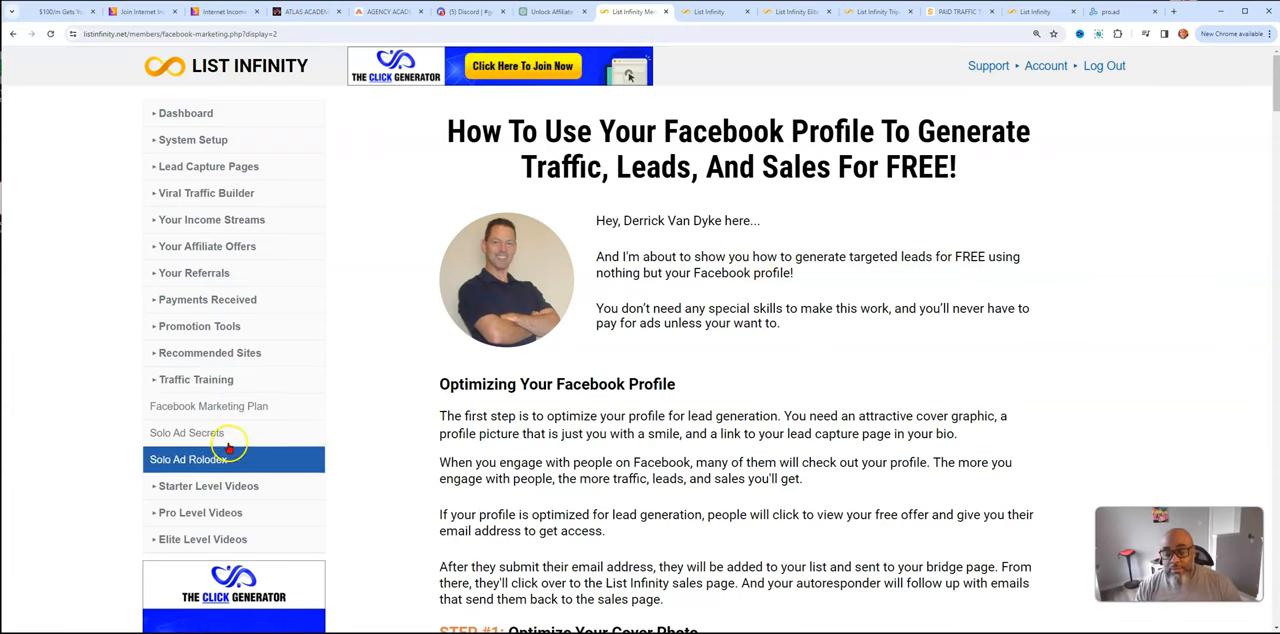
pyautogui.click(209, 406)
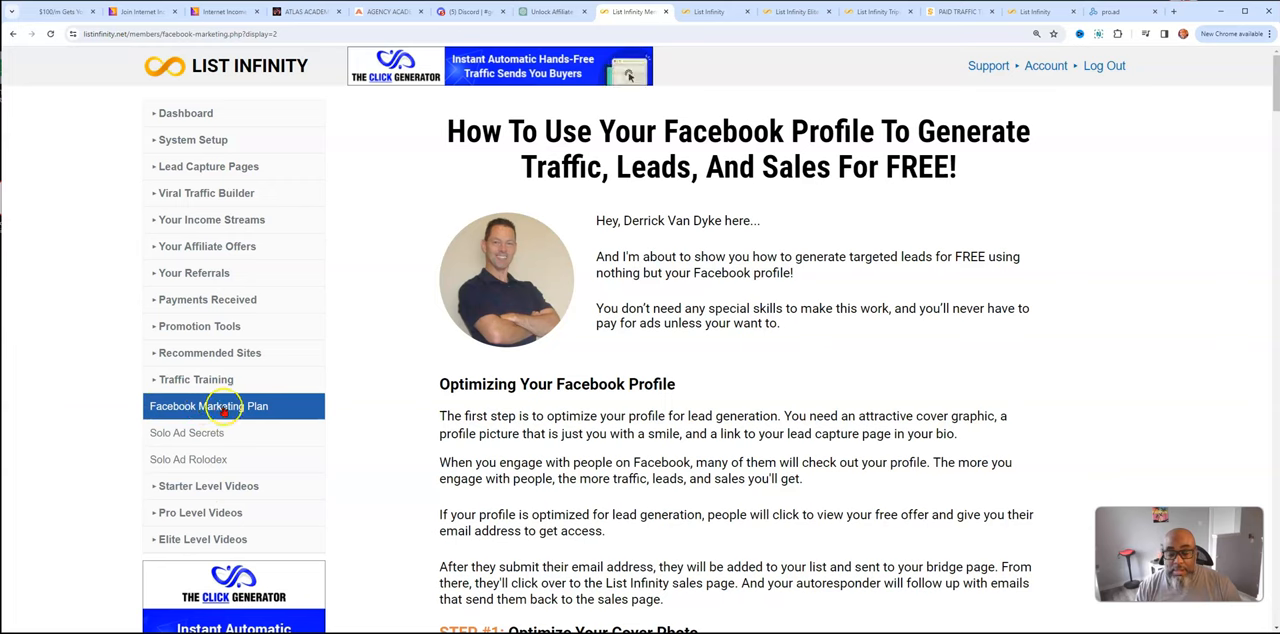
pyautogui.click(187, 432)
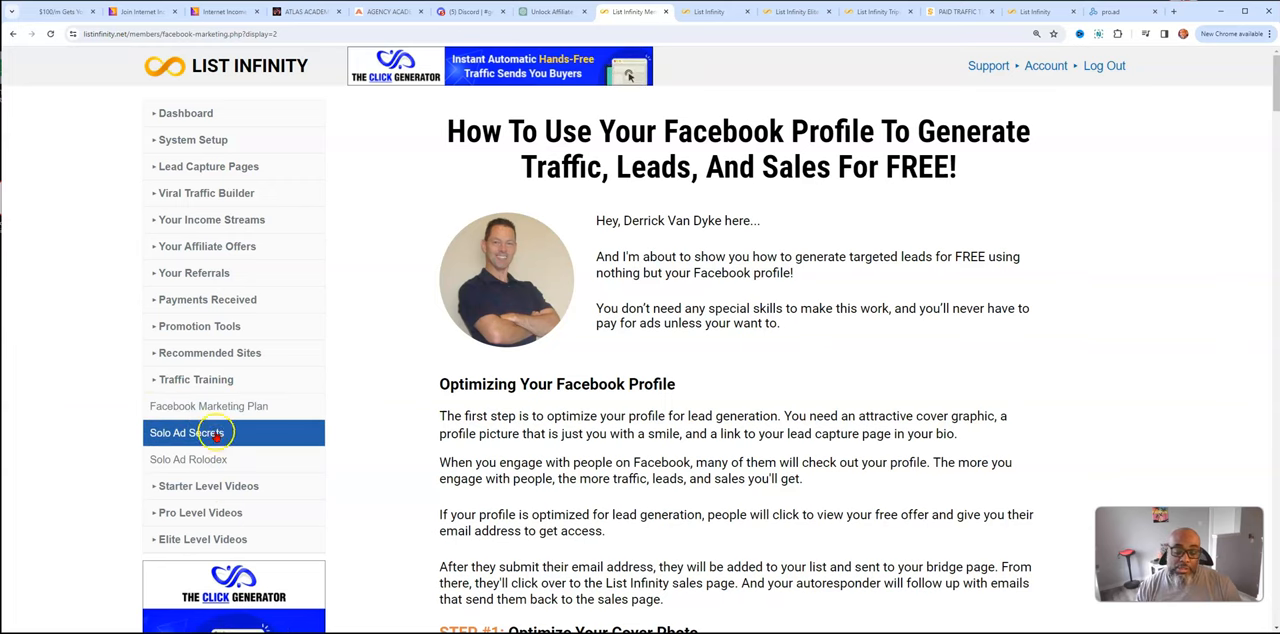
# Review Solo Ad Secrets and the 2024 Udimi seller Rolodex, then open Starter Level Videos
pyautogui.click(186, 432)
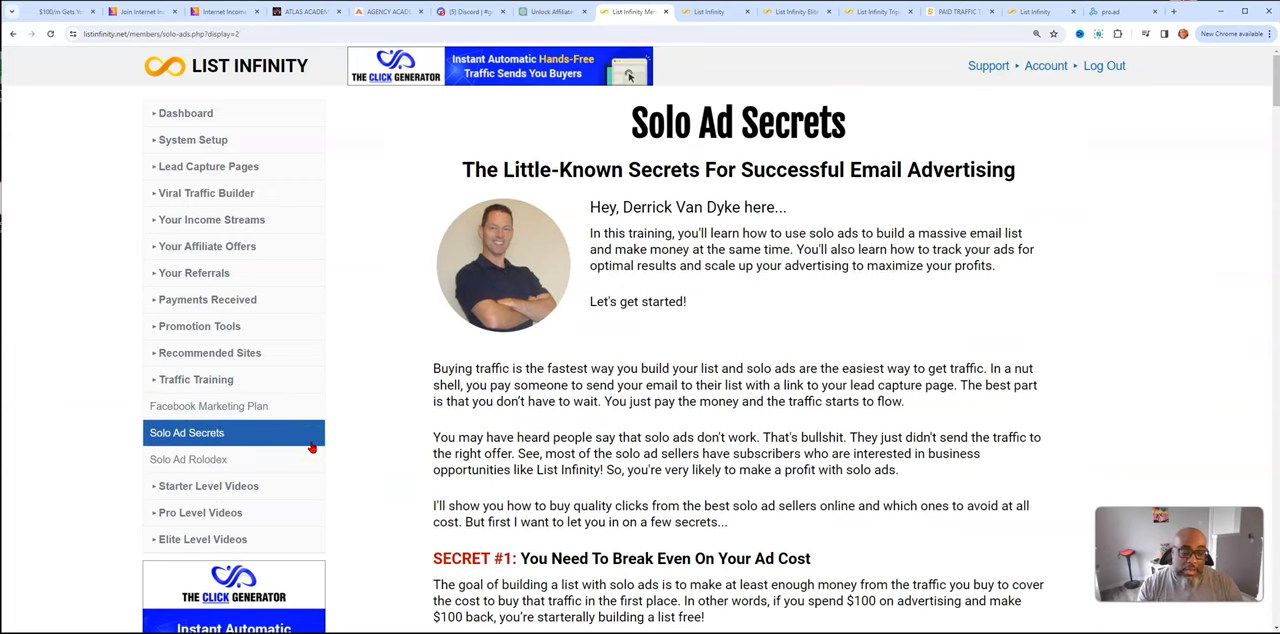
pyautogui.click(188, 459)
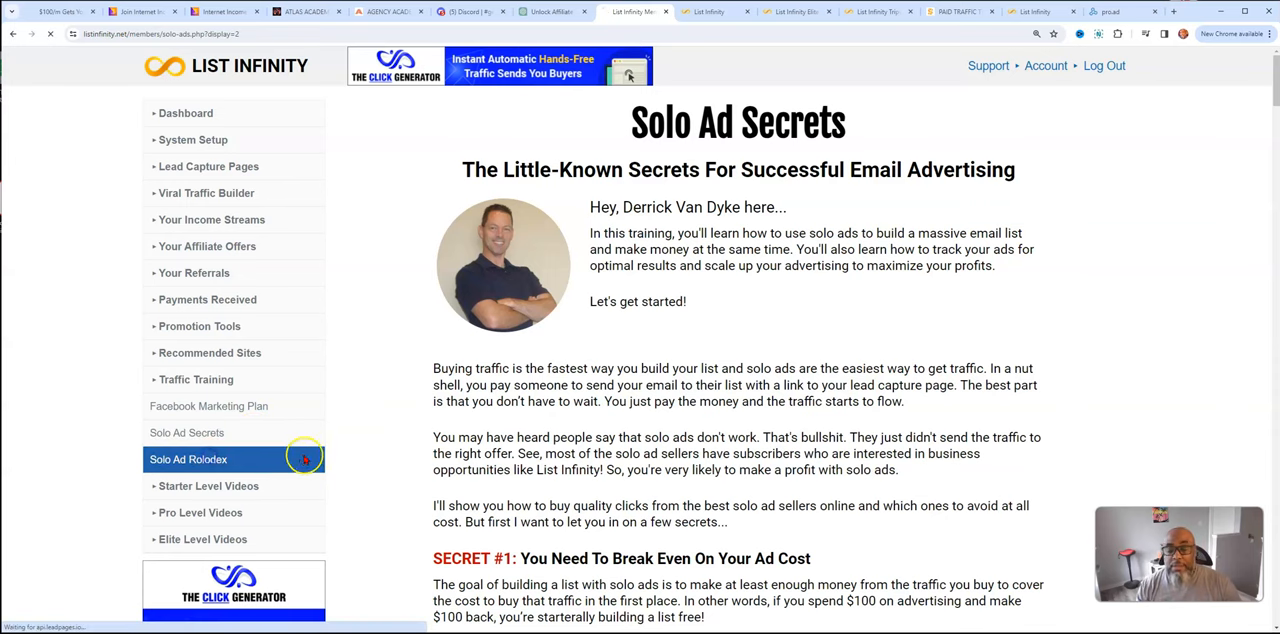
pyautogui.click(188, 459)
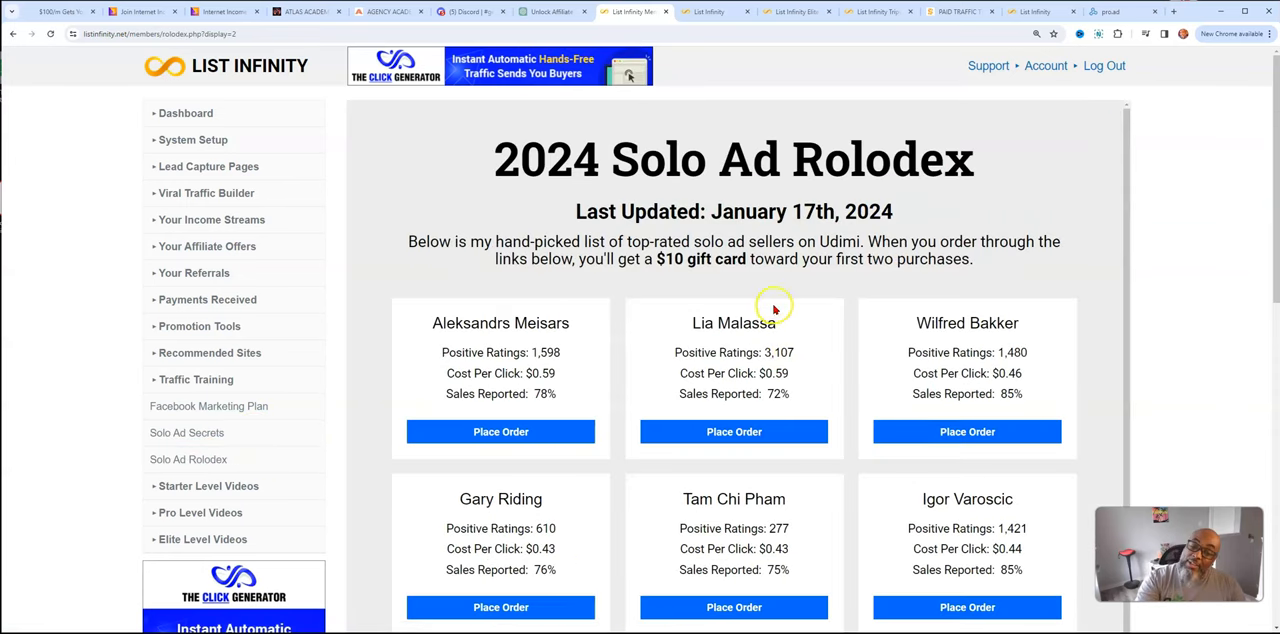
pyautogui.scroll(-3)
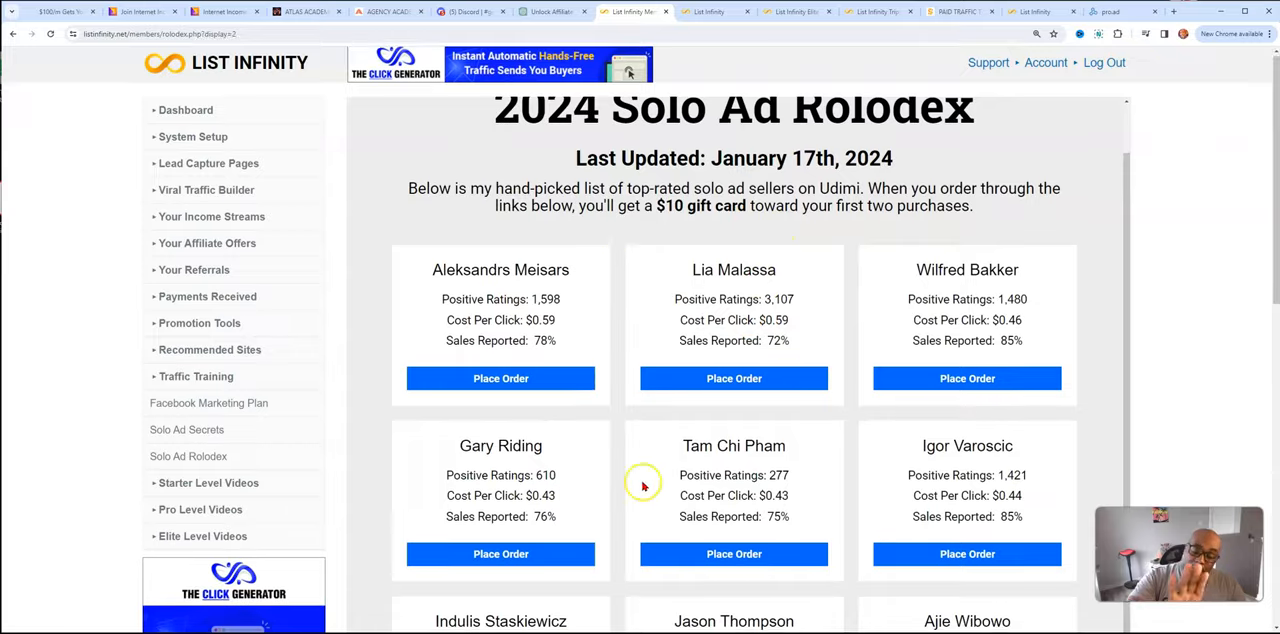
pyautogui.scroll(-3)
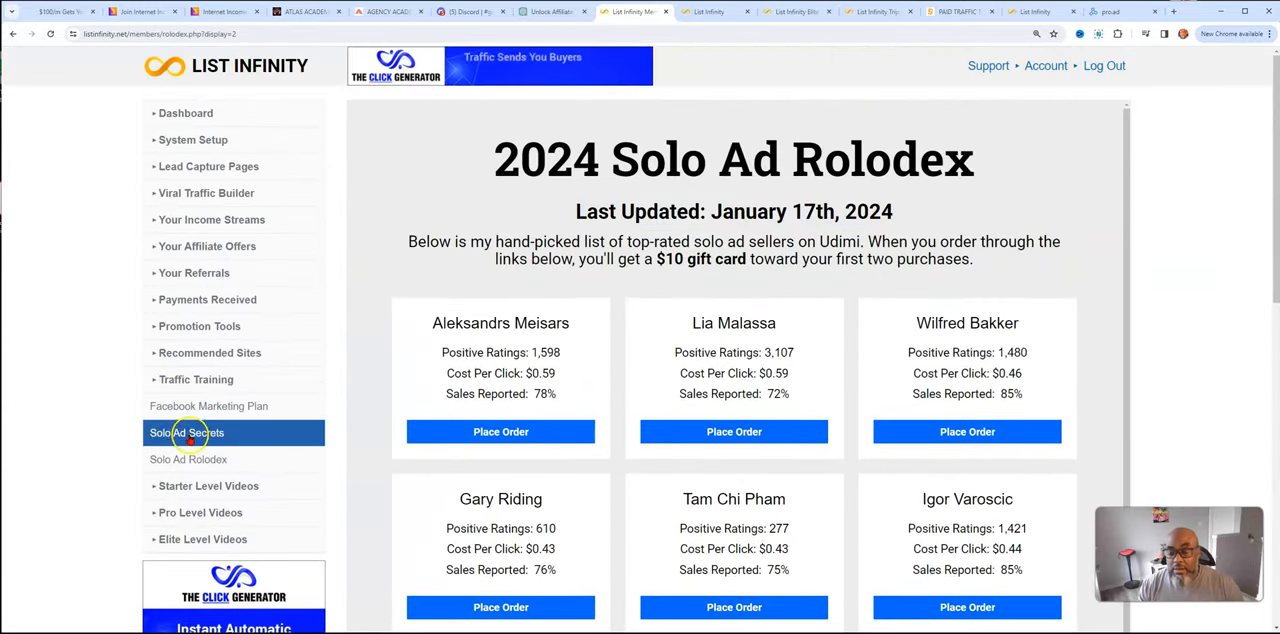
pyautogui.click(189, 459)
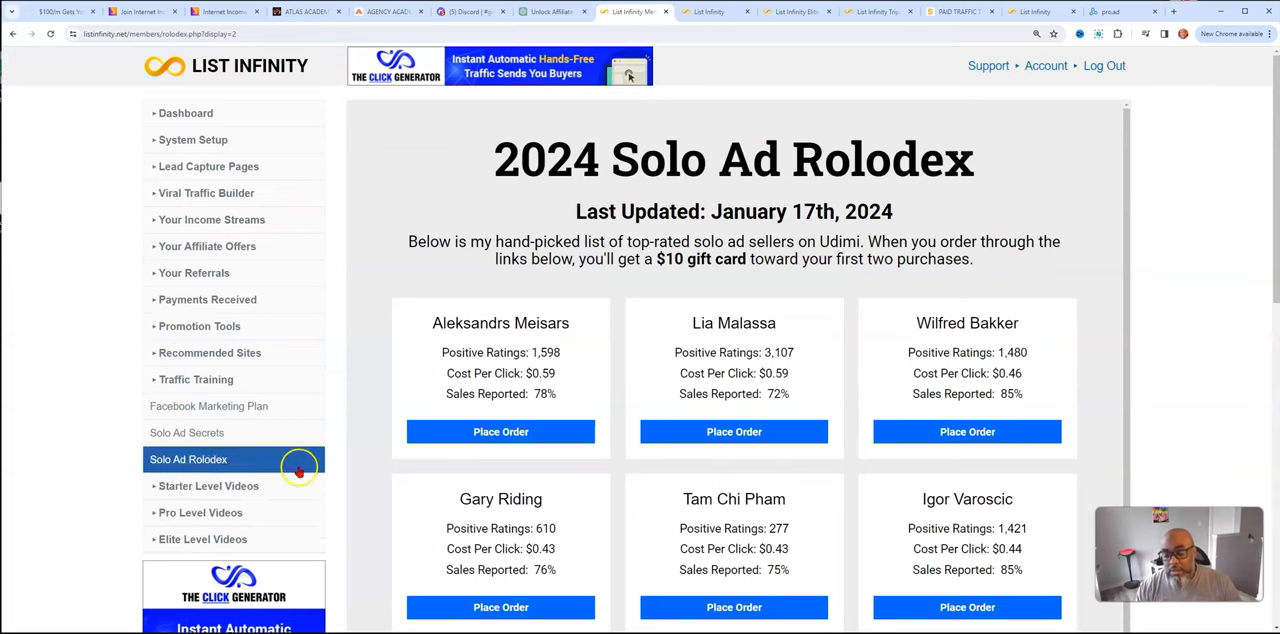
pyautogui.click(196, 485)
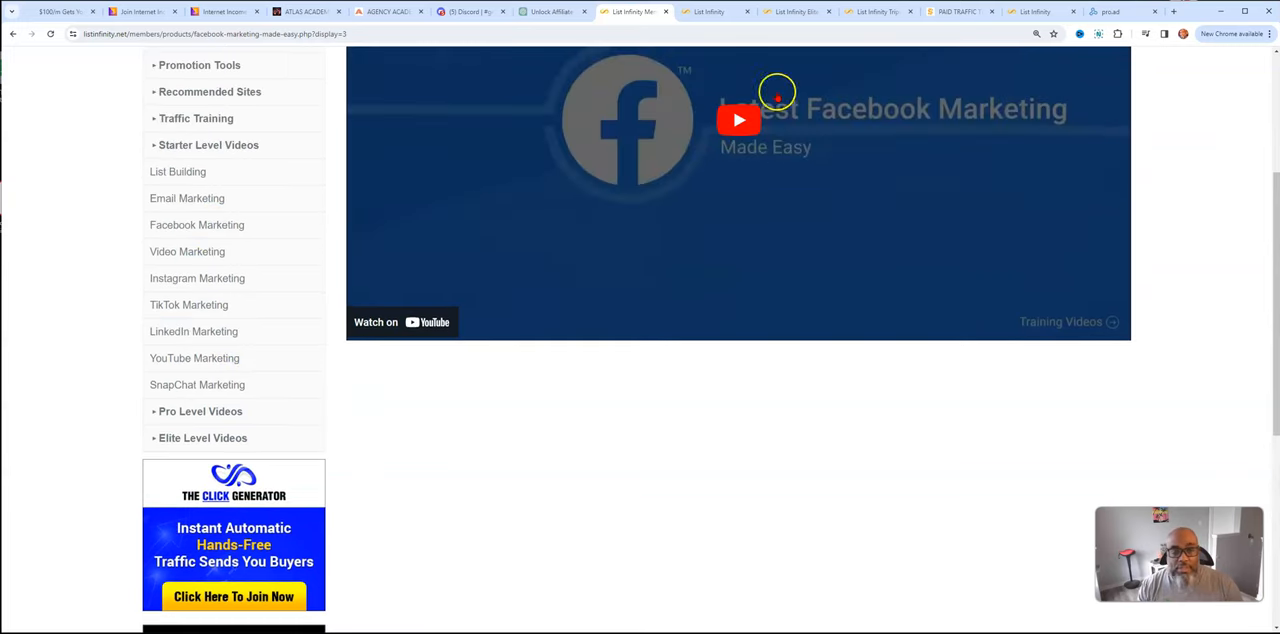
# Browse Starter Level Videos, List Building through SnapChat Marketing, then expand Pro Level Videos
pyautogui.click(209, 145)
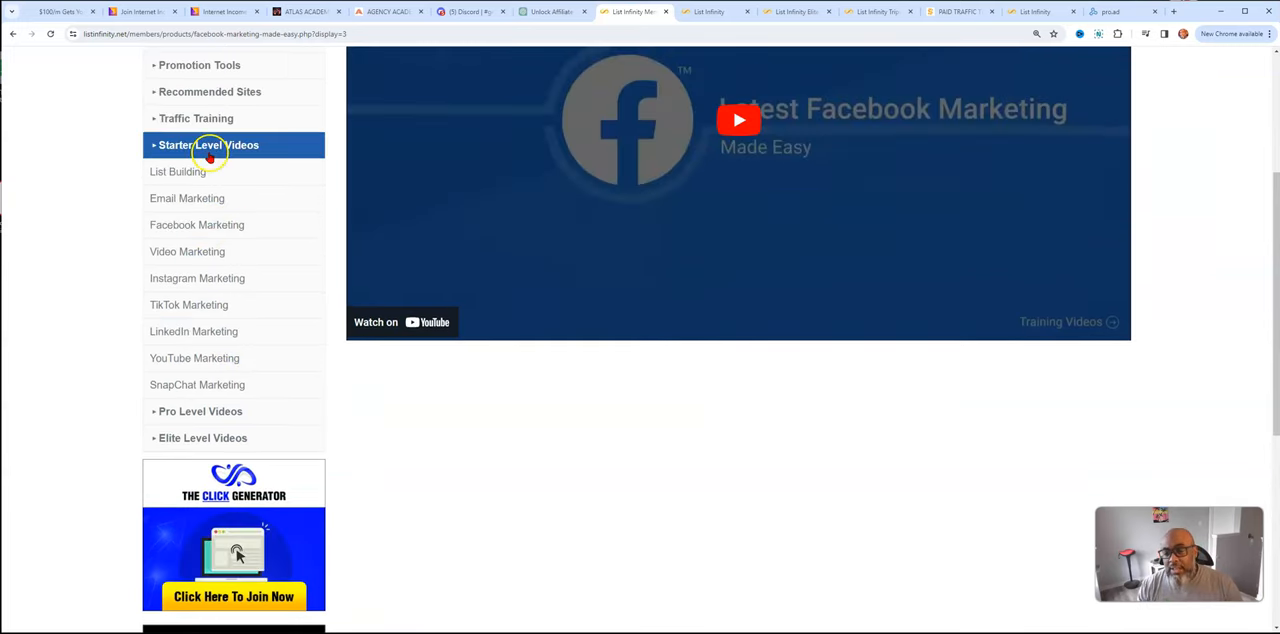
pyautogui.click(208, 145)
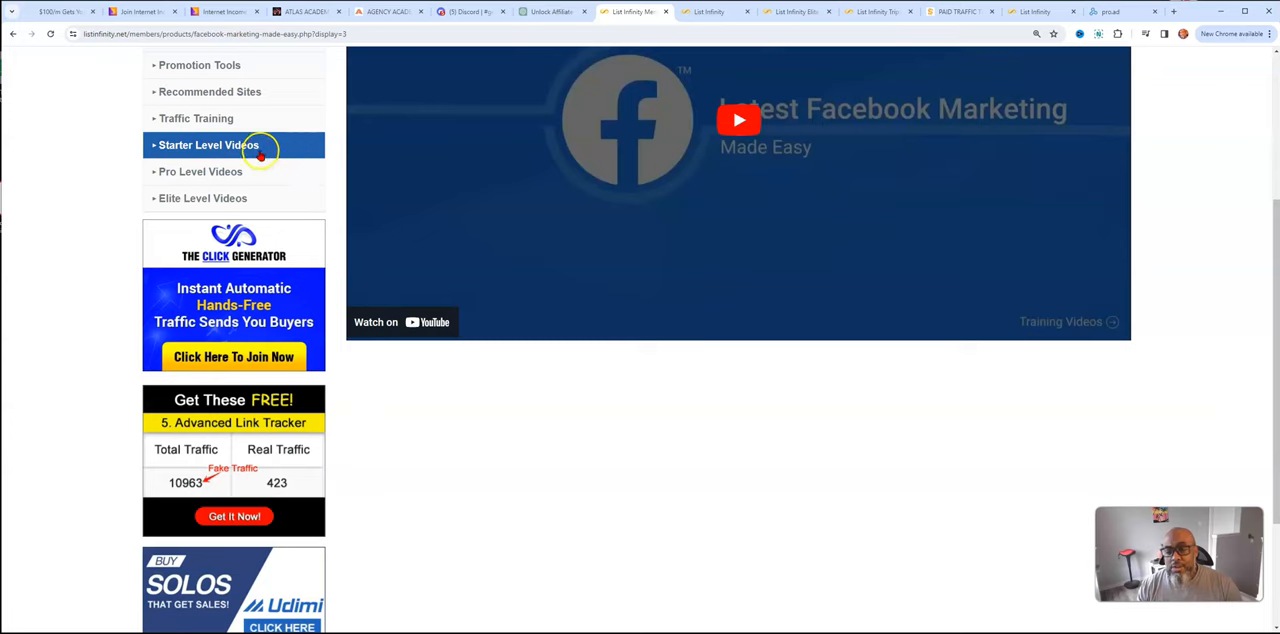
pyautogui.click(208, 145)
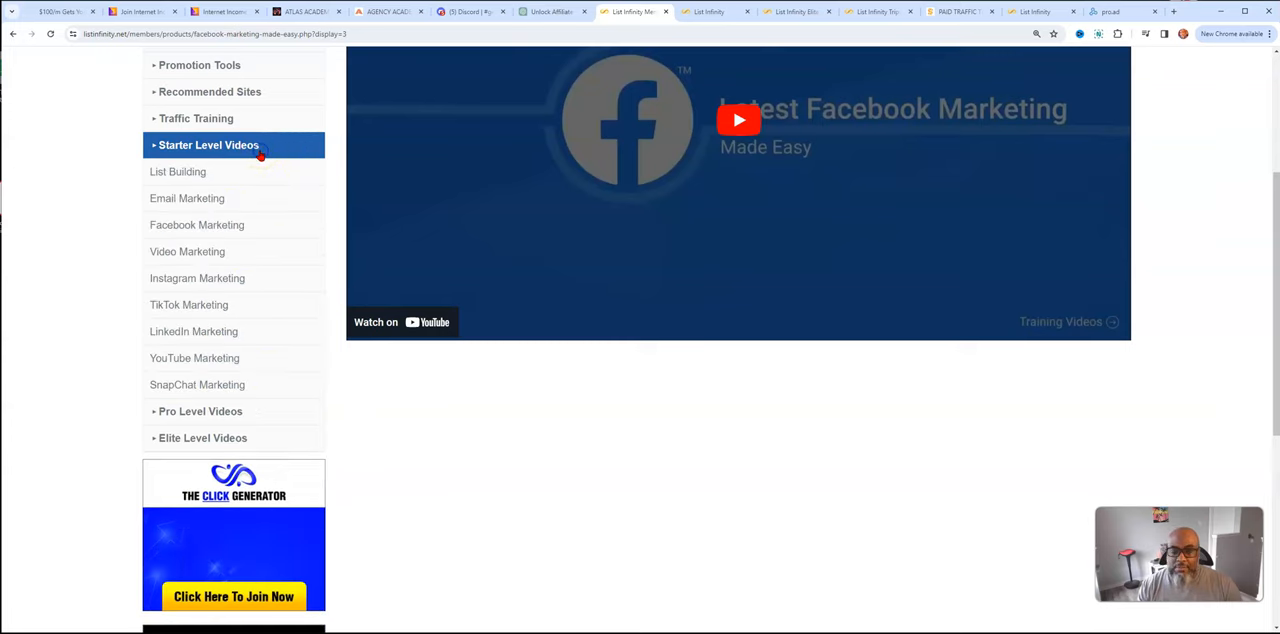
pyautogui.click(189, 304)
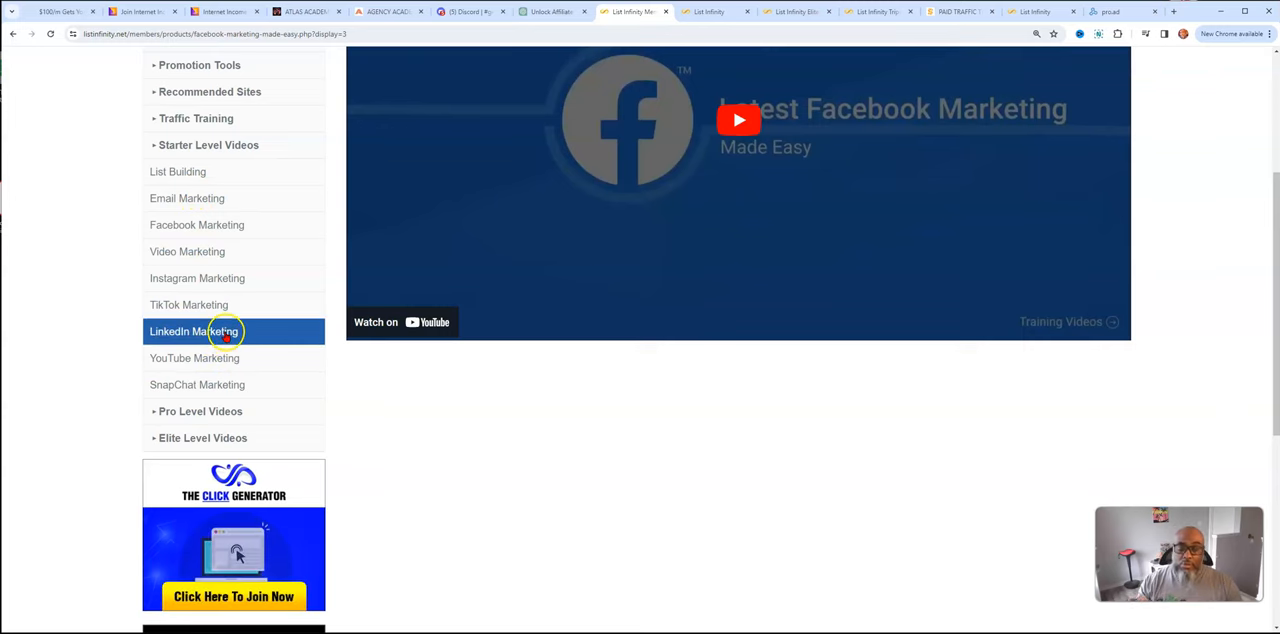
pyautogui.click(197, 278)
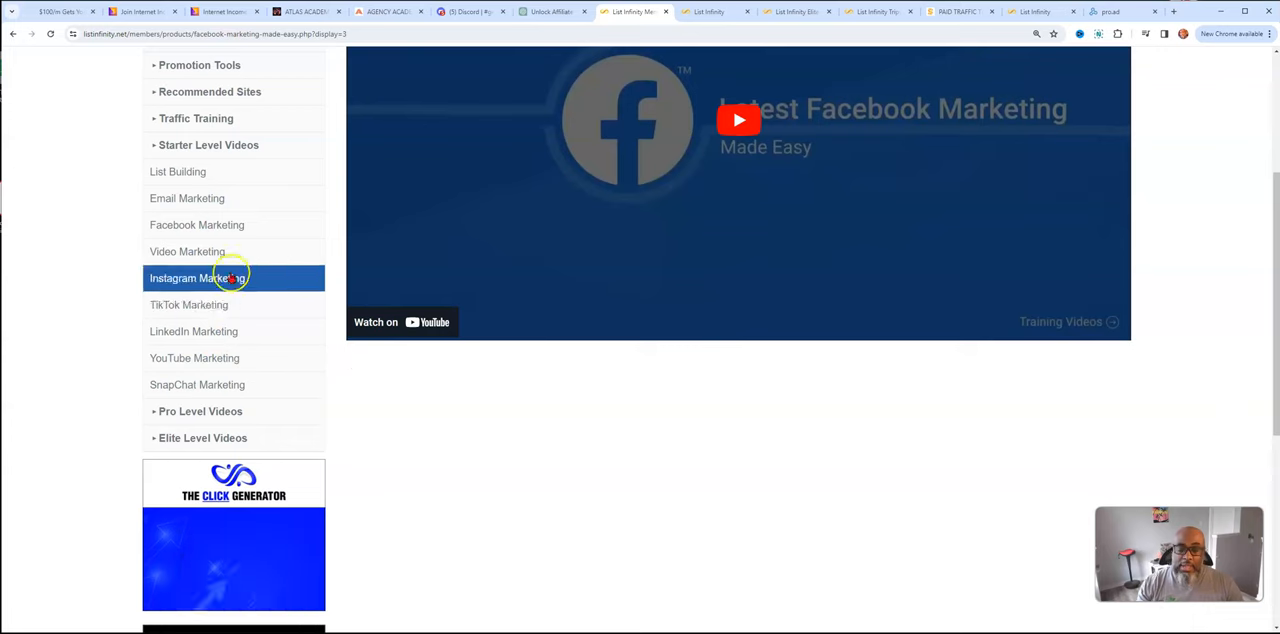
pyautogui.click(197, 224)
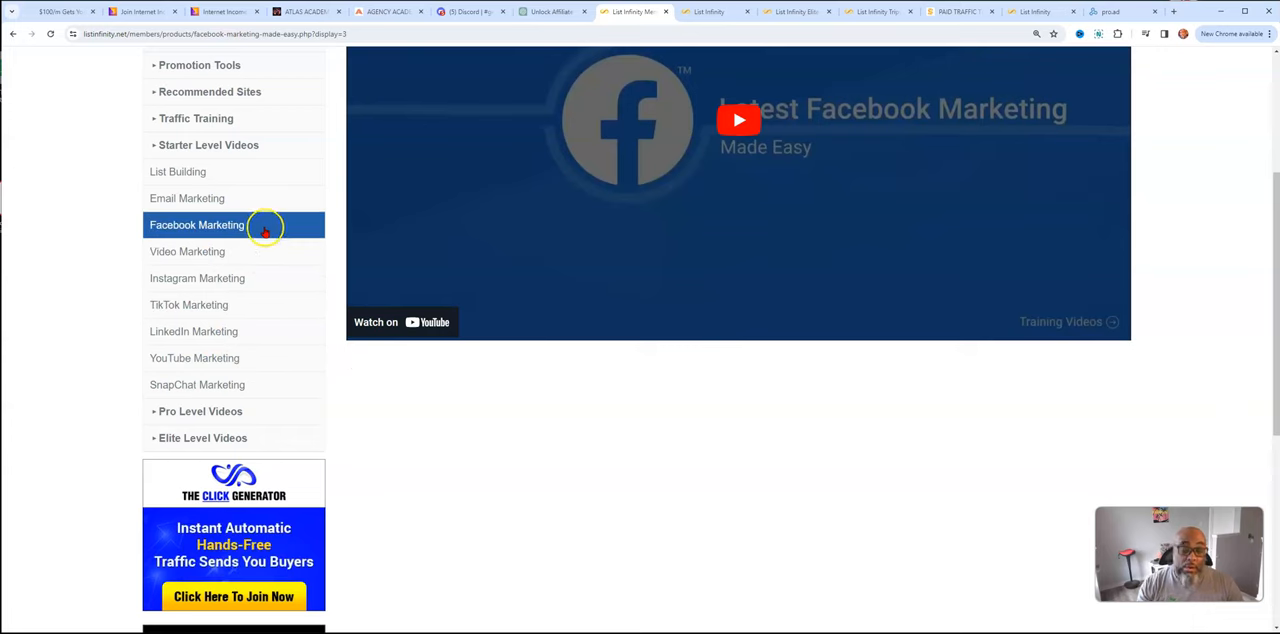
pyautogui.click(208, 145)
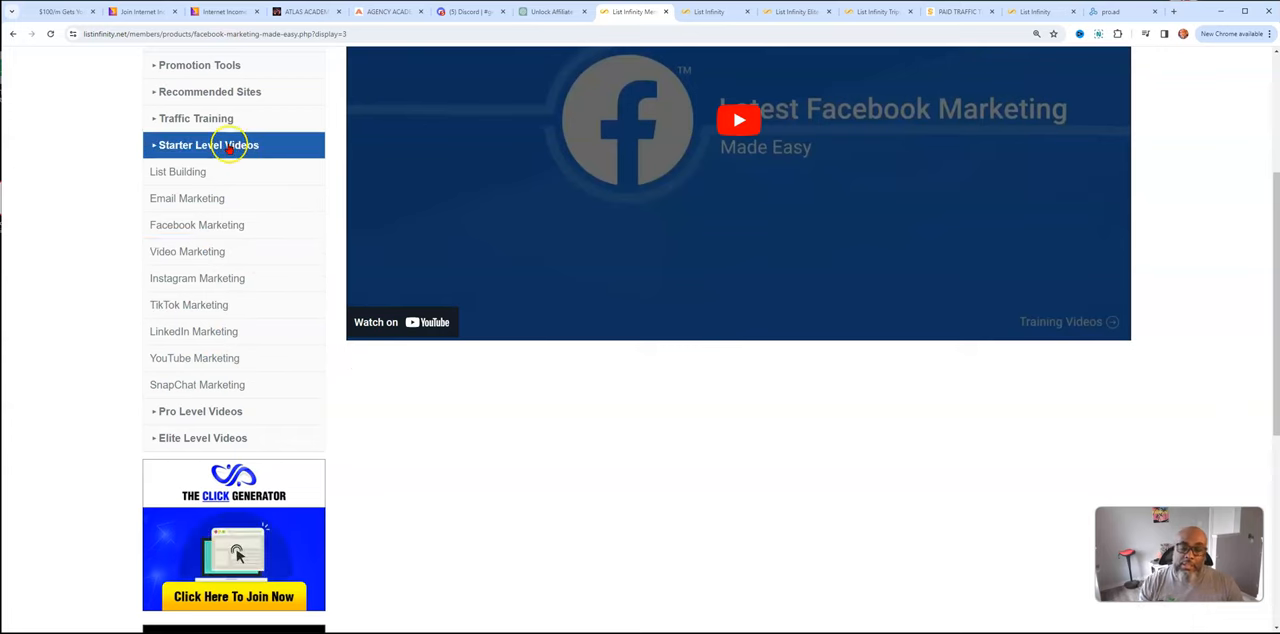
pyautogui.click(208, 145)
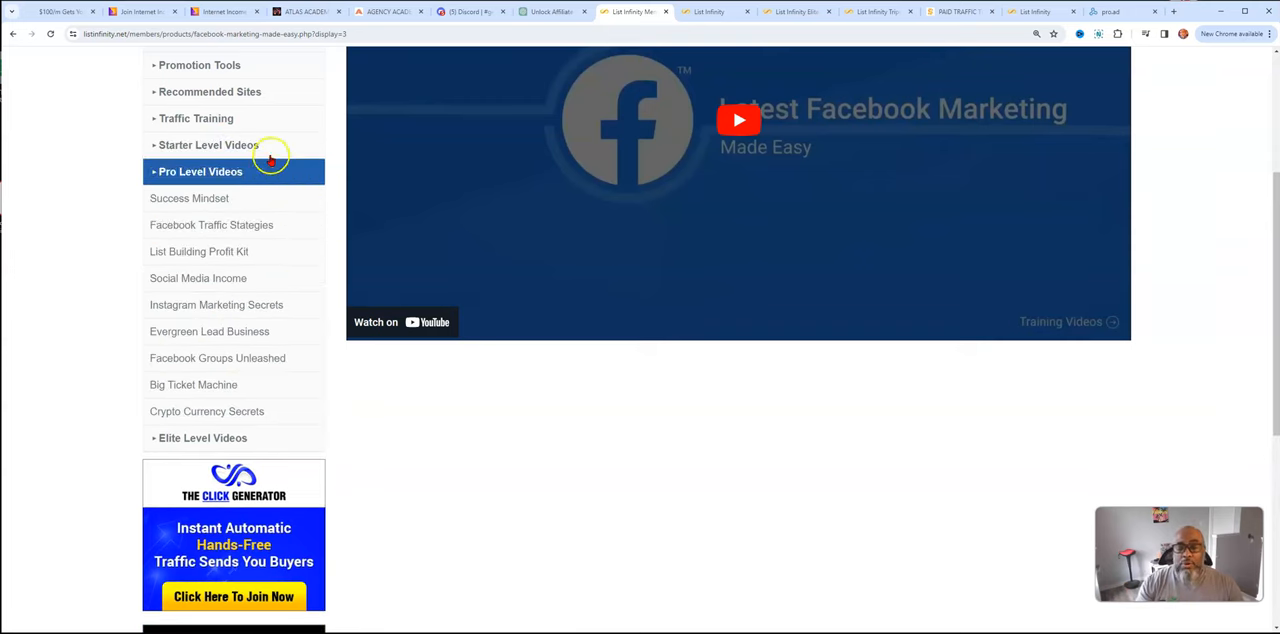
# Browse Pro Level Videos, Success Mindset through Crypto Currency Secrets, then expand Elite Level Videos
pyautogui.click(189, 198)
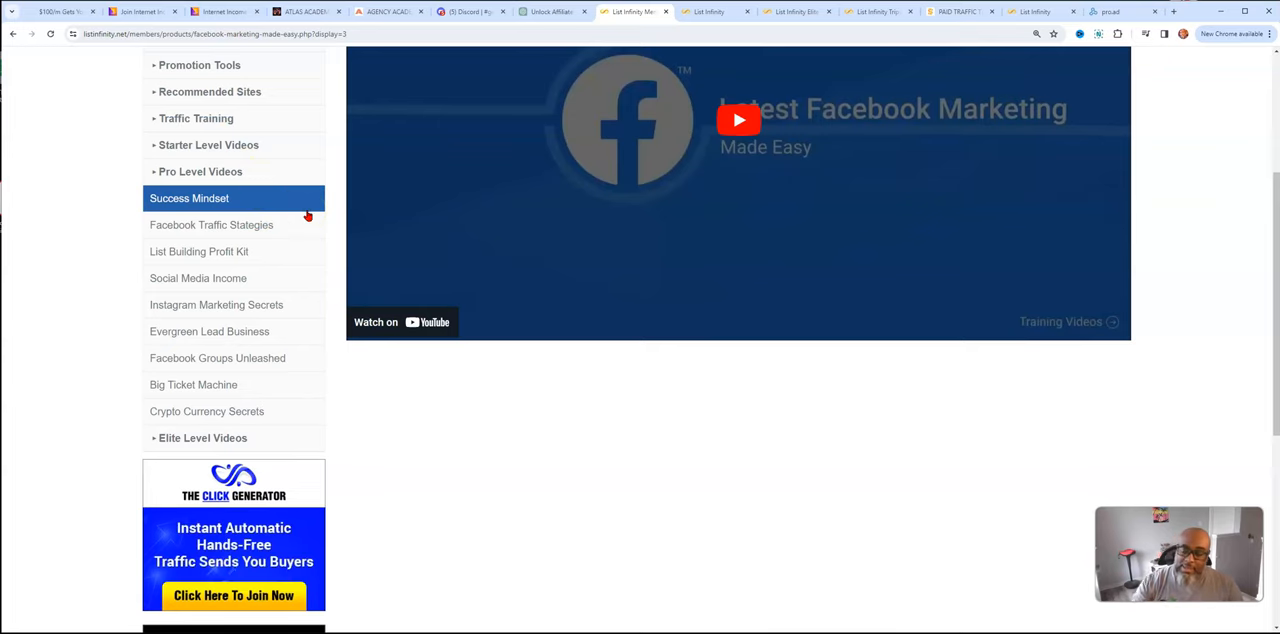
pyautogui.click(198, 278)
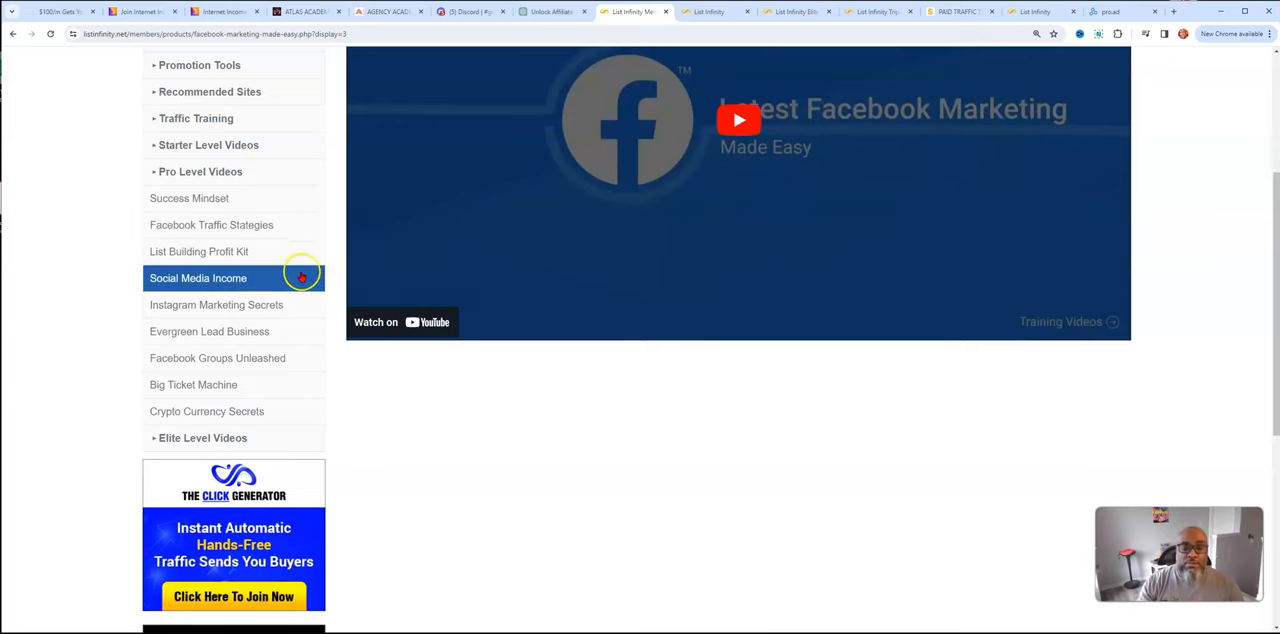
pyautogui.click(216, 304)
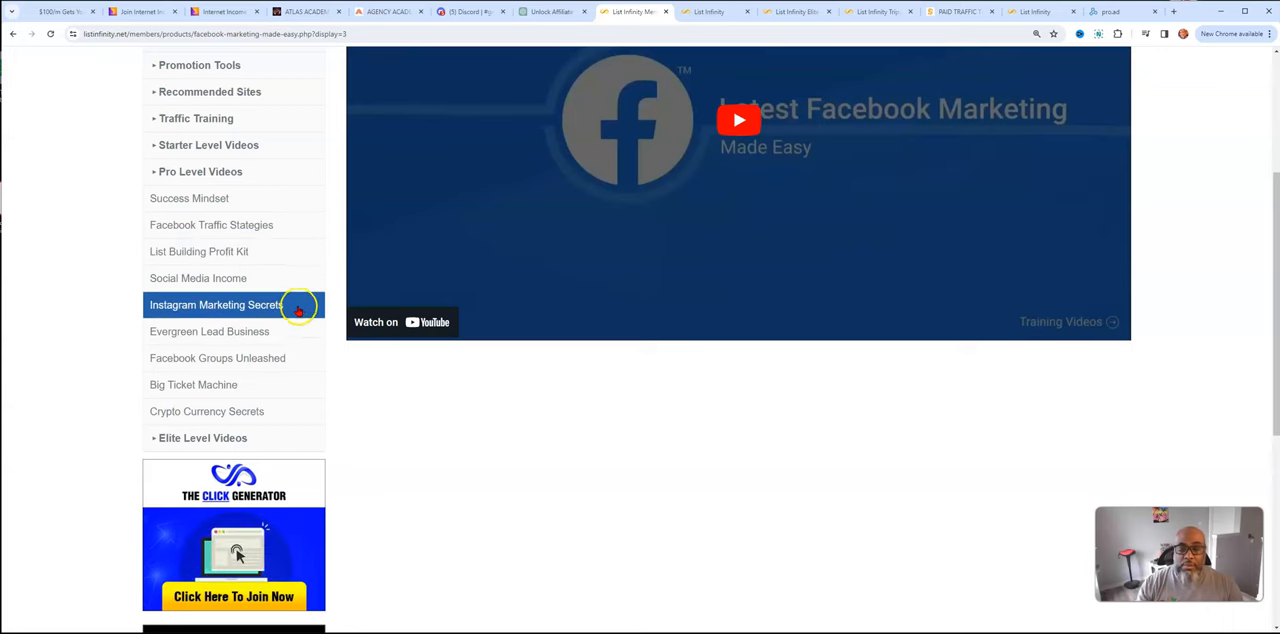
pyautogui.click(209, 331)
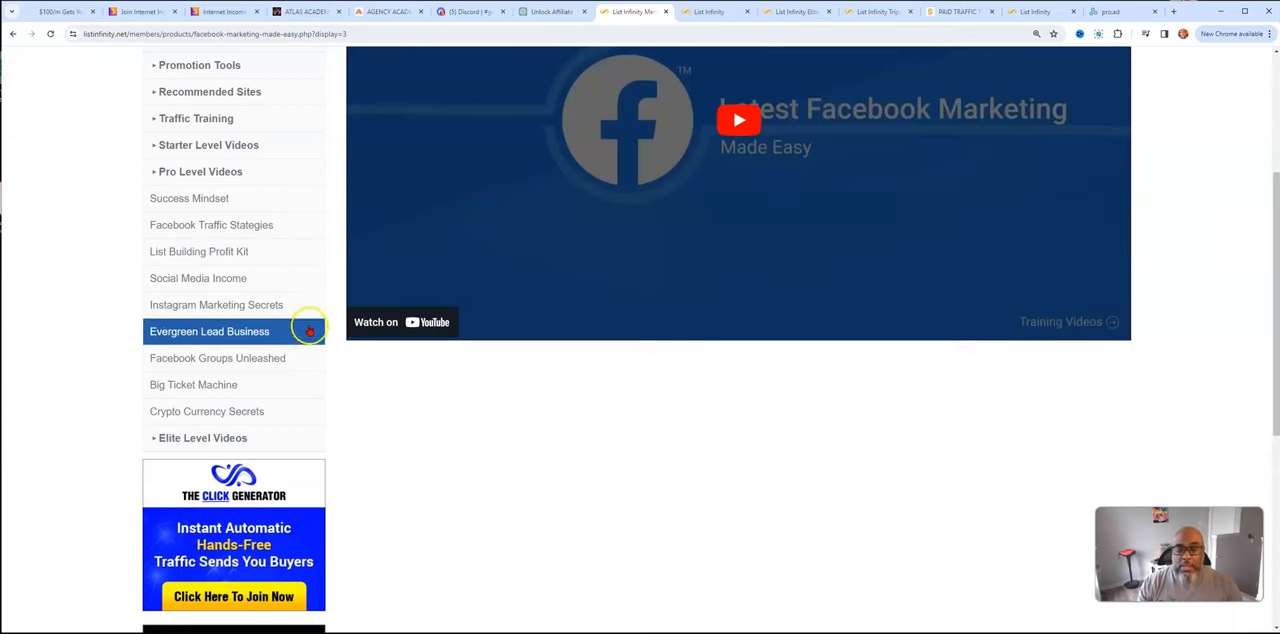
pyautogui.click(217, 358)
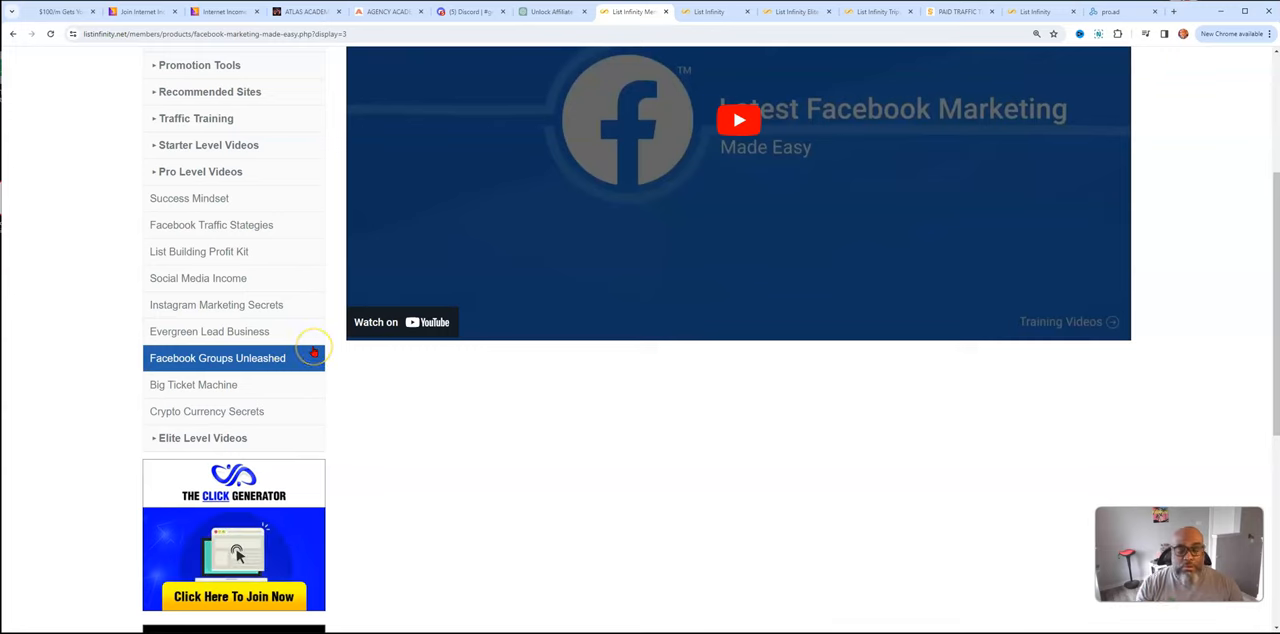
pyautogui.click(193, 384)
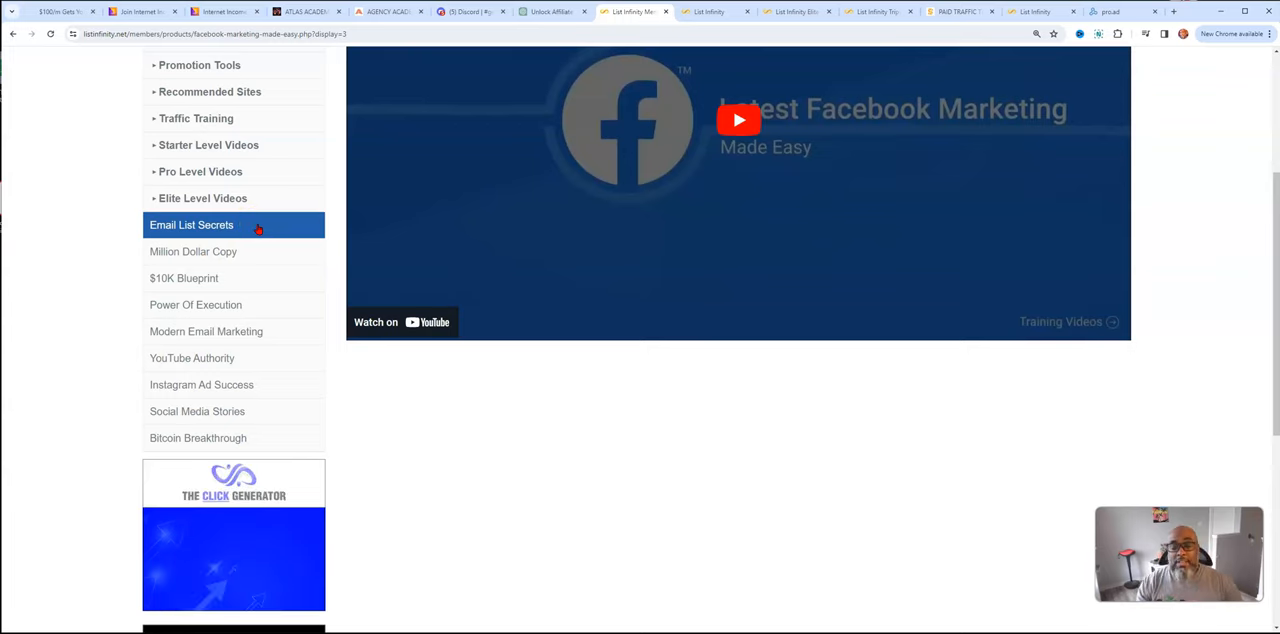
# Browse Elite Level Videos, Email List Secrets through Bitcoin Breakthrough, returning up to Your Affiliate Offers
pyautogui.click(193, 251)
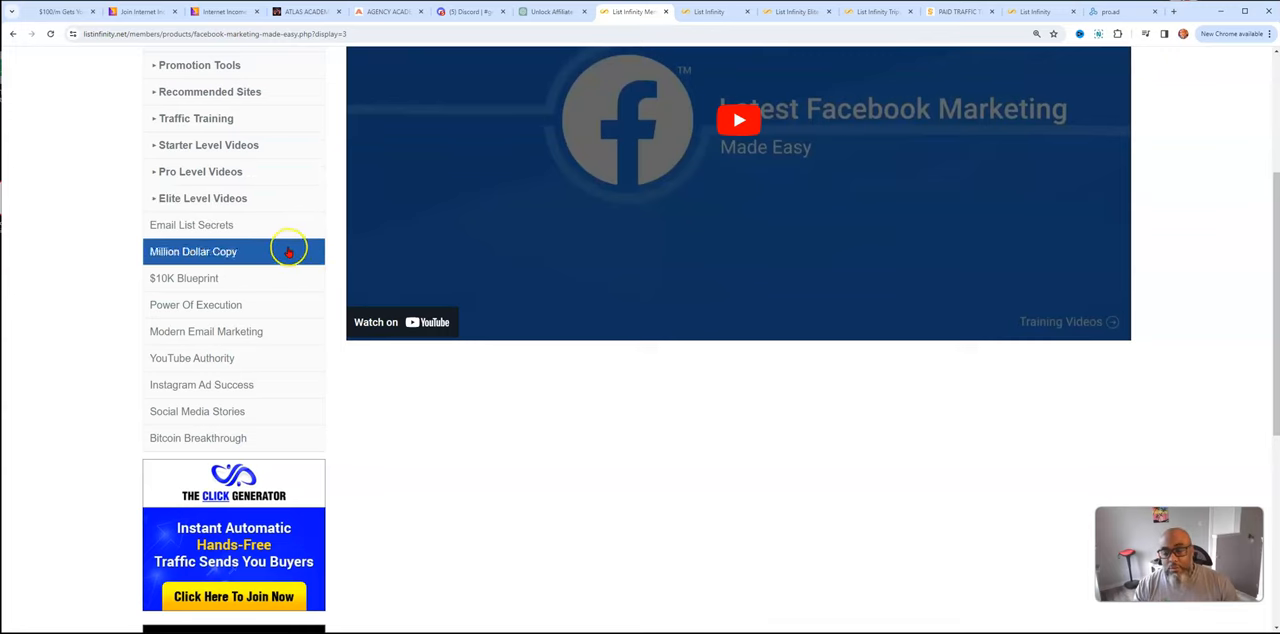
pyautogui.click(184, 278)
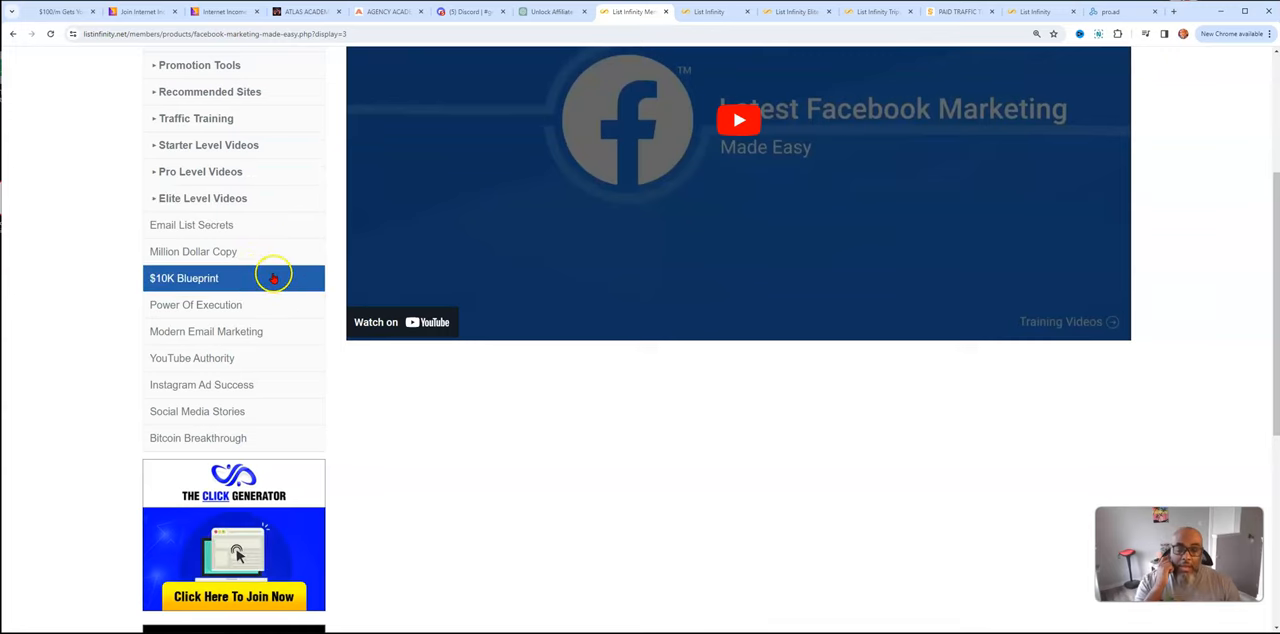
pyautogui.click(193, 251)
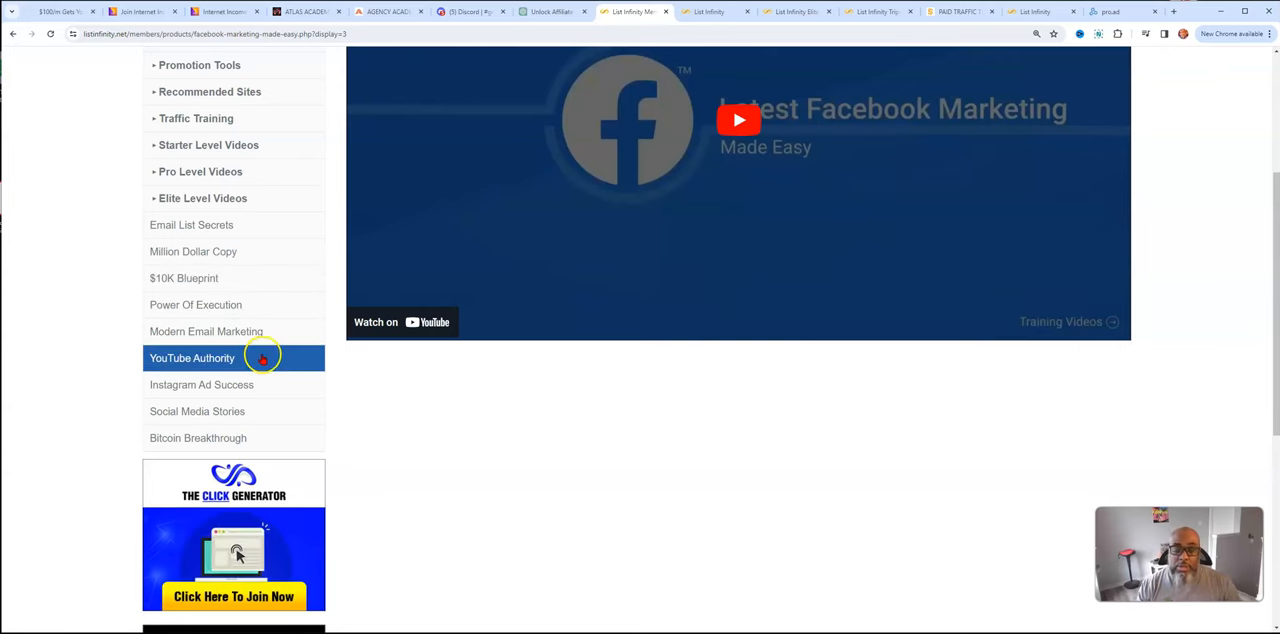
pyautogui.click(197, 411)
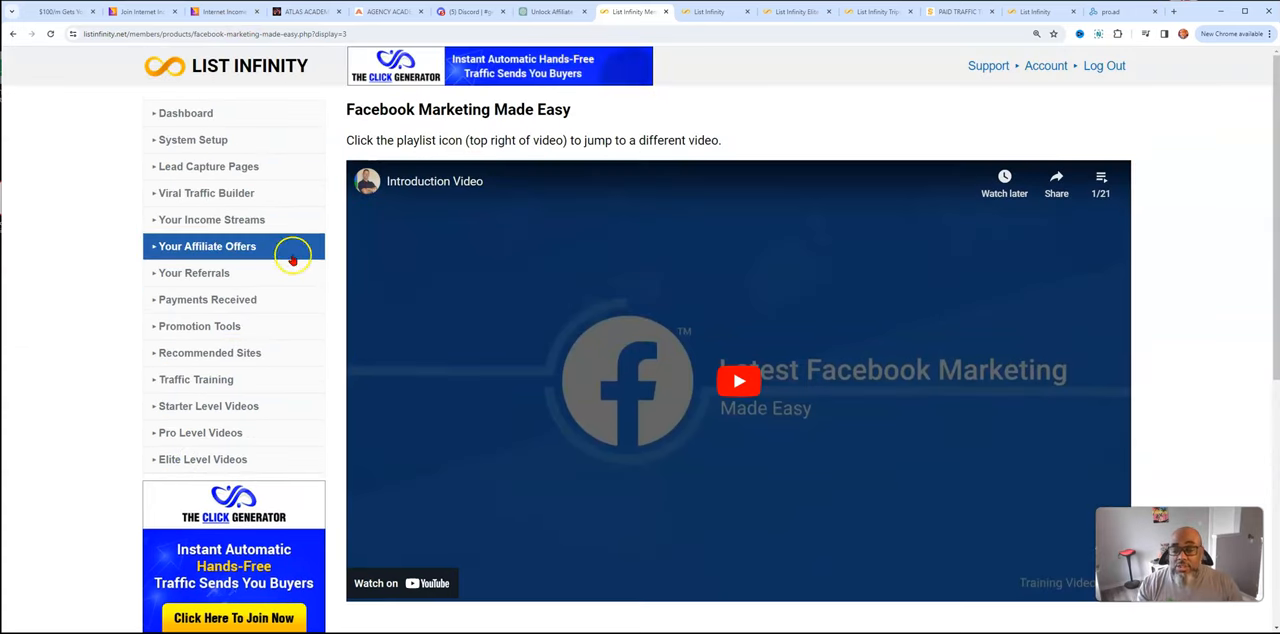
# Scroll through the Your Affiliate Offers table, then switch to the Elite sales page's four levels
pyautogui.click(207, 246)
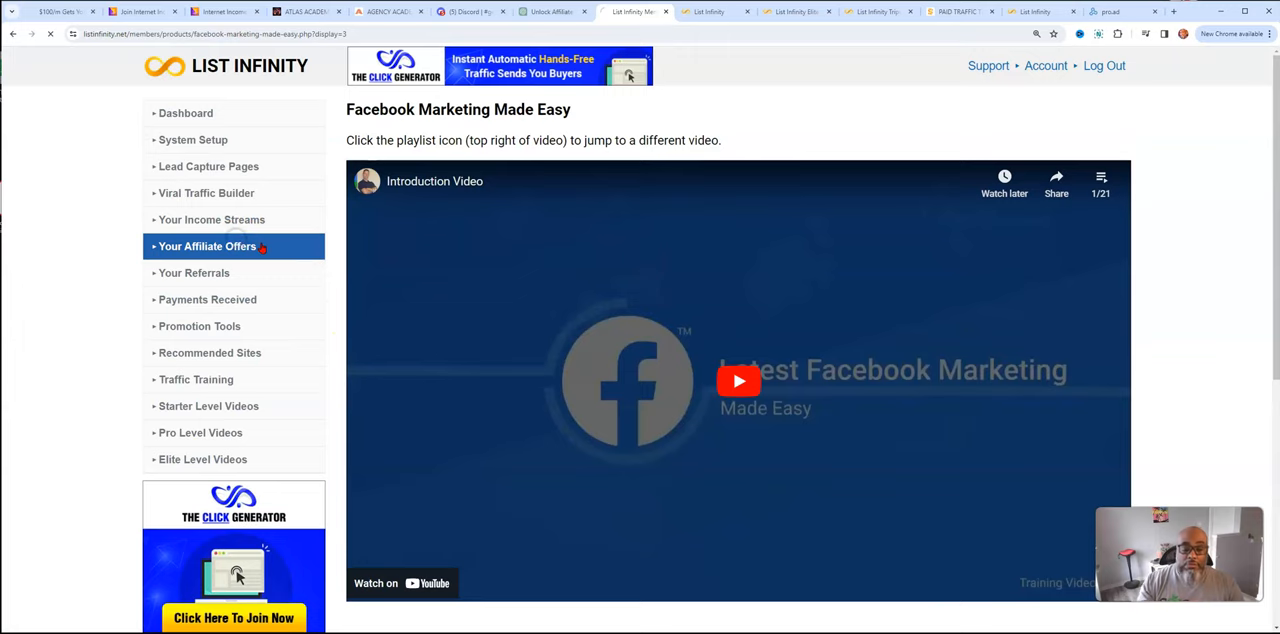
pyautogui.click(208, 246)
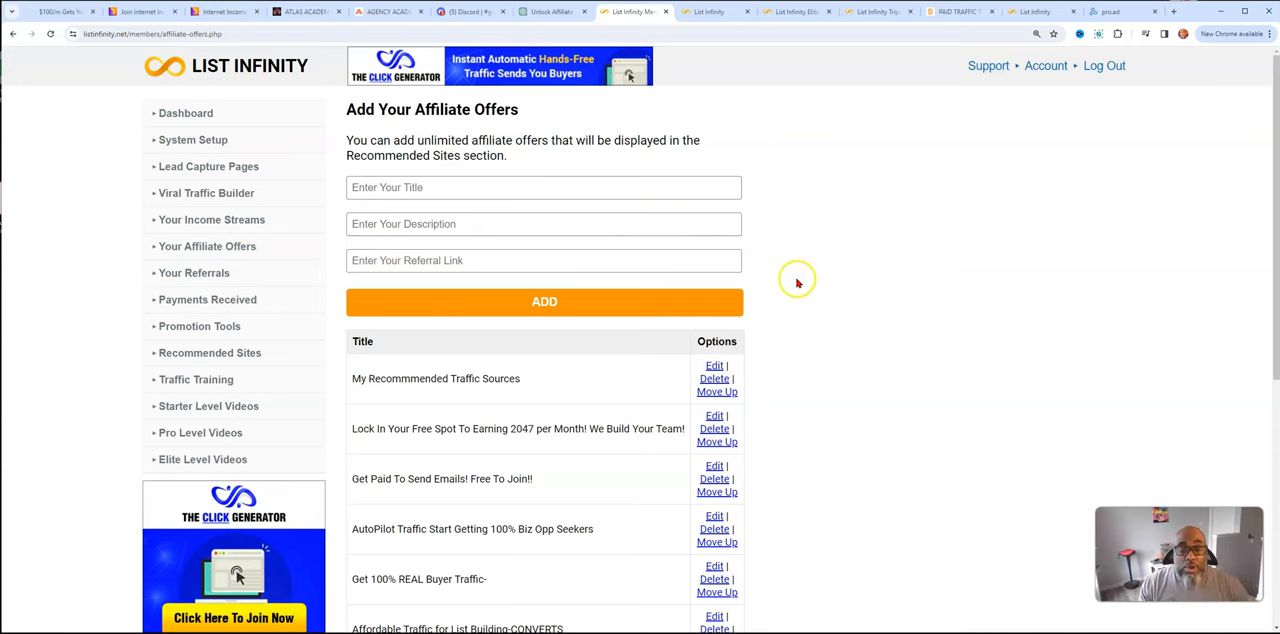
pyautogui.scroll(-3)
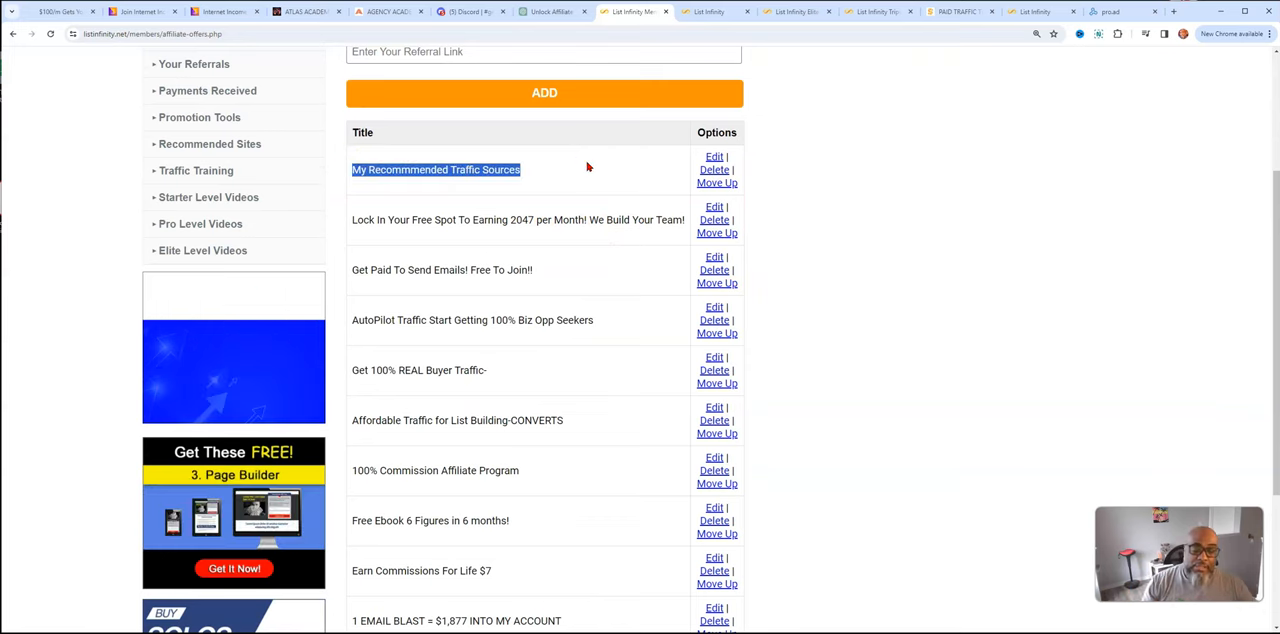
pyautogui.scroll(-3)
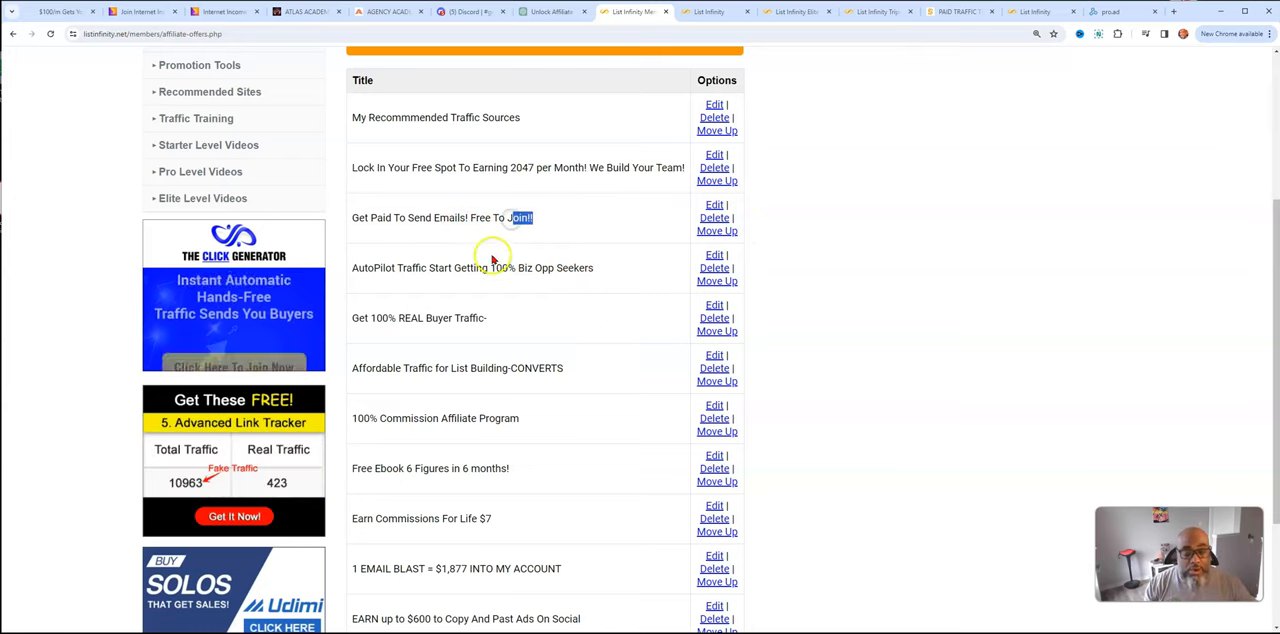
pyautogui.scroll(-3)
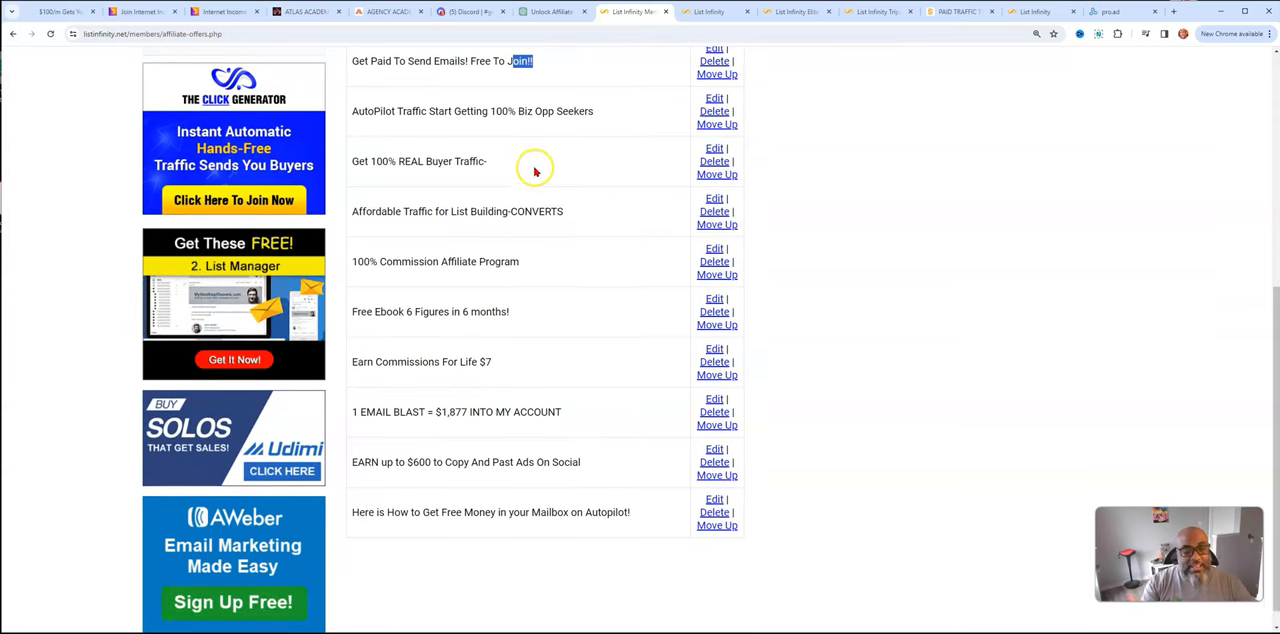
pyautogui.moveTo(519, 222)
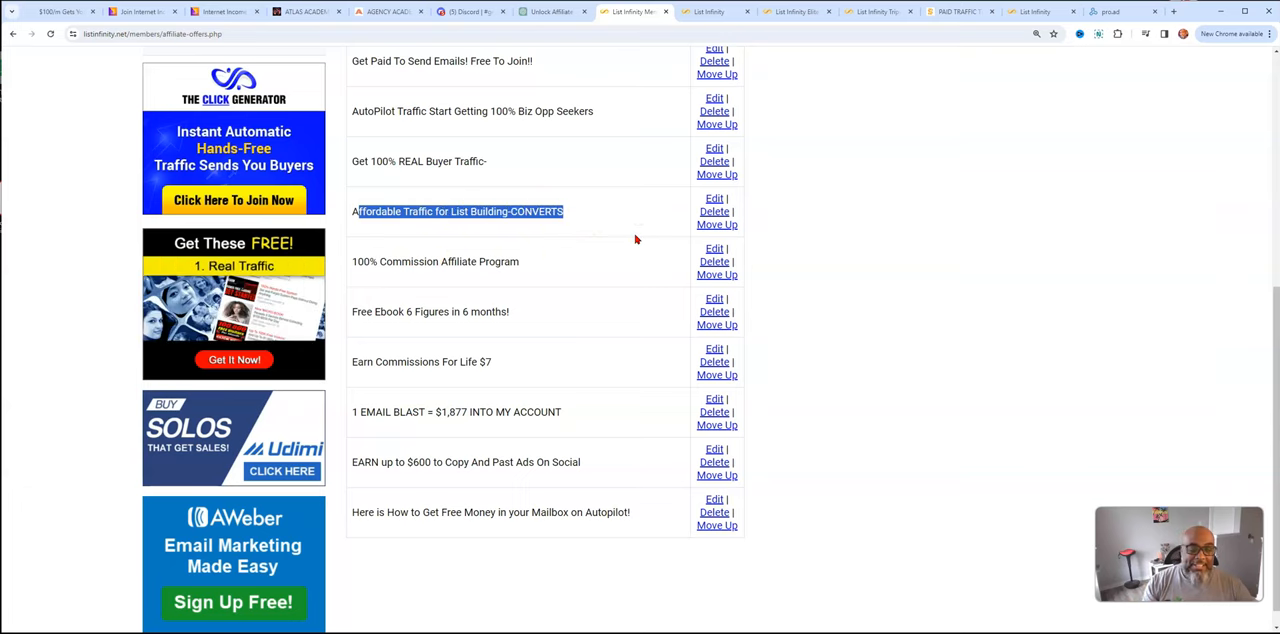
pyautogui.scroll(-3)
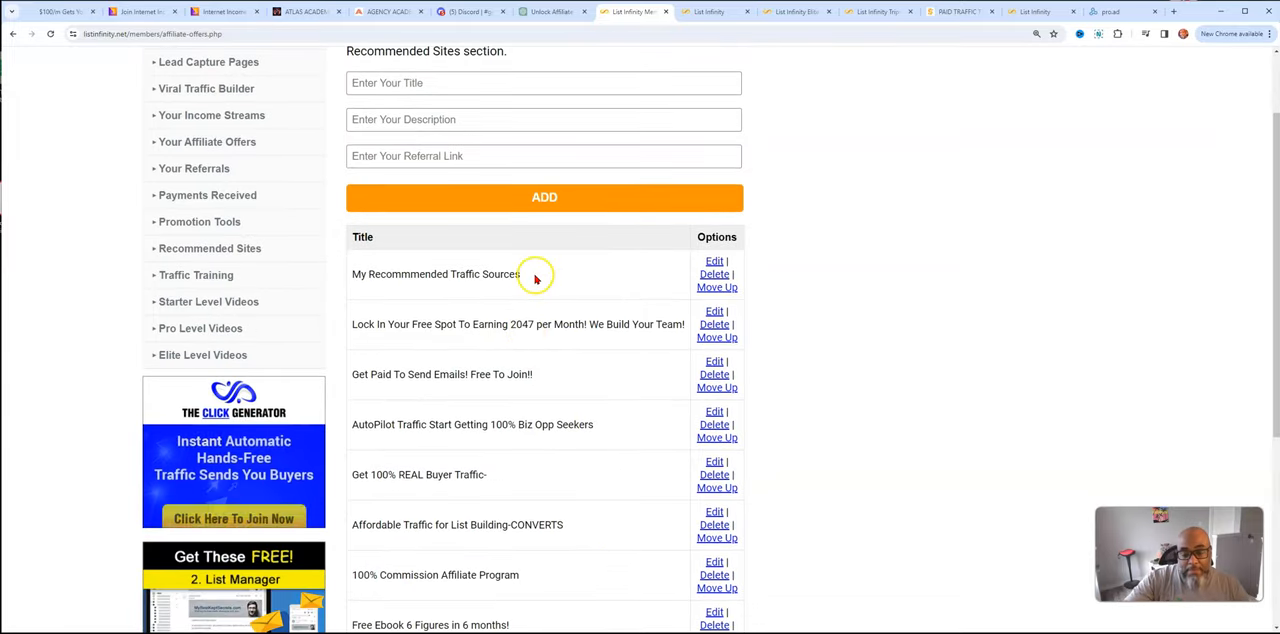
pyautogui.scroll(-3)
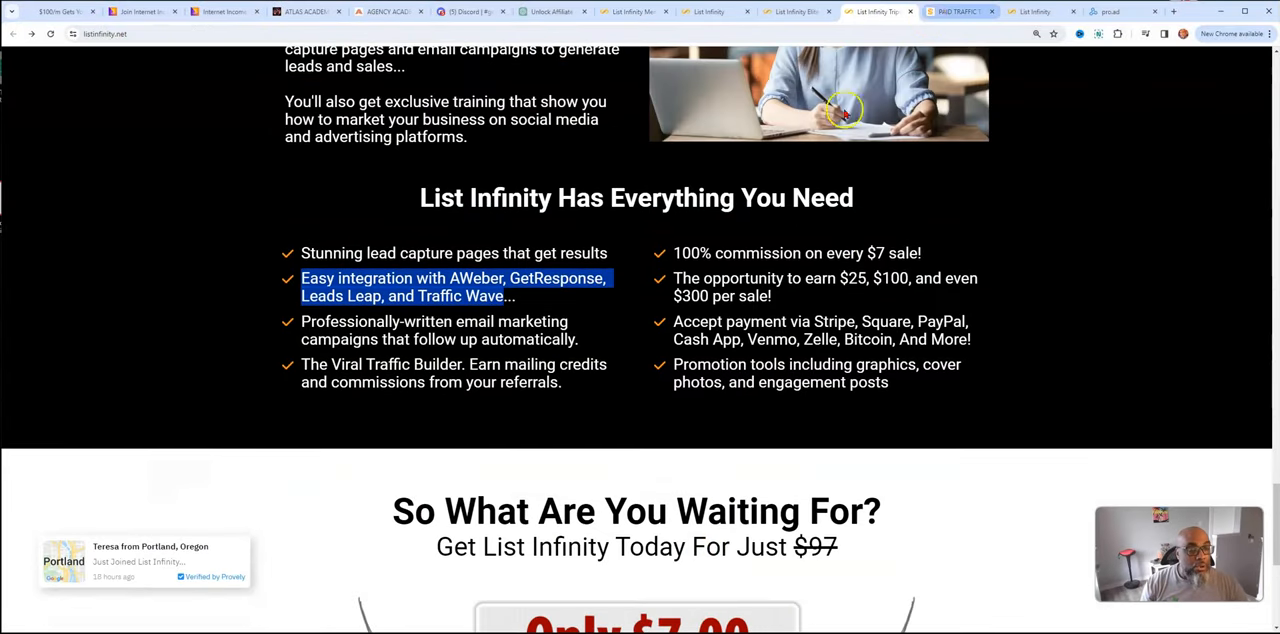
pyautogui.click(958, 11)
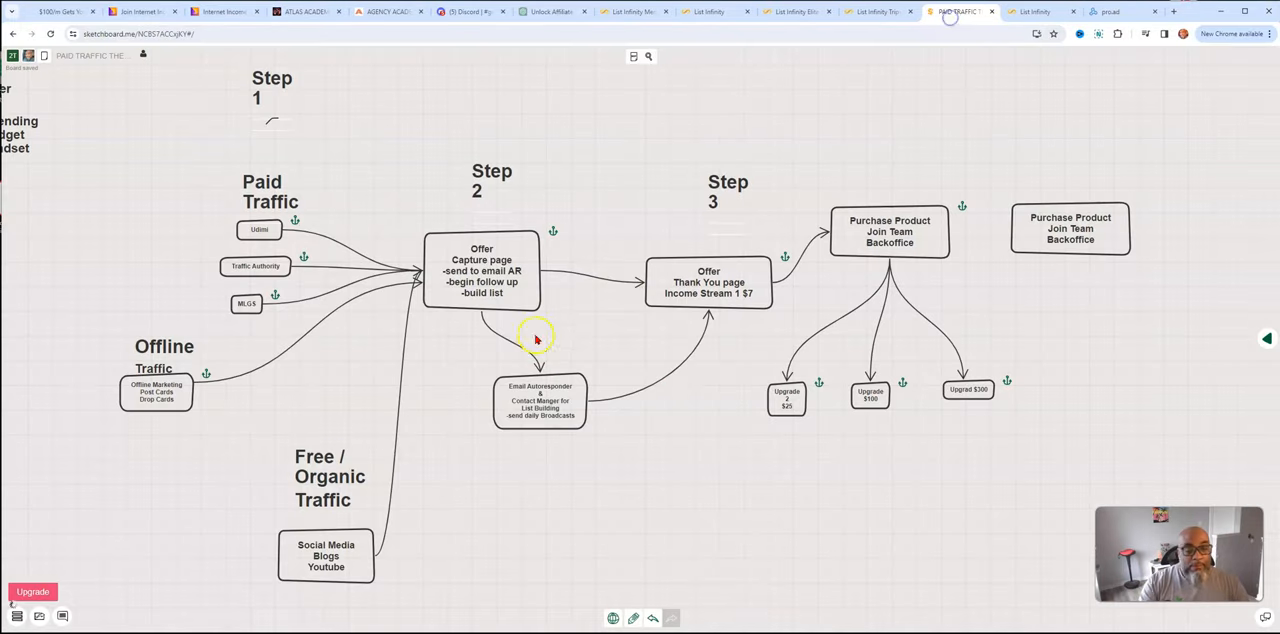
pyautogui.click(878, 11)
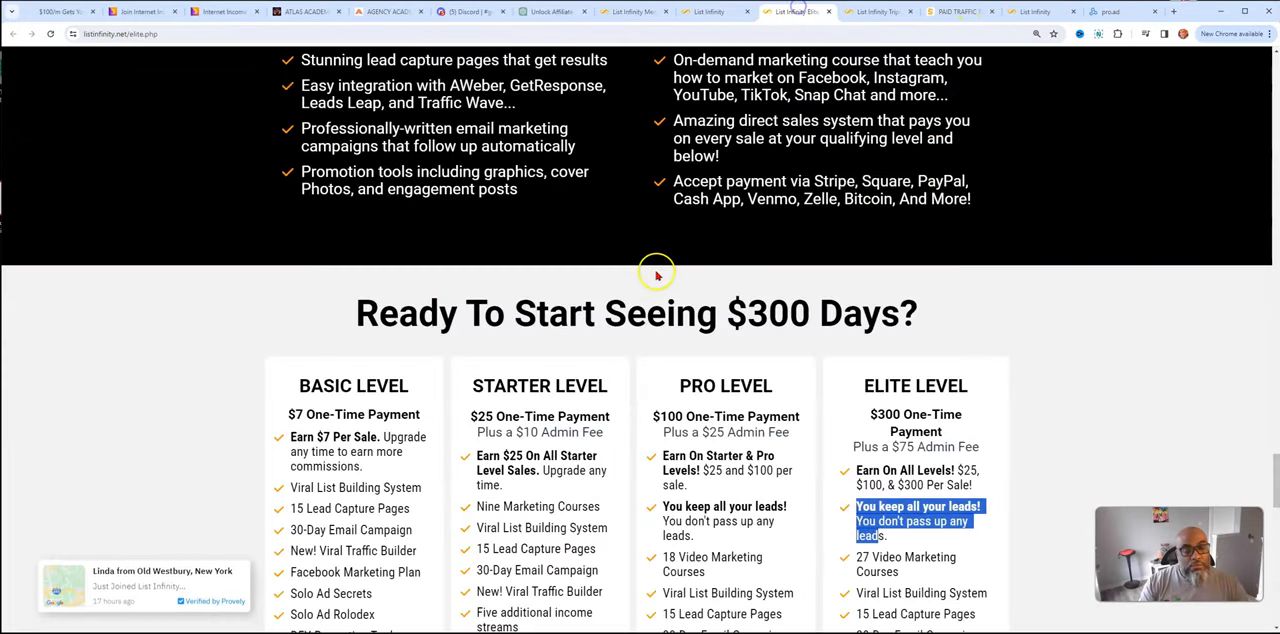
pyautogui.scroll(-3)
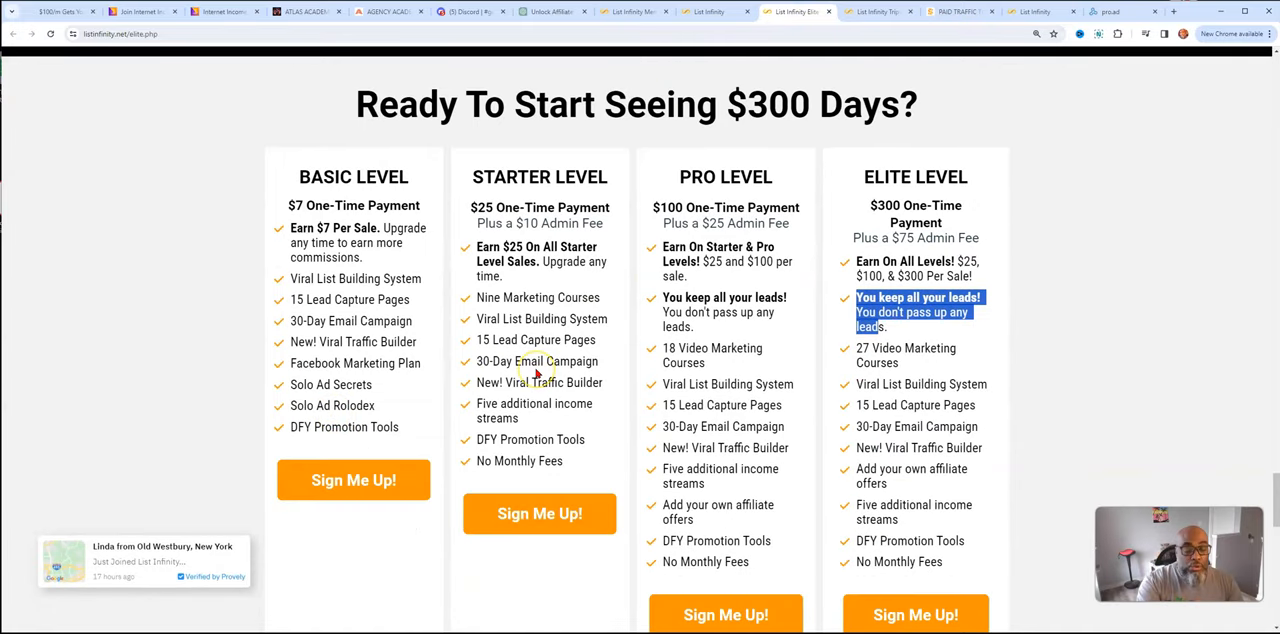
pyautogui.moveTo(530, 420)
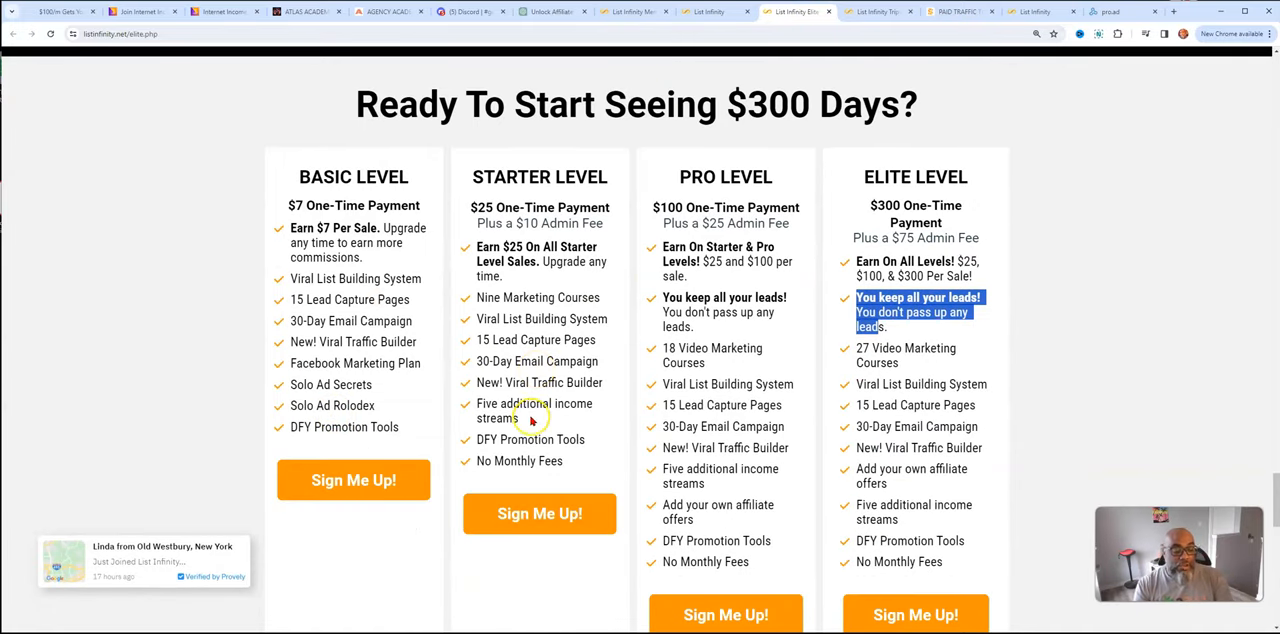
pyautogui.doubleClick(534, 410)
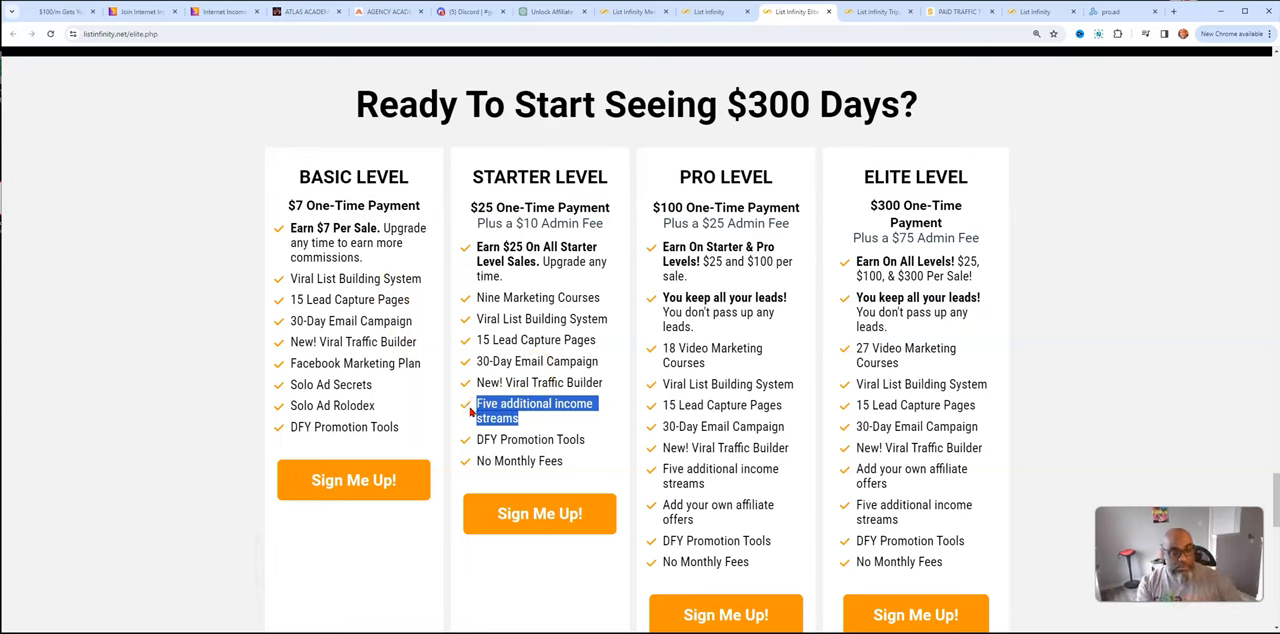
pyautogui.moveTo(676, 275)
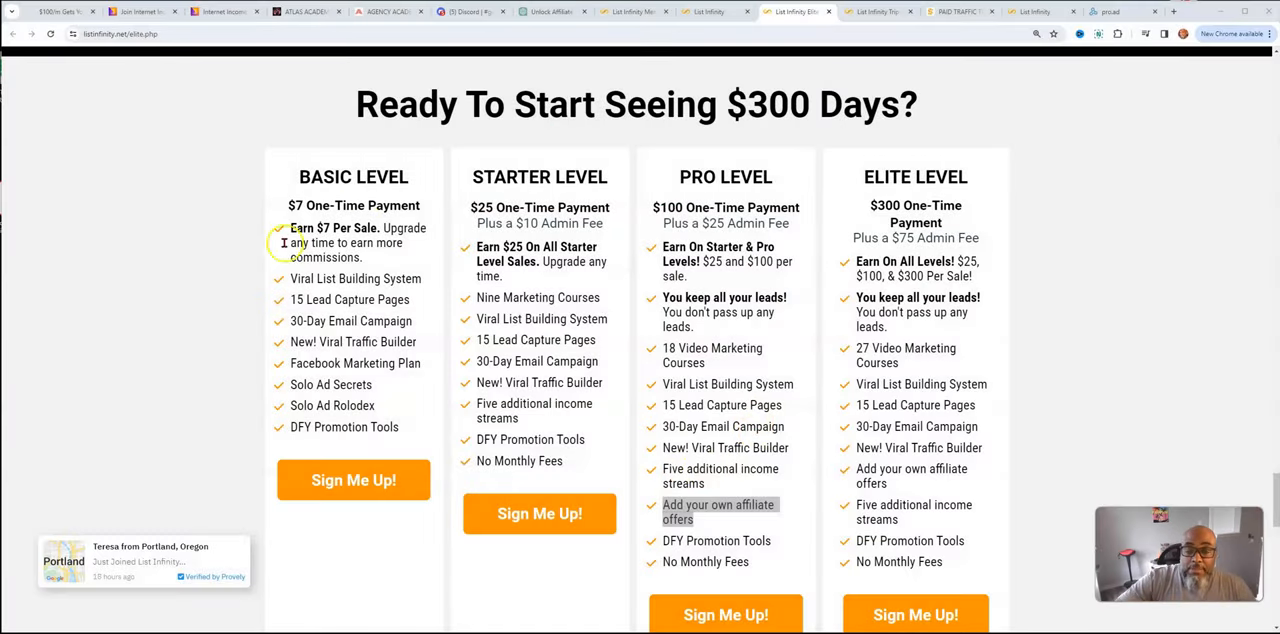
pyautogui.moveTo(983, 337)
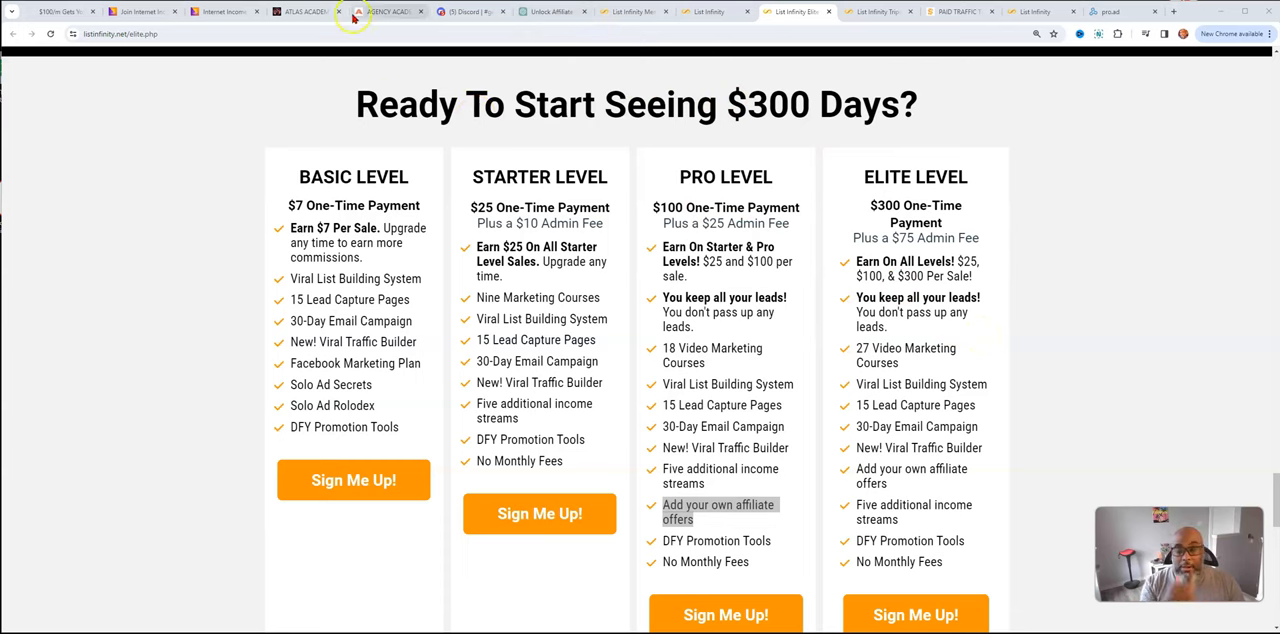
# Scroll down past the member payment testimonial screenshots on the Elite page and back up
pyautogui.scroll(-3)
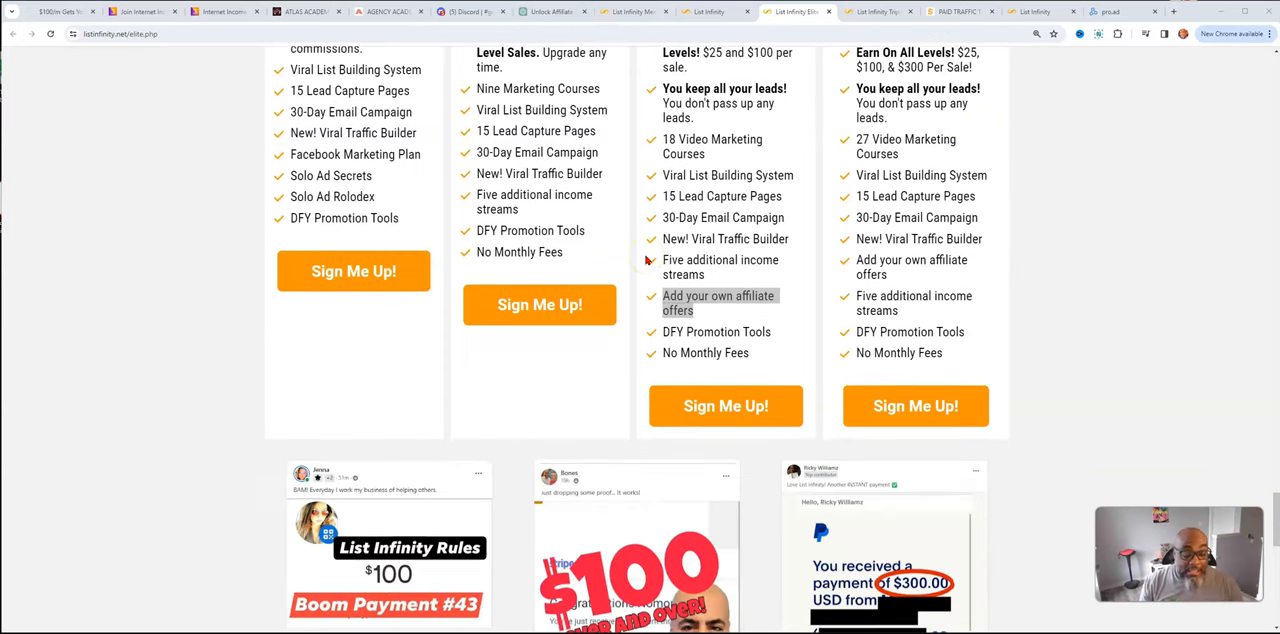
pyautogui.scroll(-3)
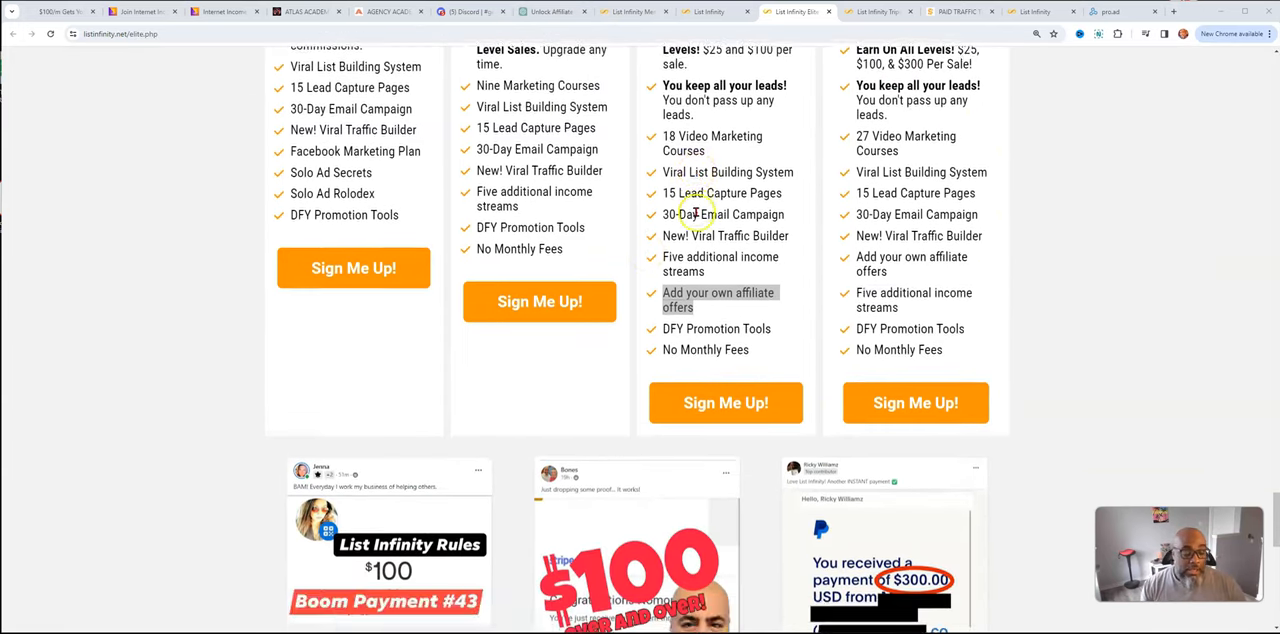
pyautogui.scroll(-3)
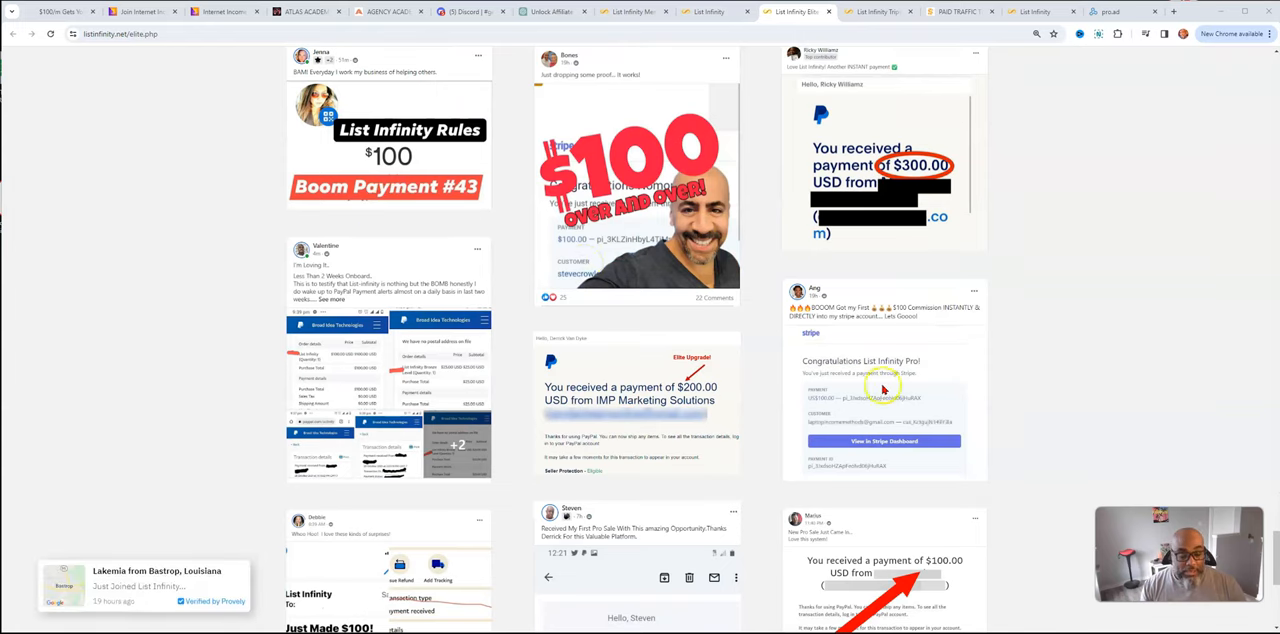
pyautogui.scroll(-3)
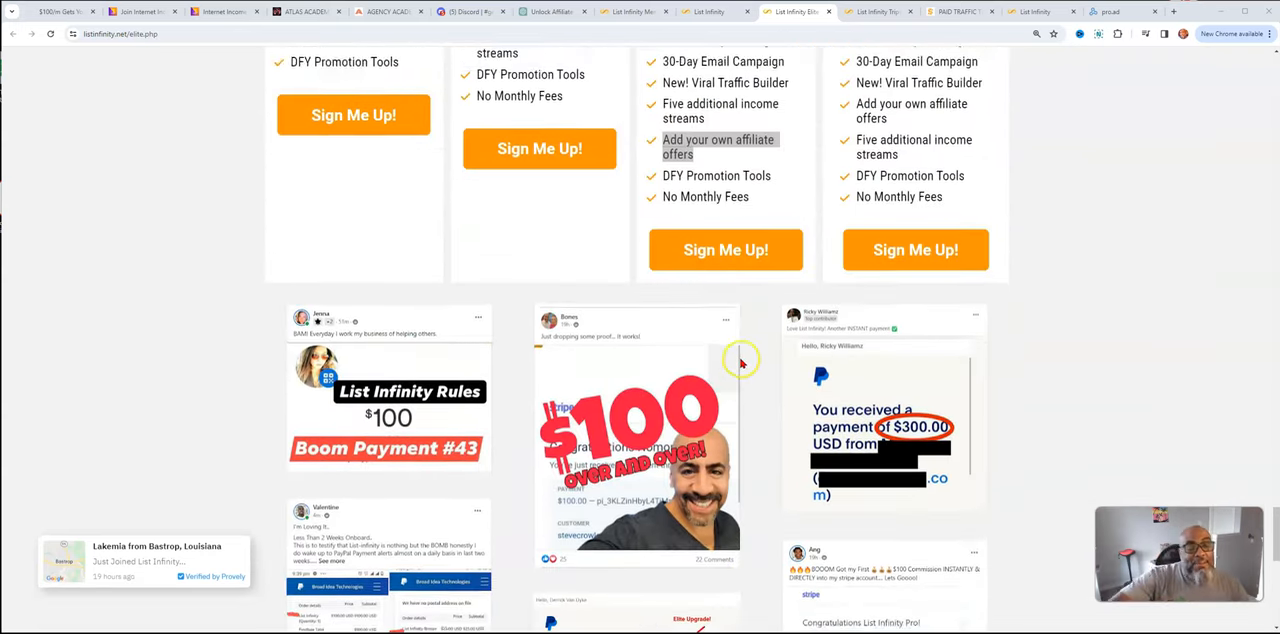
pyautogui.scroll(3)
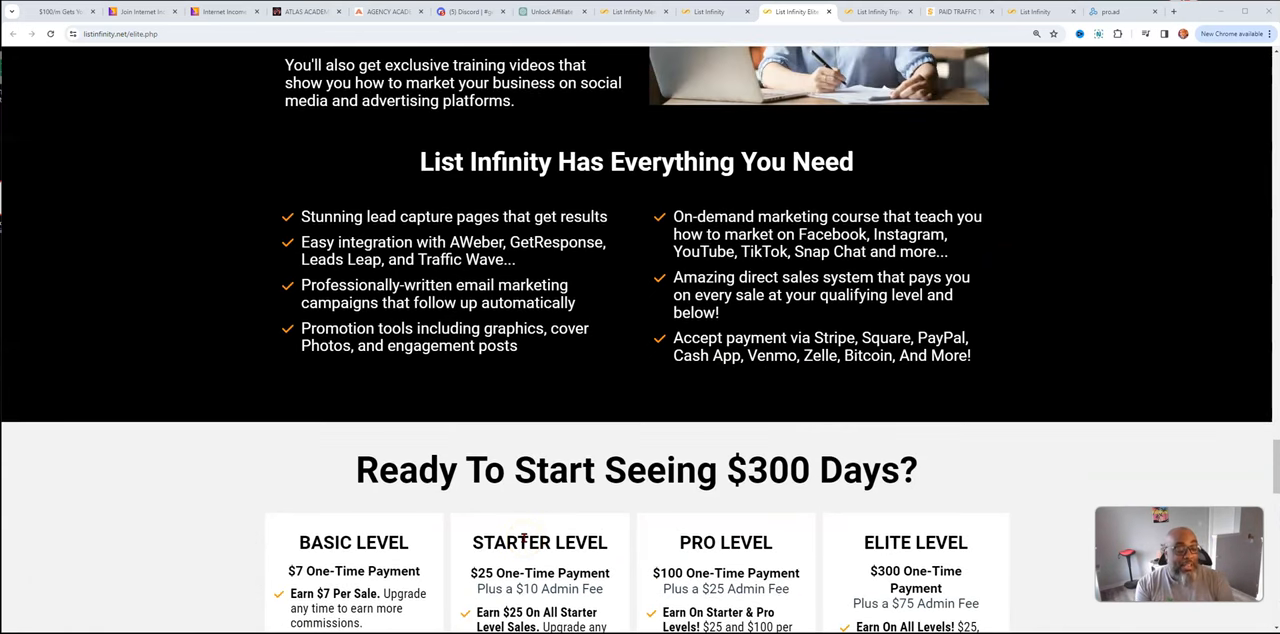
pyautogui.scroll(3)
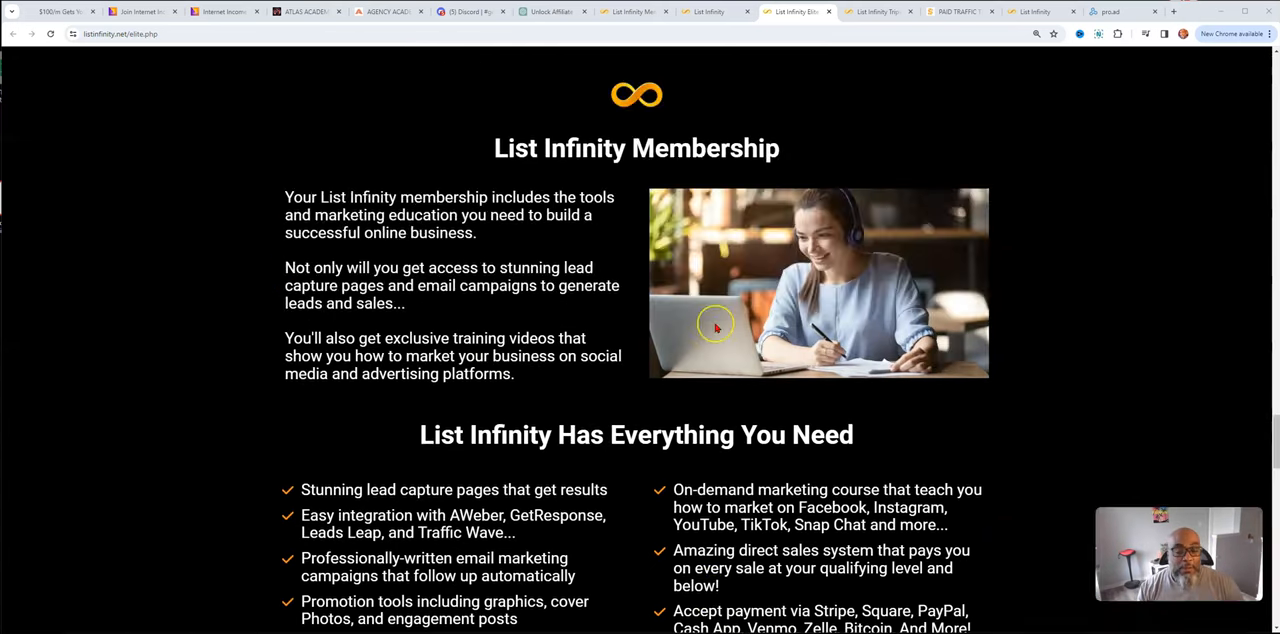
pyautogui.scroll(-3)
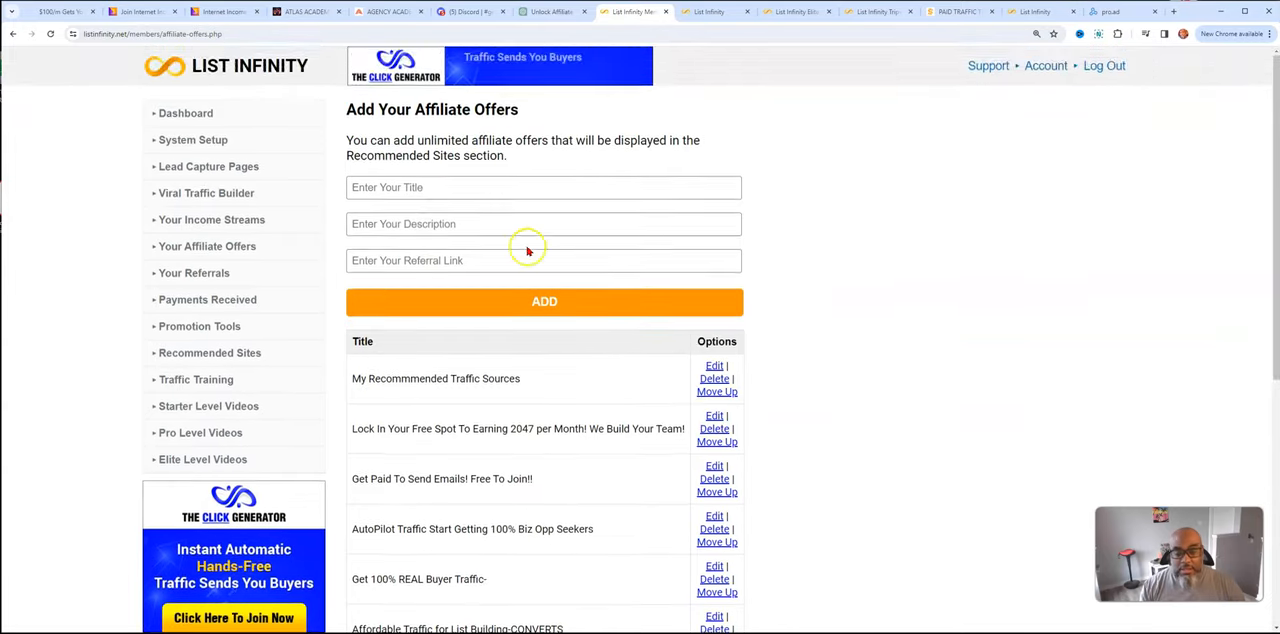
pyautogui.scroll(-3)
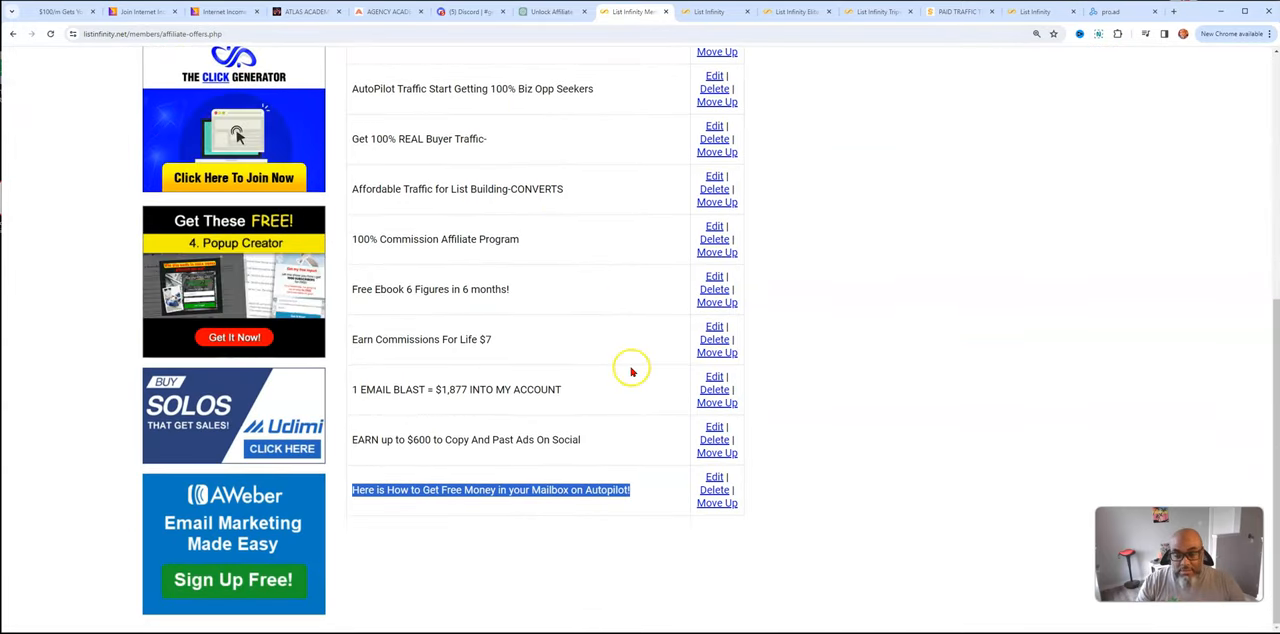
pyautogui.scroll(3)
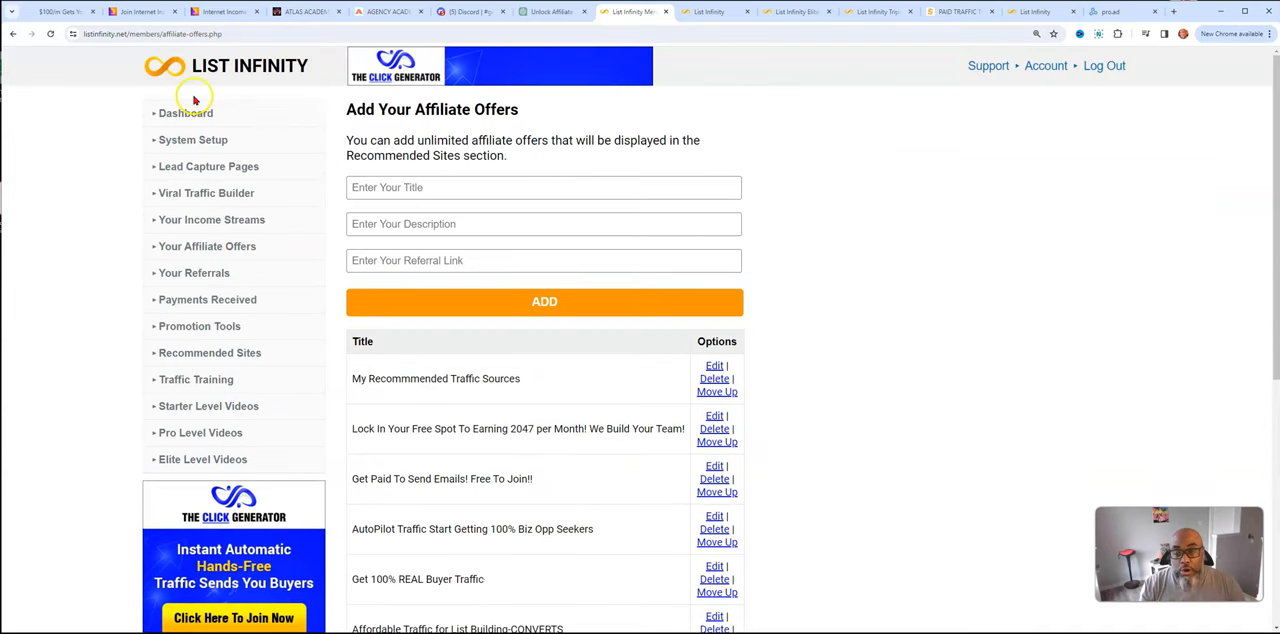